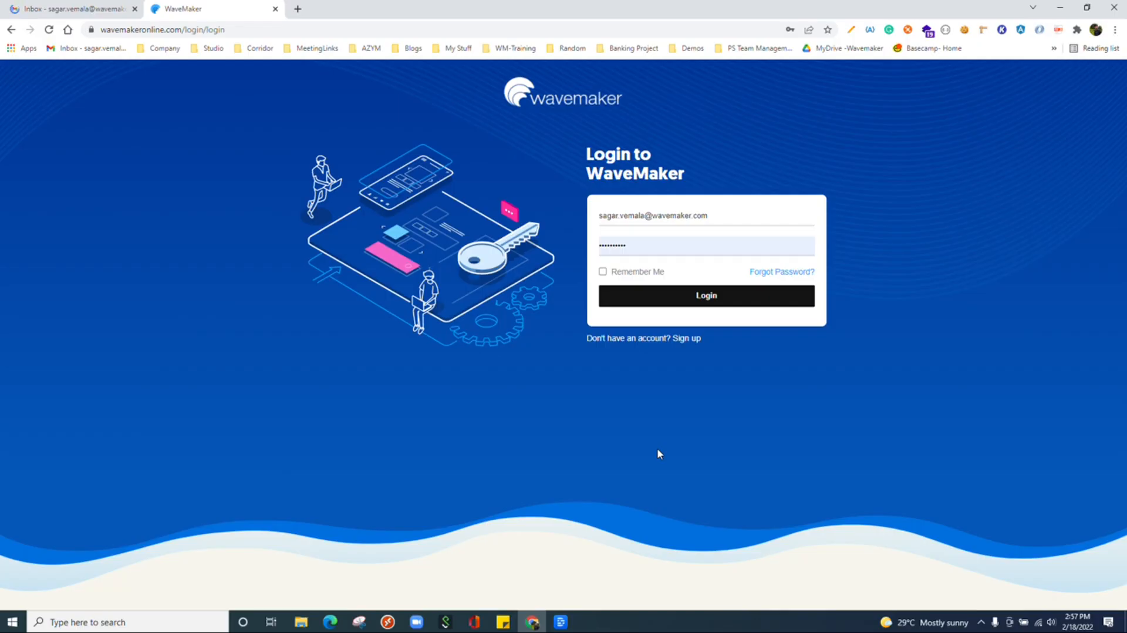
mouse_move(1063, 263)
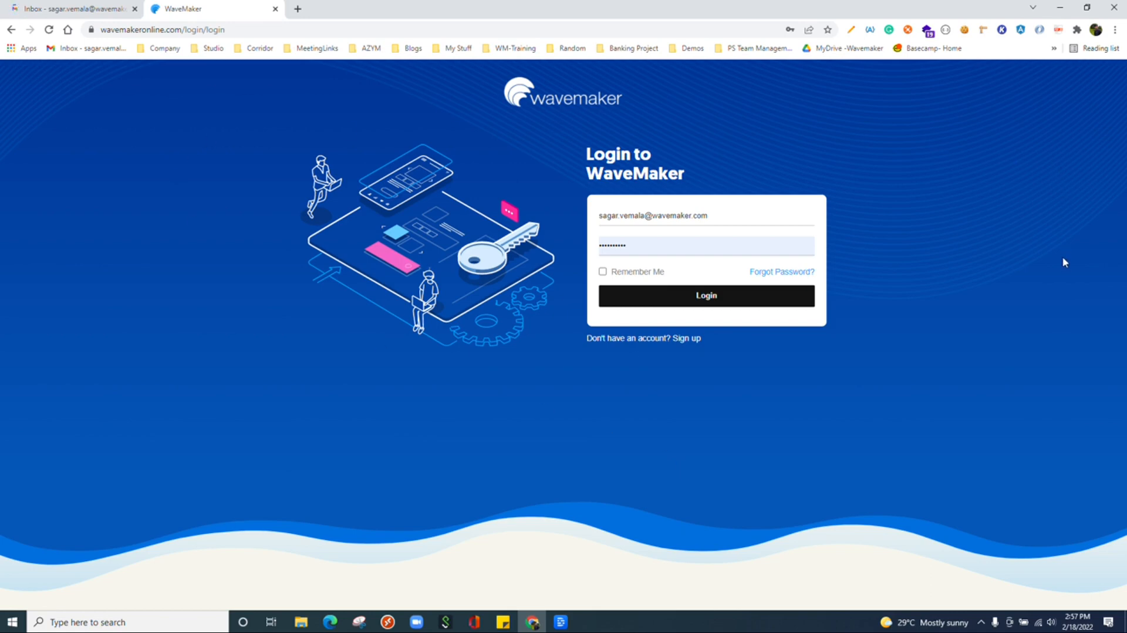
mouse_move(821, 252)
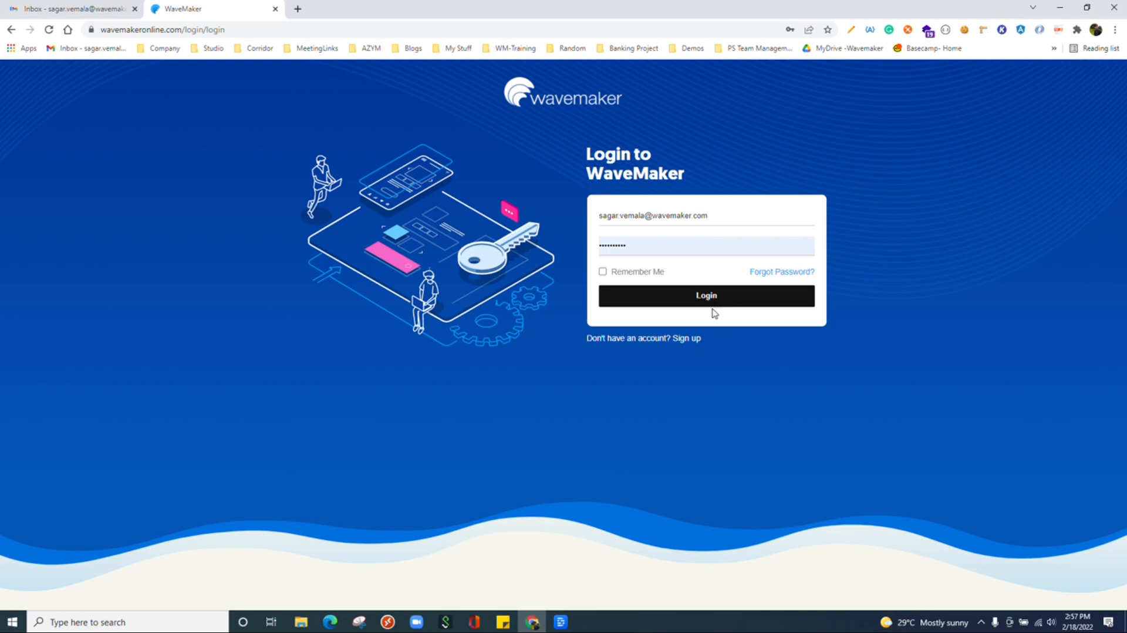
Log in to WaveMaker Studio using the pre-filled account credentials.
left_click(705, 295)
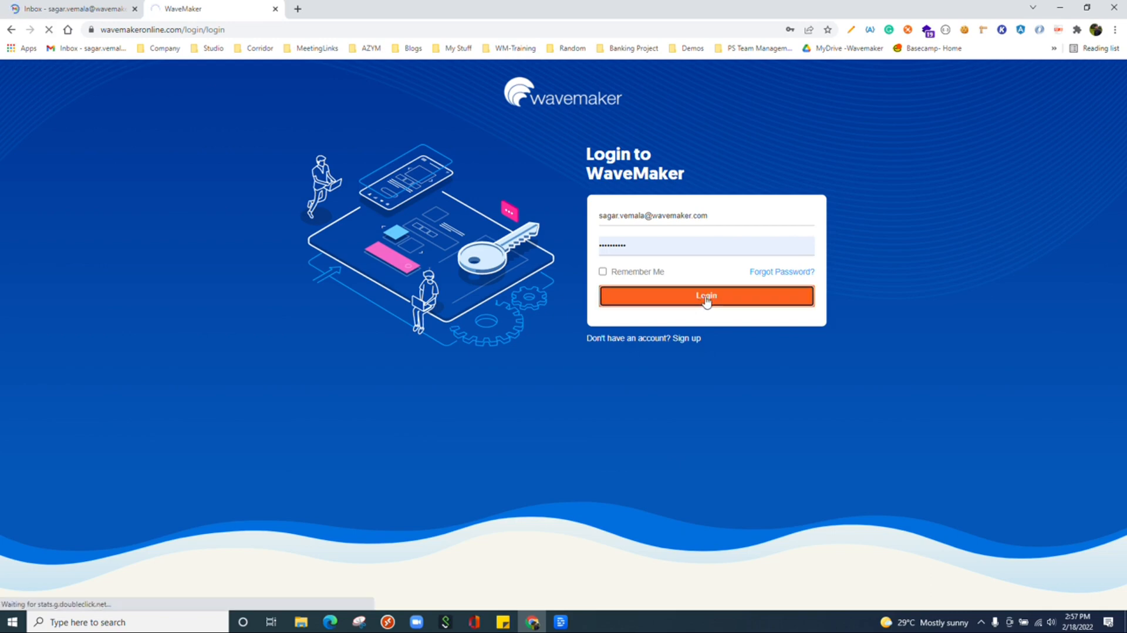
left_click(706, 296)
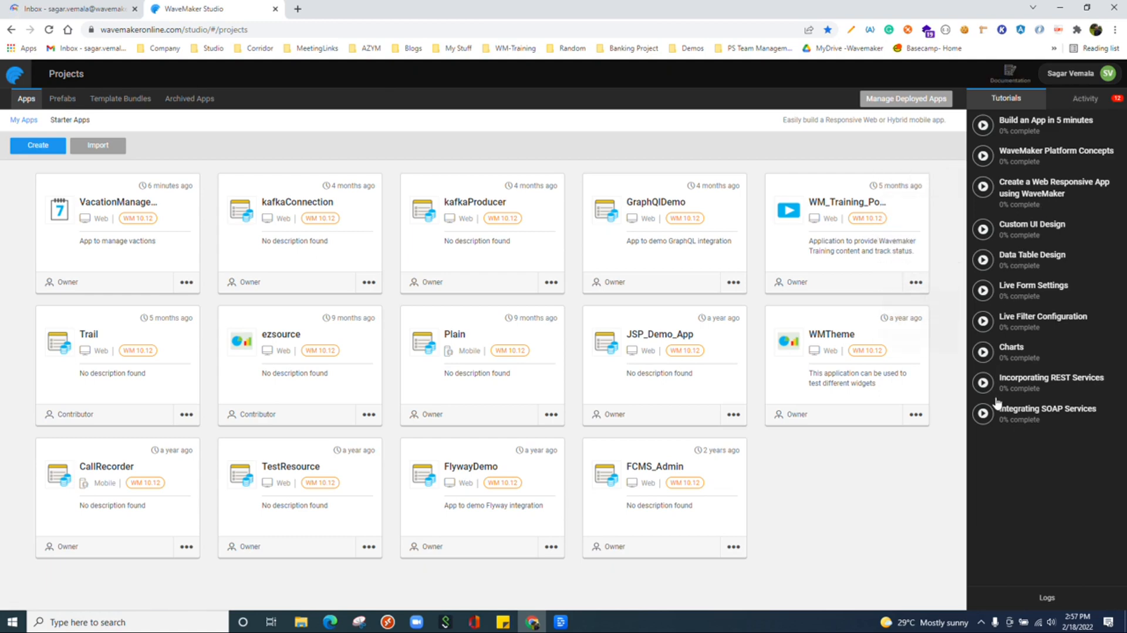
mouse_move(861, 506)
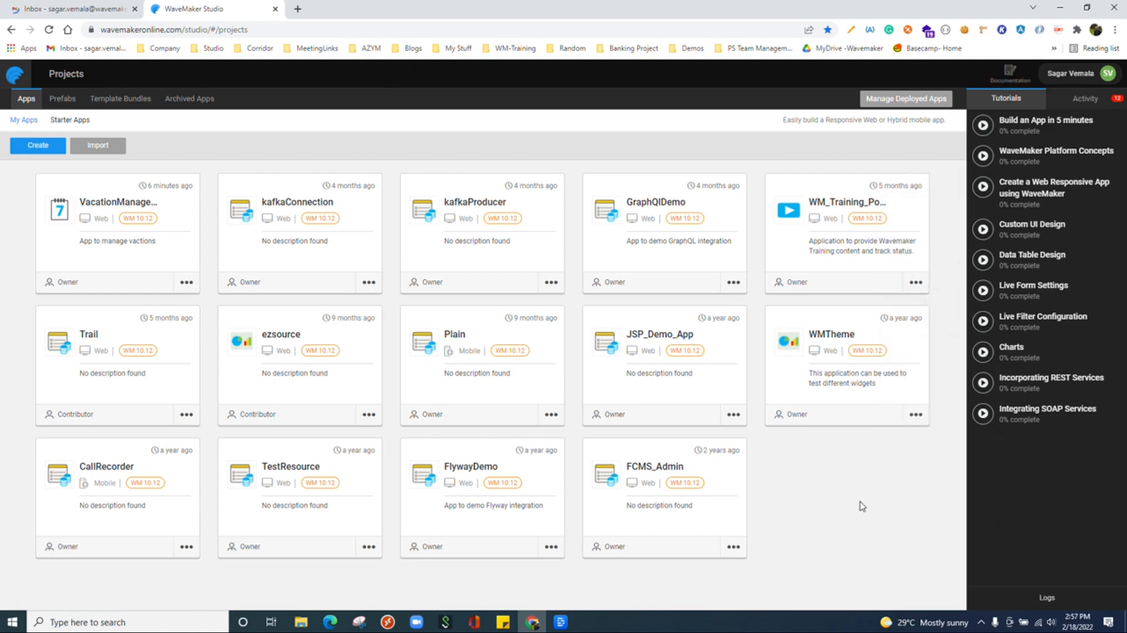
mouse_move(111, 244)
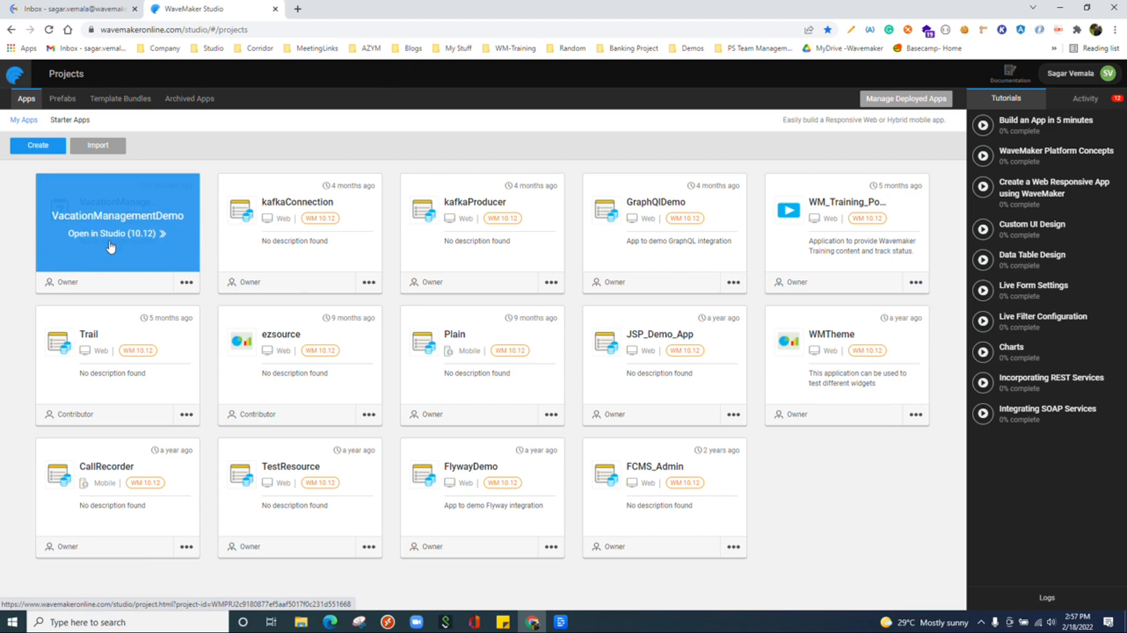
mouse_move(750, 225)
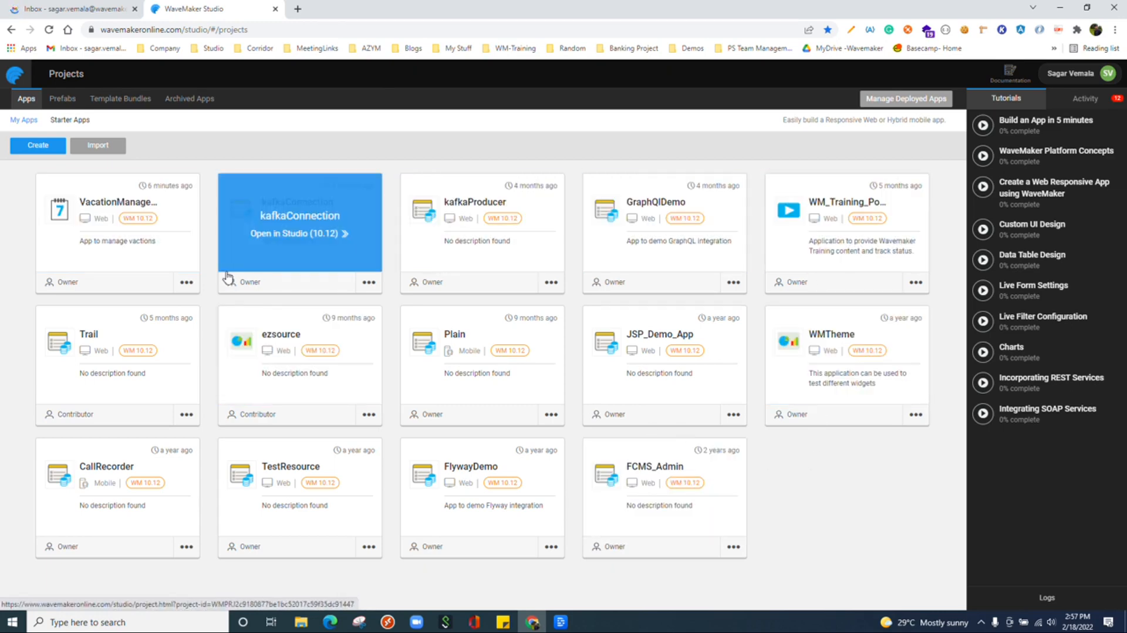
mouse_move(75, 105)
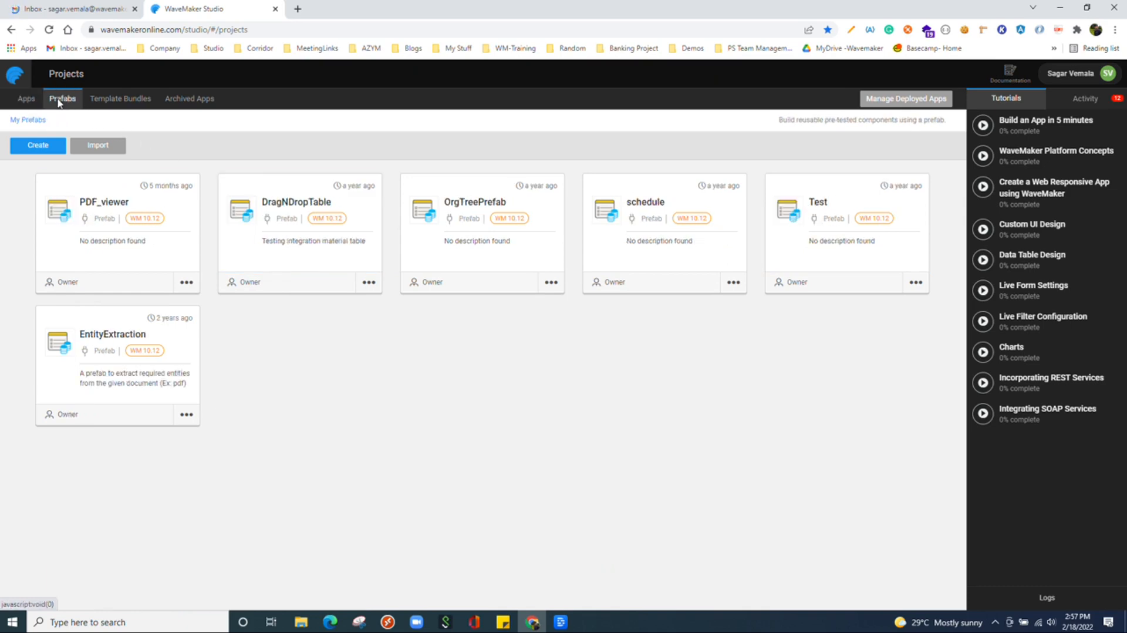
mouse_move(874, 149)
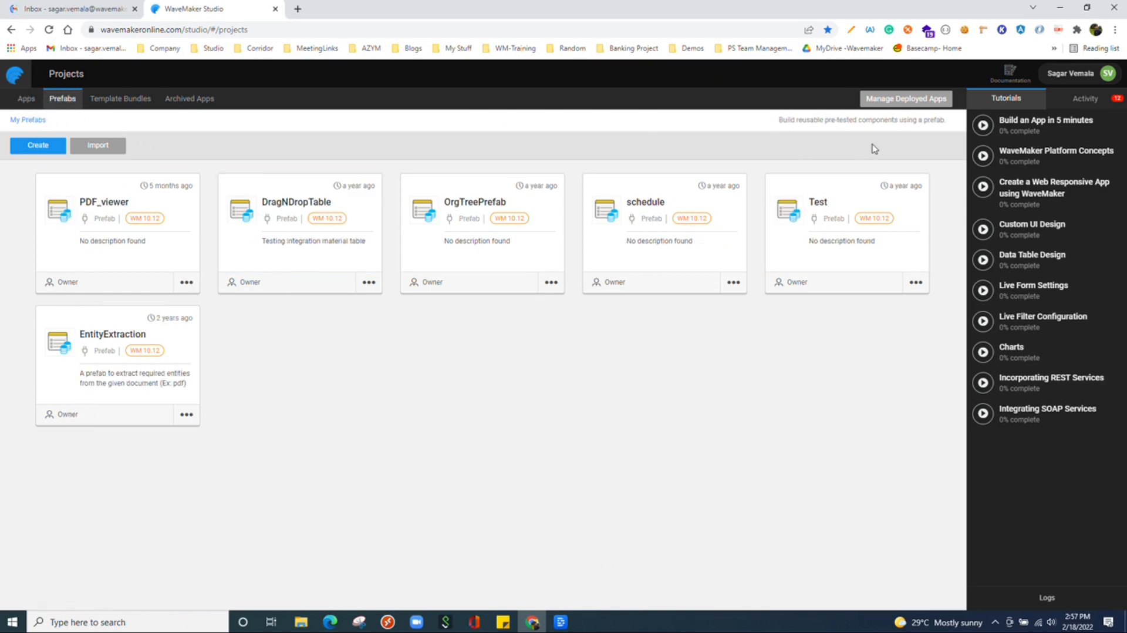
mouse_move(13, 269)
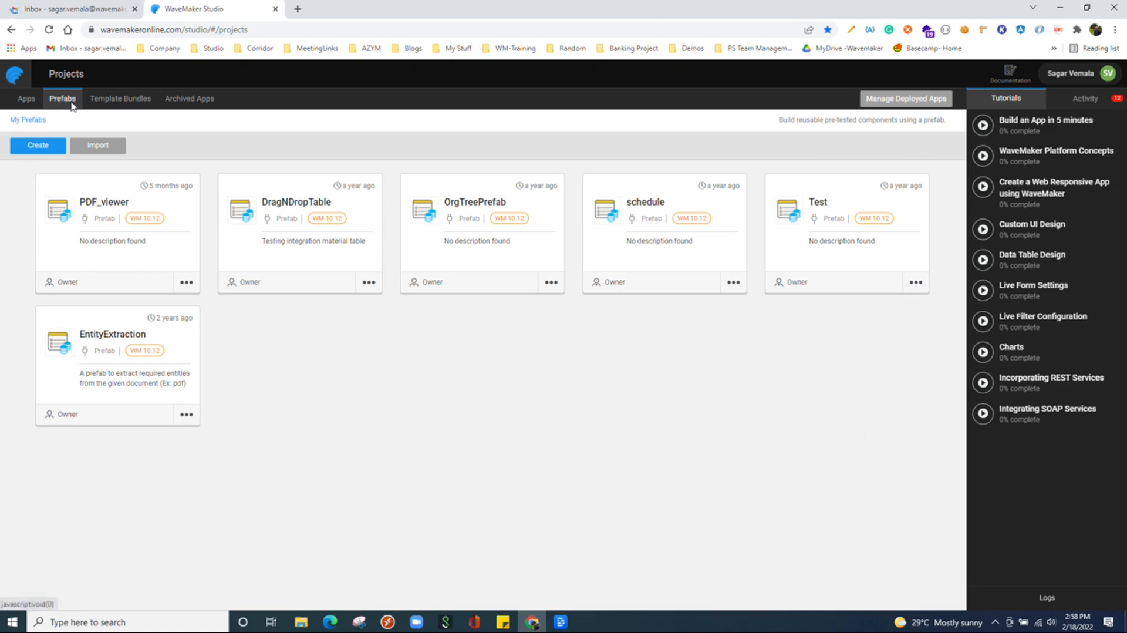
Show the empty Template Bundles section in the Projects header.
left_click(120, 98)
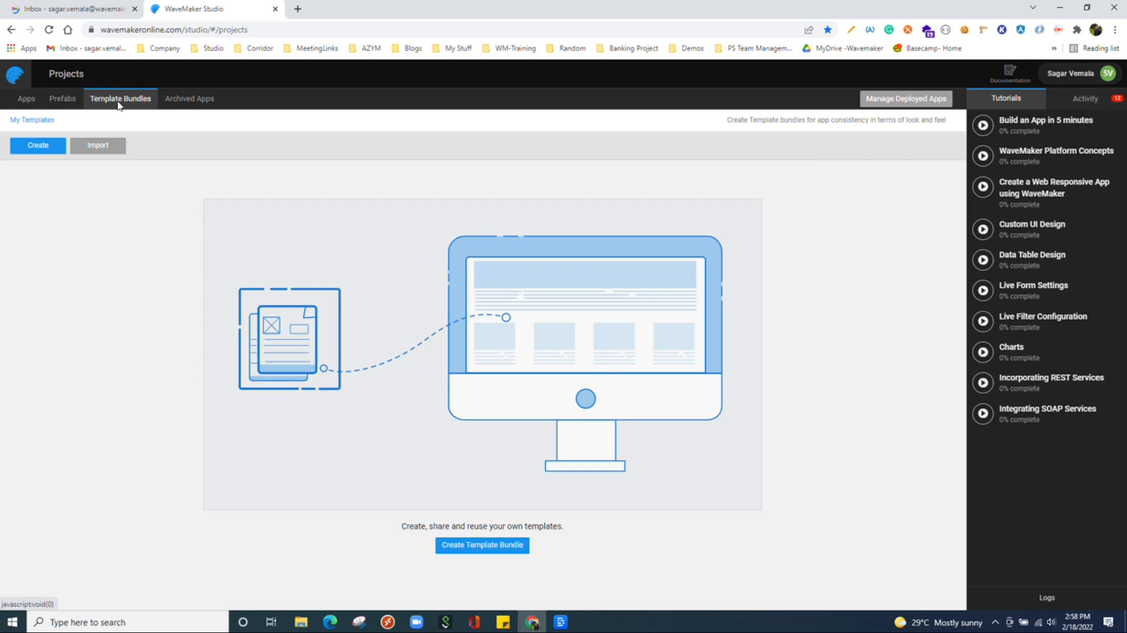
mouse_move(201, 173)
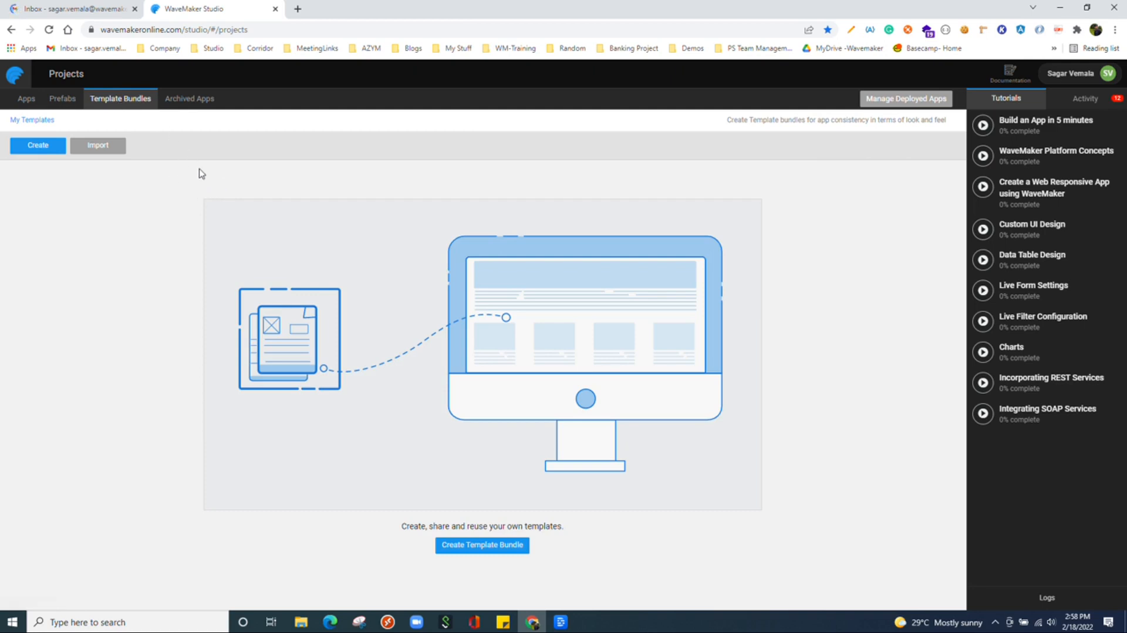
mouse_move(312, 264)
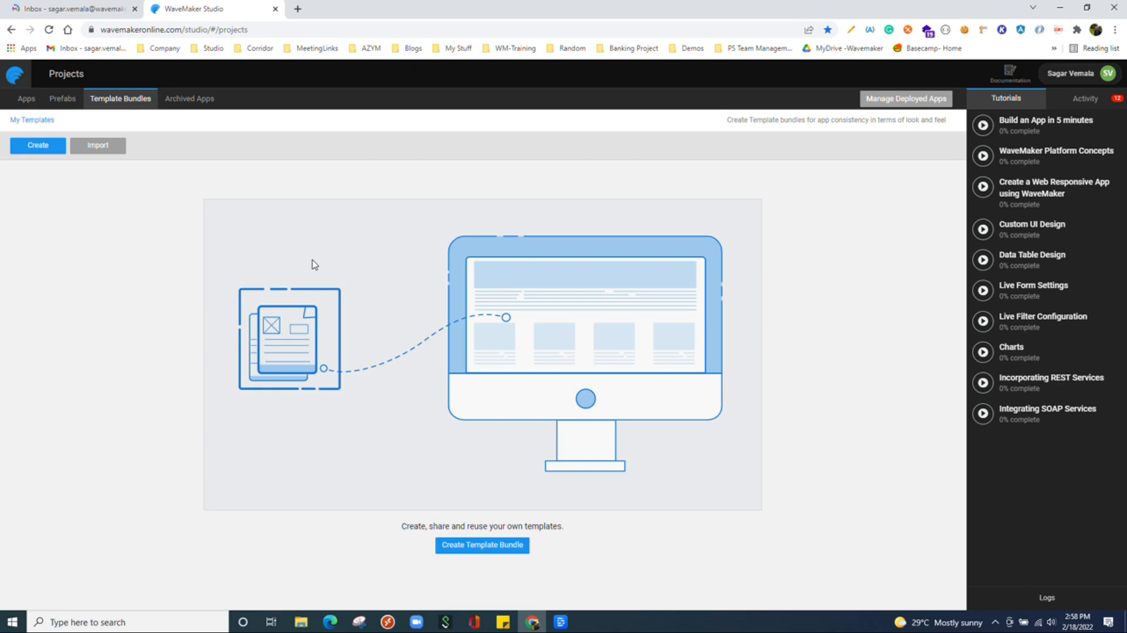
mouse_move(340, 263)
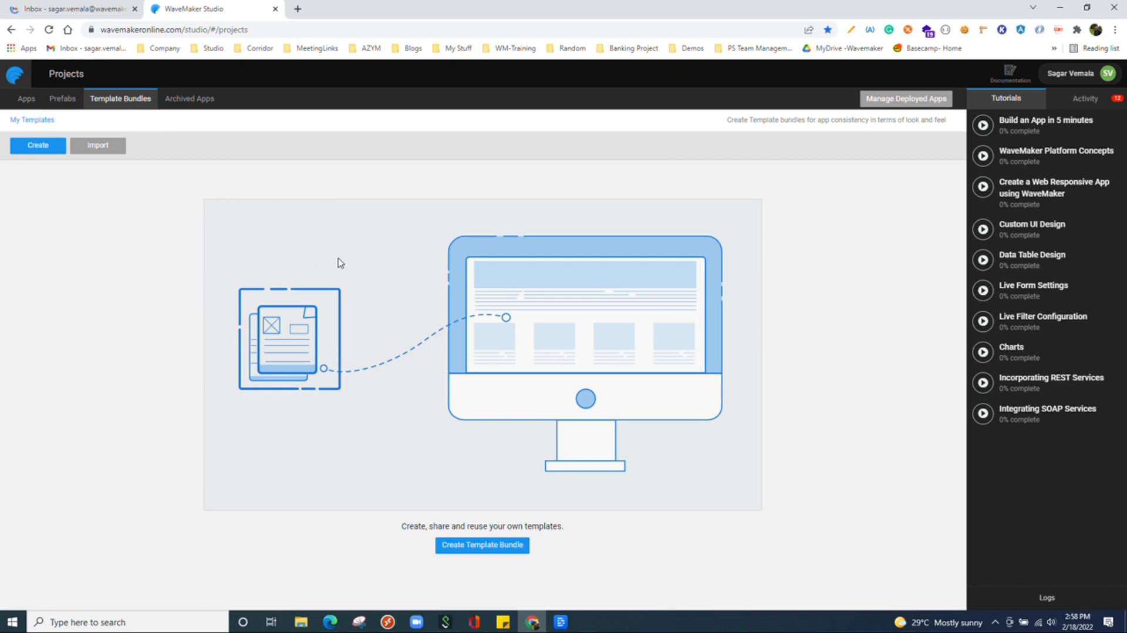
mouse_move(932, 169)
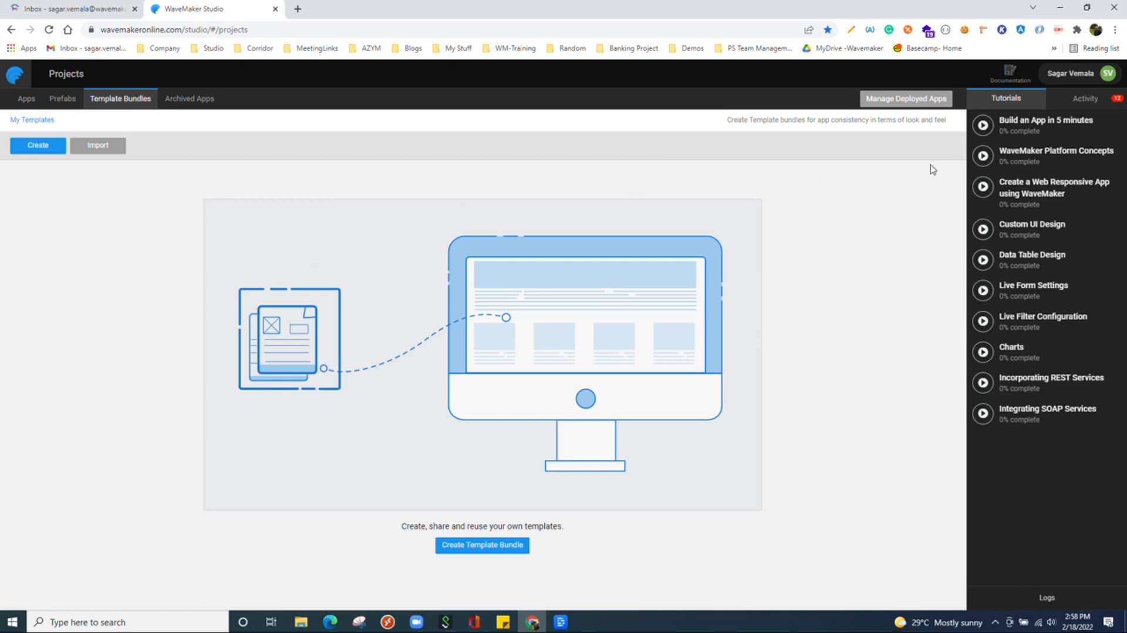
mouse_move(1031, 131)
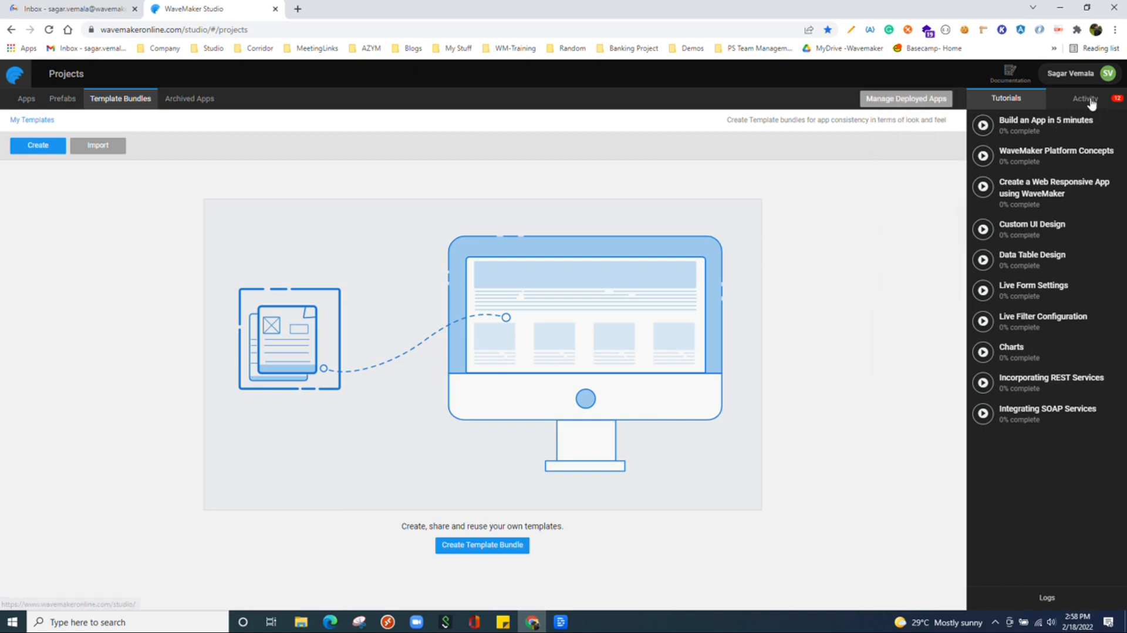
left_click(1085, 99)
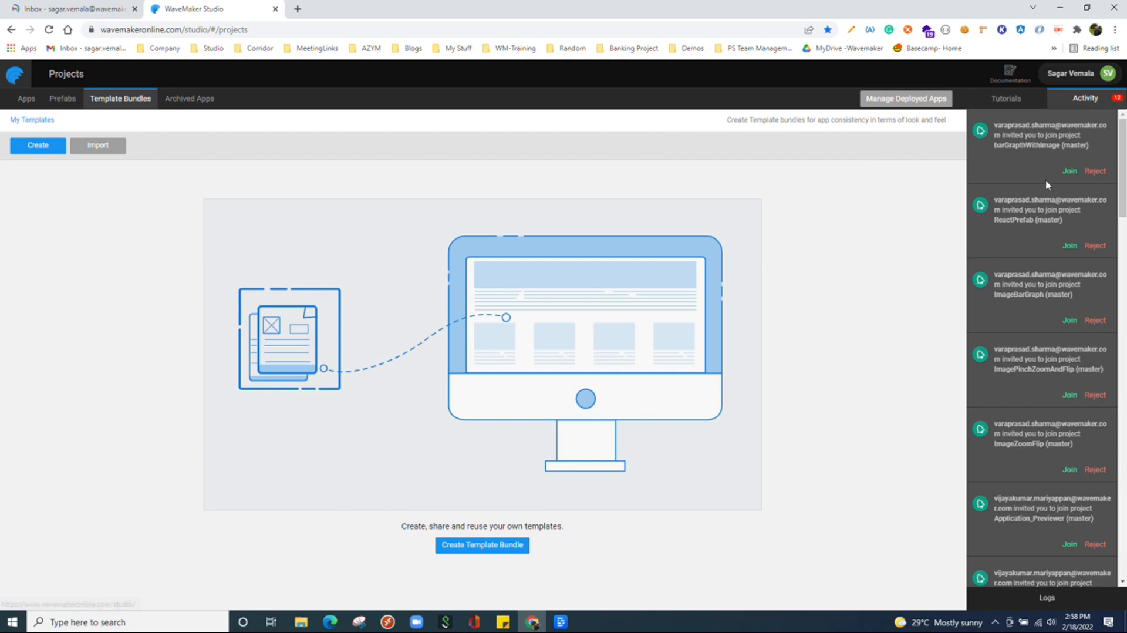
scroll("down", 3)
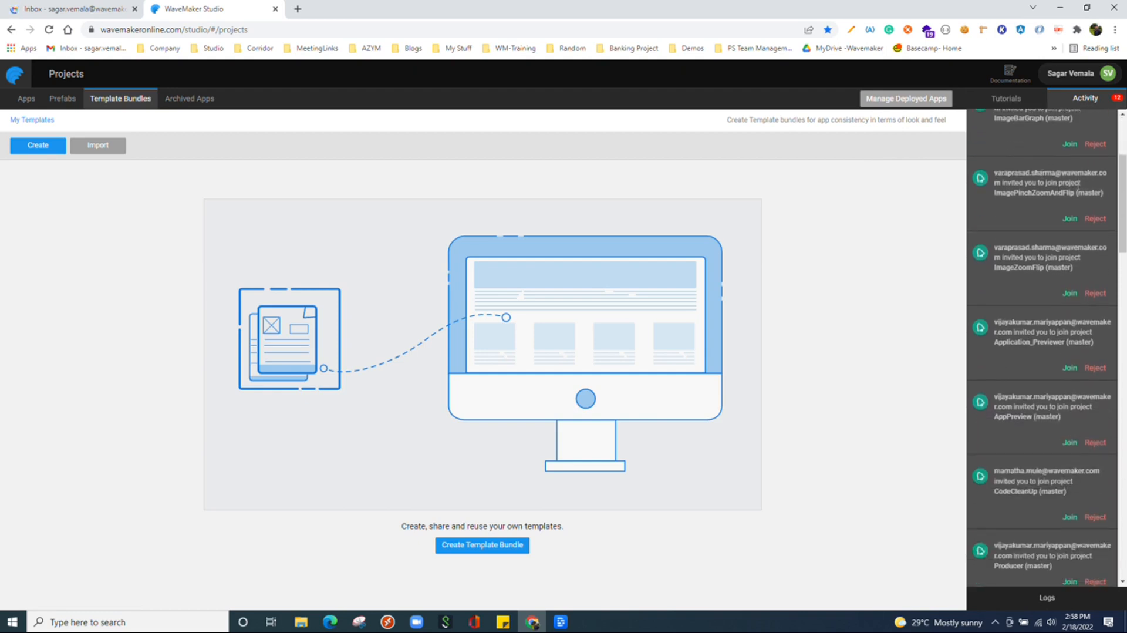
scroll("down", 3)
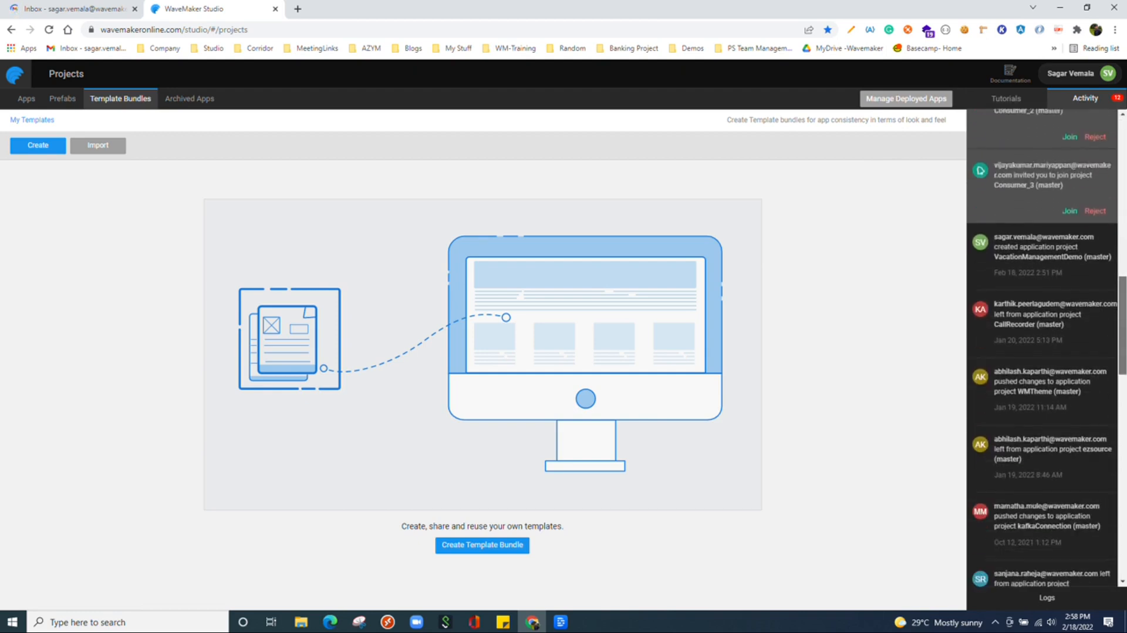
scroll("down", 3)
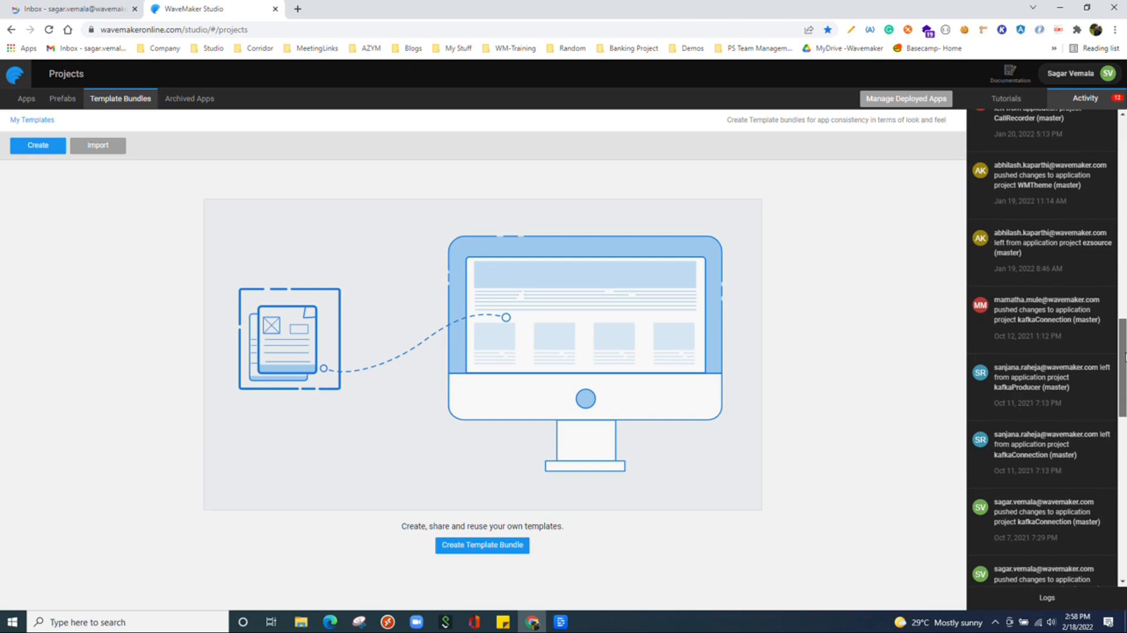
scroll("up", 3)
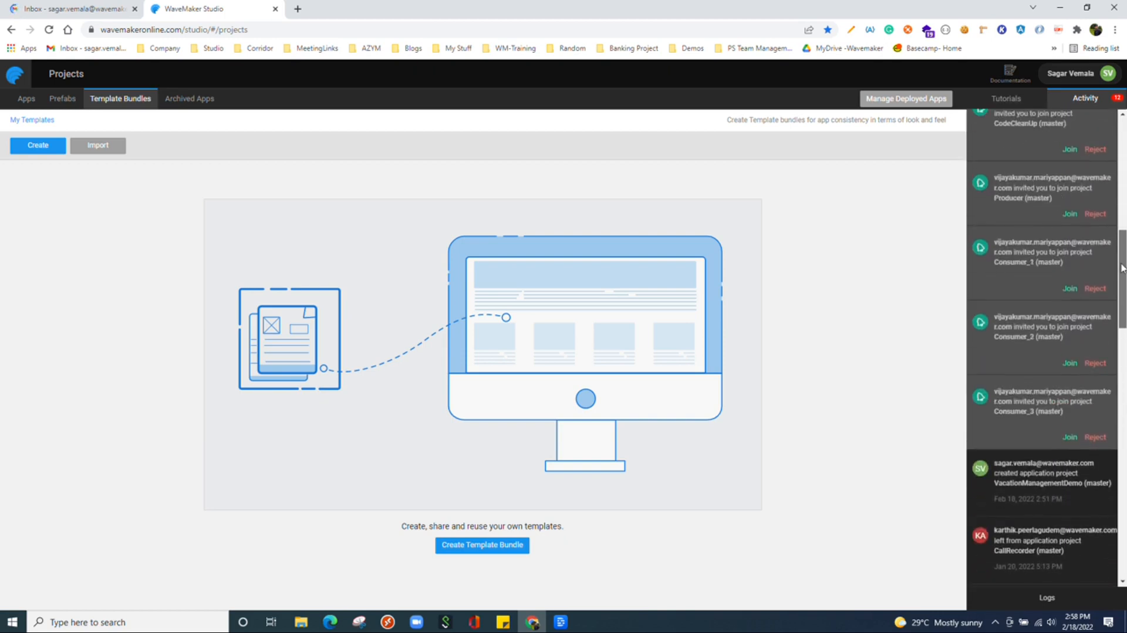
scroll("down", 3)
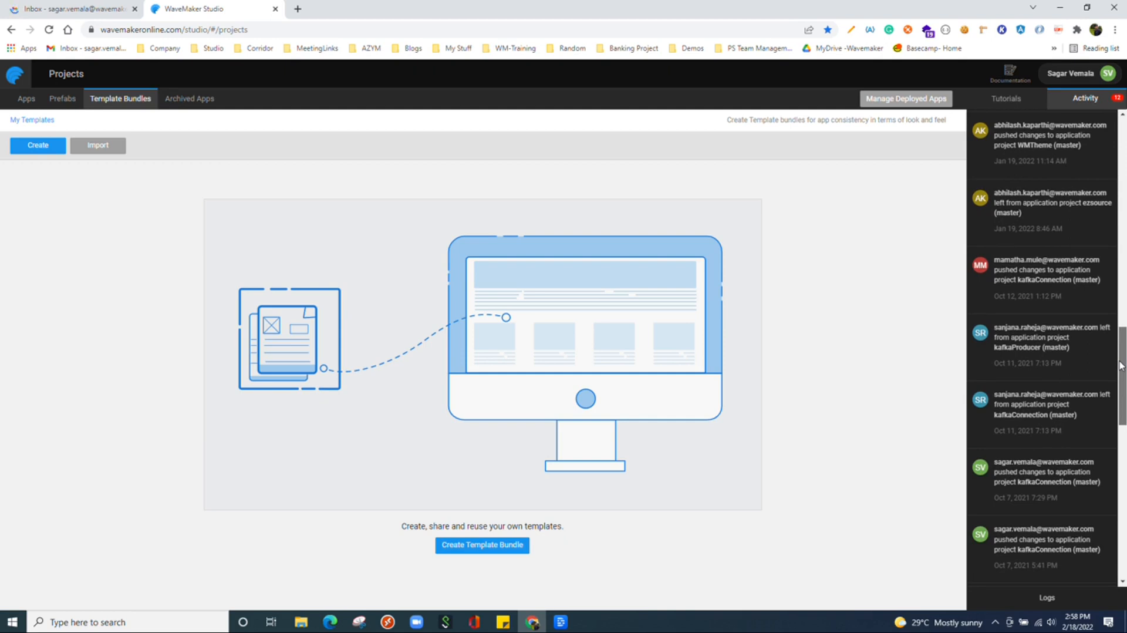
scroll("down", 3)
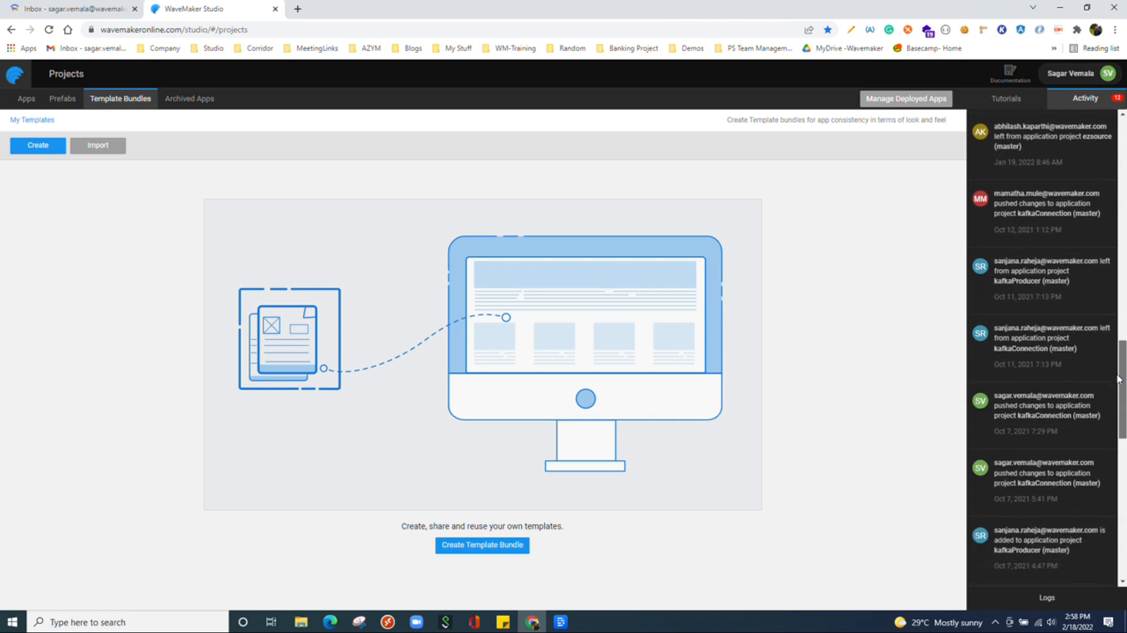
scroll("down", 3)
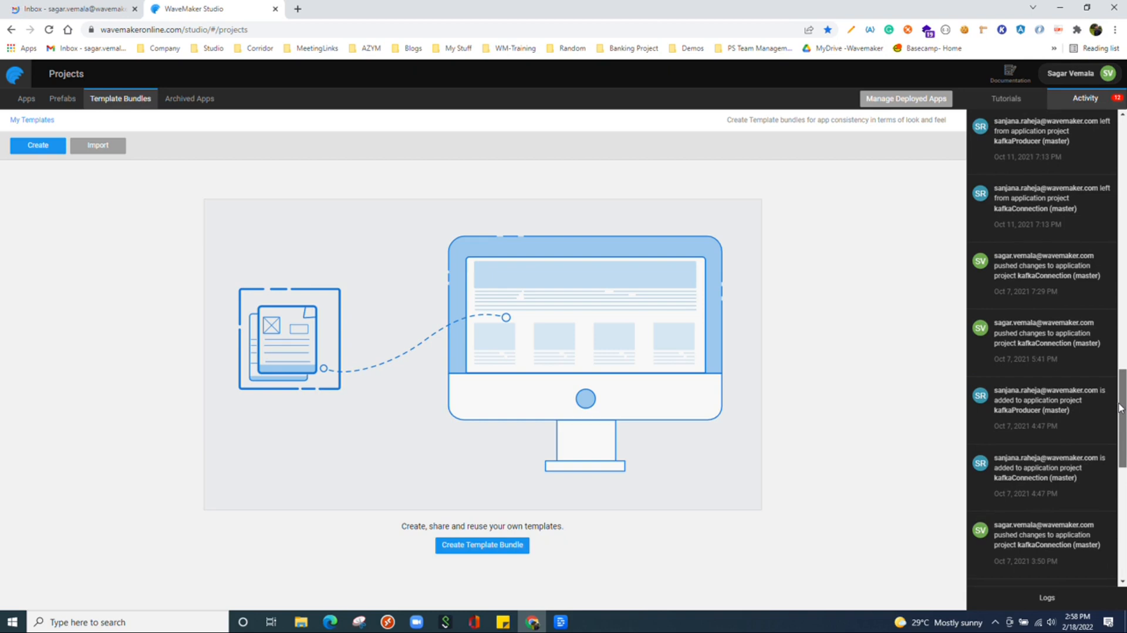
scroll("down", 3)
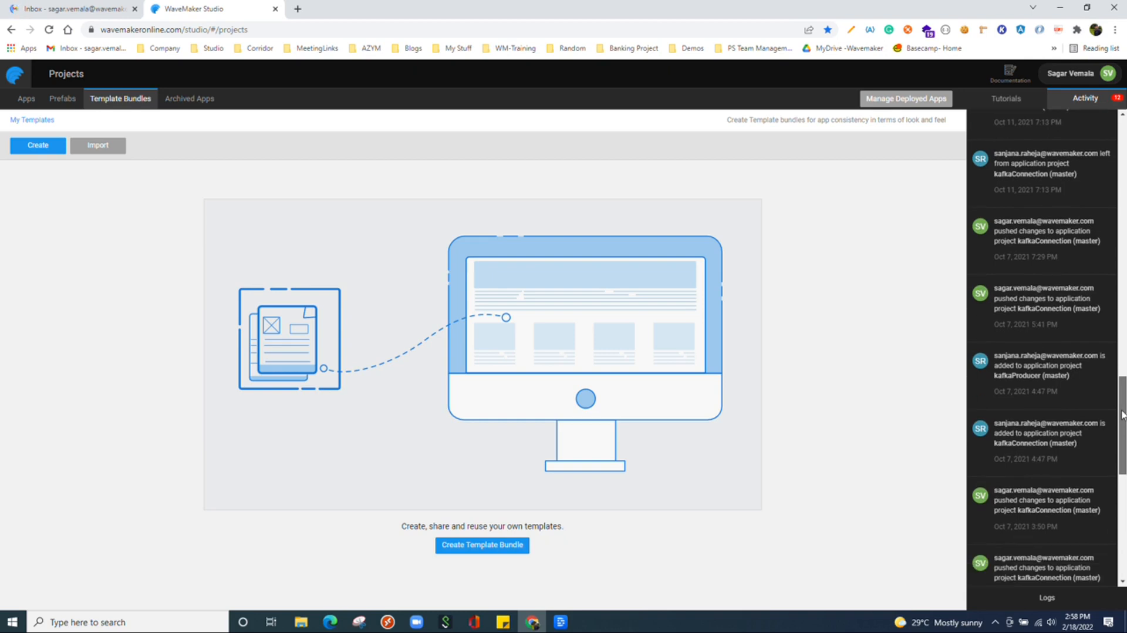
scroll("down", 3)
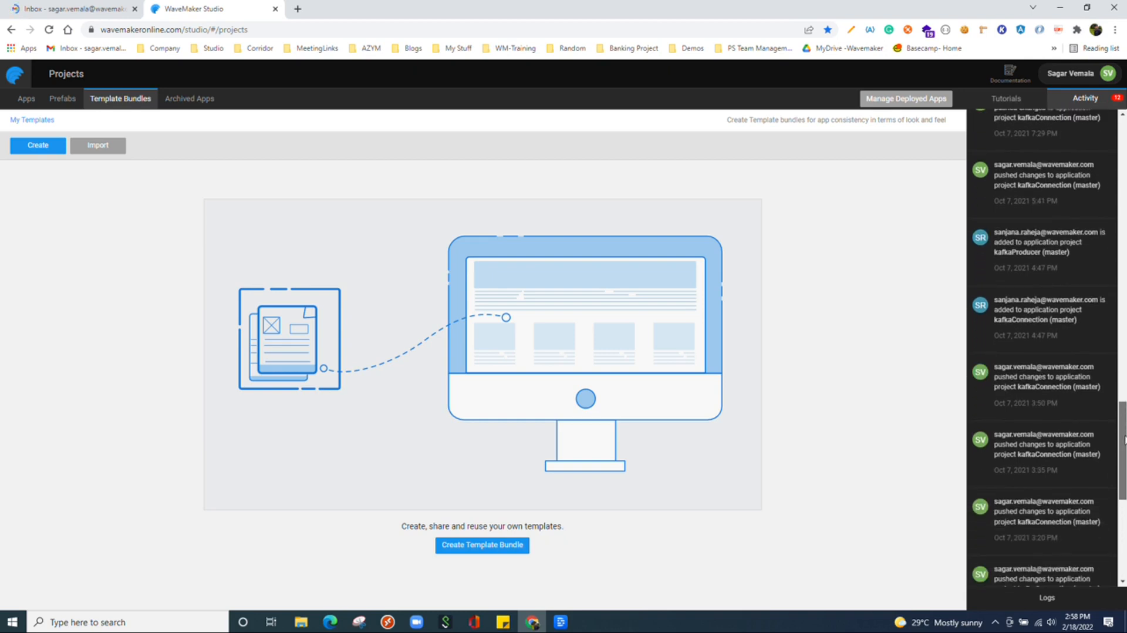
scroll("down", 3)
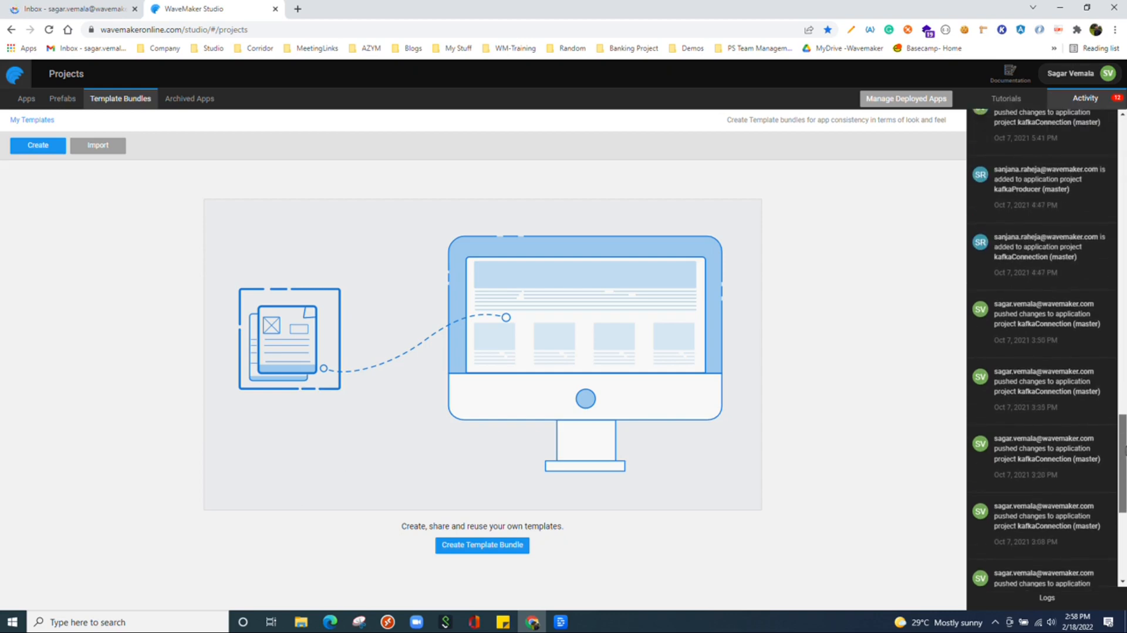
scroll("up", 3)
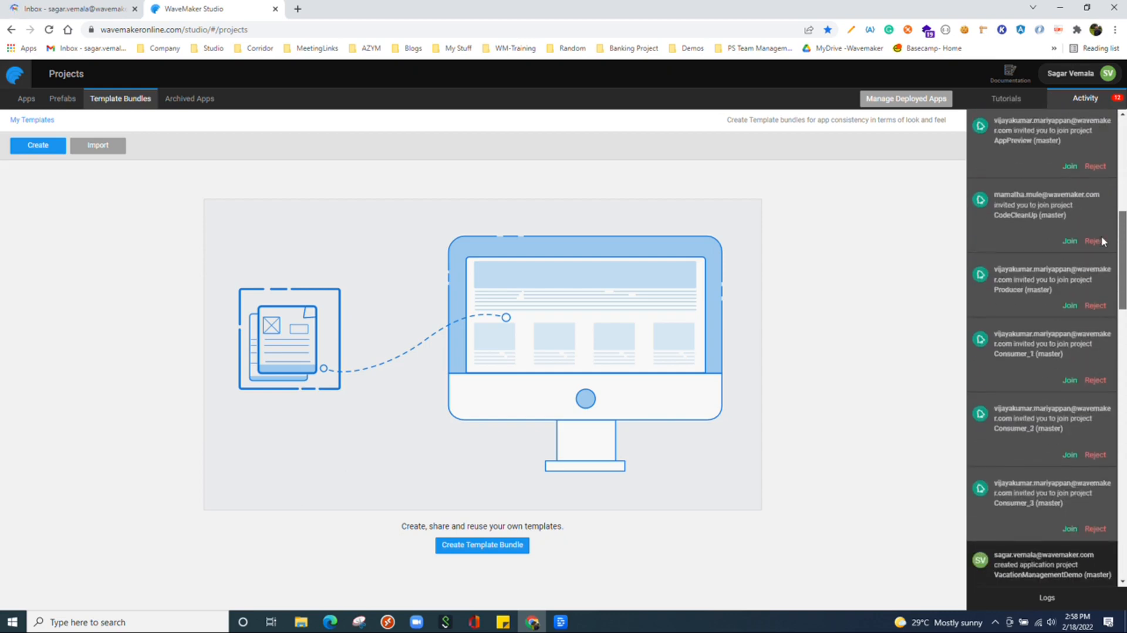
left_click(1006, 98)
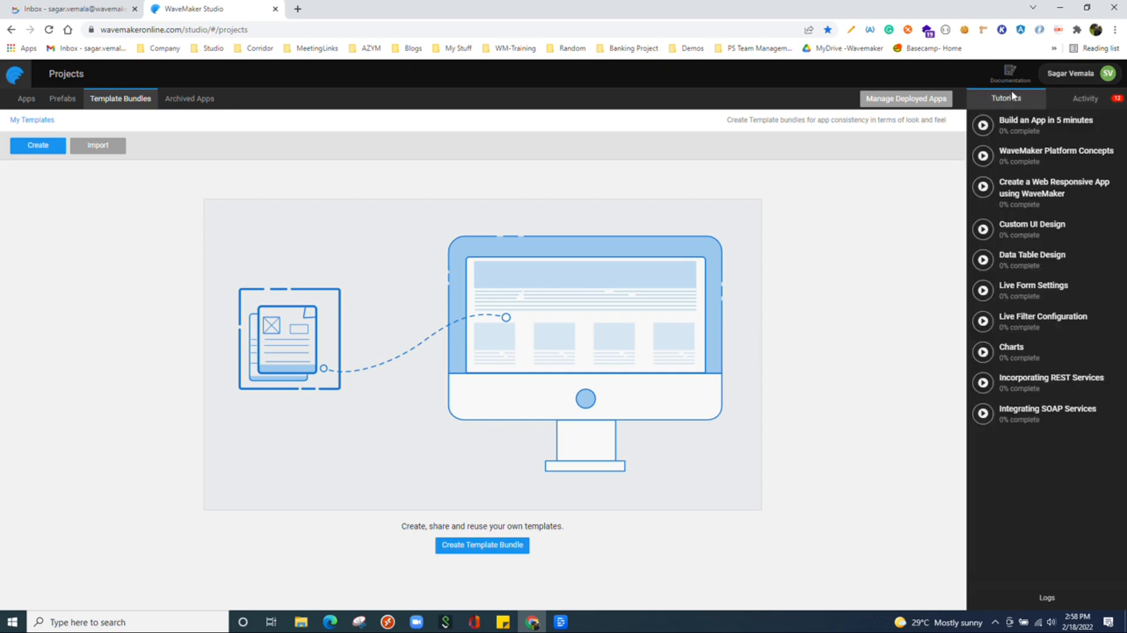
mouse_move(25, 101)
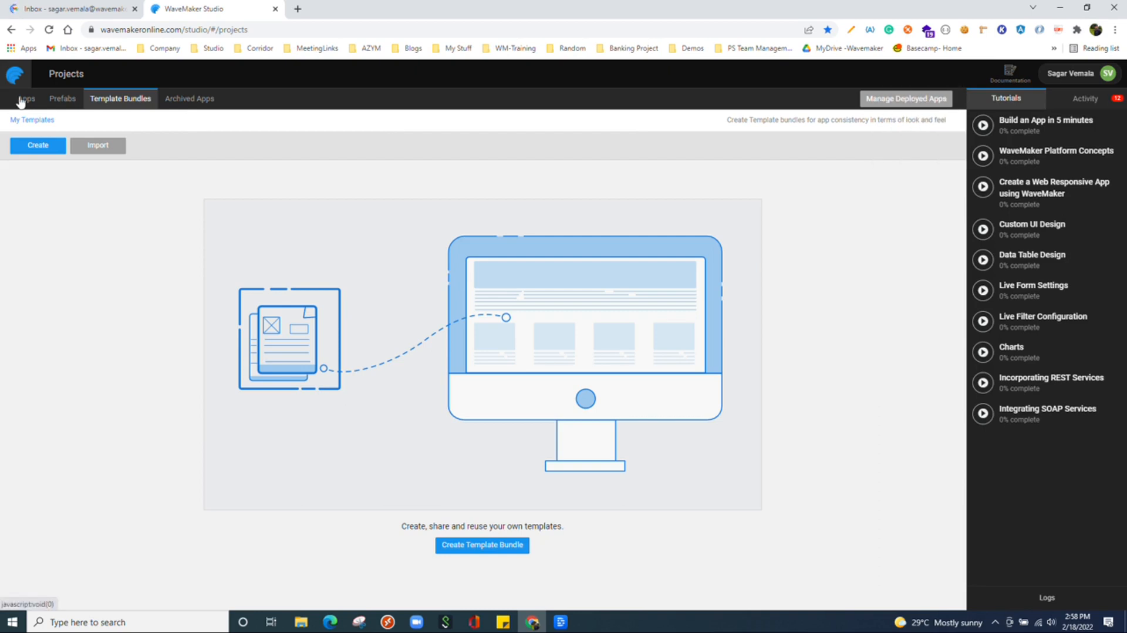
left_click(26, 98)
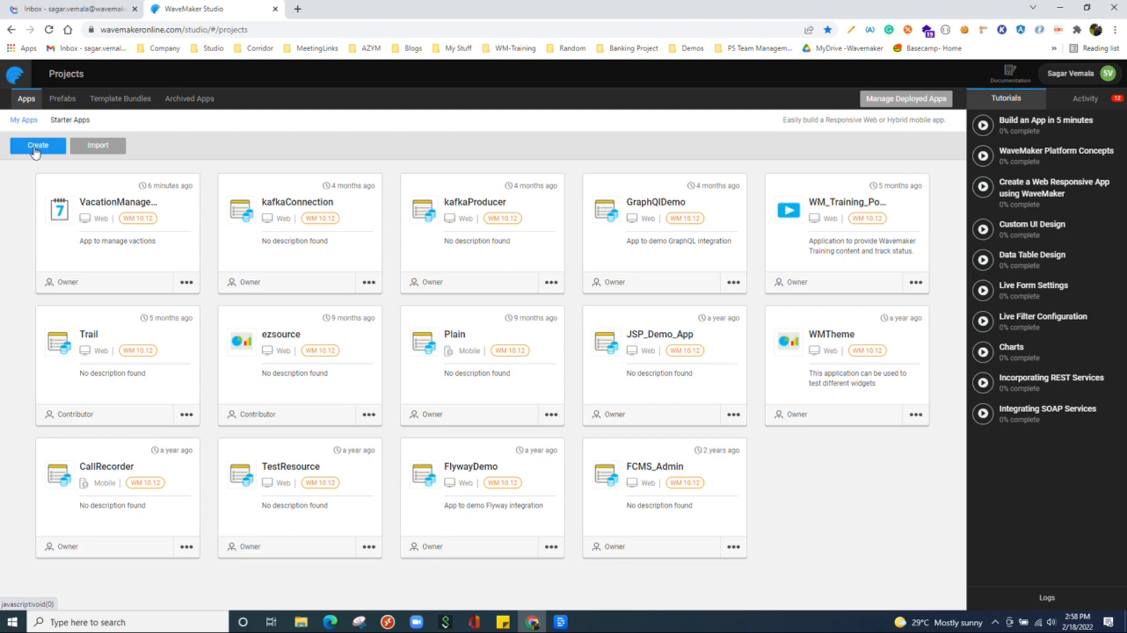
left_click(36, 145)
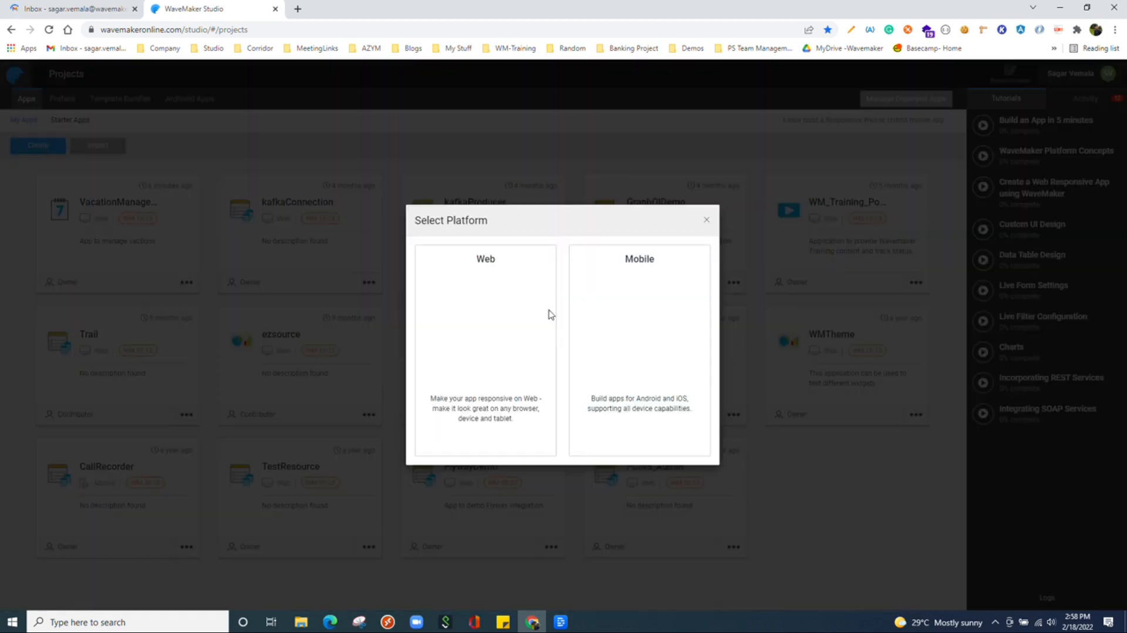
mouse_move(141, 175)
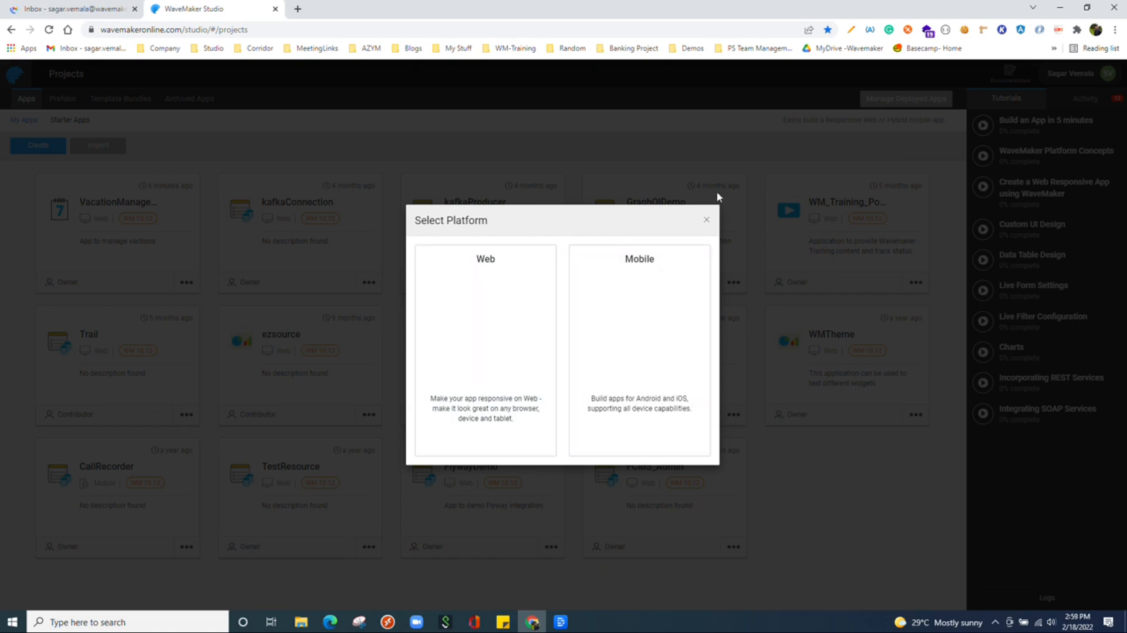
mouse_move(707, 221)
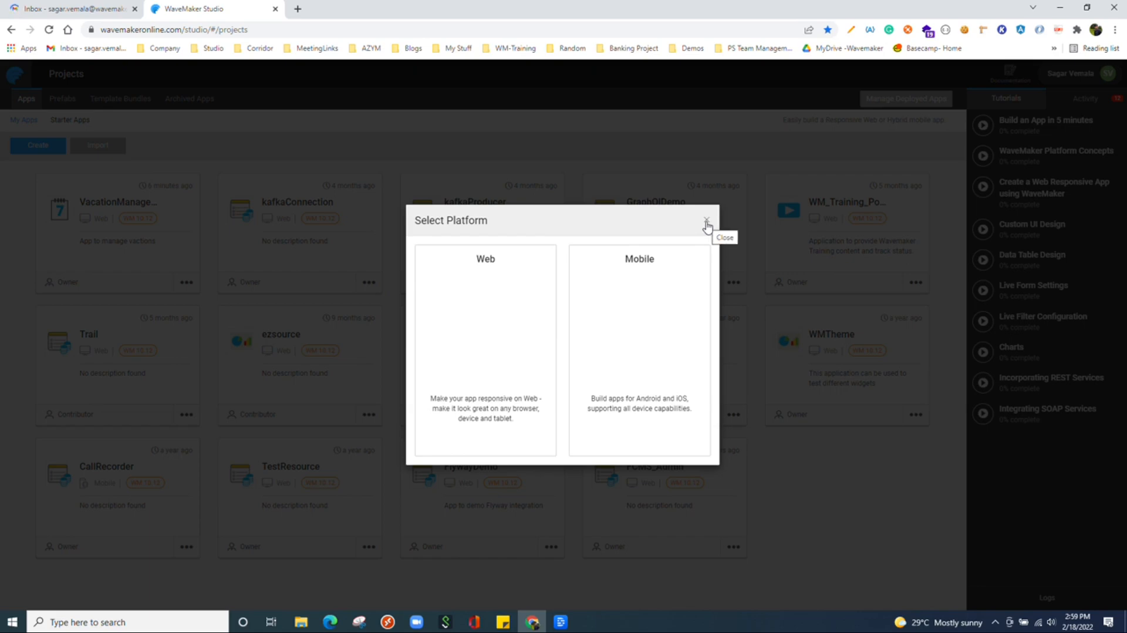
left_click(707, 220)
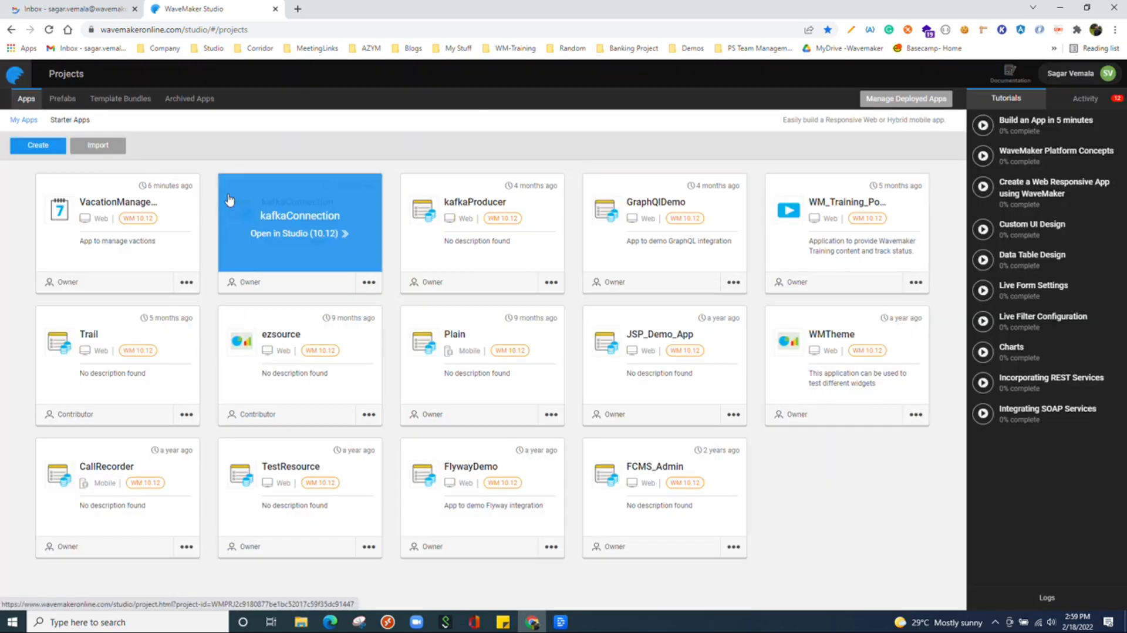
mouse_move(662, 145)
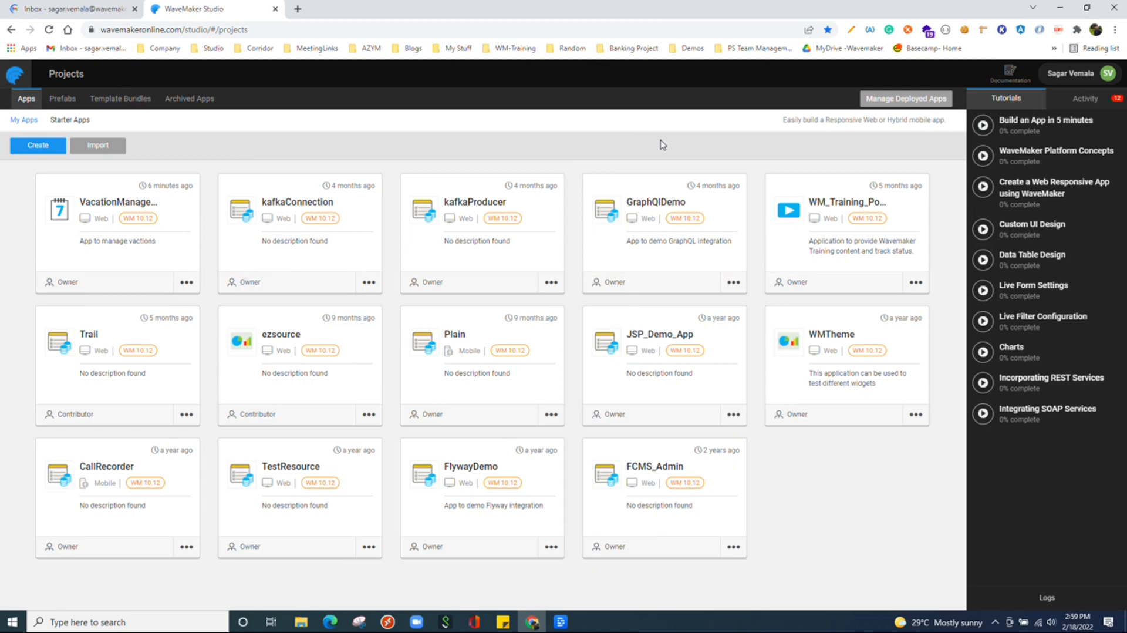
mouse_move(452, 132)
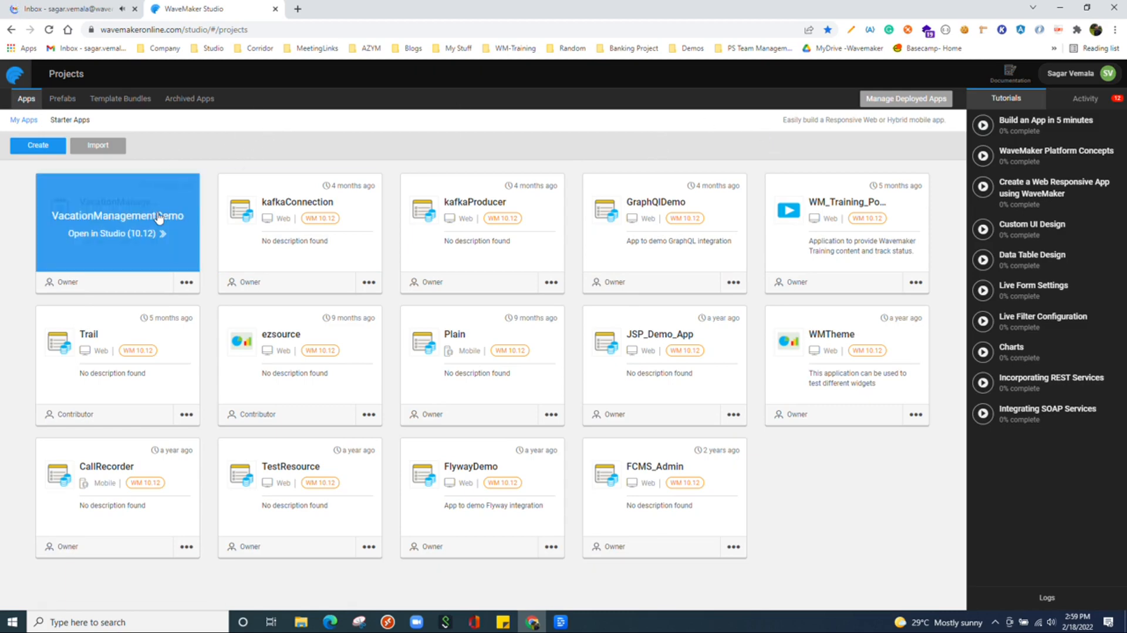
Open the VacationManagementDemo project in a new browser tab from its card's context menu.
right_click(158, 216)
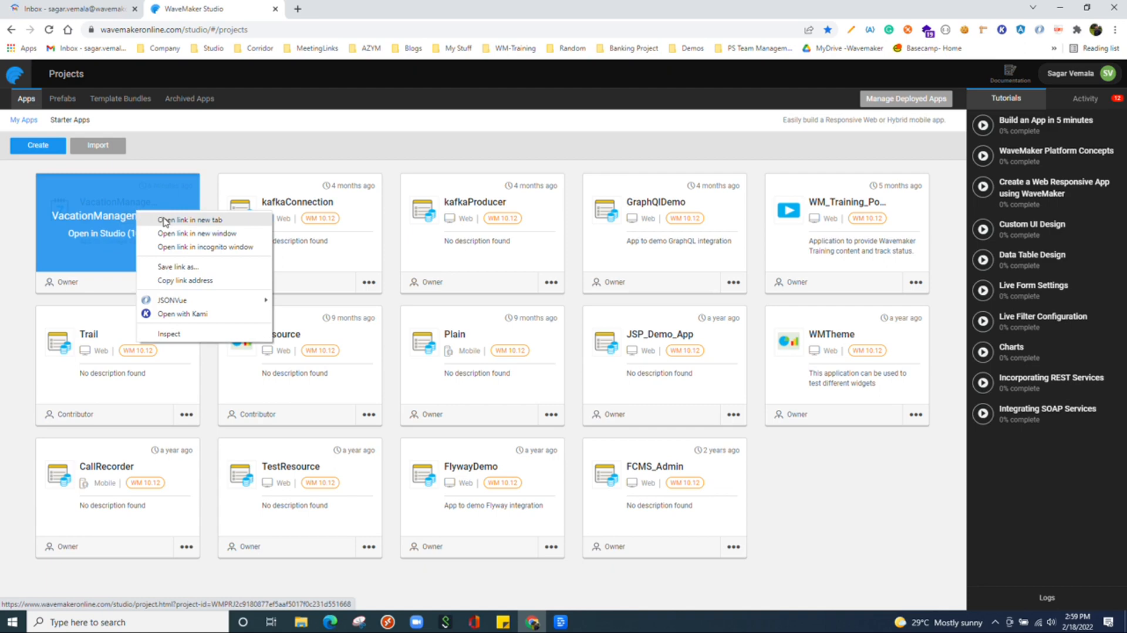
left_click(191, 220)
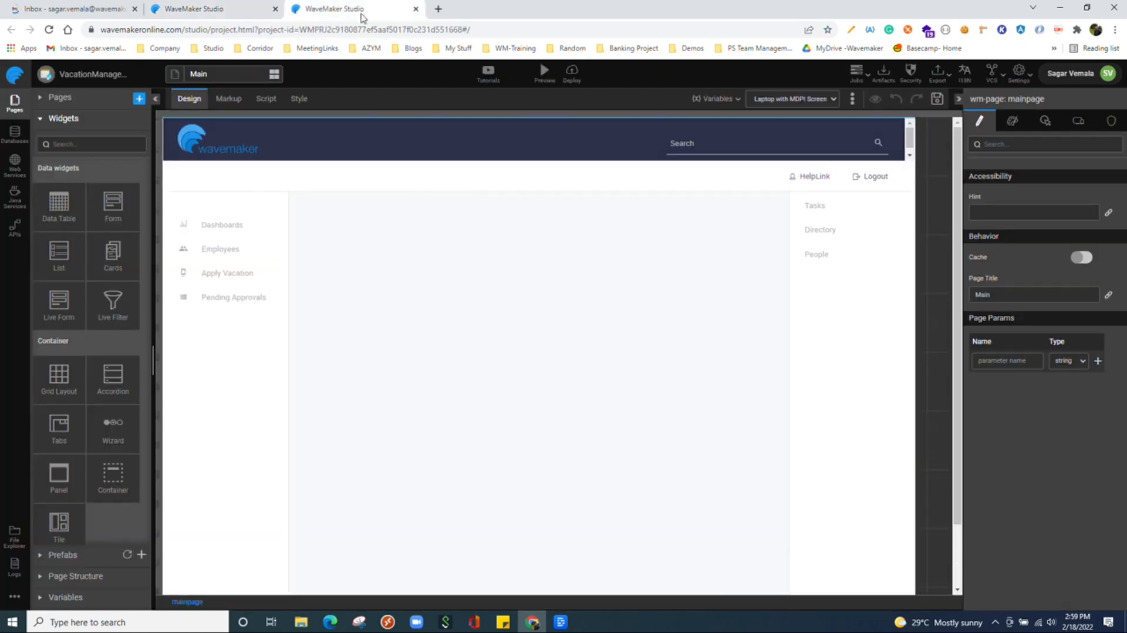
mouse_move(1056, 282)
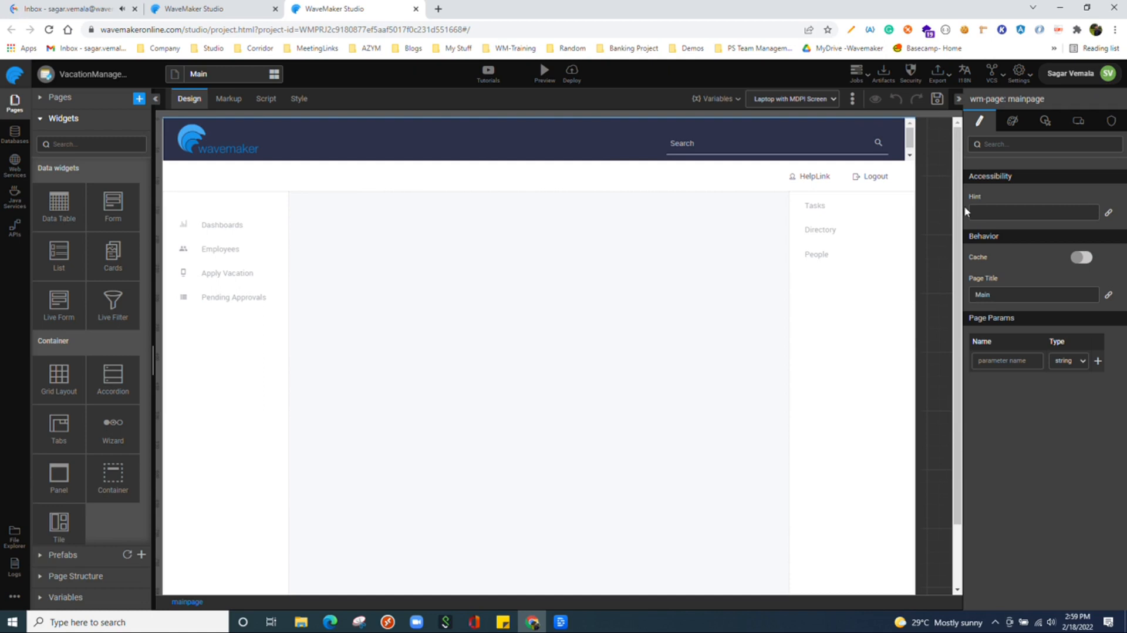
mouse_move(784, 138)
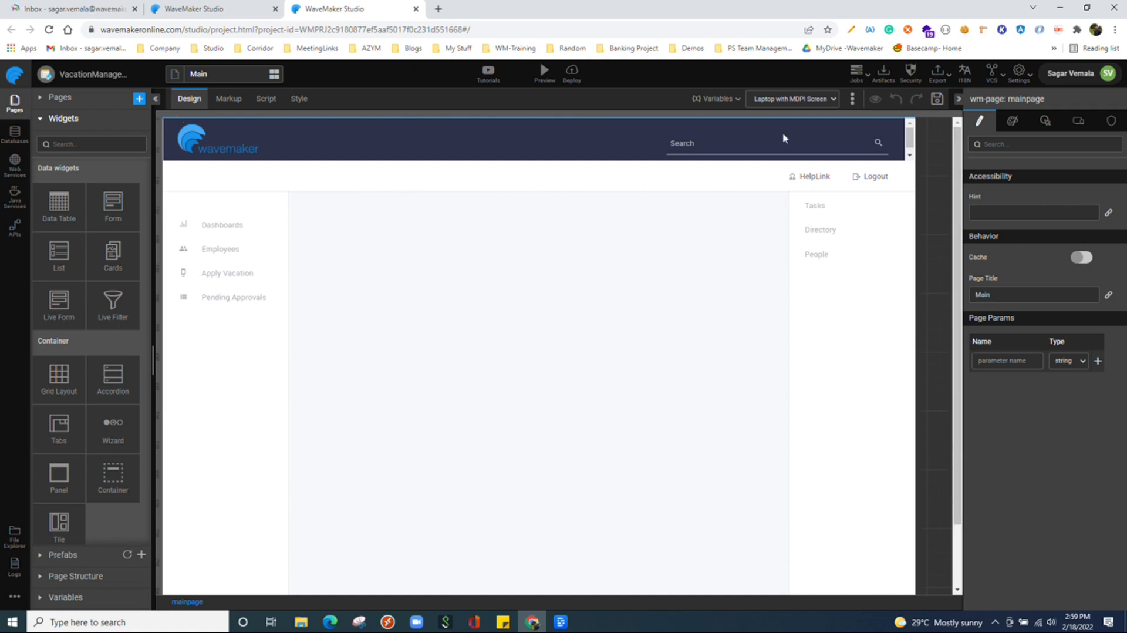
mouse_move(553, 163)
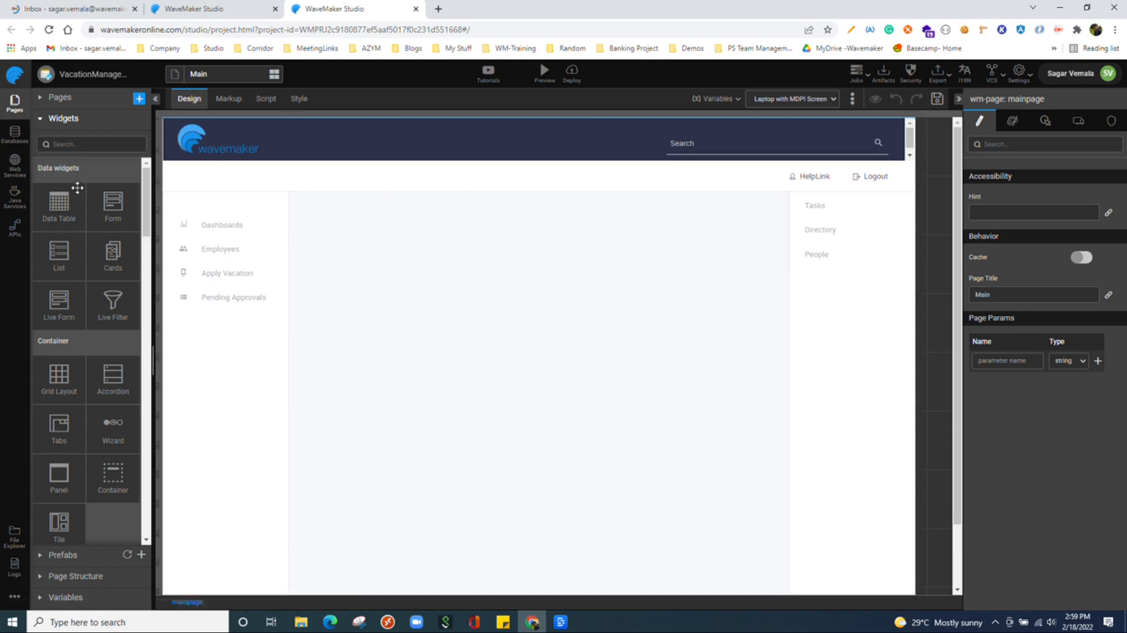
mouse_move(147, 194)
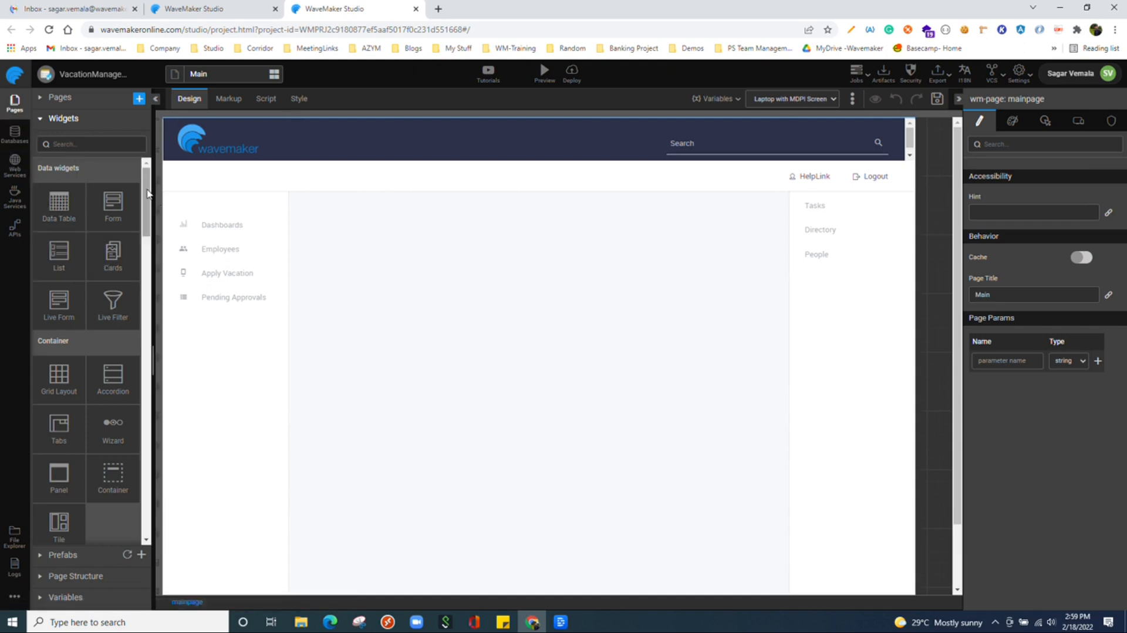
Search widgets for 'bu' and drop a Button (button1) into the Main page content area.
scroll("down", 3)
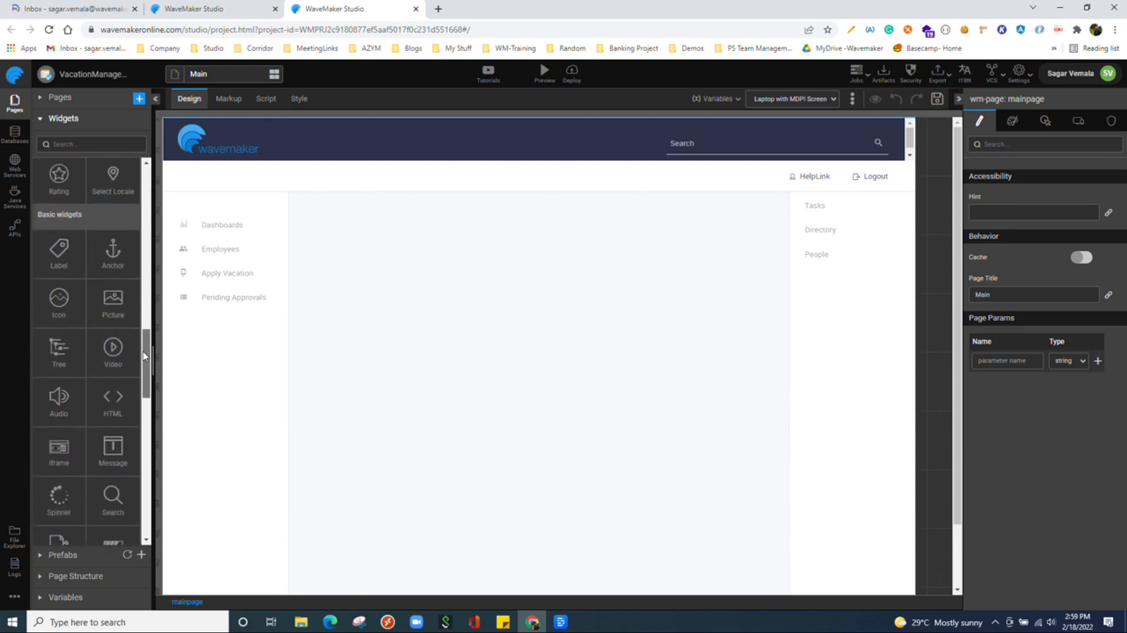
scroll("up", 3)
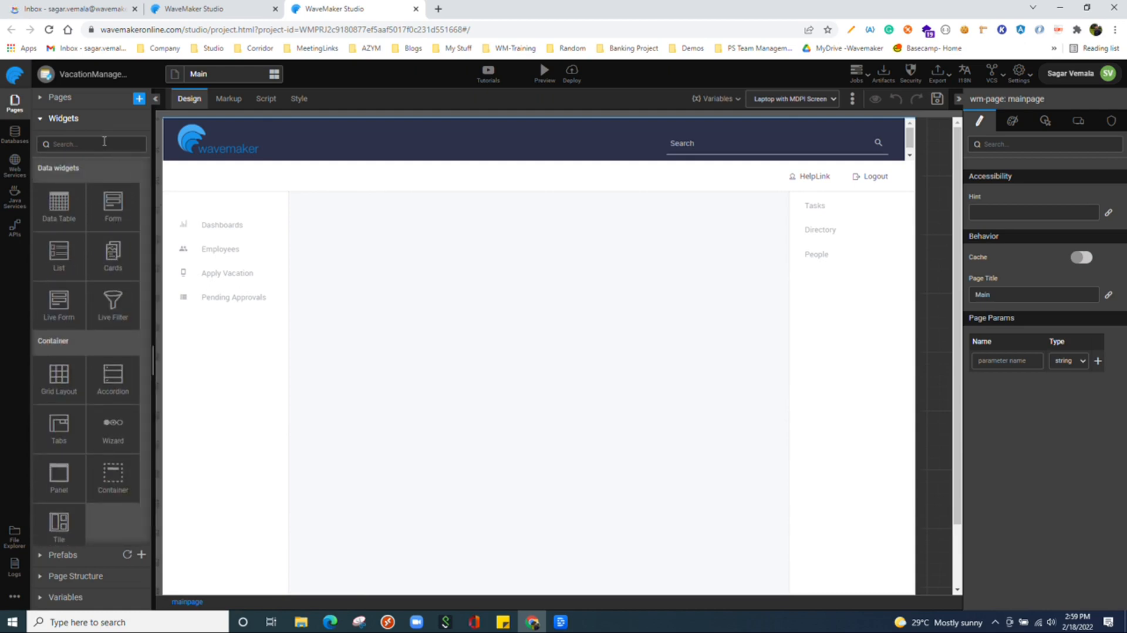
type("bu")
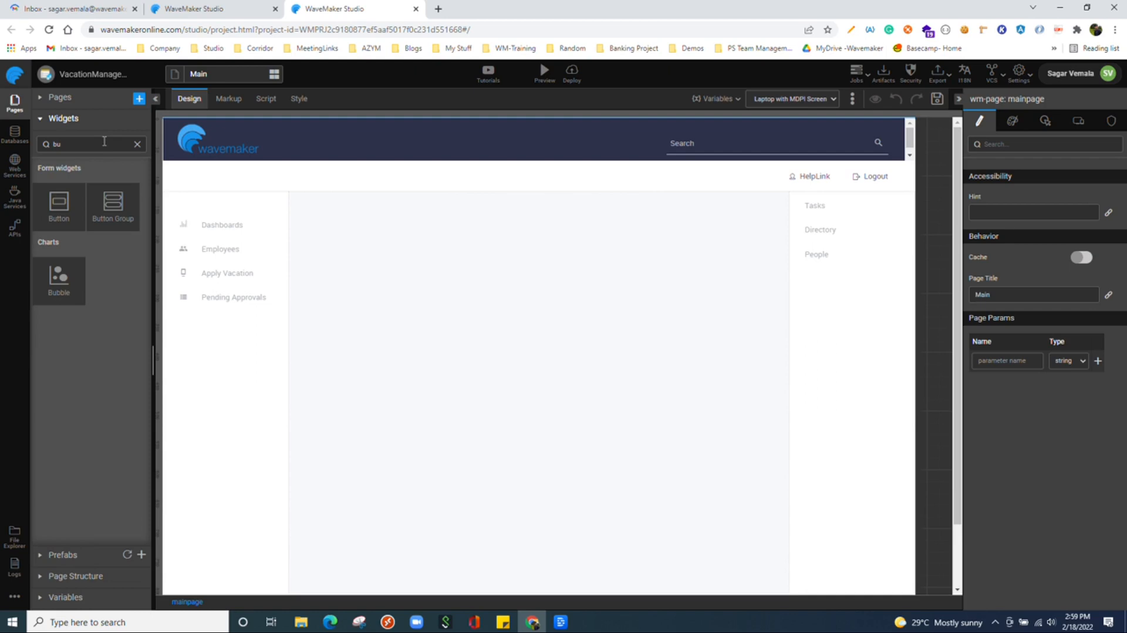
left_click_drag(58, 201, 378, 216)
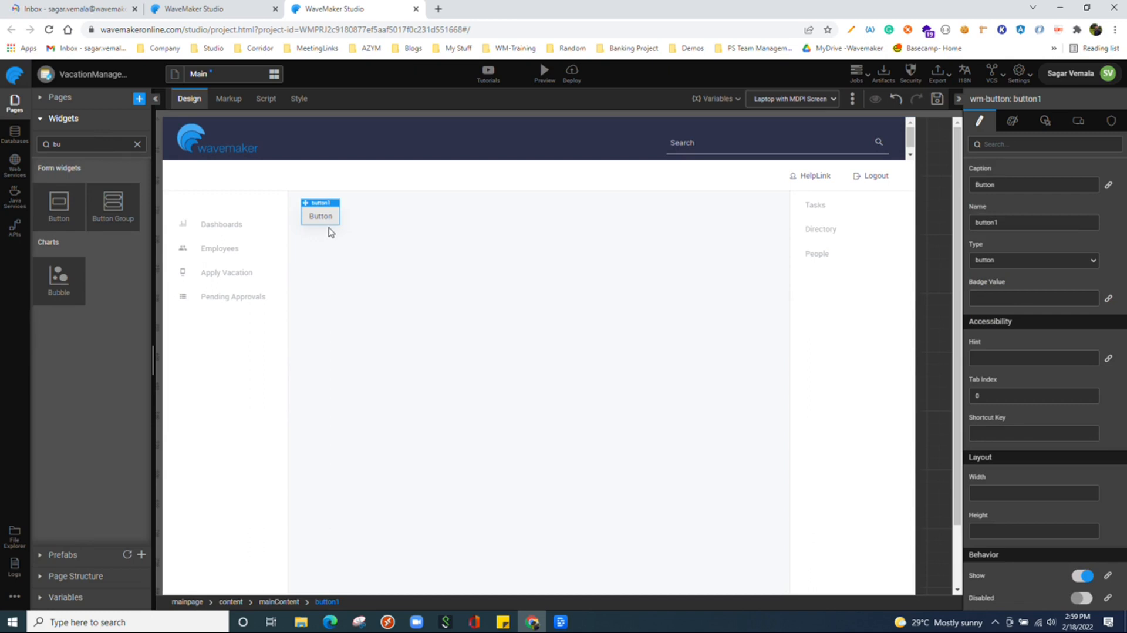
mouse_move(563, 285)
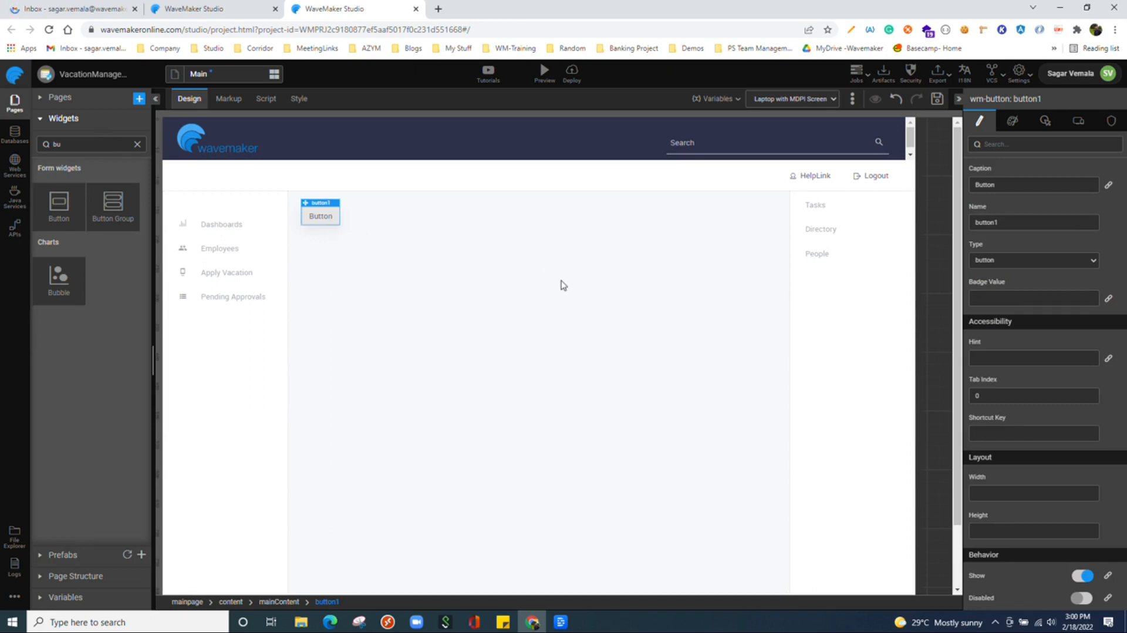
mouse_move(89, 131)
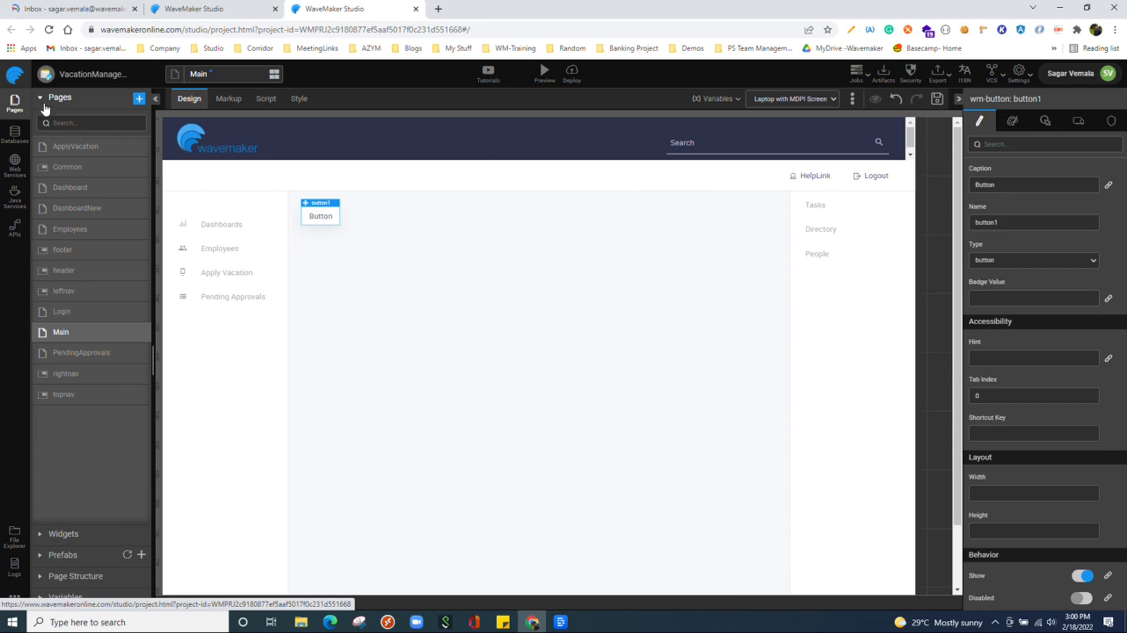
mouse_move(99, 135)
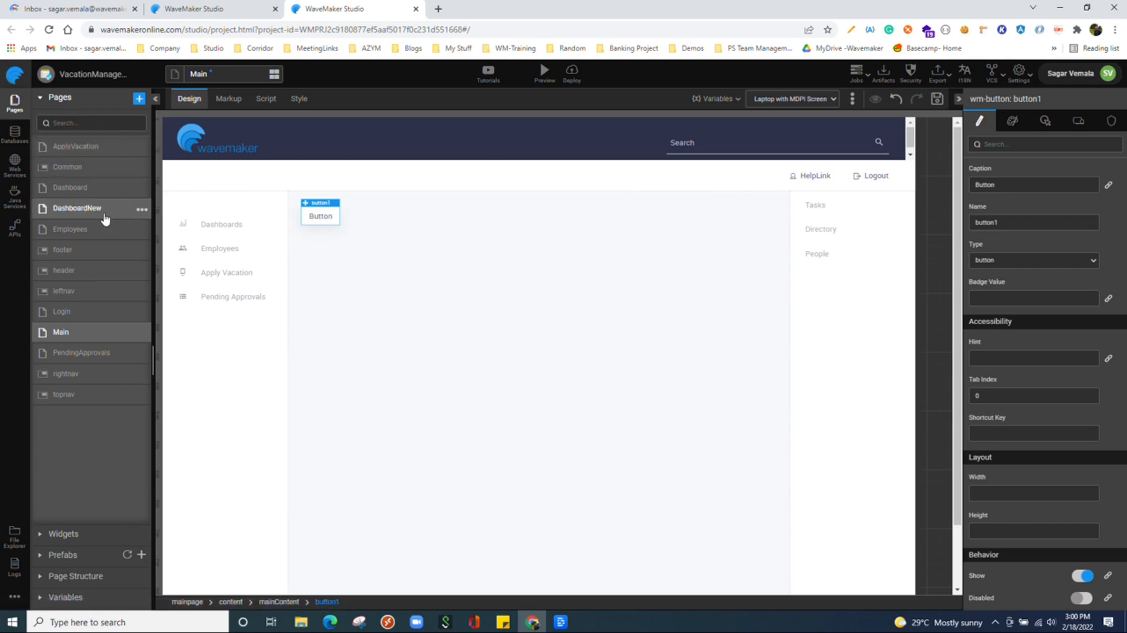
mouse_move(105, 374)
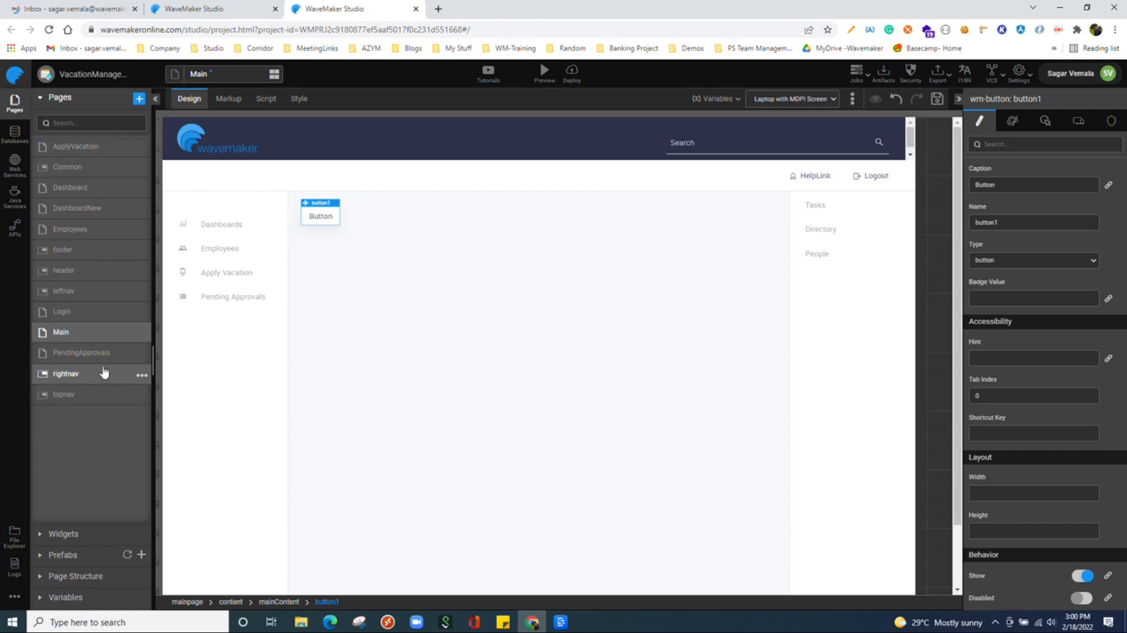
Open the Dashboard page with its Healthcare Dashboard stat-card layout in the designer.
left_click(74, 146)
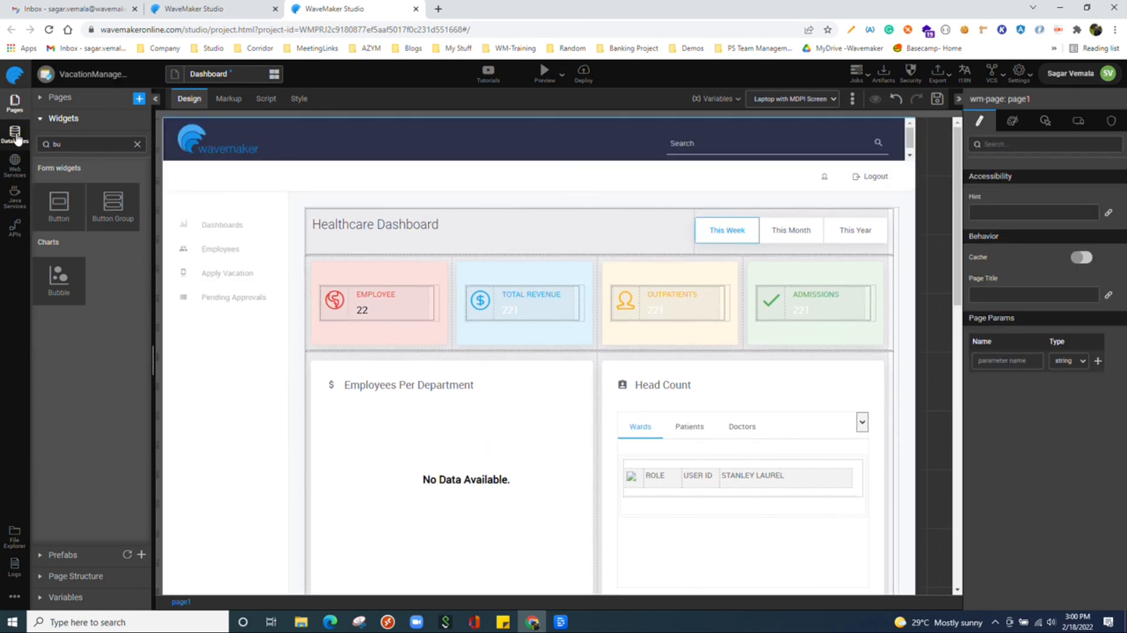
Start connecting an existing external database and choose MySQL as its type.
left_click(14, 134)
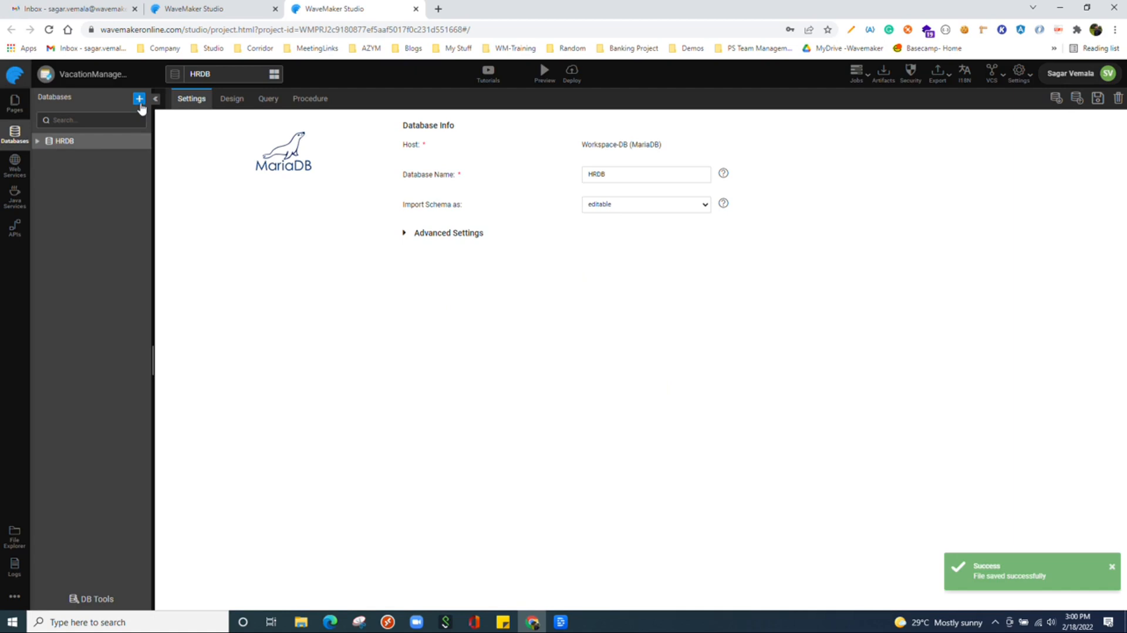
left_click(139, 98)
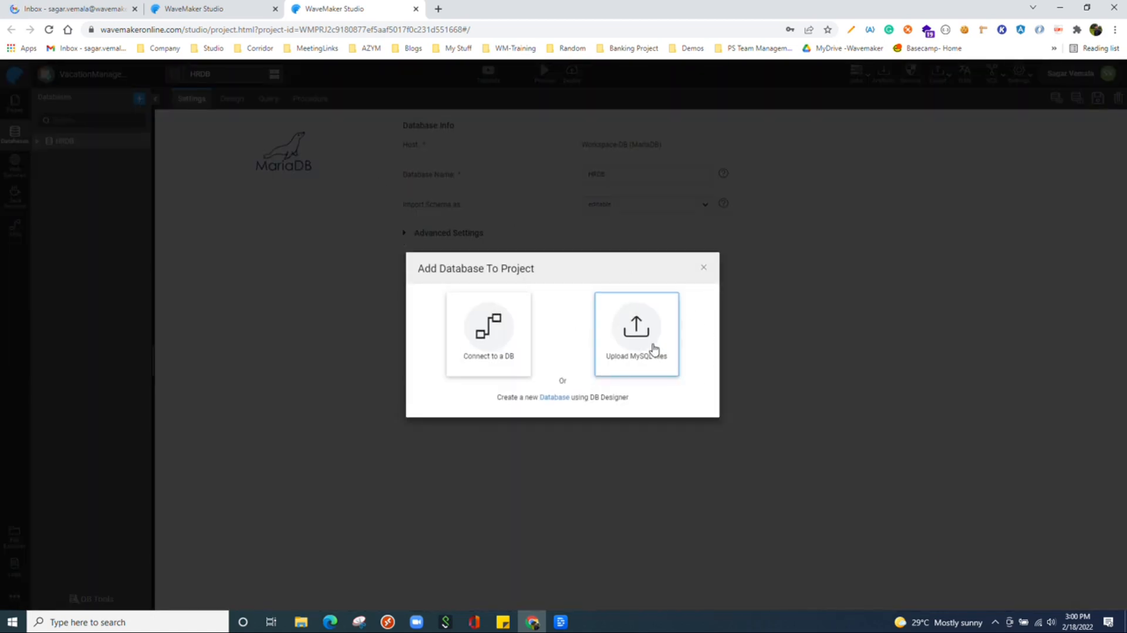
mouse_move(622, 363)
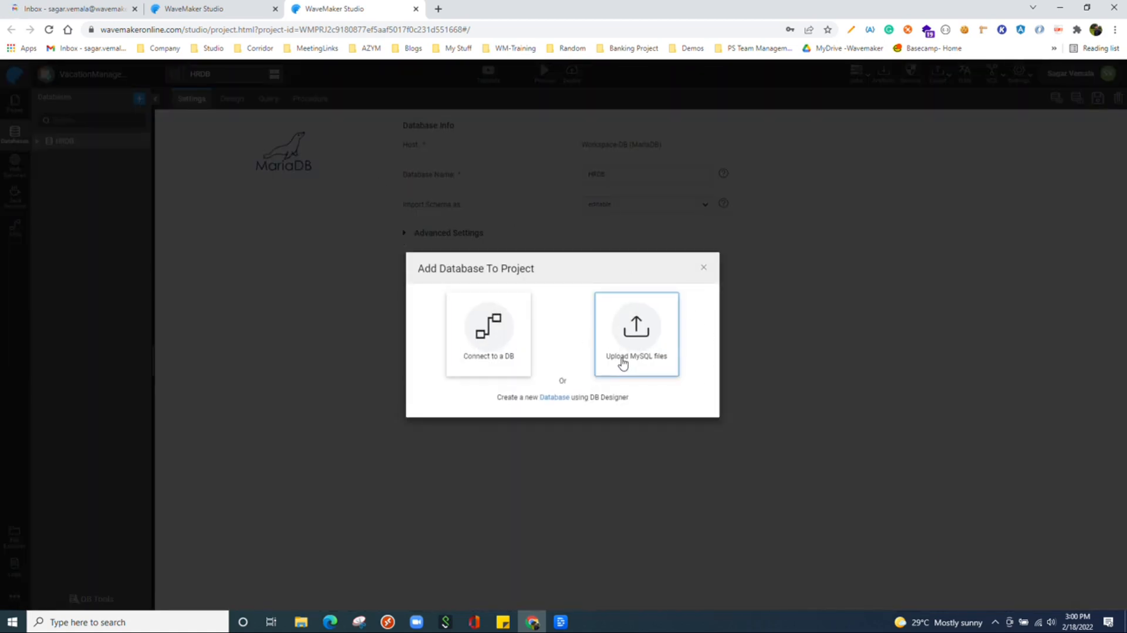
mouse_move(562, 328)
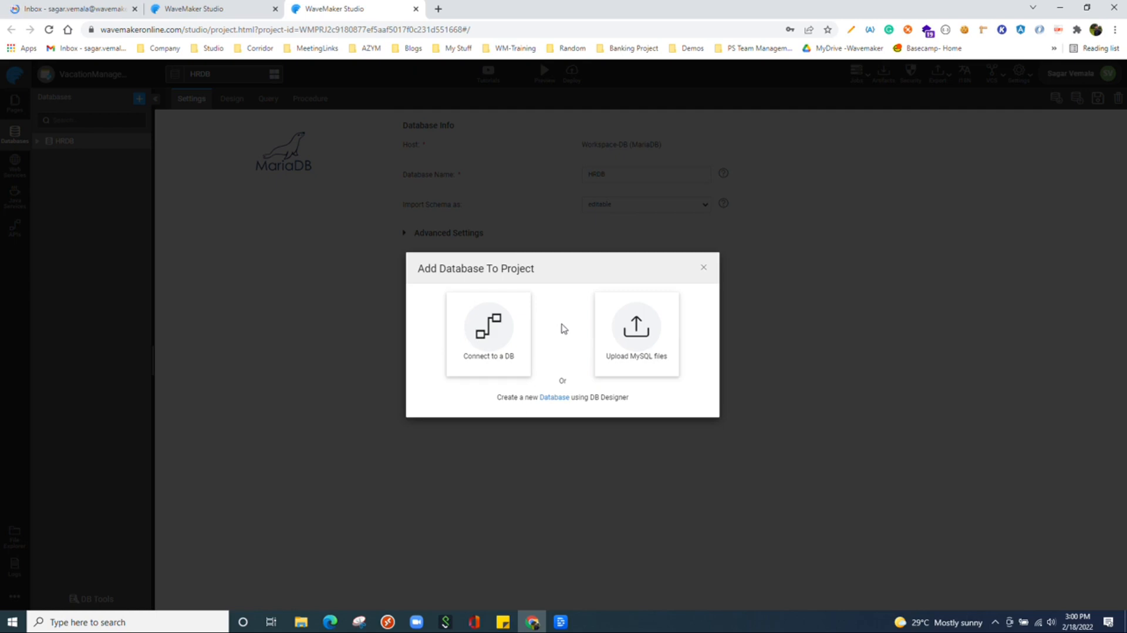
left_click(487, 327)
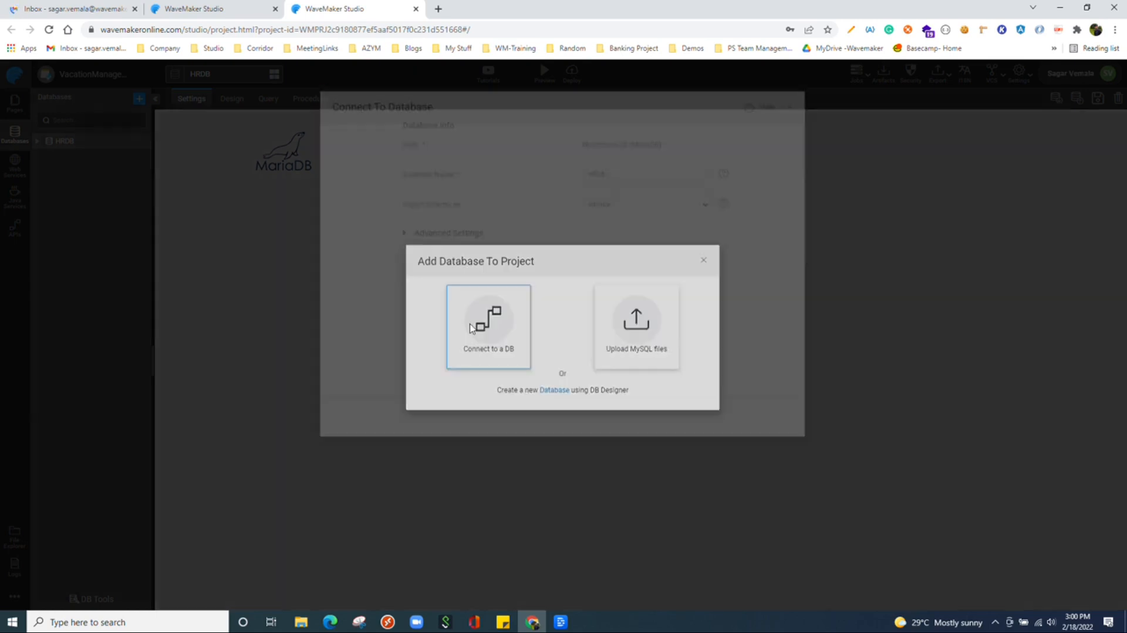
left_click(487, 325)
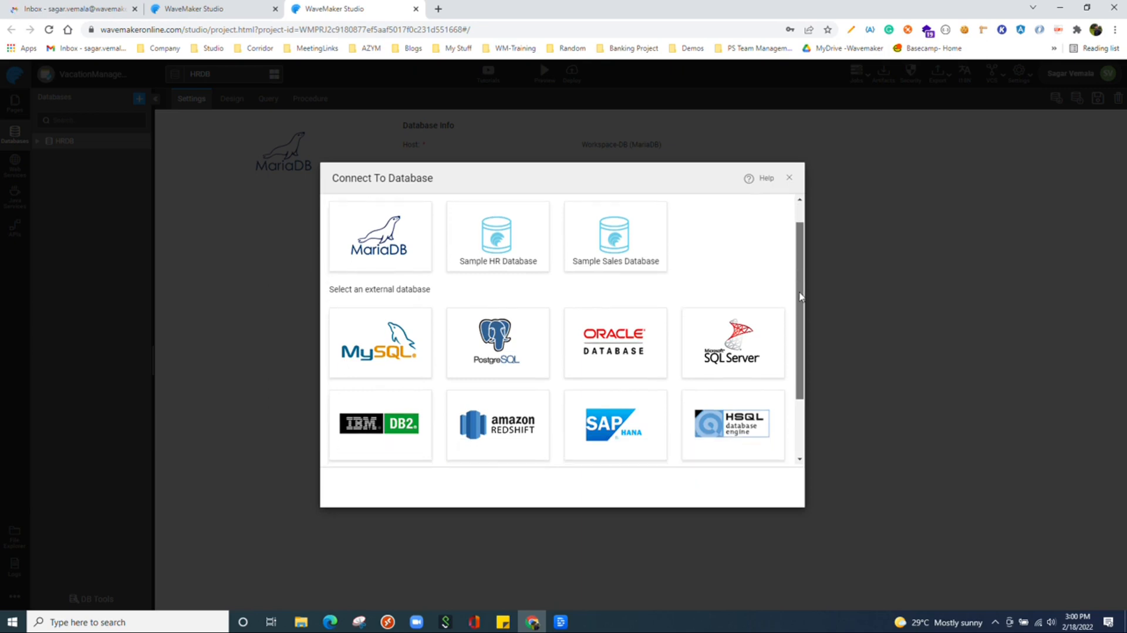
scroll("down", 3)
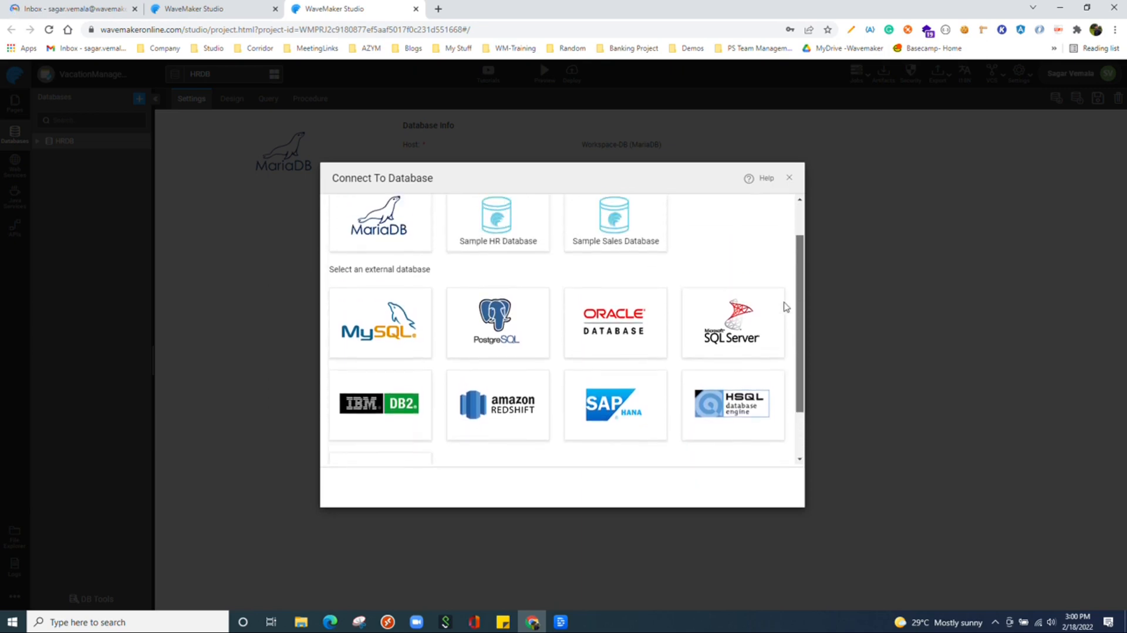
scroll("up", 3)
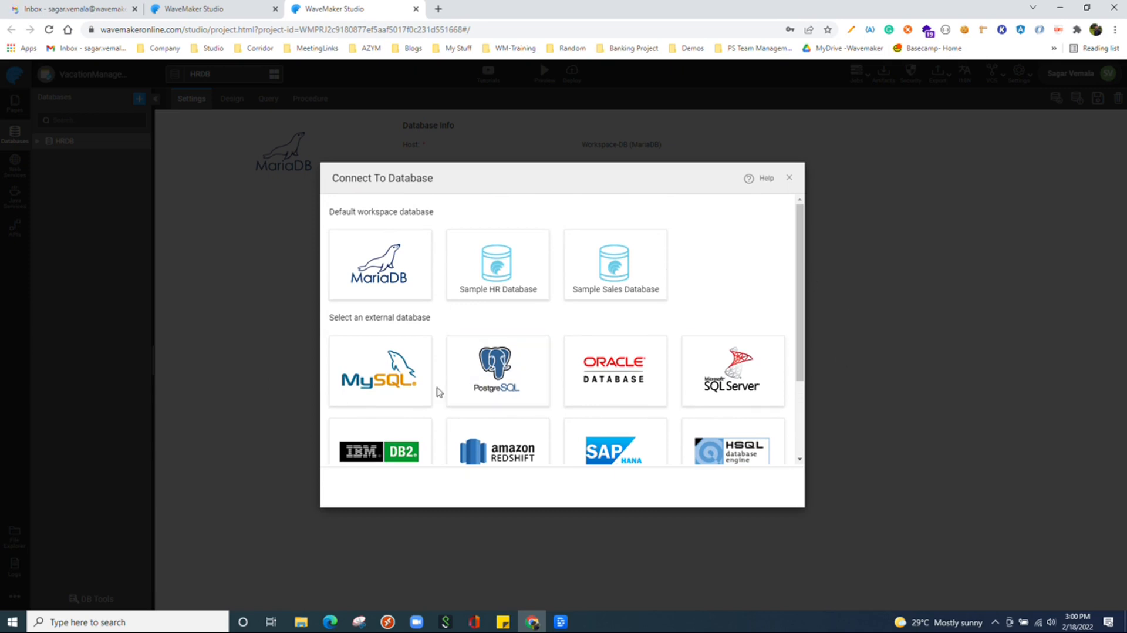
left_click(380, 370)
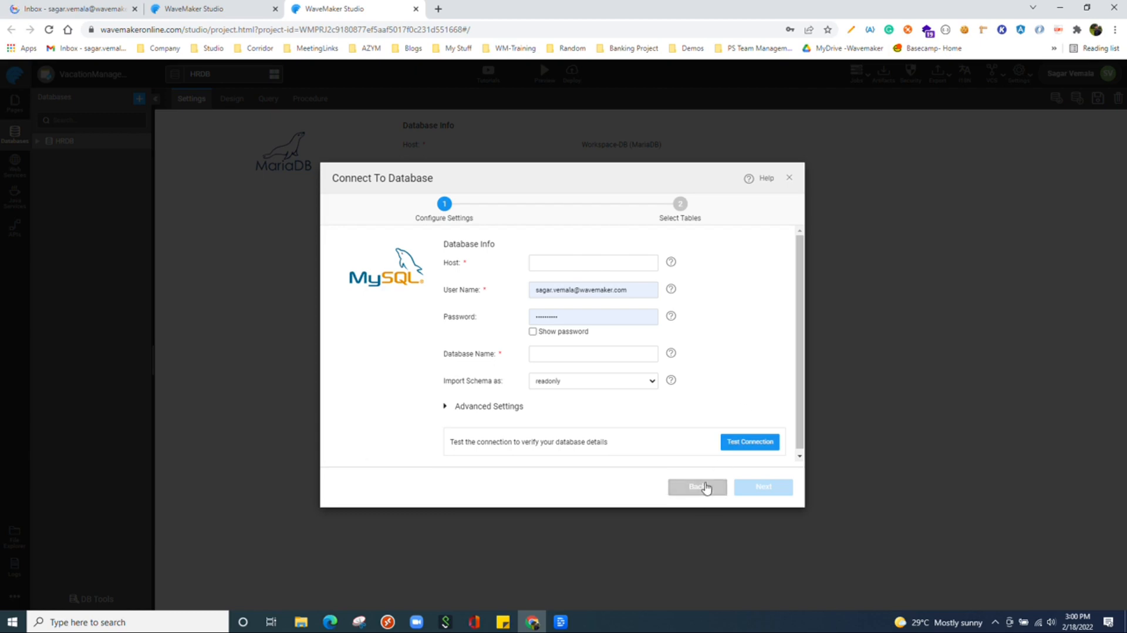
Review HRDB's settings, then view its USER, VACATION, DEPARTMENT and EMPLOYEE schema diagram.
left_click(696, 486)
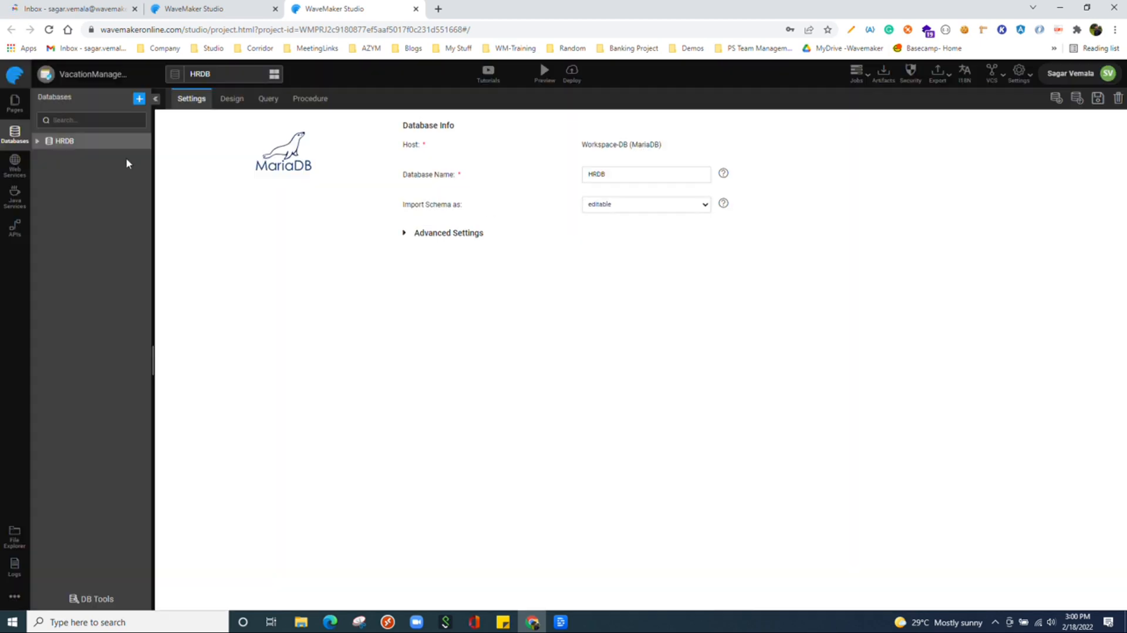
mouse_move(61, 144)
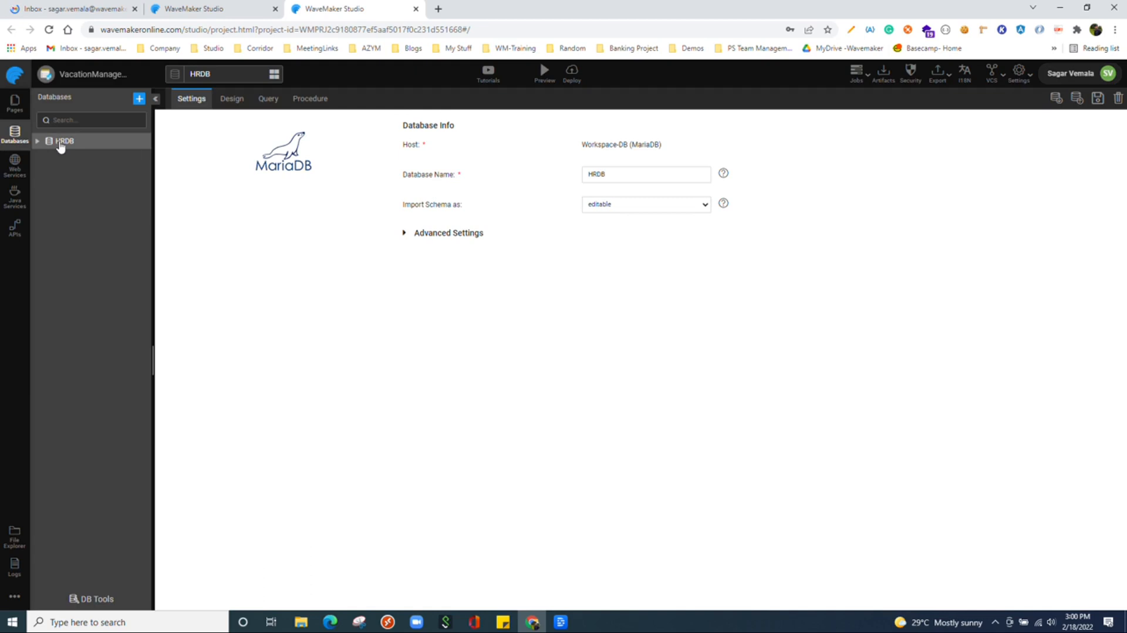
mouse_move(64, 140)
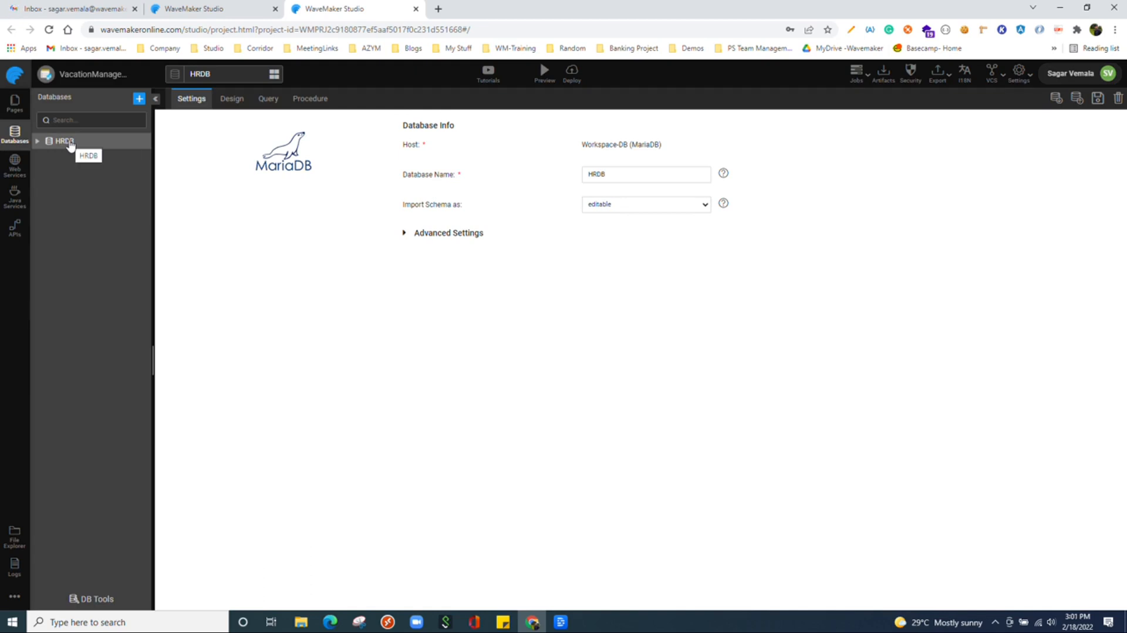
mouse_move(704, 173)
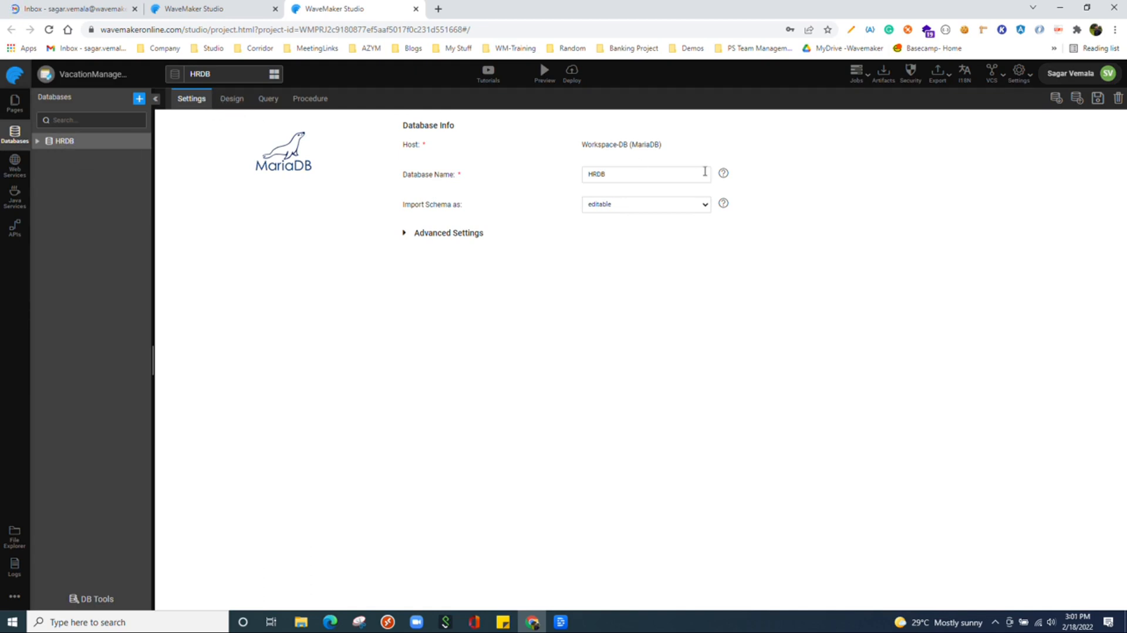
mouse_move(566, 210)
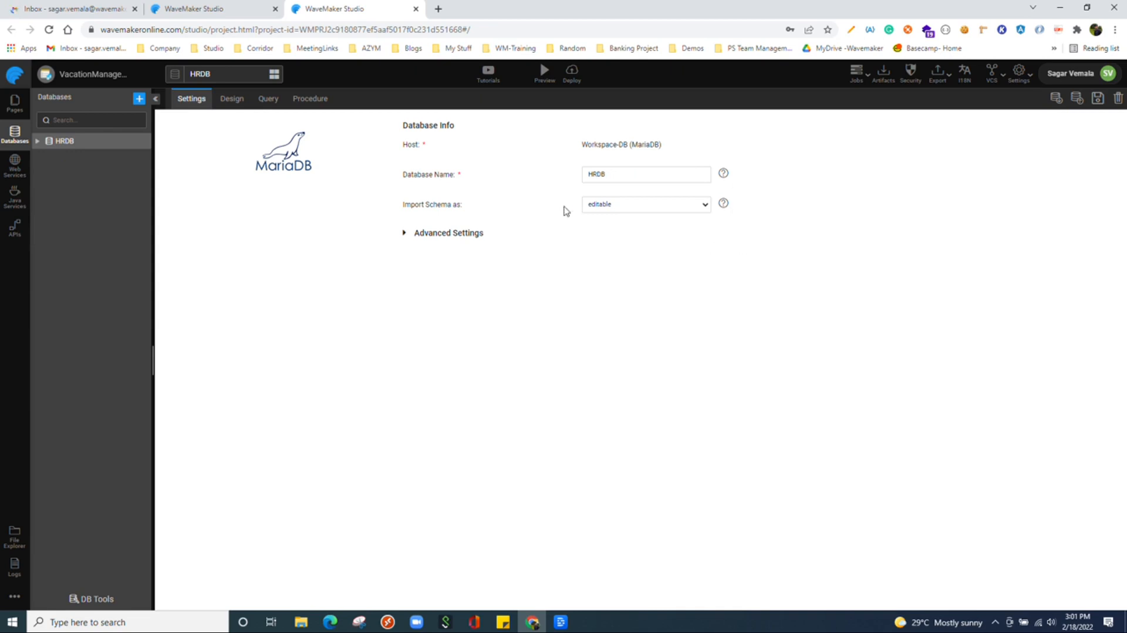
mouse_move(621, 163)
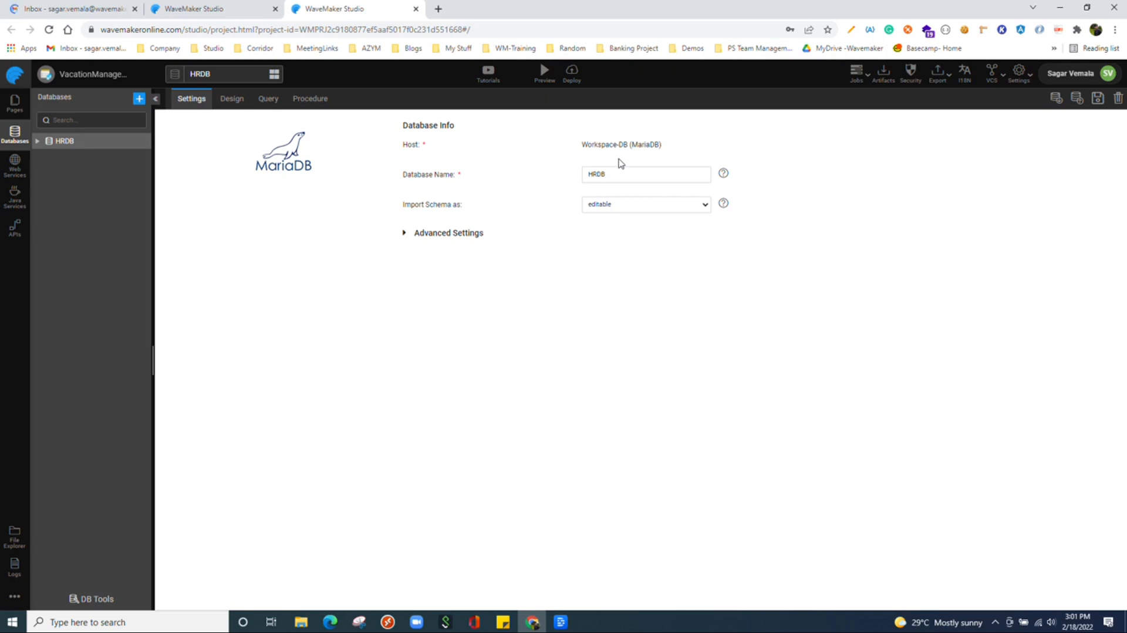
mouse_move(305, 298)
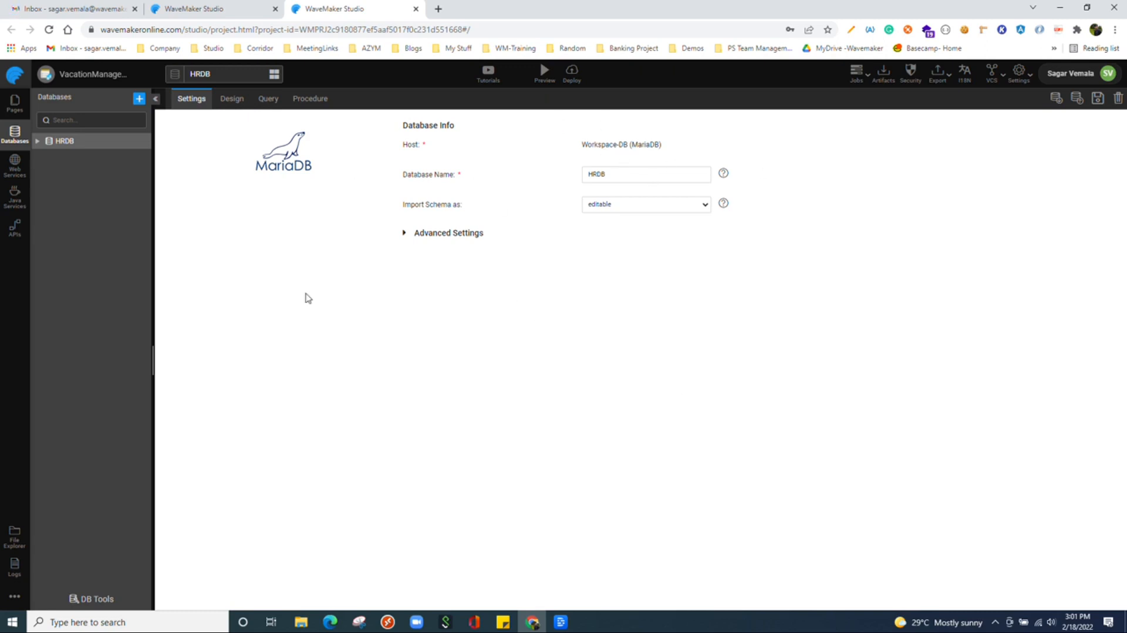
mouse_move(270, 168)
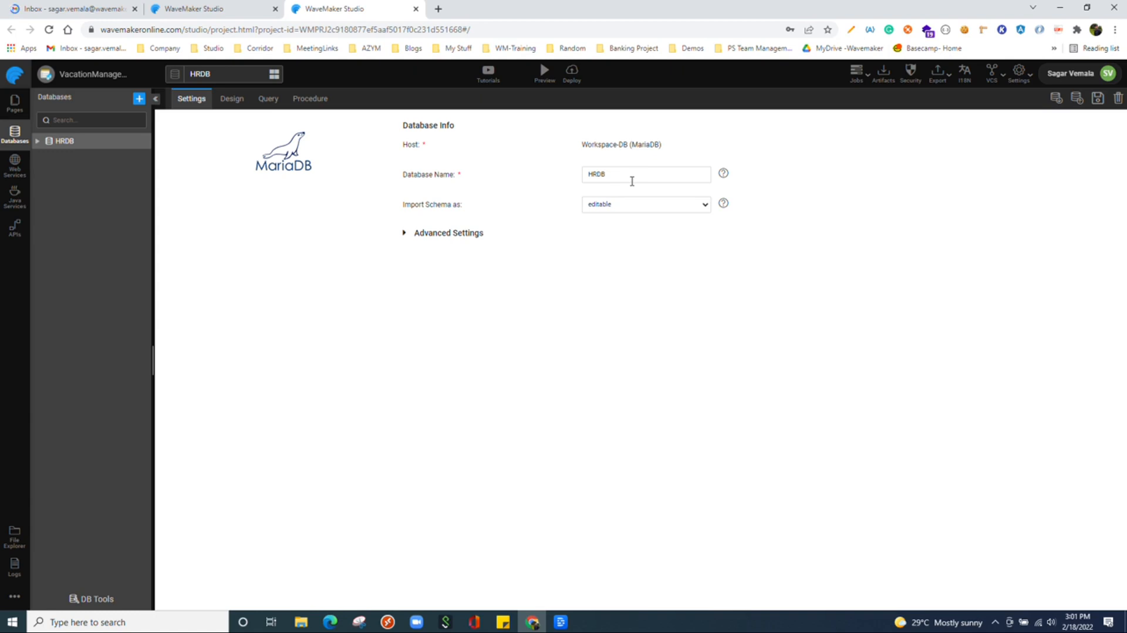
left_click(231, 99)
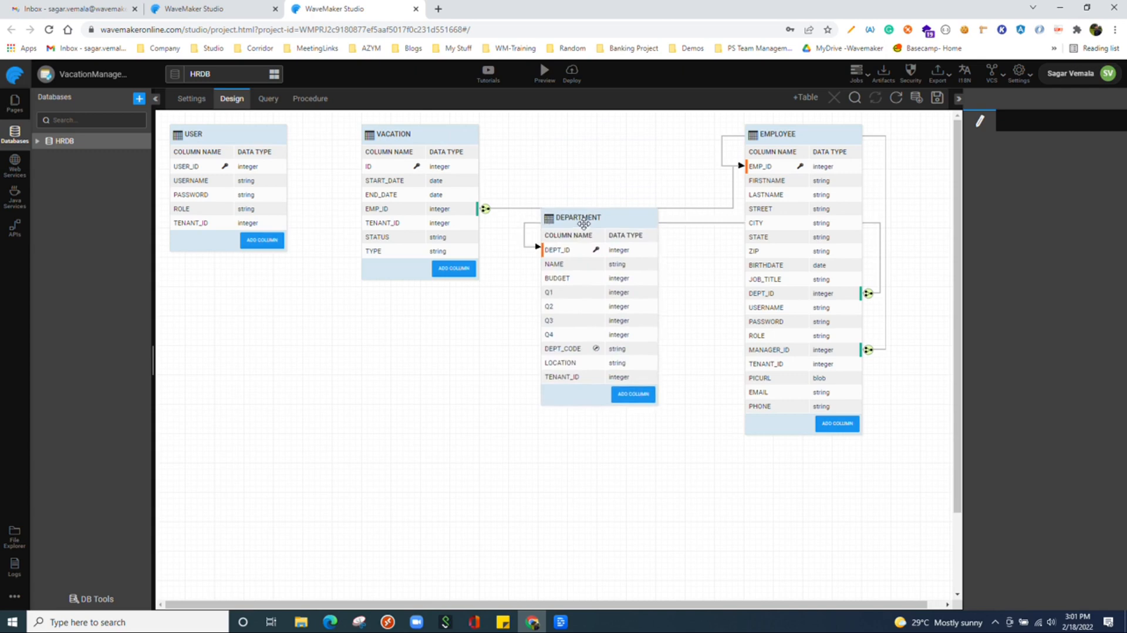
Add a TABLES table with ID and COLUMN2 columns to HRDB and save the schema.
left_click(577, 217)
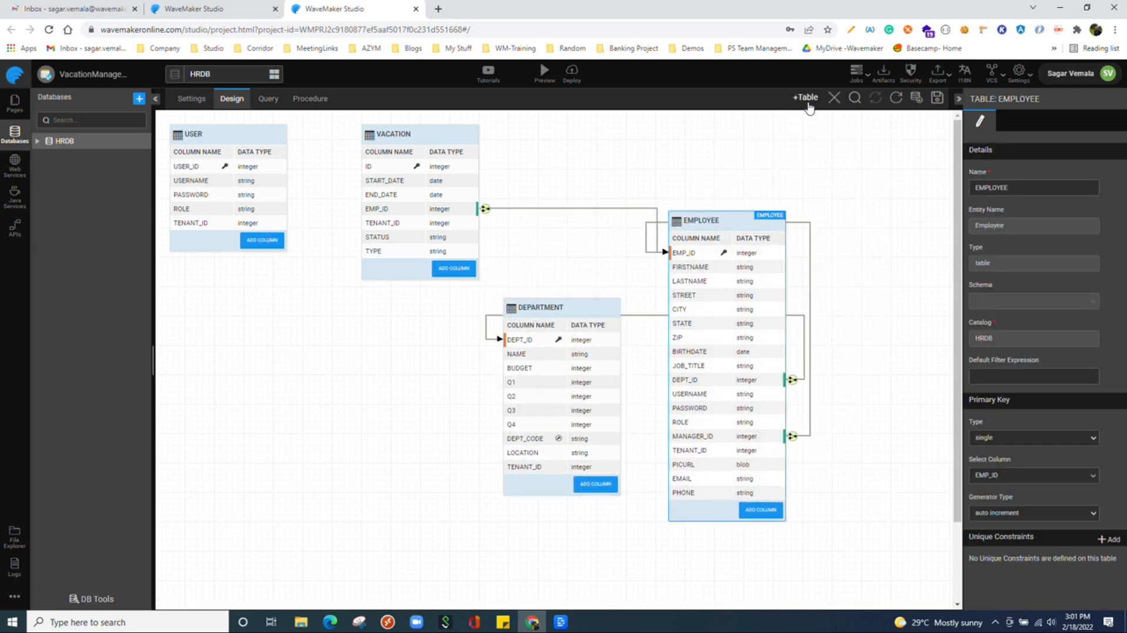
left_click(805, 97)
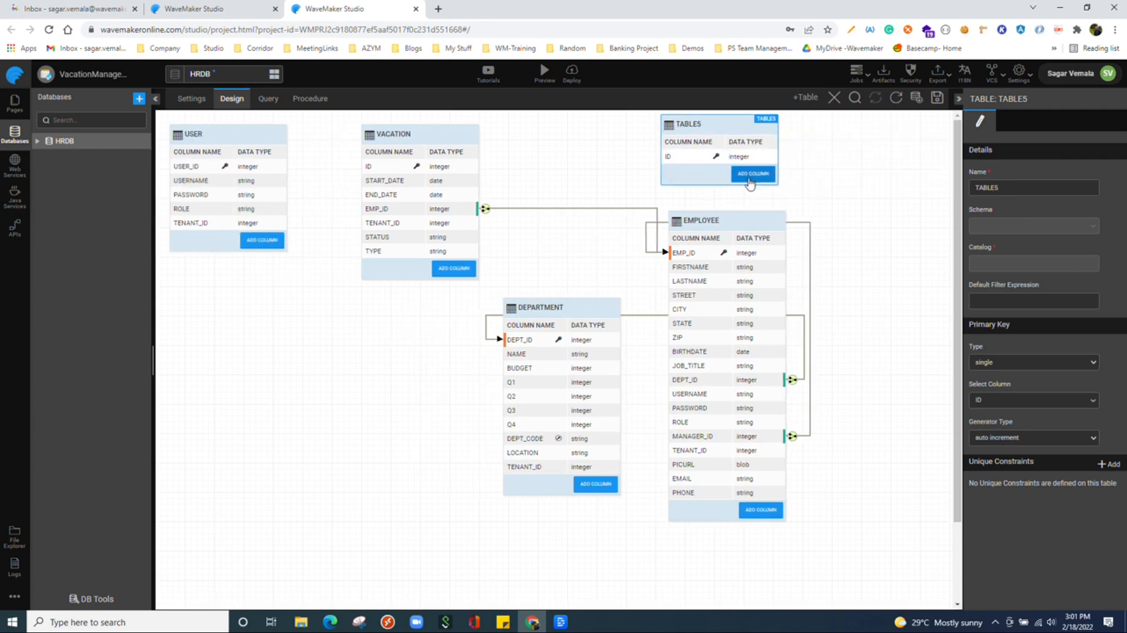
left_click(752, 173)
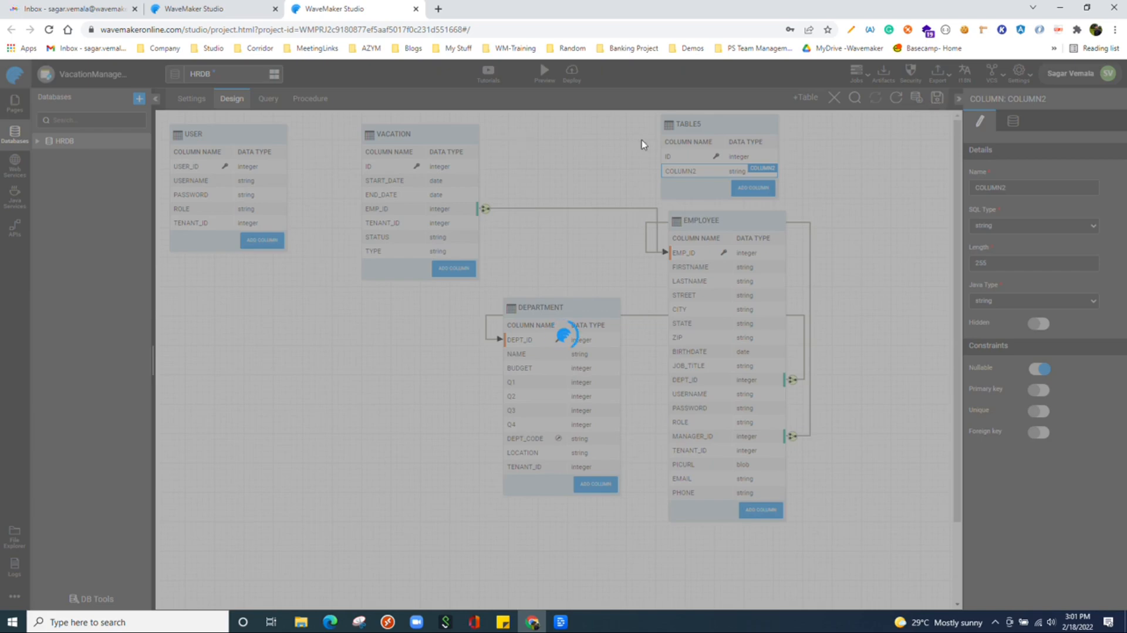
left_click(937, 98)
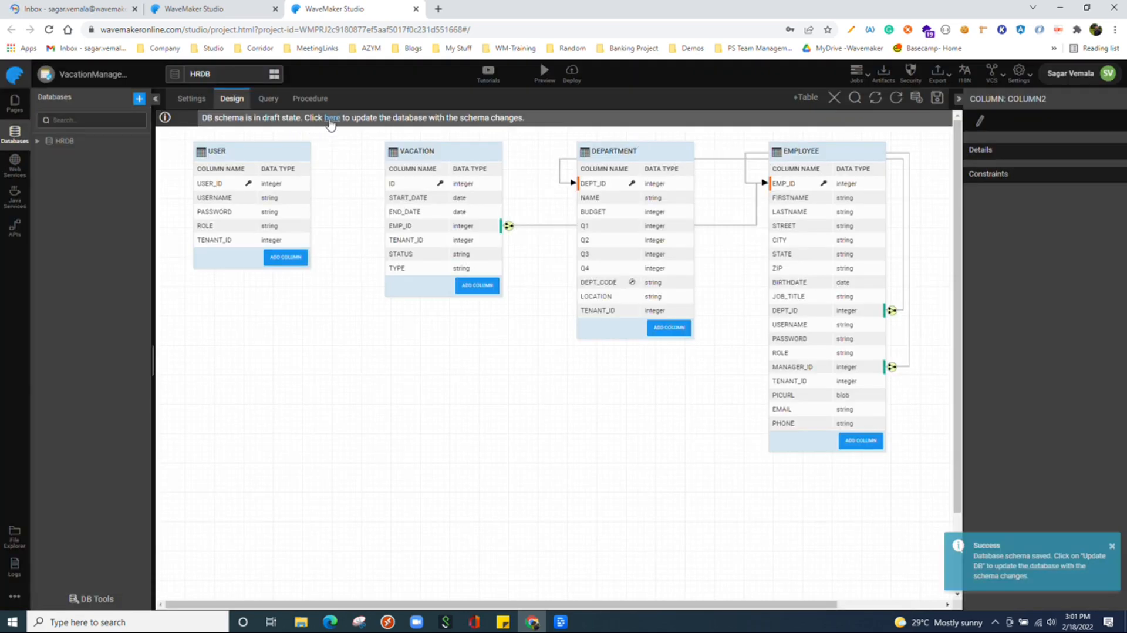
Review the pending changes and DB script, then apply the update to the database.
left_click(331, 117)
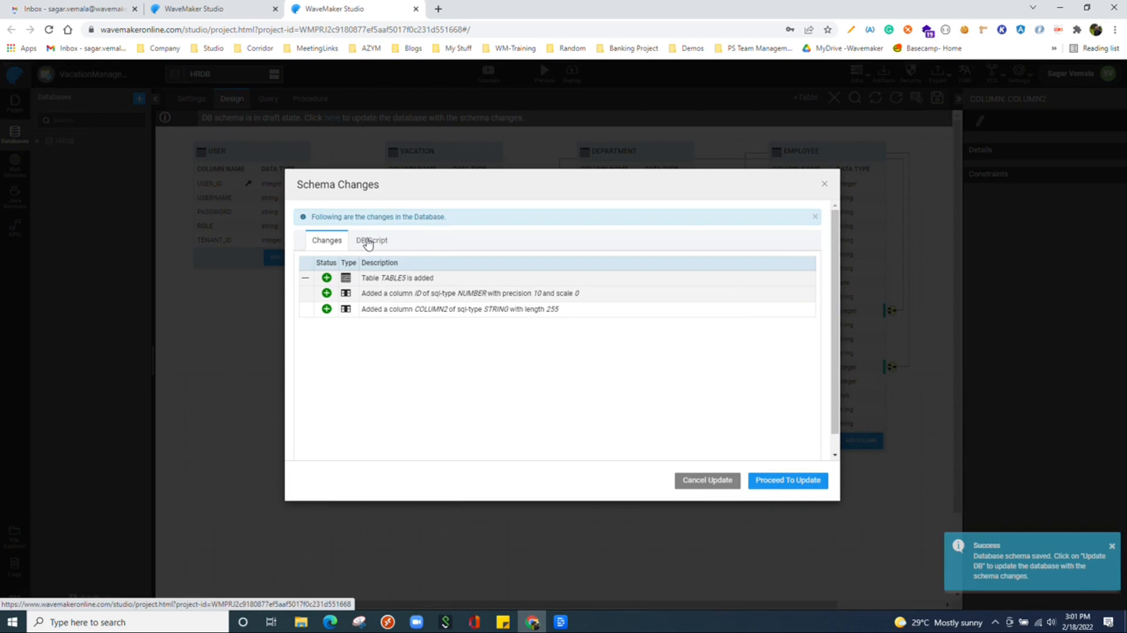
left_click(371, 240)
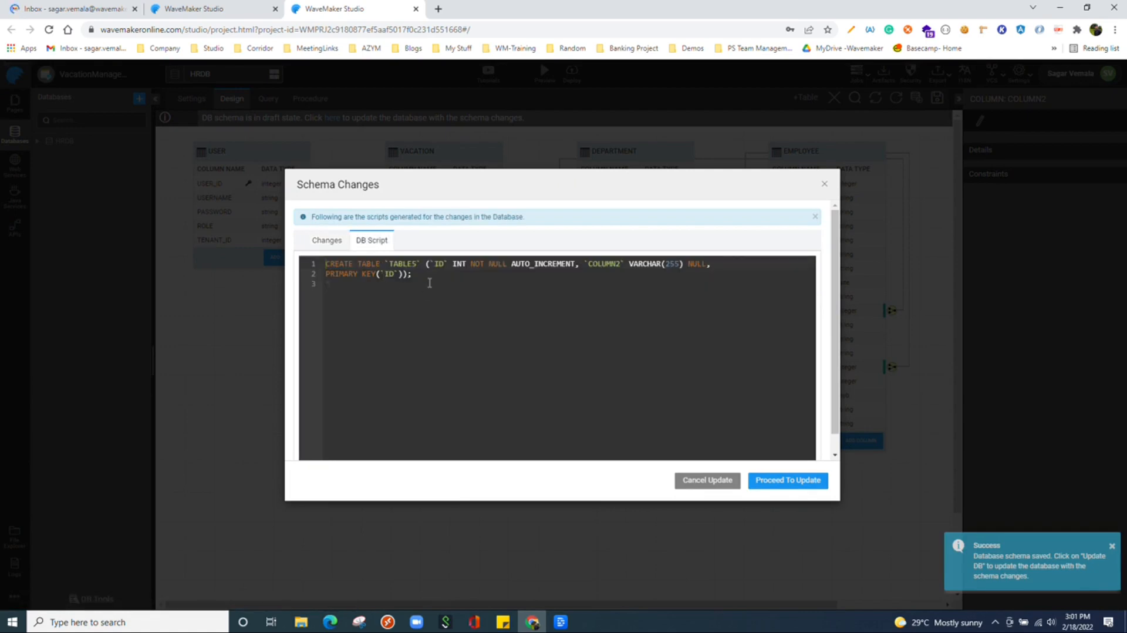
left_click(787, 480)
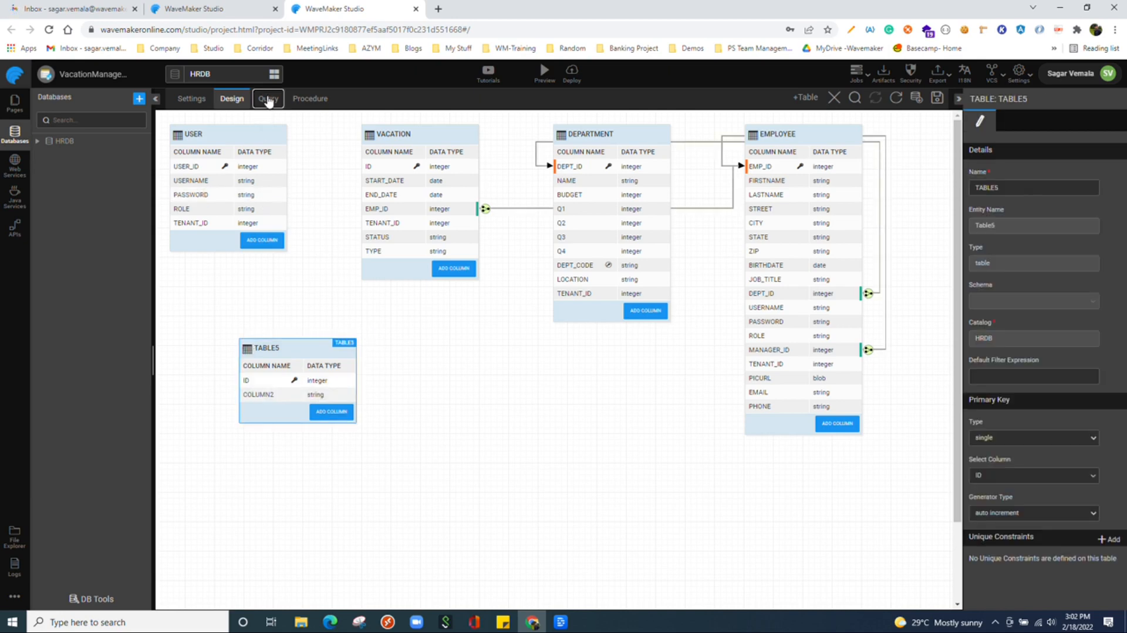
Browse HRDB's Query and Procedure editors, then move to the project's APIs section.
left_click(268, 99)
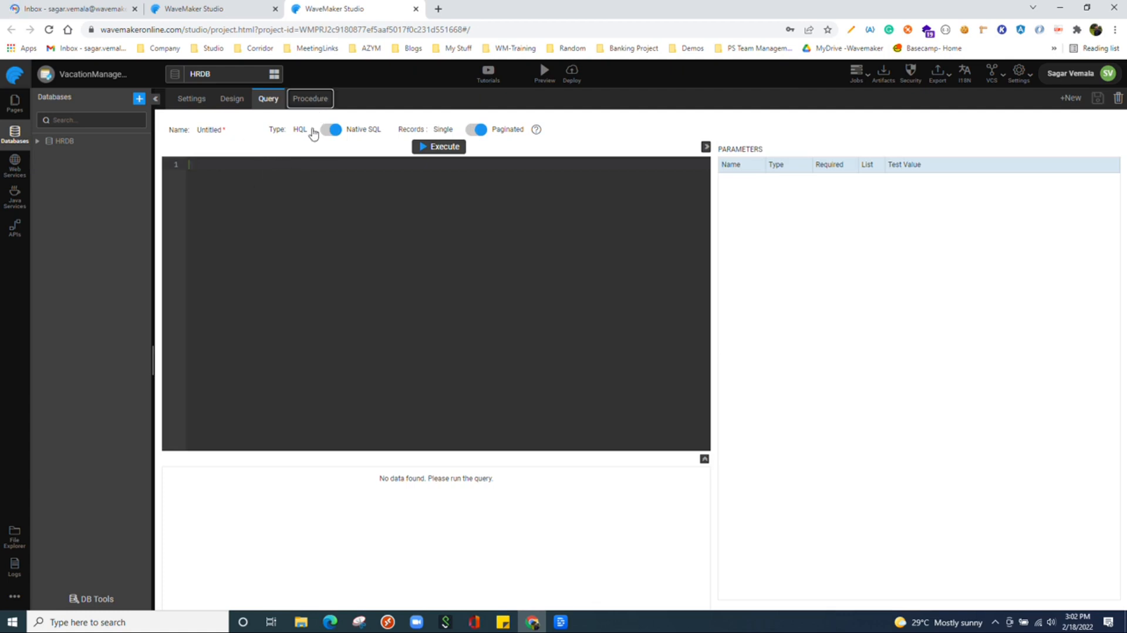
left_click(310, 99)
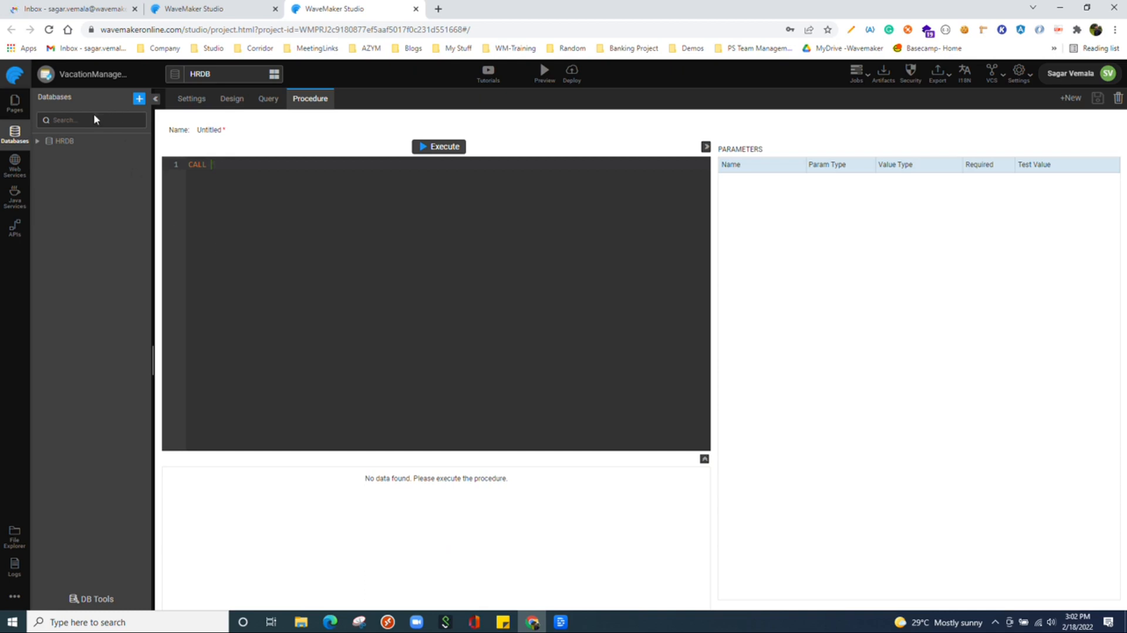
mouse_move(127, 111)
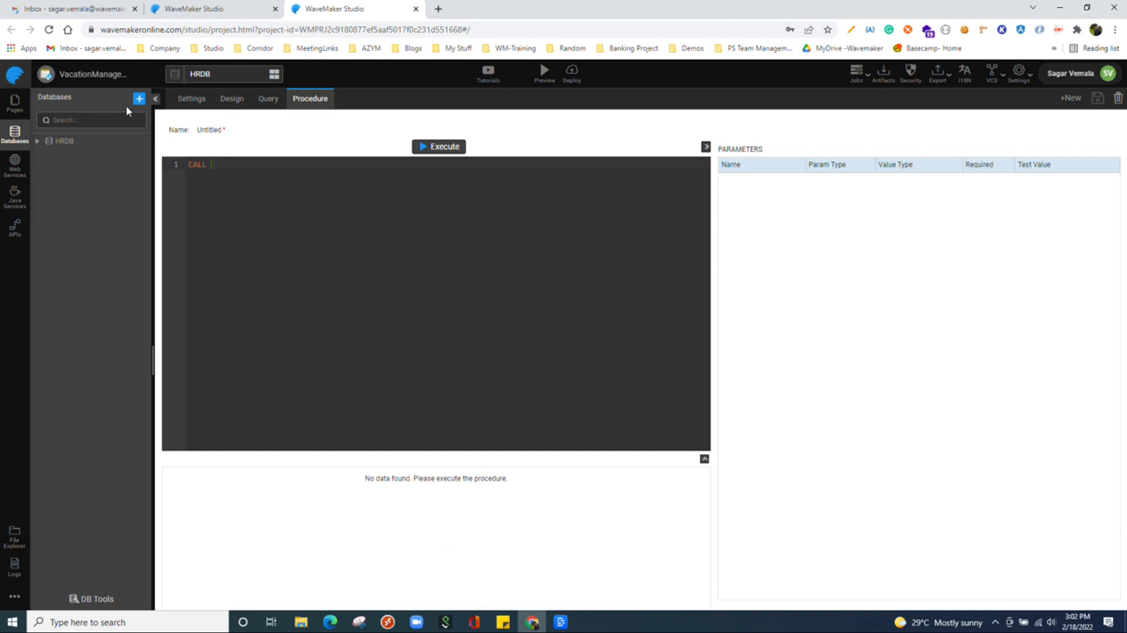
mouse_move(14, 133)
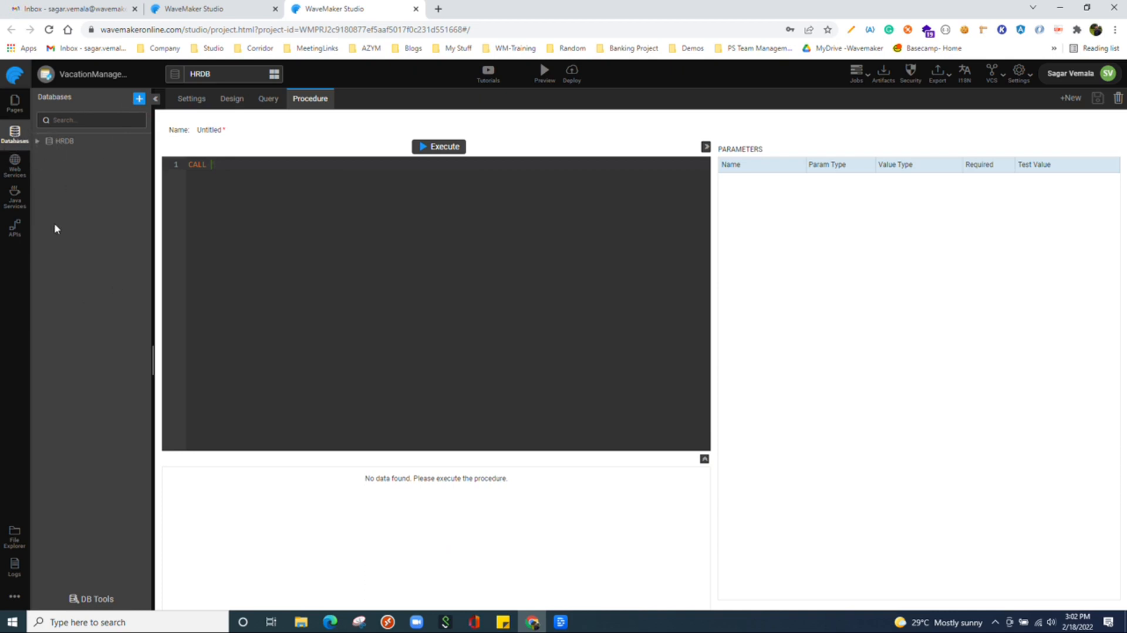
left_click(14, 226)
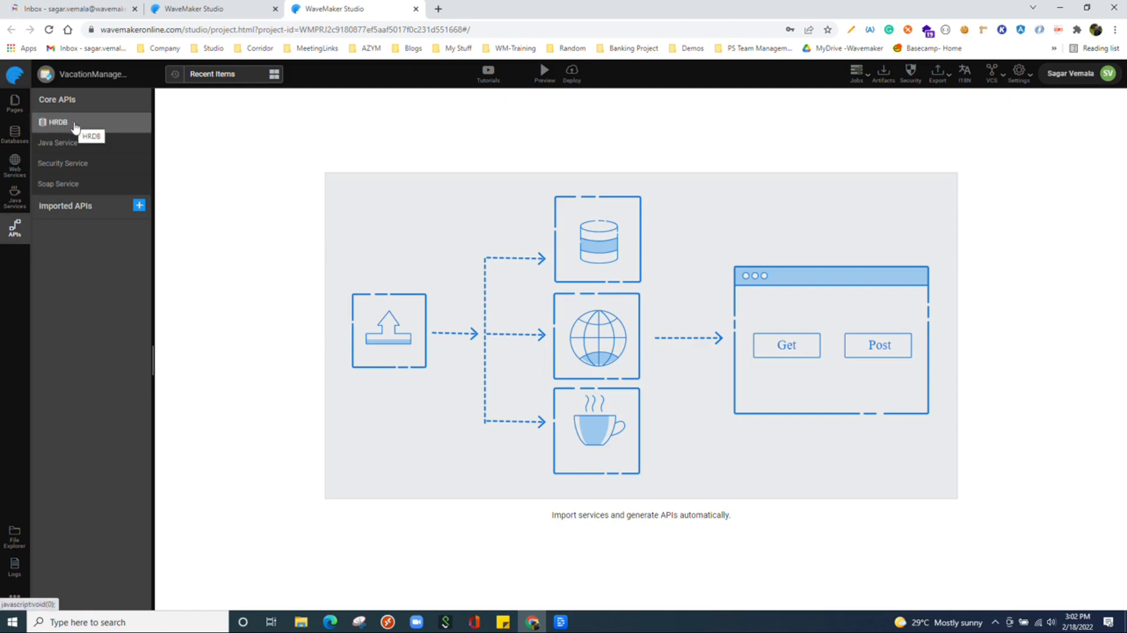
Test the HRDB Department GET list endpoint and scroll its JSON response of five records.
left_click(58, 121)
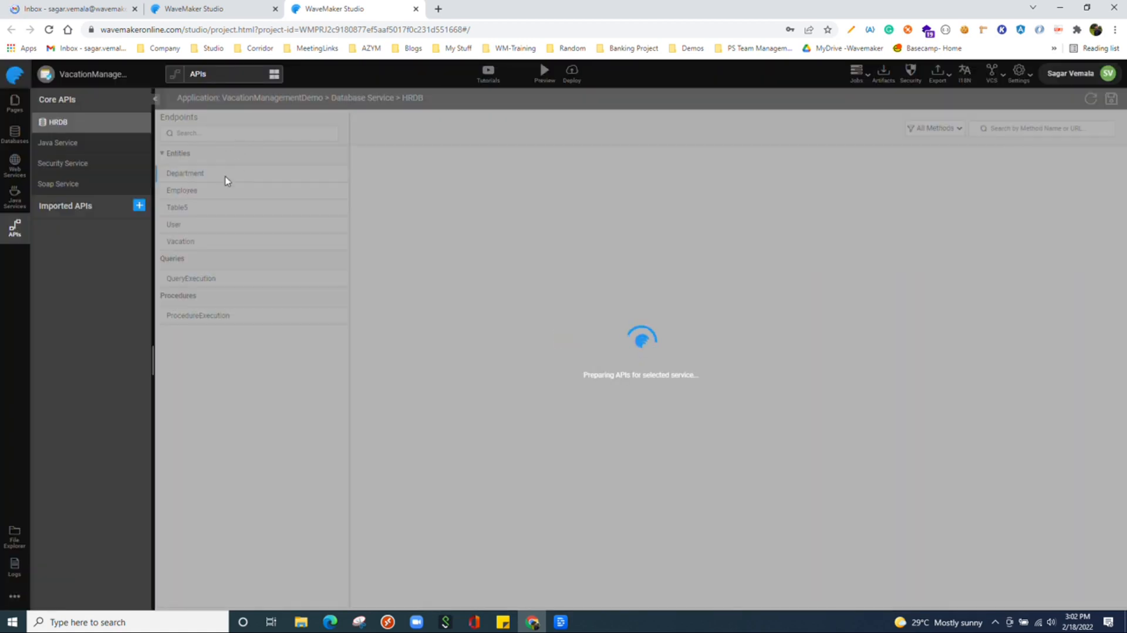
left_click(185, 173)
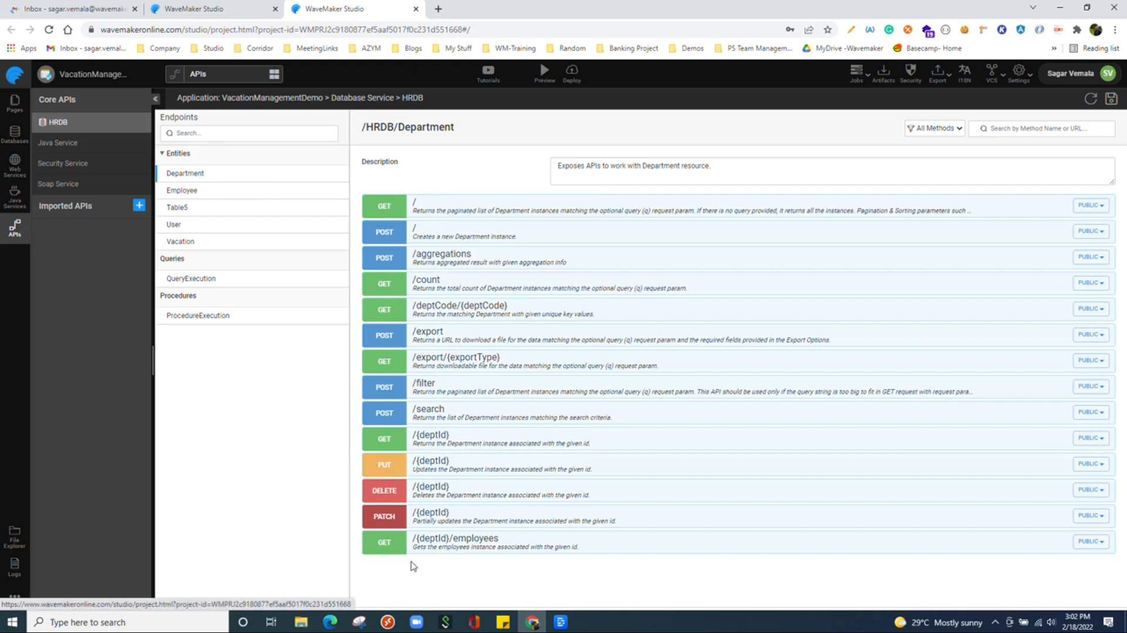
mouse_move(419, 549)
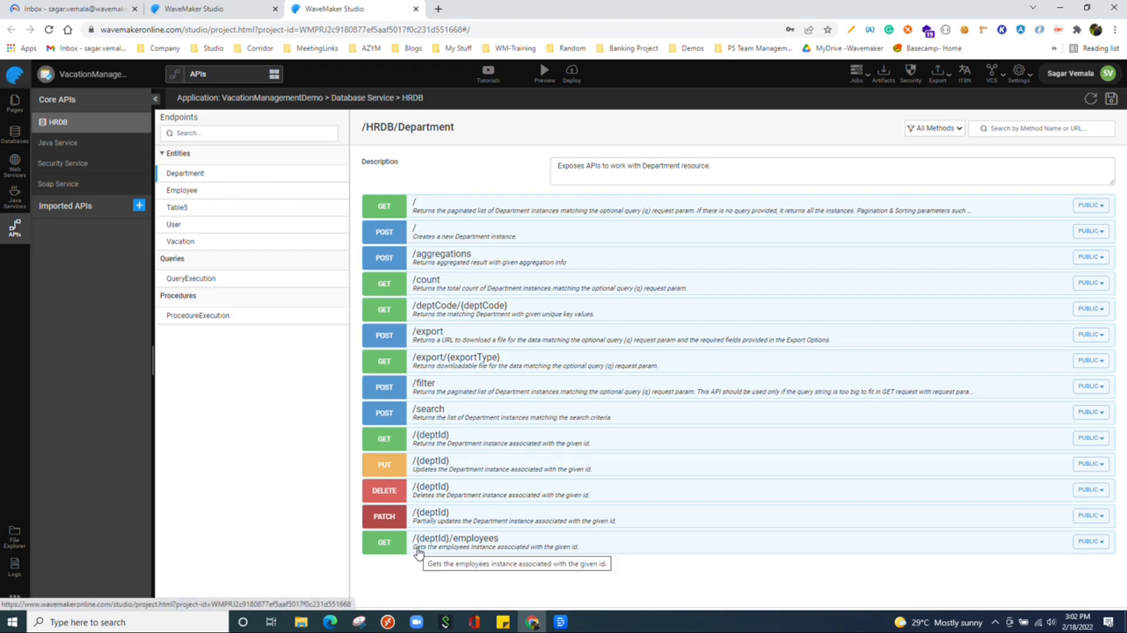
mouse_move(554, 499)
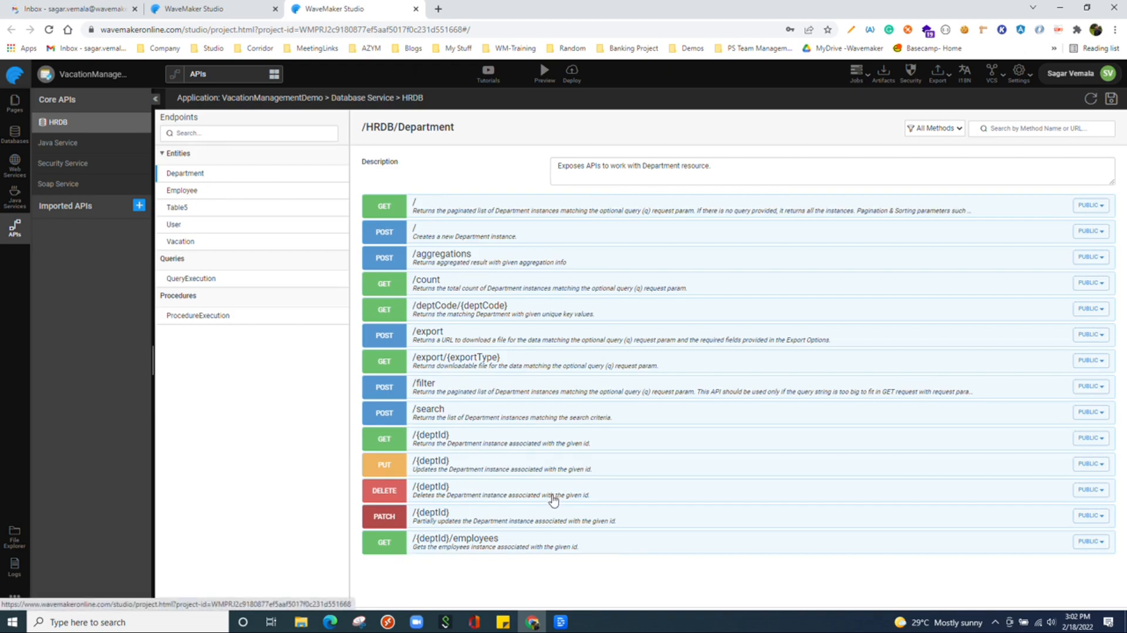
mouse_move(540, 450)
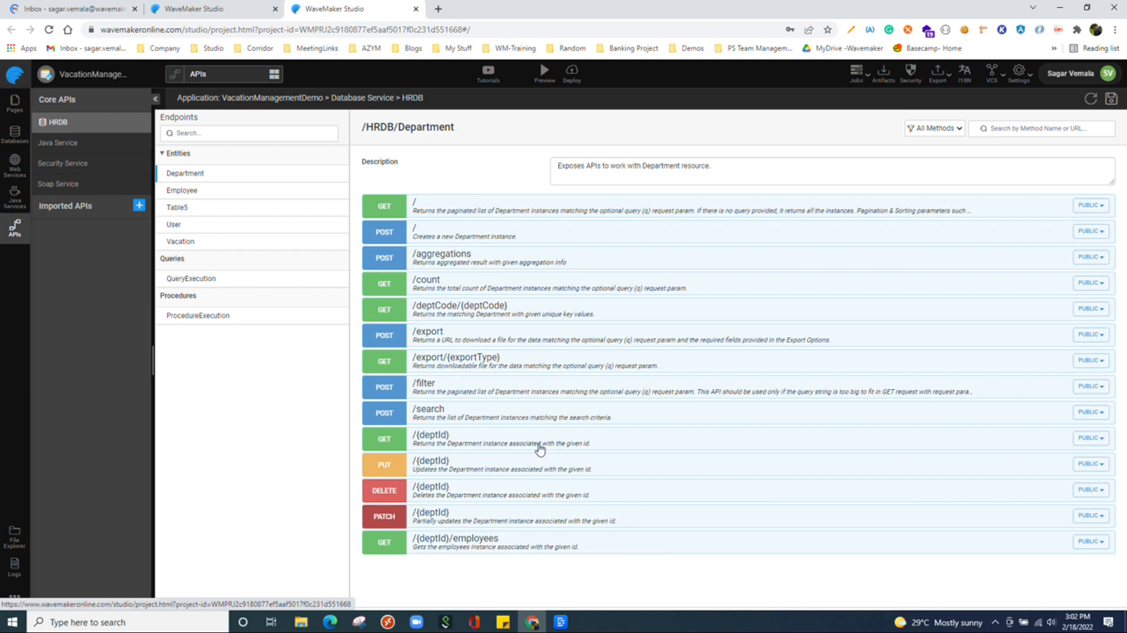
mouse_move(539, 439)
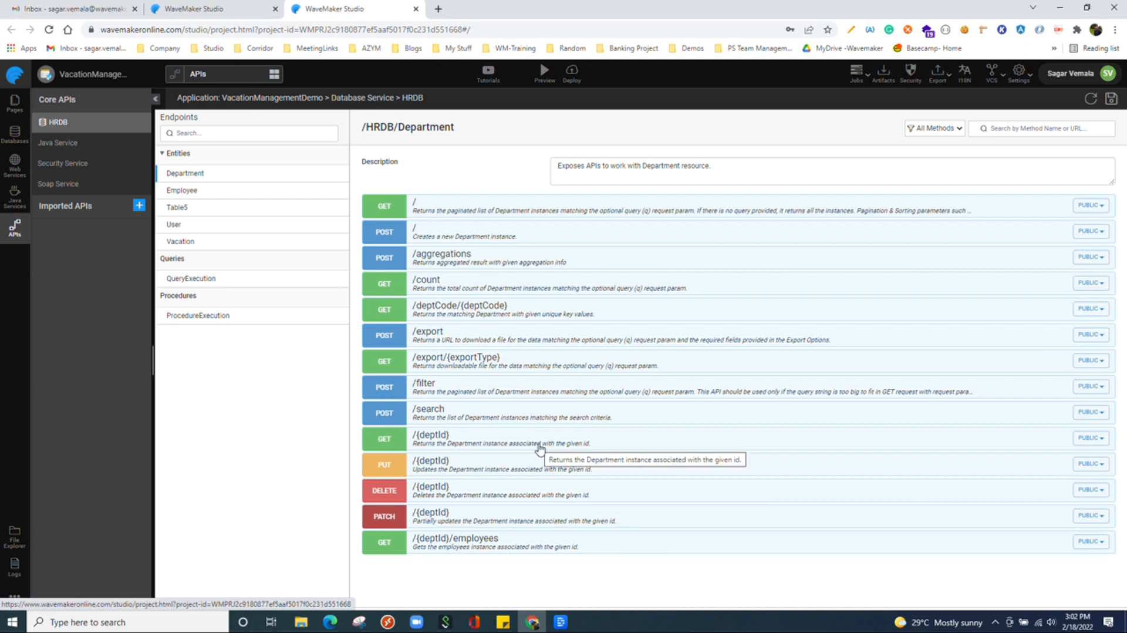
mouse_move(325, 189)
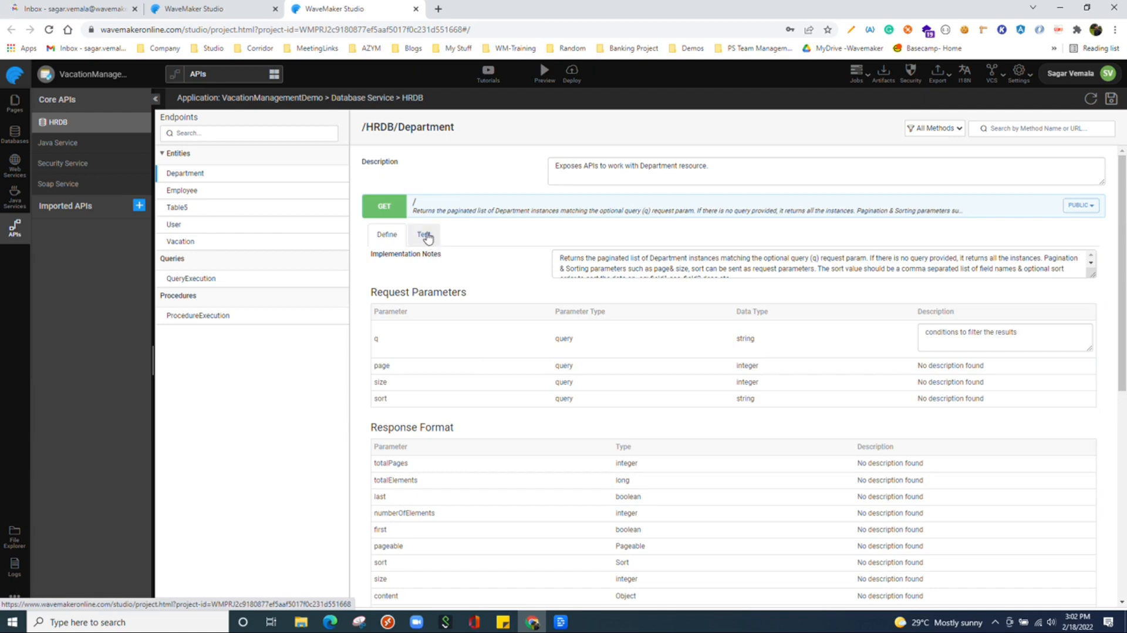
left_click(423, 234)
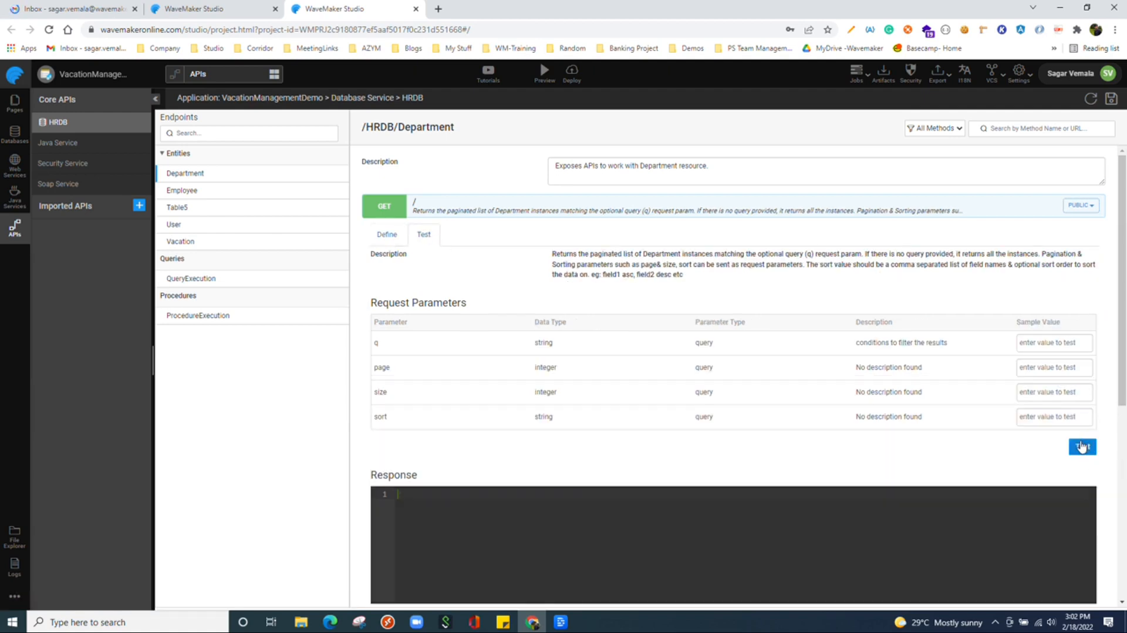
left_click(1082, 446)
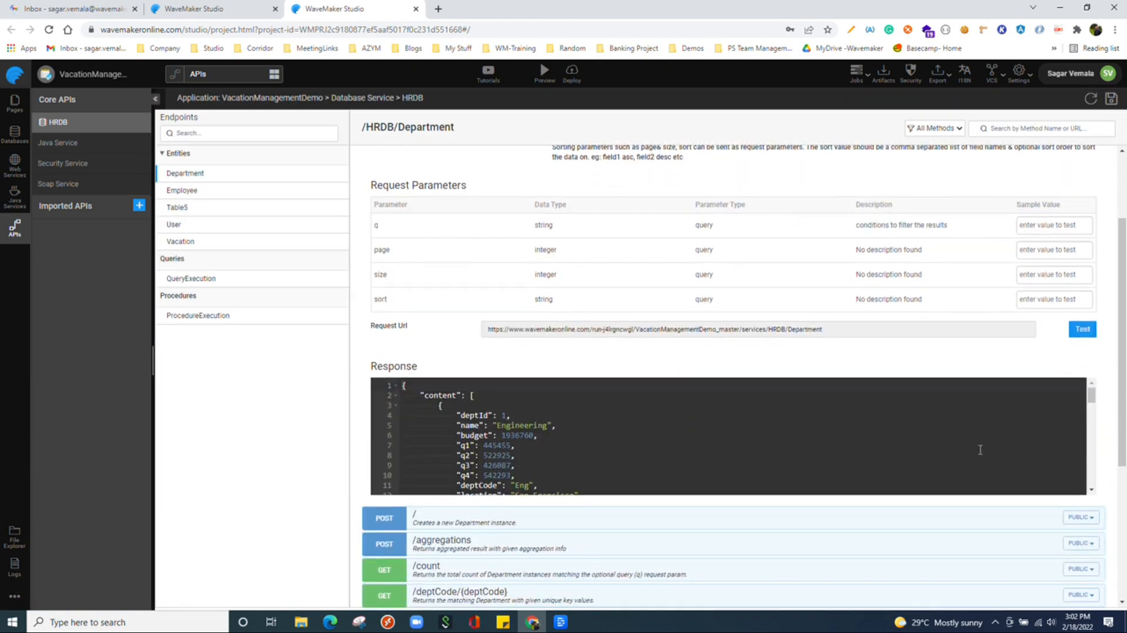
scroll("down", 3)
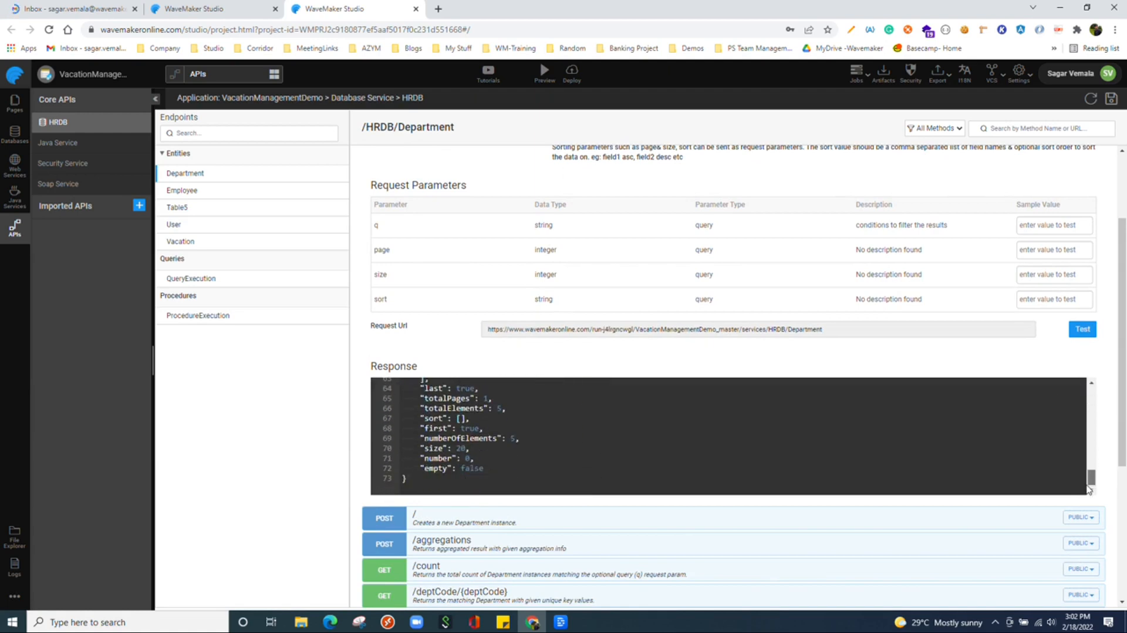
mouse_move(538, 419)
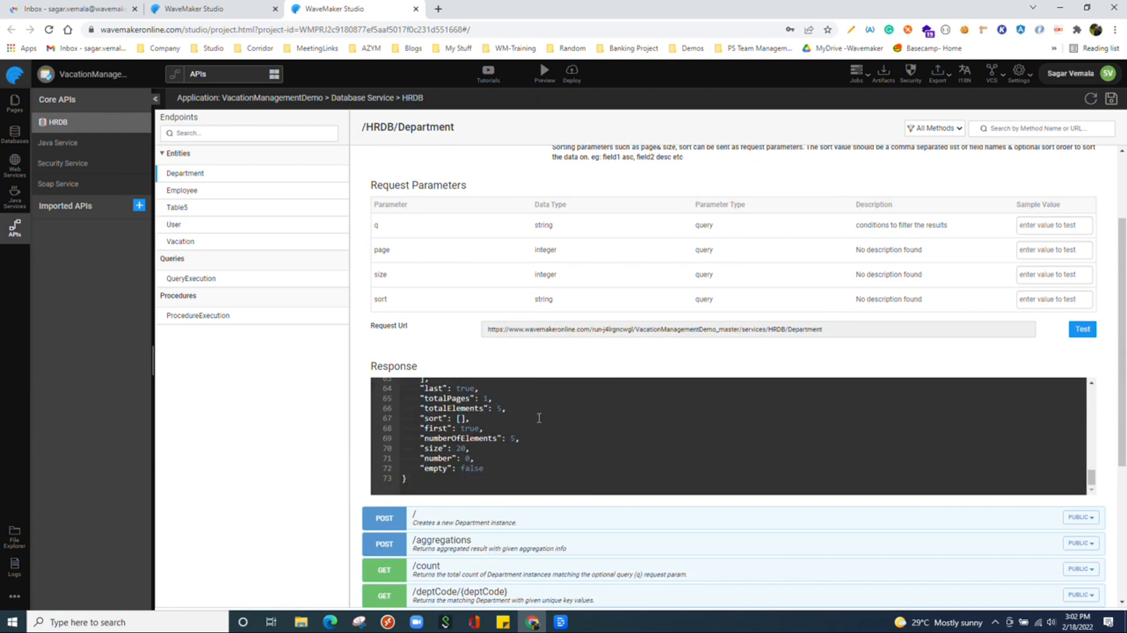
mouse_move(224, 279)
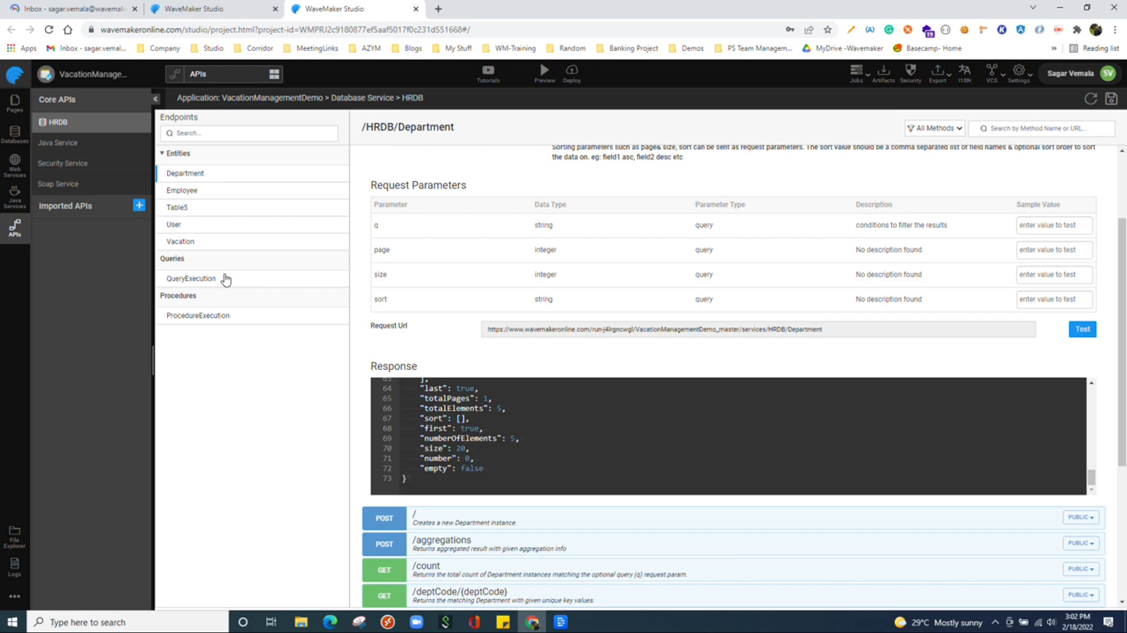
Run a test of GET /queries/GetEmpByDept and scroll through the per-department employee counts.
left_click(192, 278)
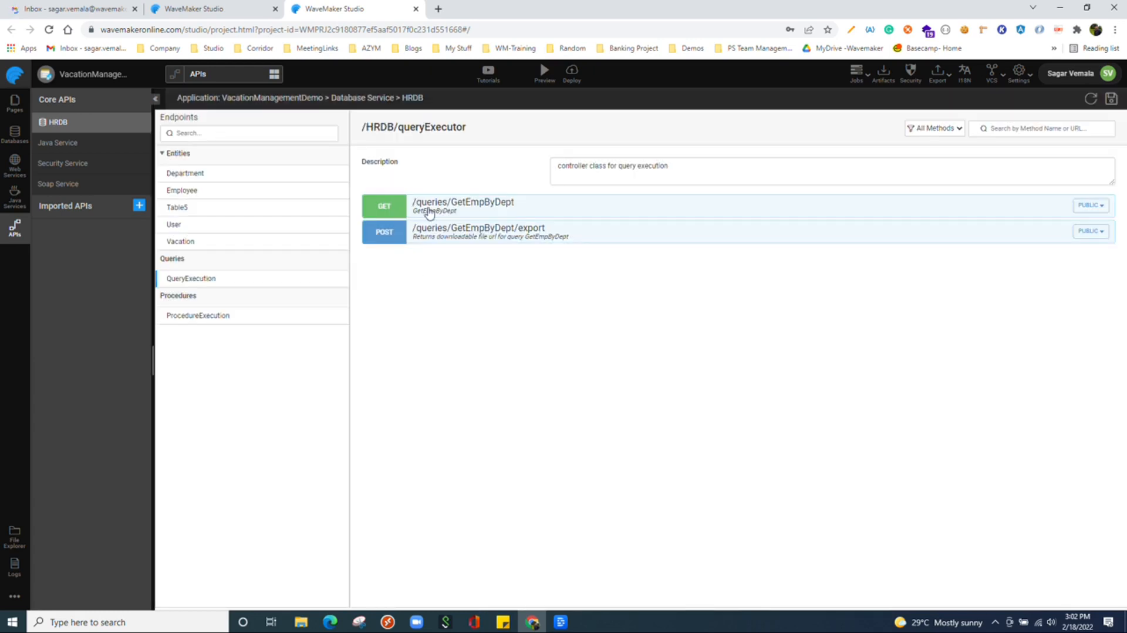
left_click(463, 206)
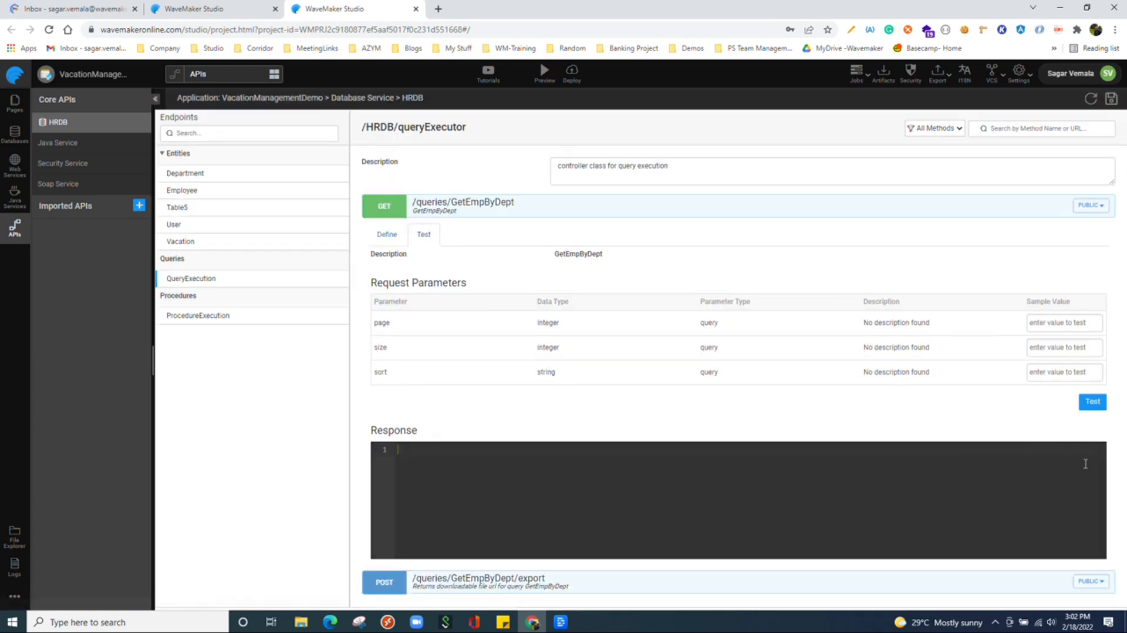
left_click(1091, 402)
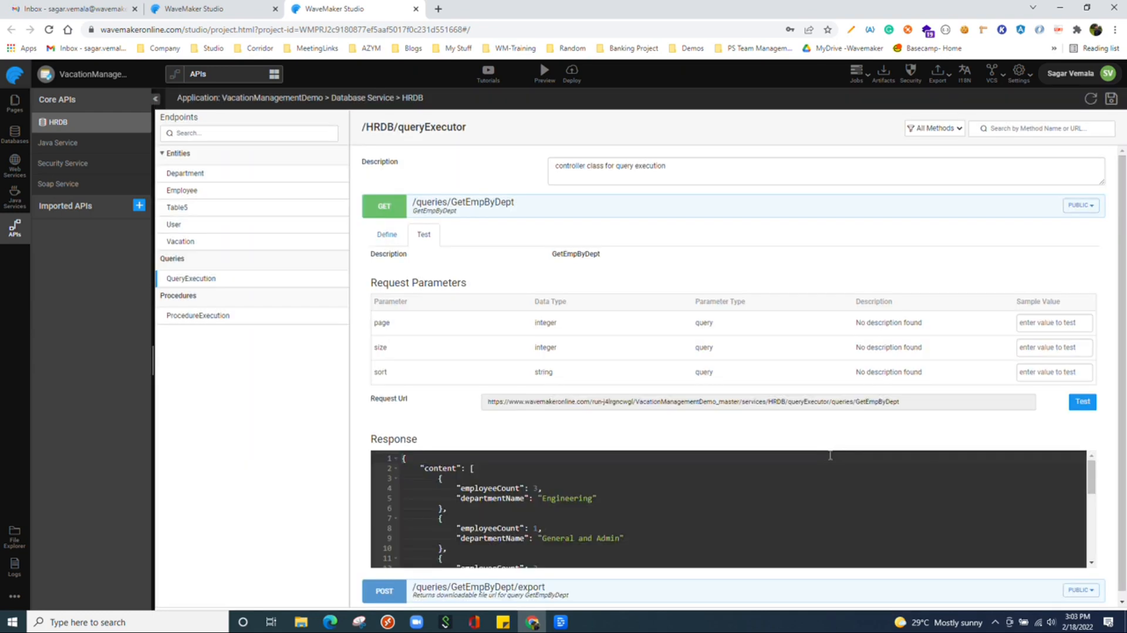
scroll("down", 3)
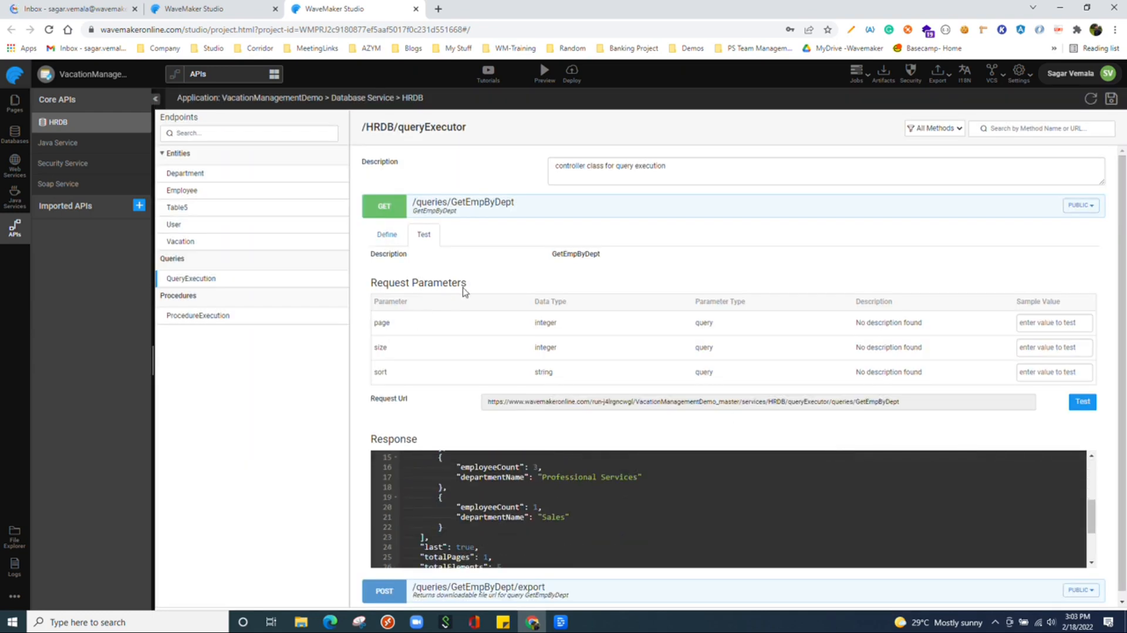
mouse_move(1091, 515)
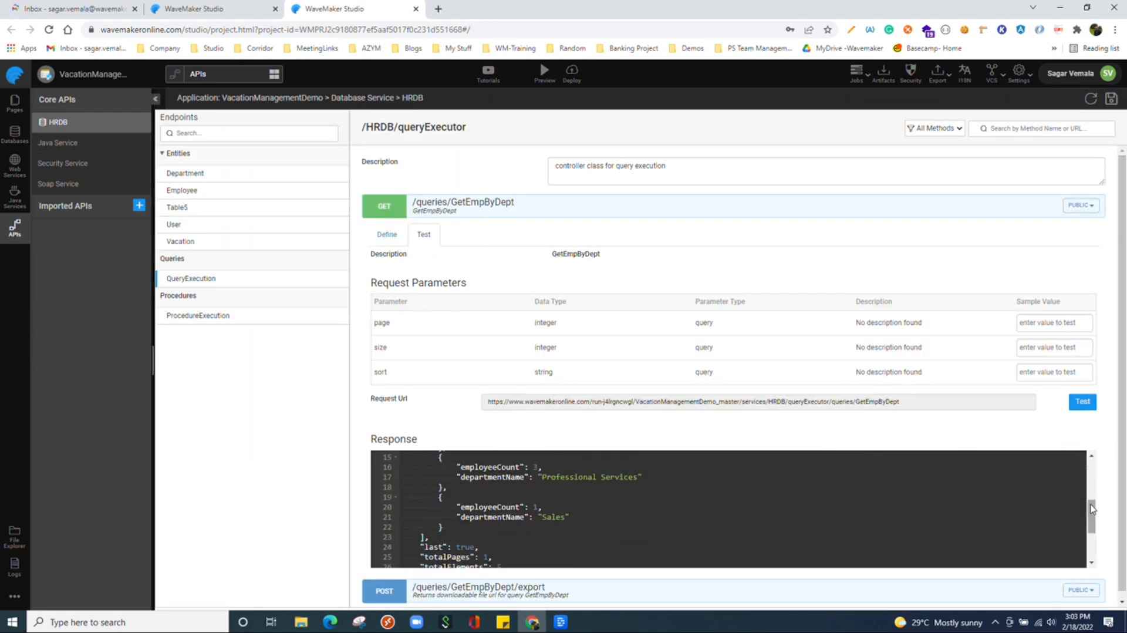
scroll("up", 3)
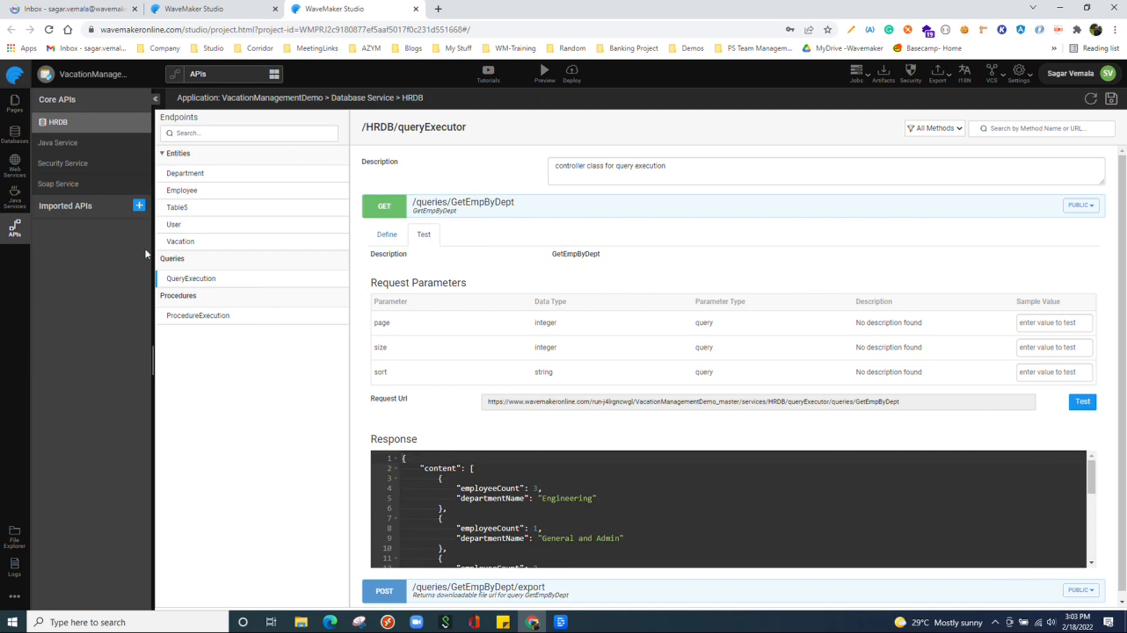
left_click(14, 164)
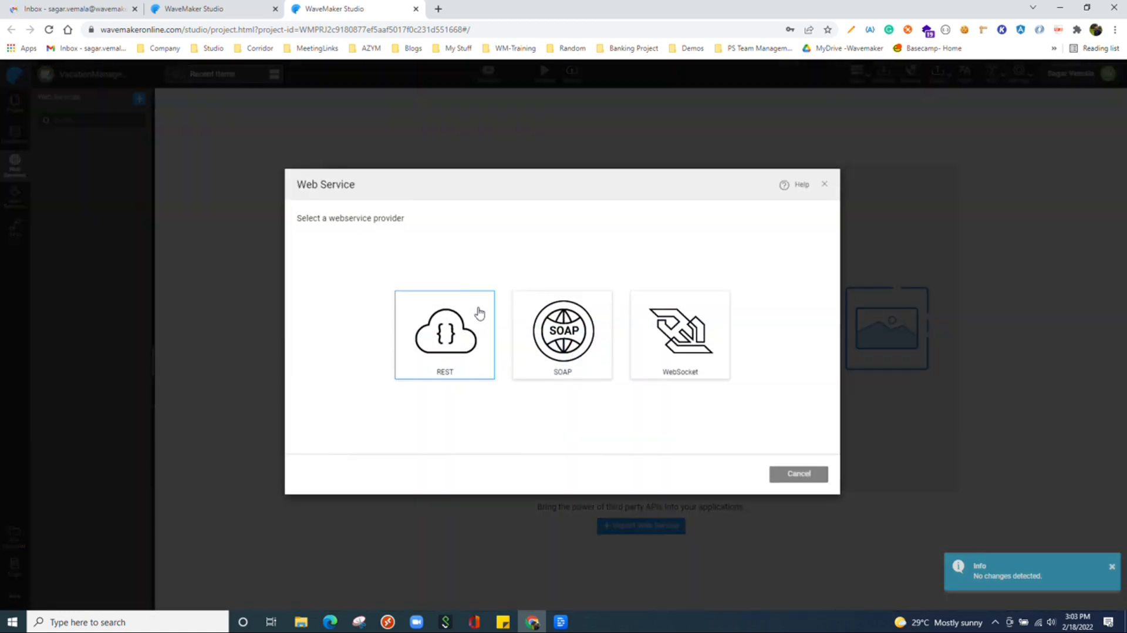
mouse_move(898, 350)
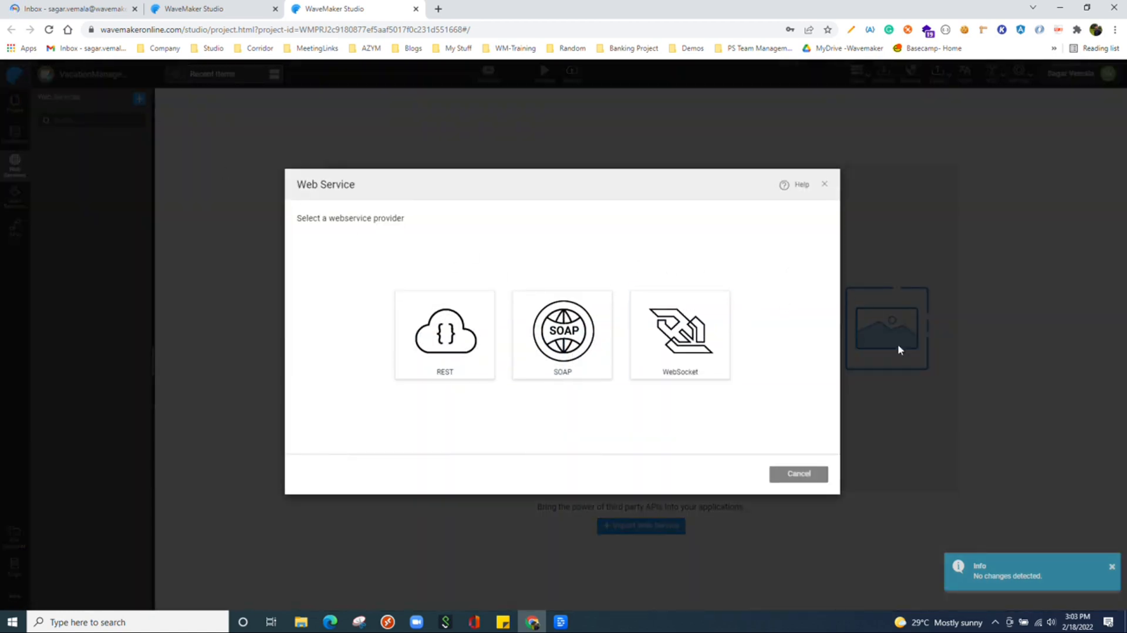
Test the Google Maps directions URL as a REST service and import it as googleapis.
left_click(563, 334)
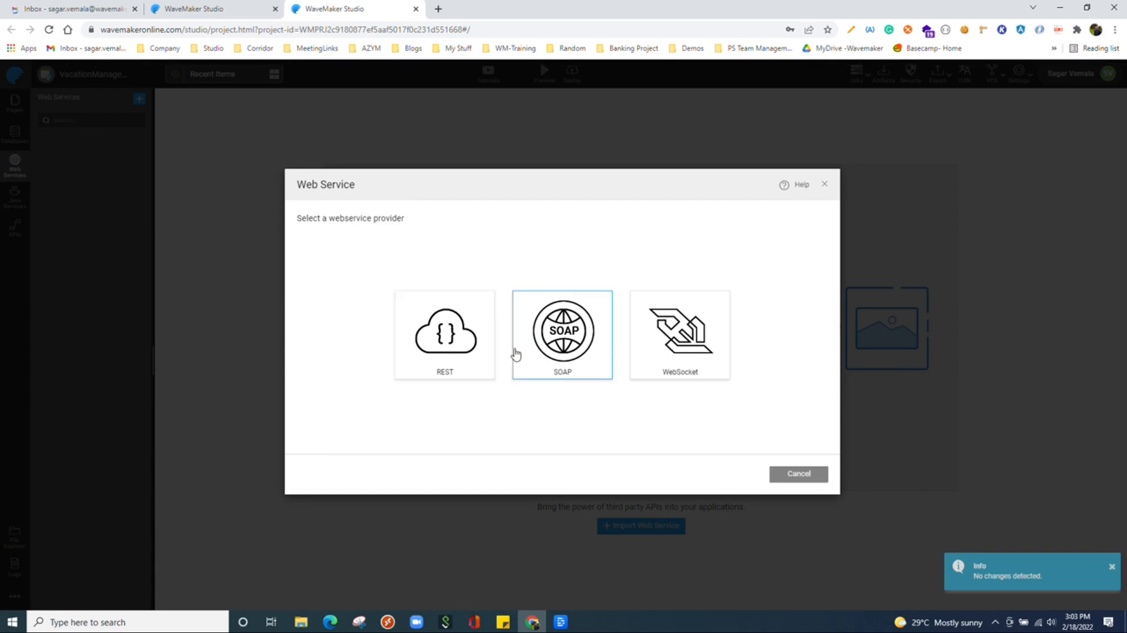
mouse_move(574, 365)
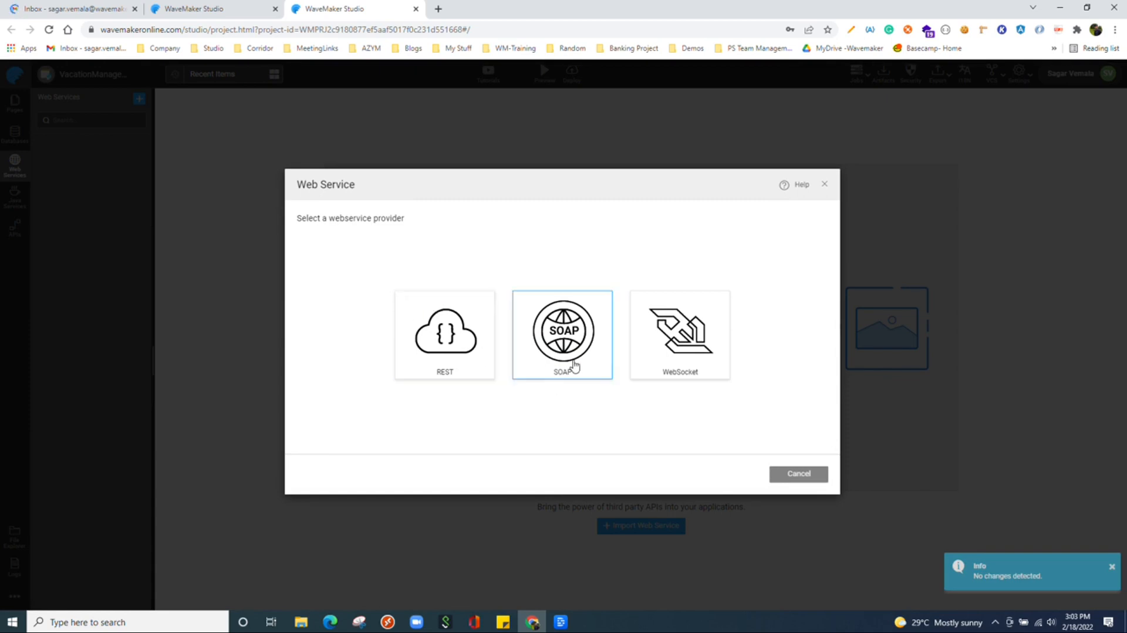
left_click(445, 334)
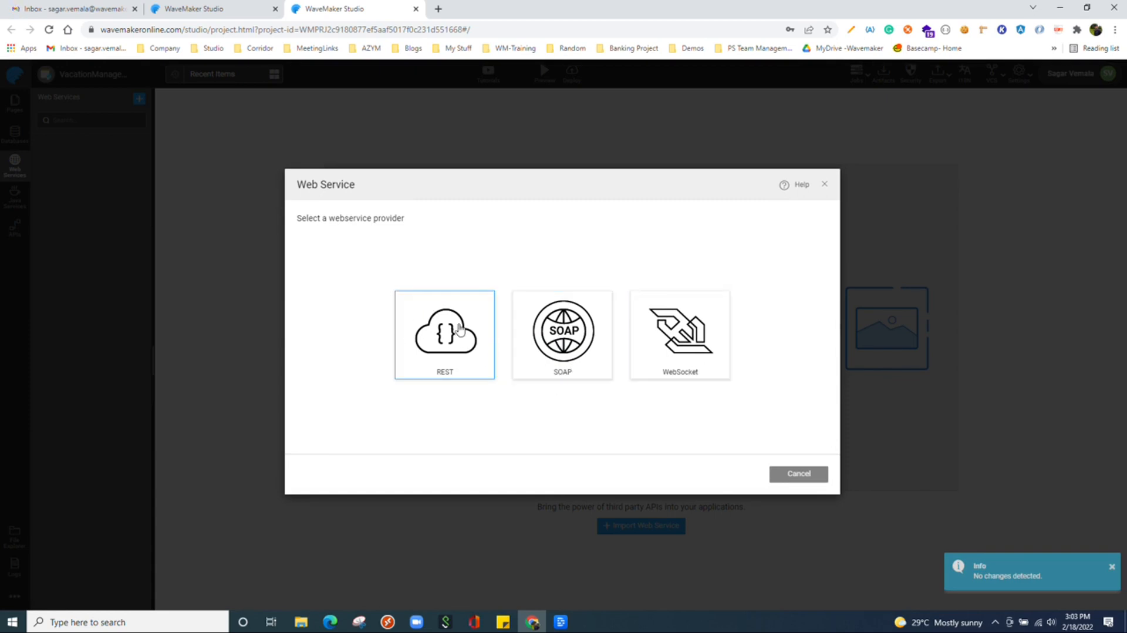
left_click(444, 335)
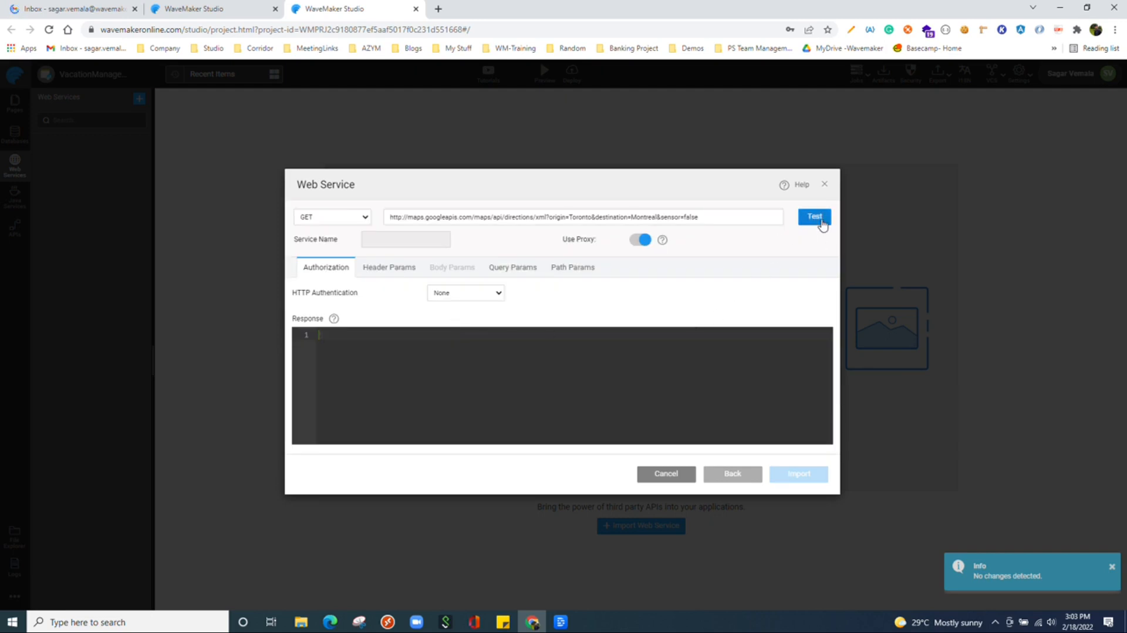
left_click(813, 217)
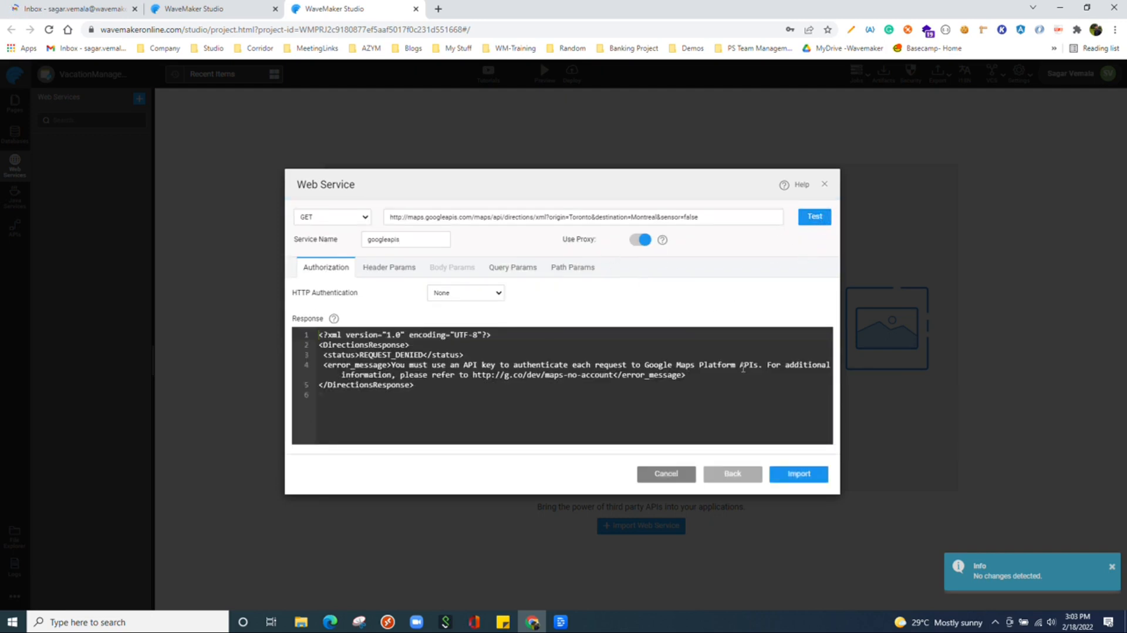
left_click(798, 473)
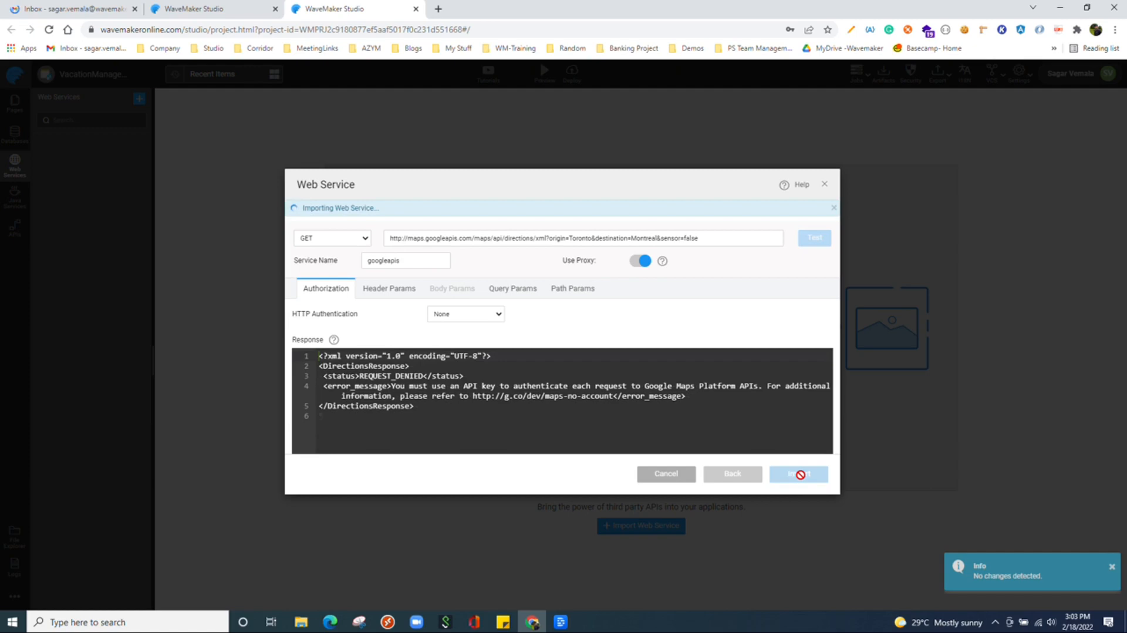
left_click(797, 474)
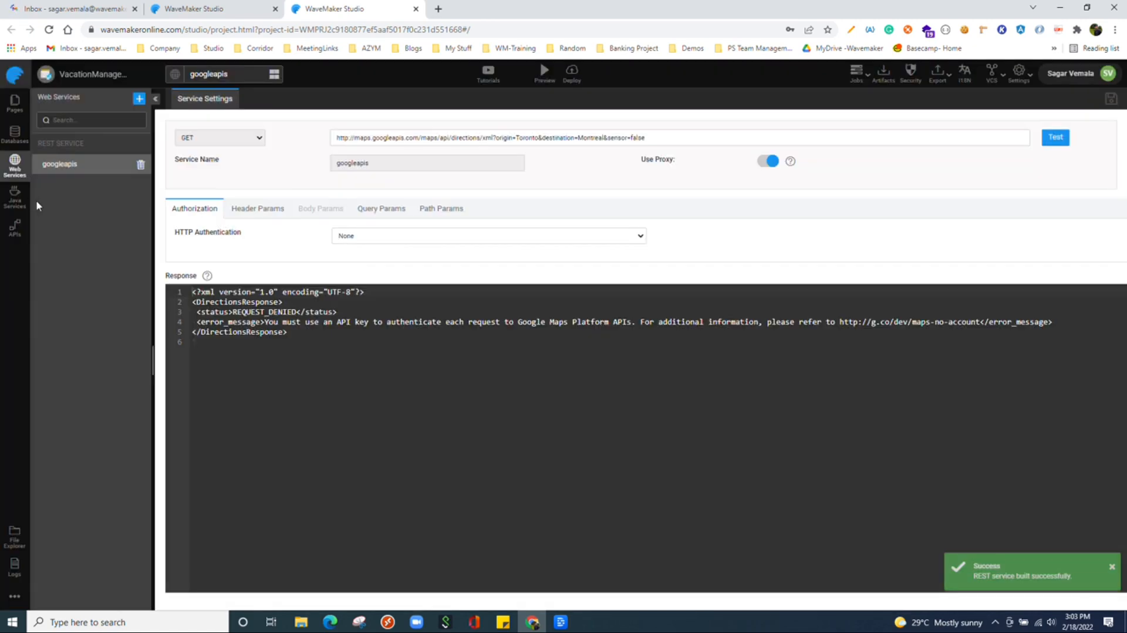
left_click(14, 194)
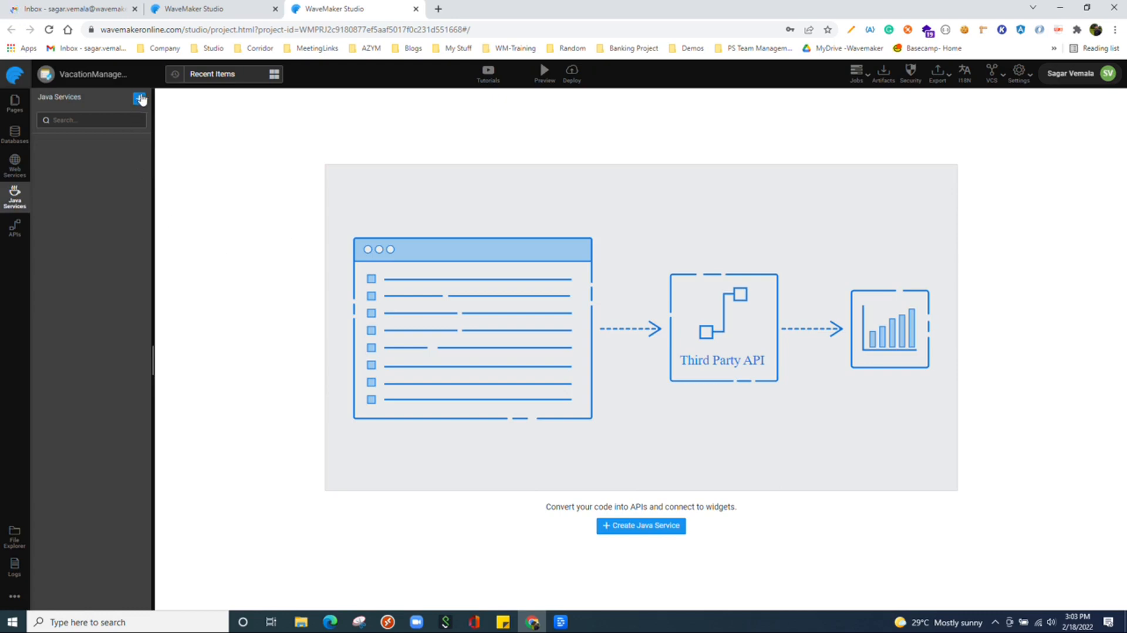
Add a Java service named MyJavaService with the default package and sample code.
left_click(140, 99)
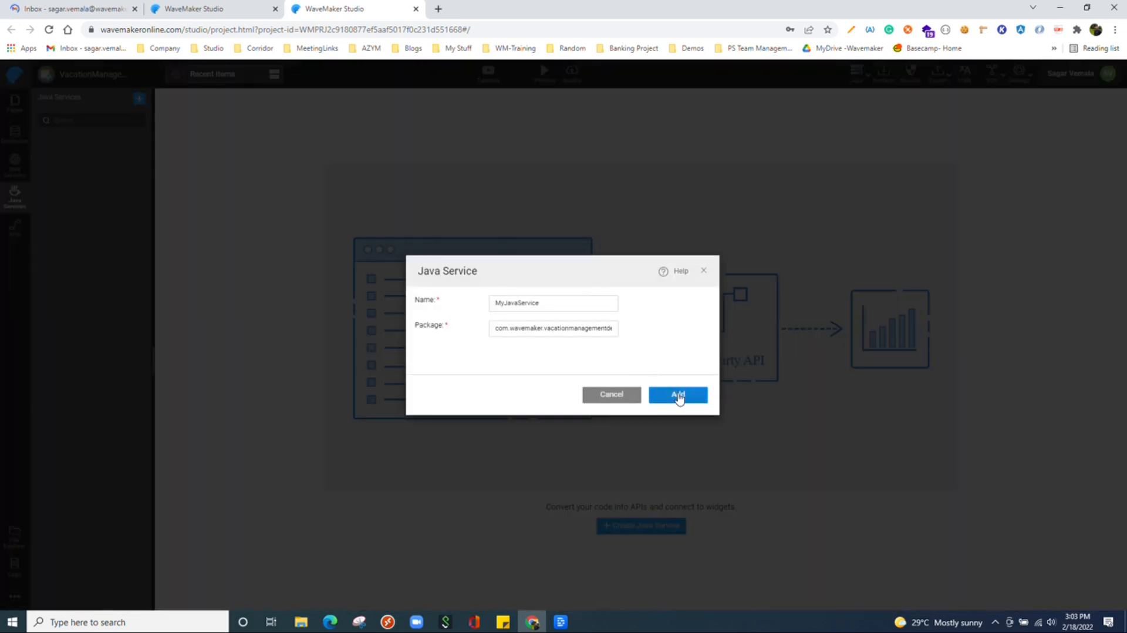
left_click(676, 395)
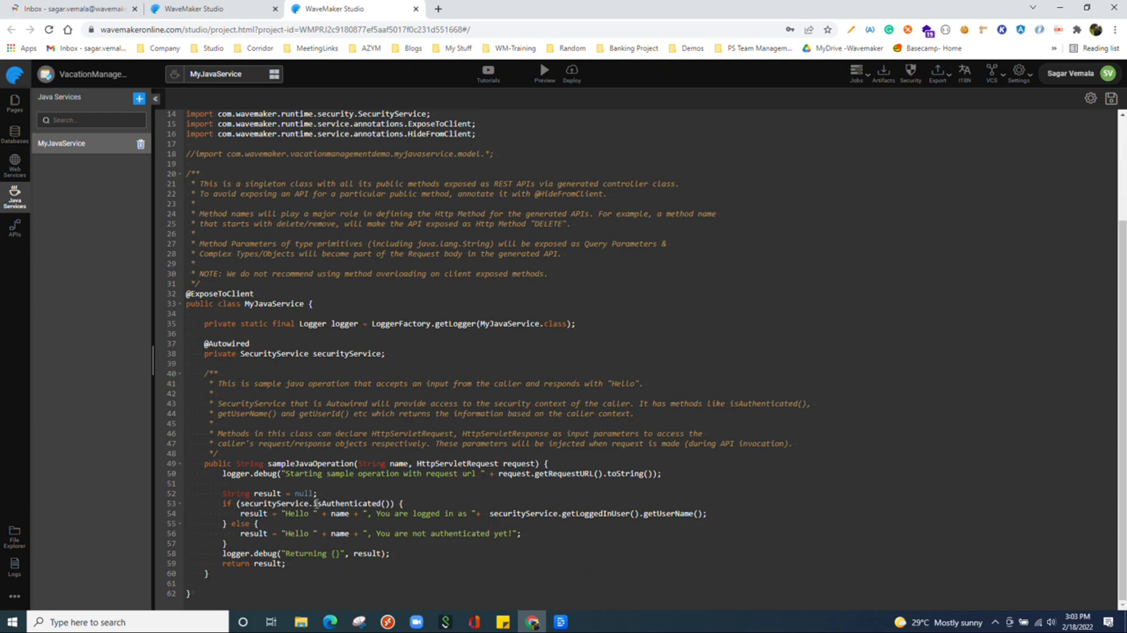
left_click(14, 227)
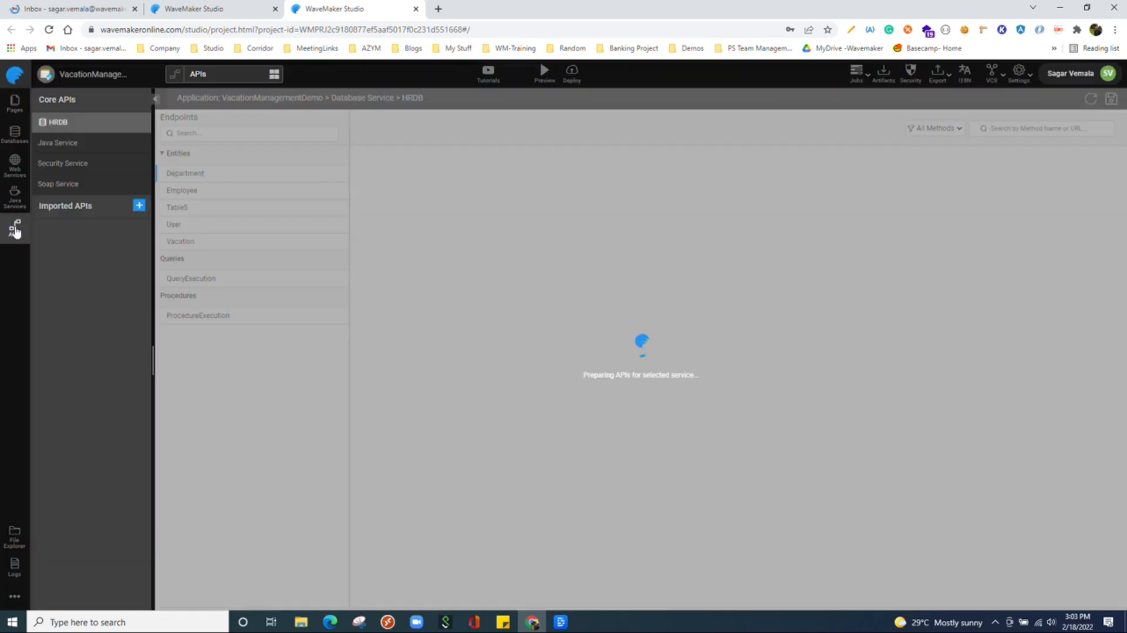
Test GET /sampleJavaOperation with name Test, getting 'Hello Test, You are not authenticated yet!'.
left_click(58, 142)
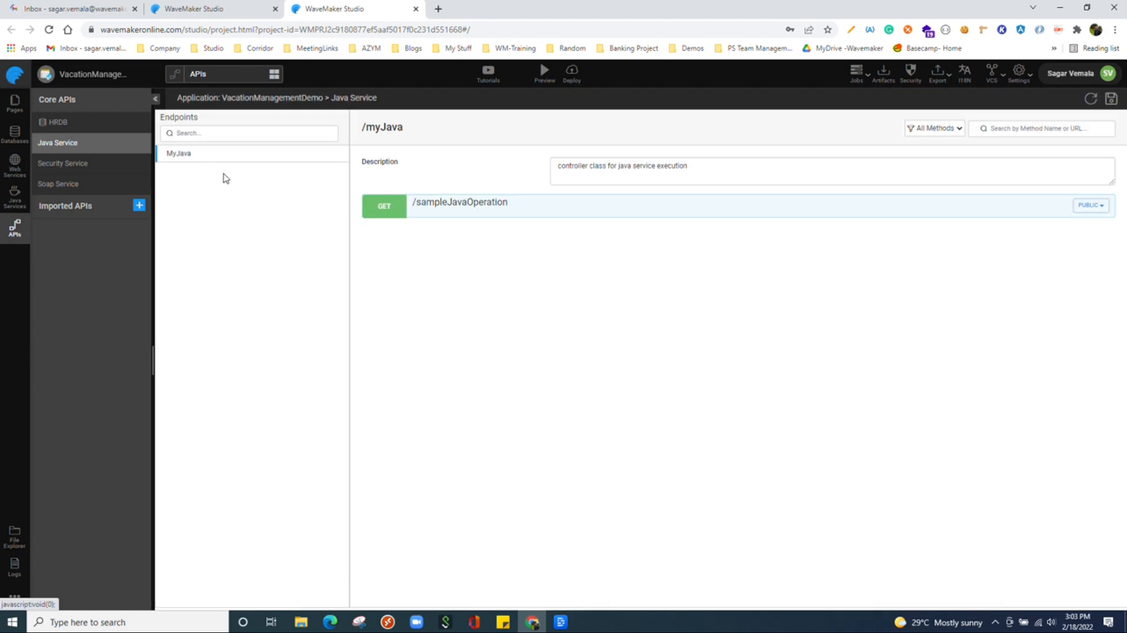
left_click(460, 202)
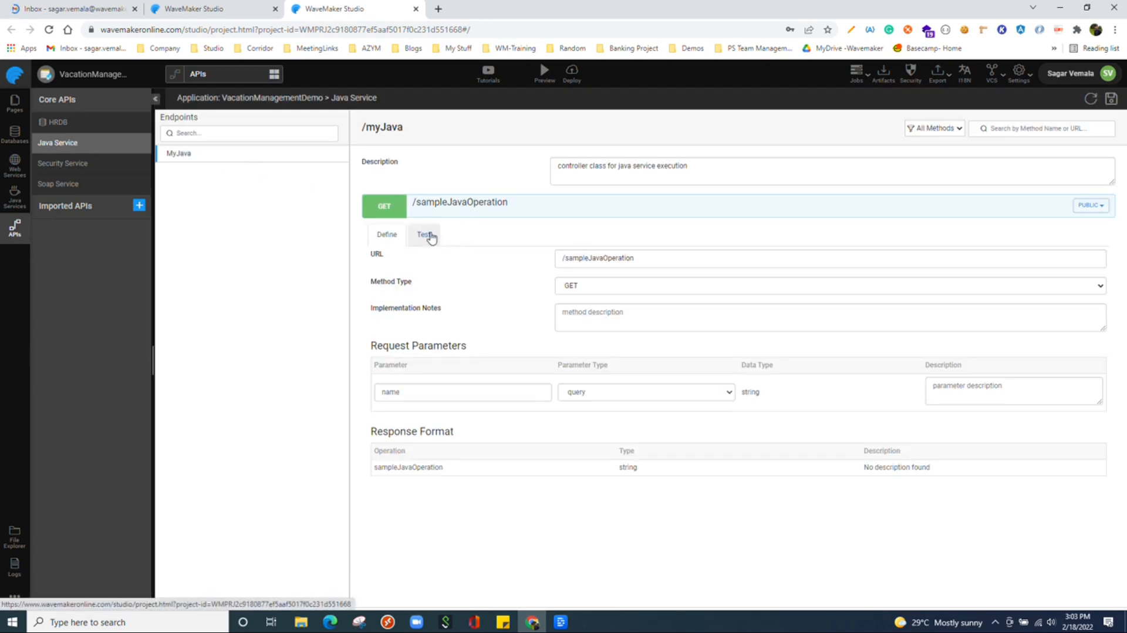
left_click(424, 234)
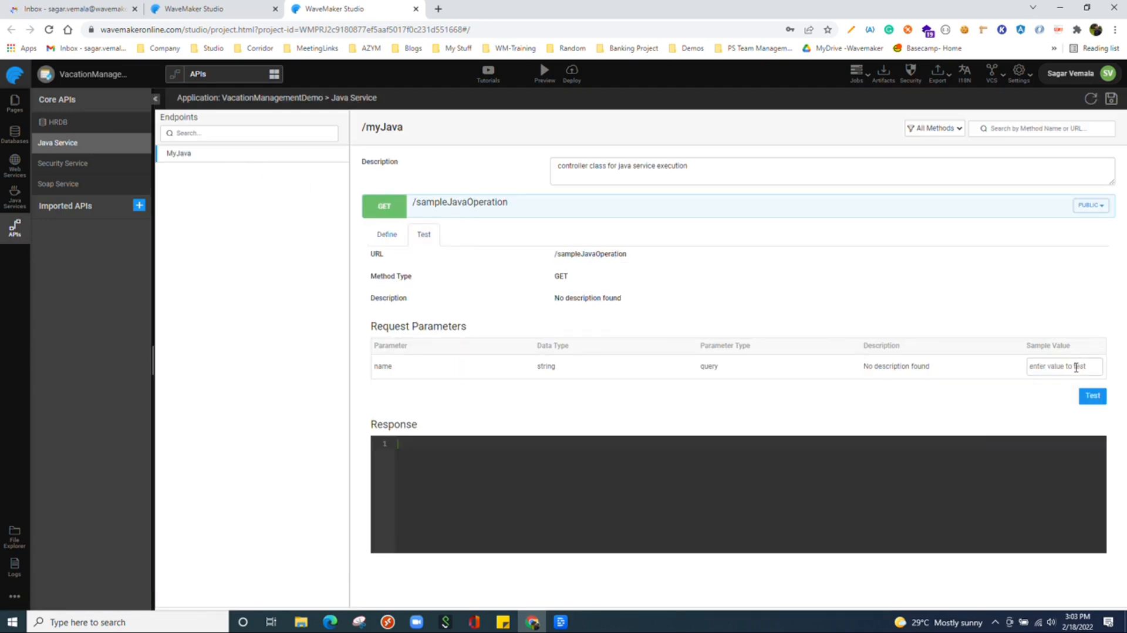
left_click(1091, 396)
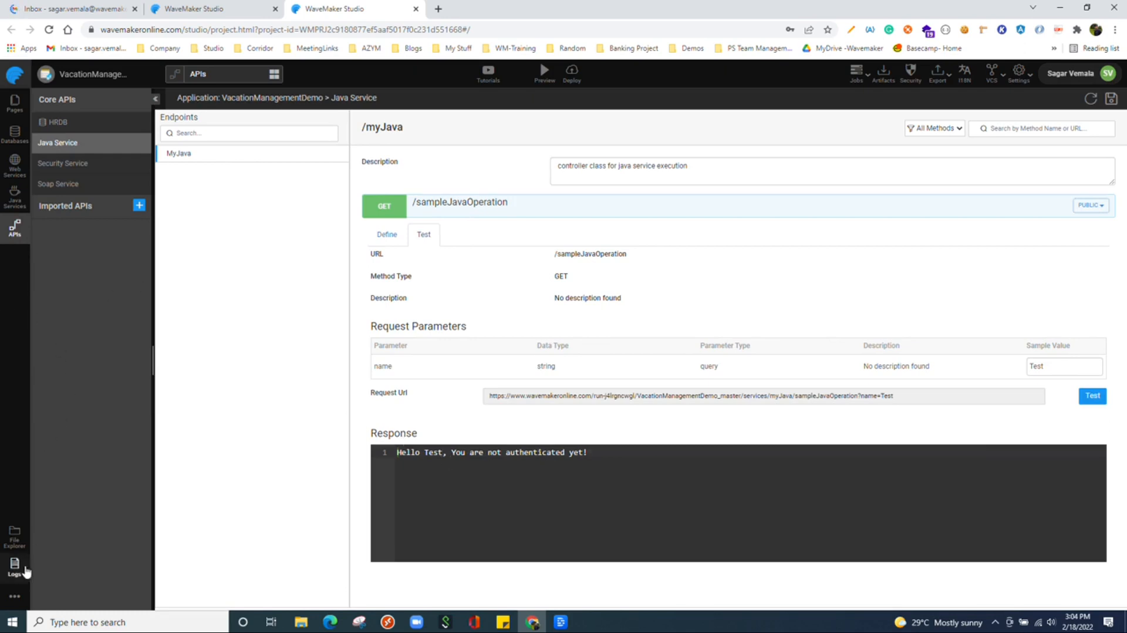
left_click(14, 532)
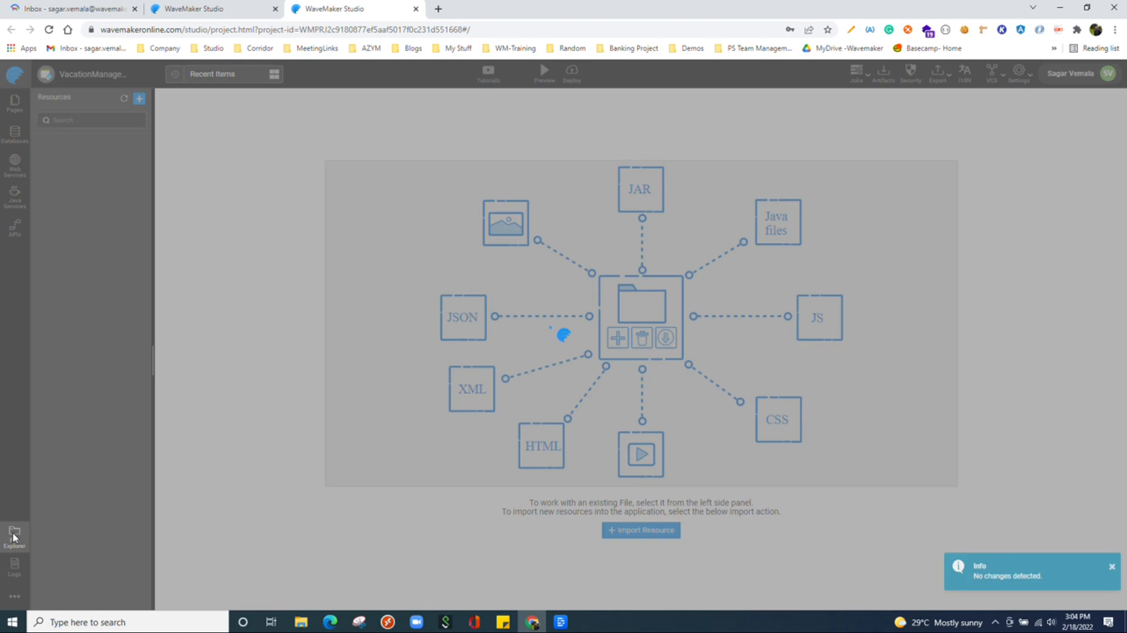
Browse the Resources tree: expand i18n, expand and collapse lib, then expand profiles.
left_click(13, 534)
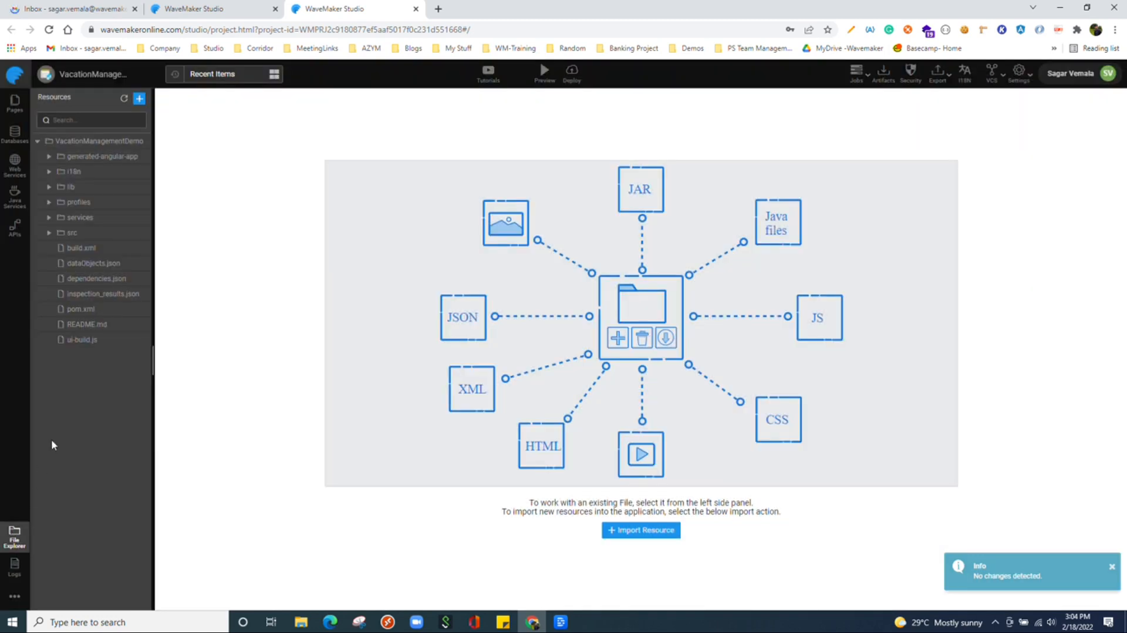
mouse_move(97, 188)
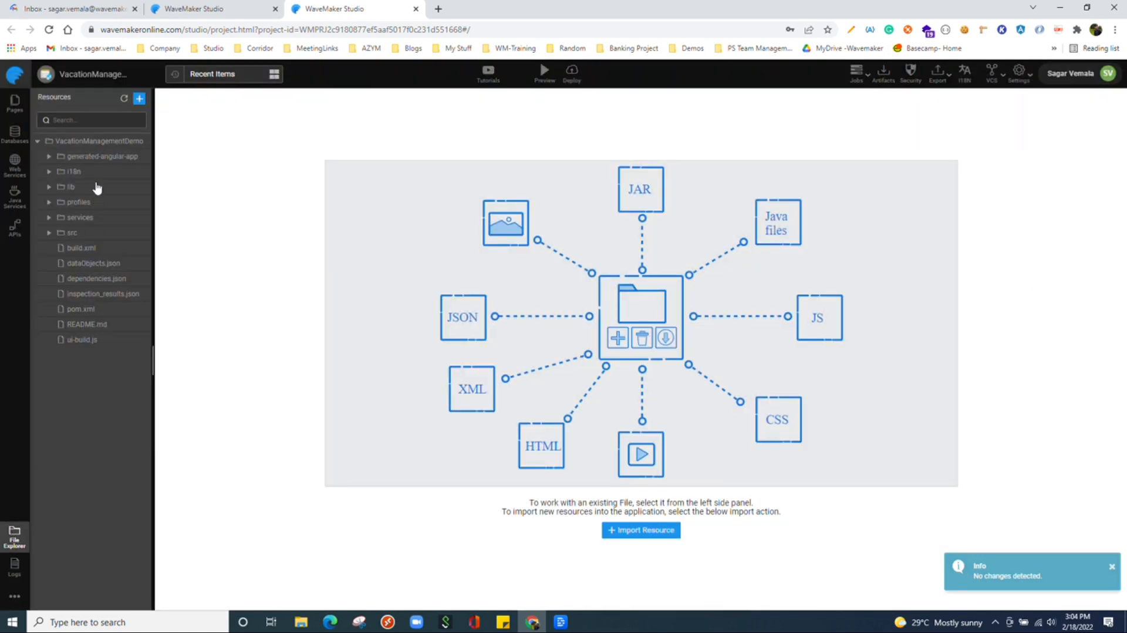
mouse_move(103, 262)
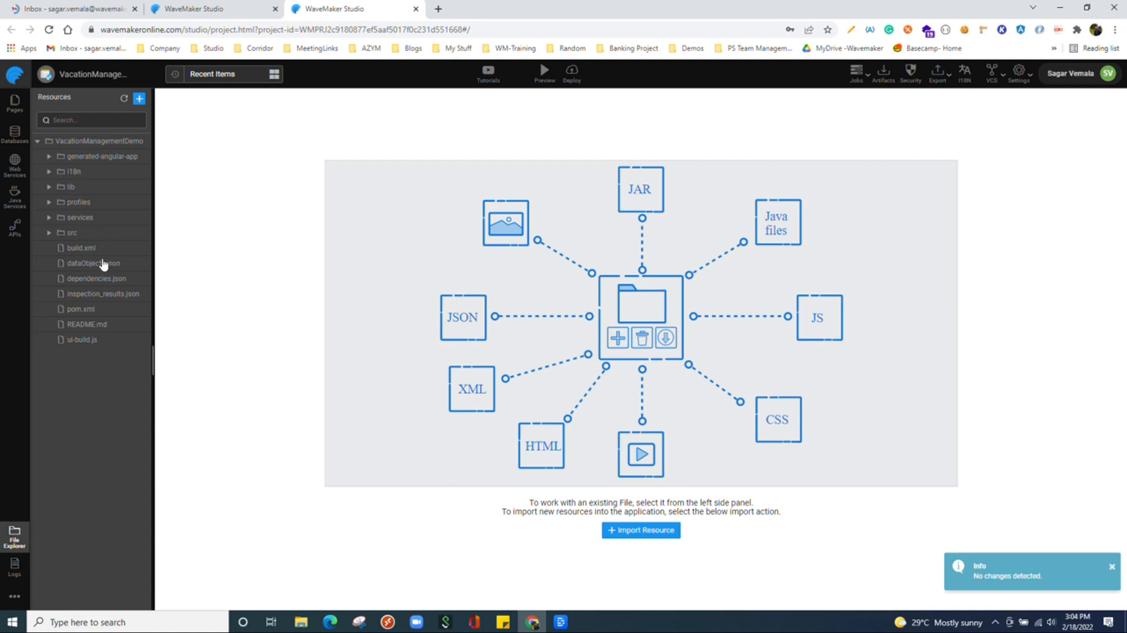
mouse_move(58, 181)
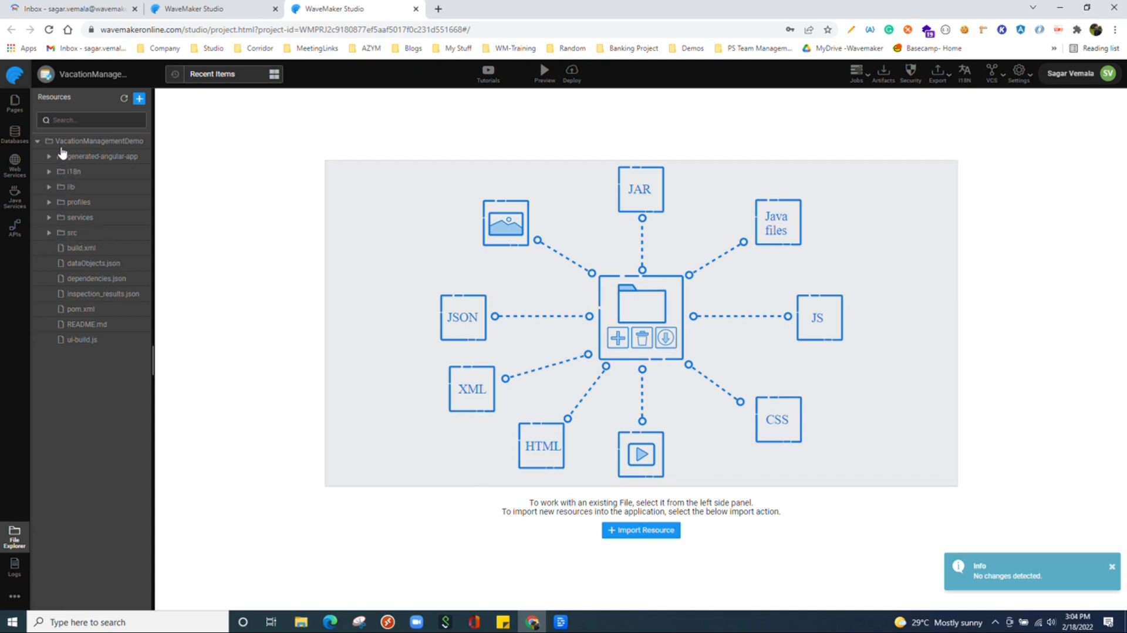
left_click(72, 172)
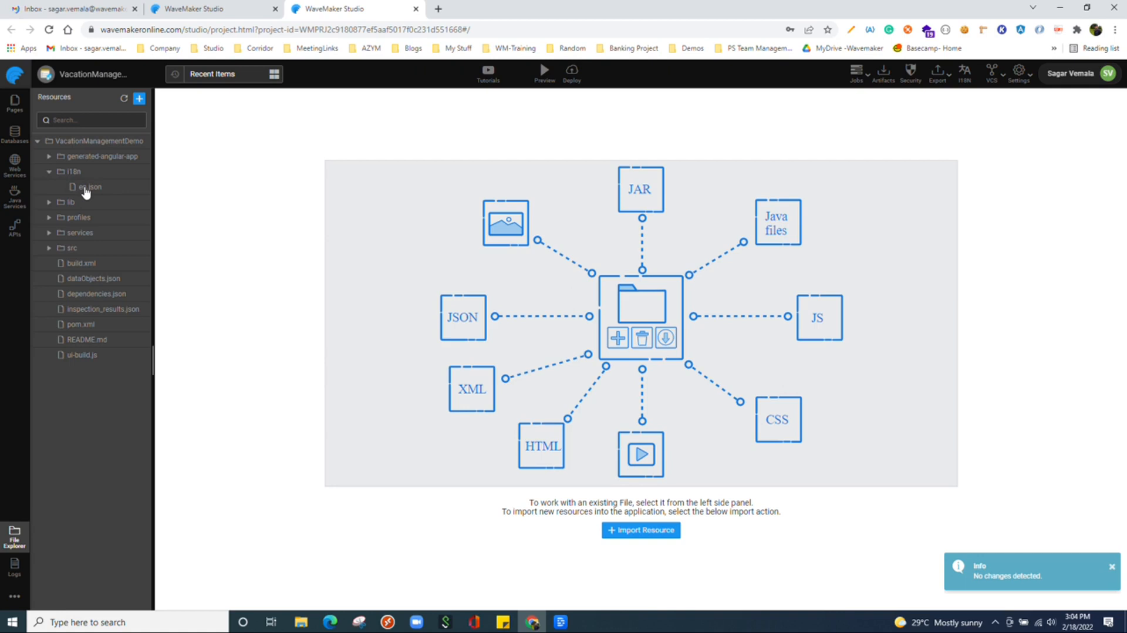
left_click(48, 171)
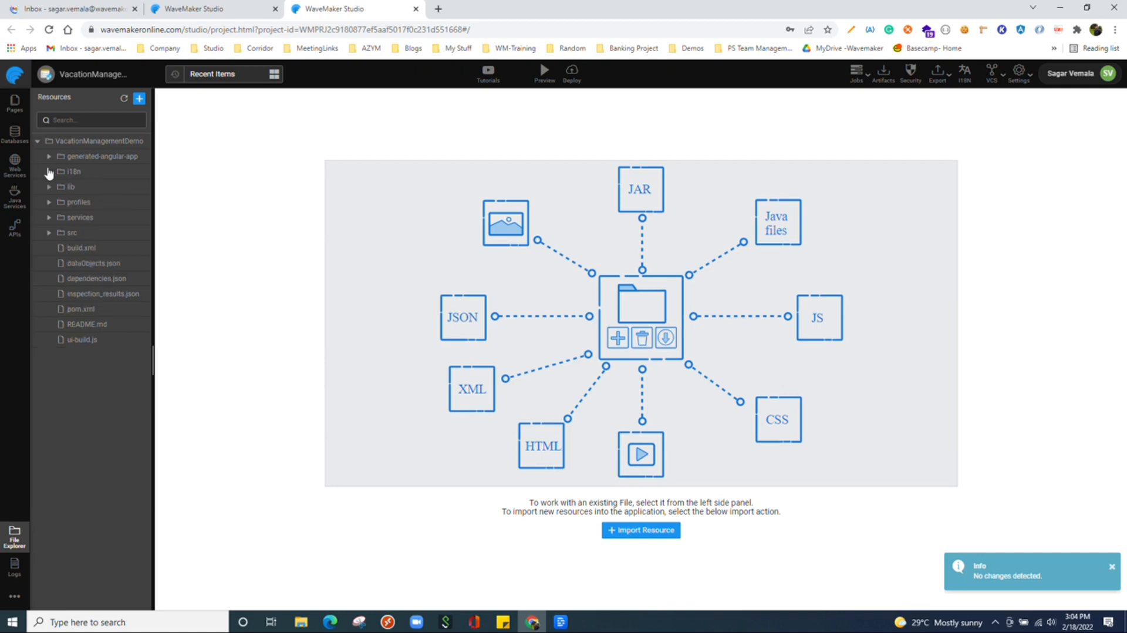
left_click(49, 187)
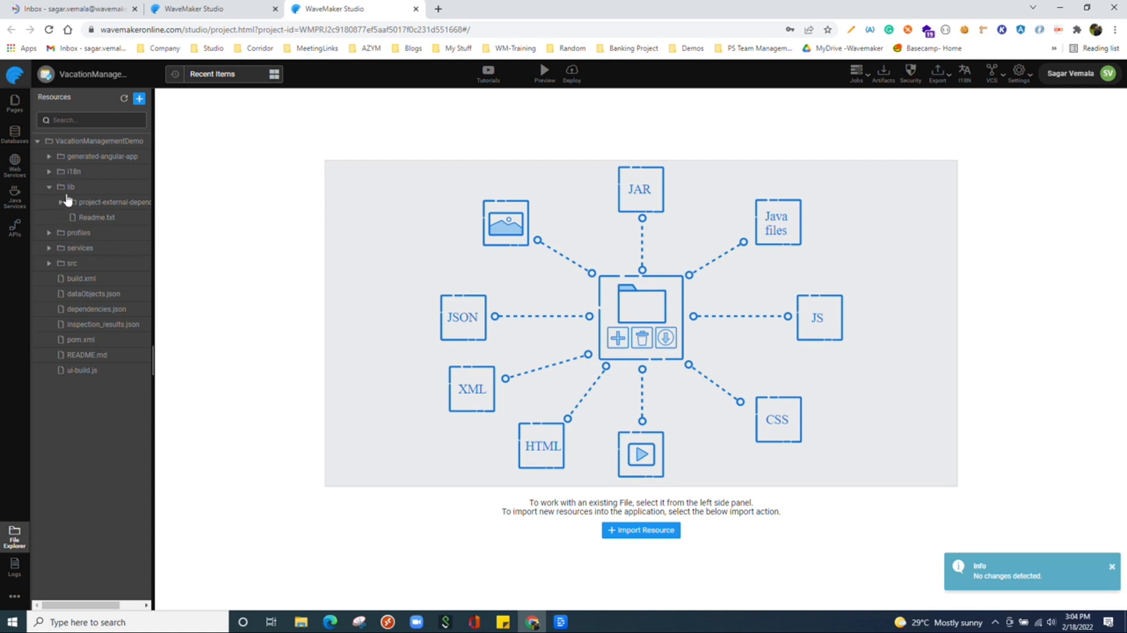
left_click(48, 186)
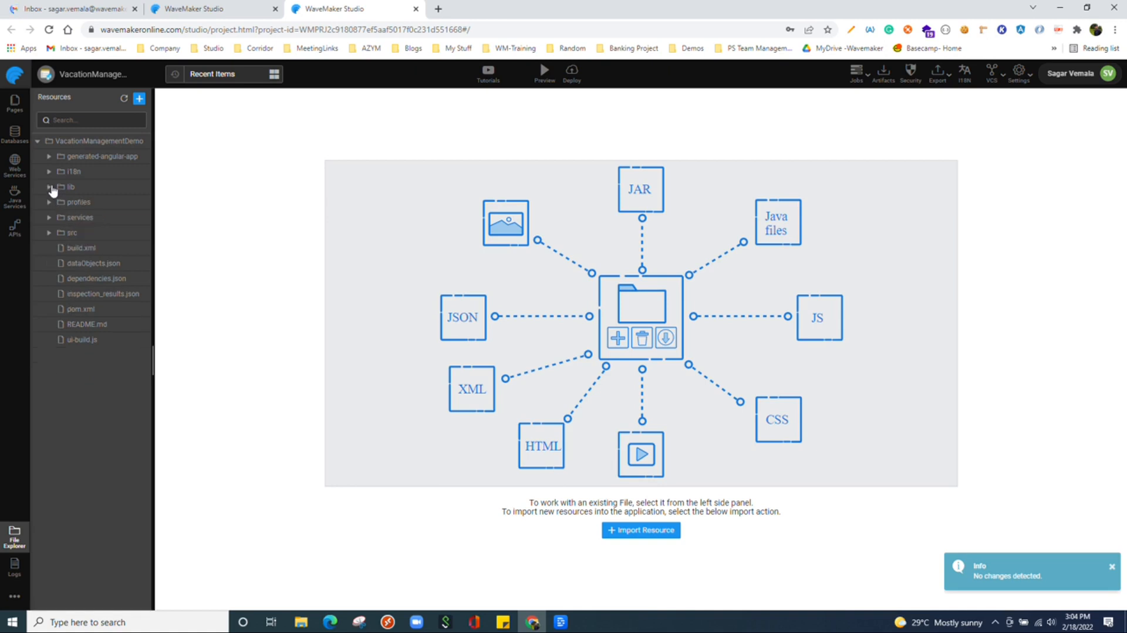
left_click(78, 202)
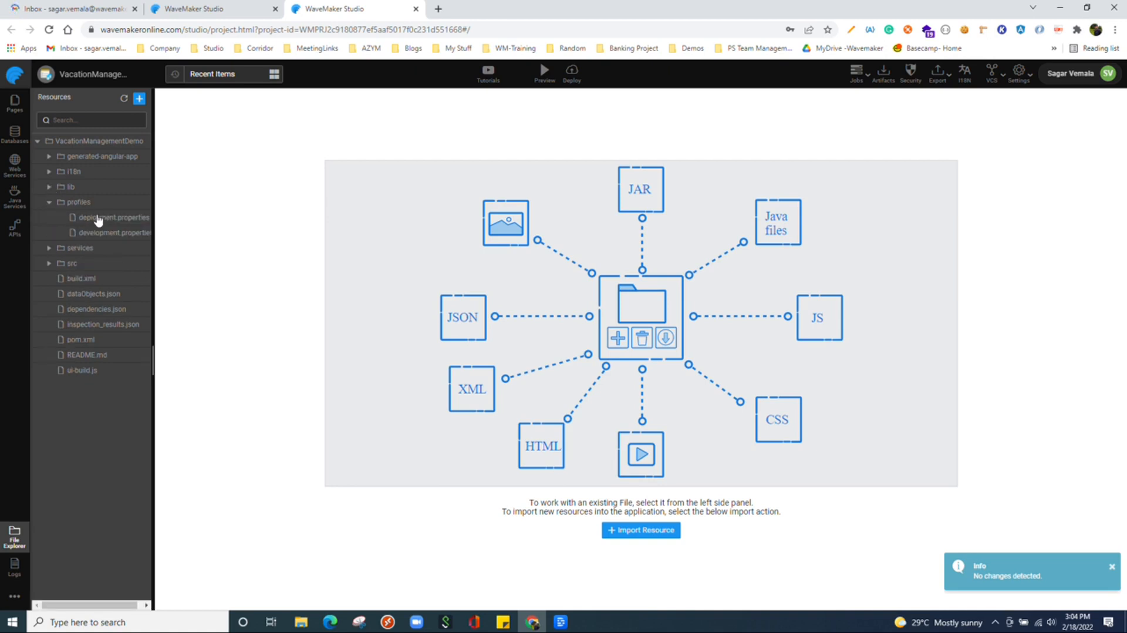
mouse_move(115, 217)
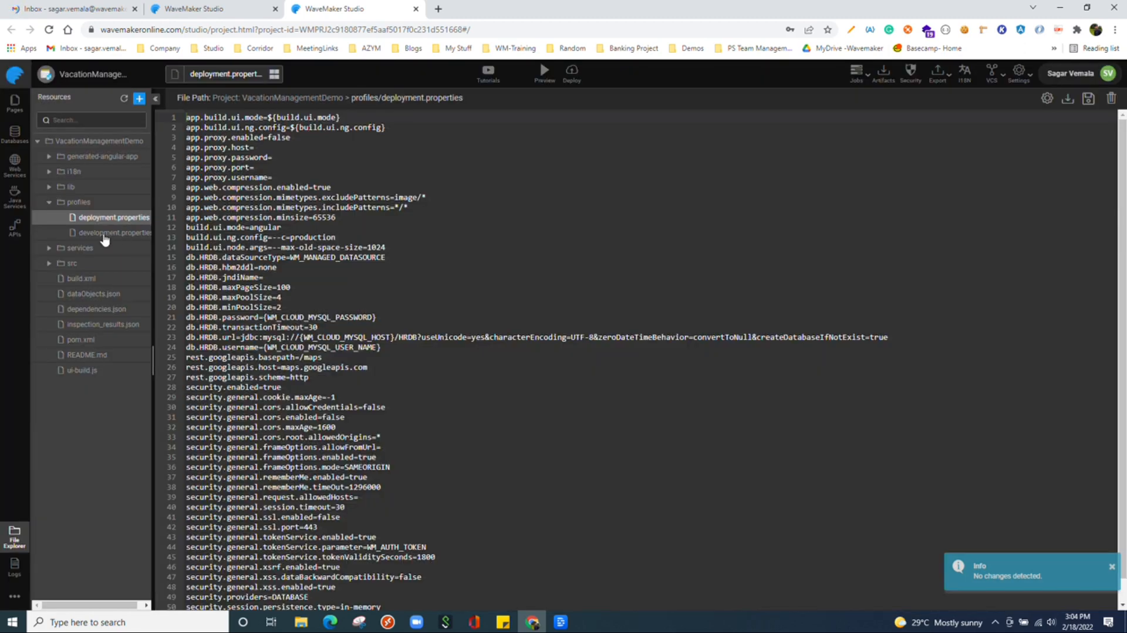
Open development.properties and expand services > HRDB > src down to the hrdb package.
left_click(118, 233)
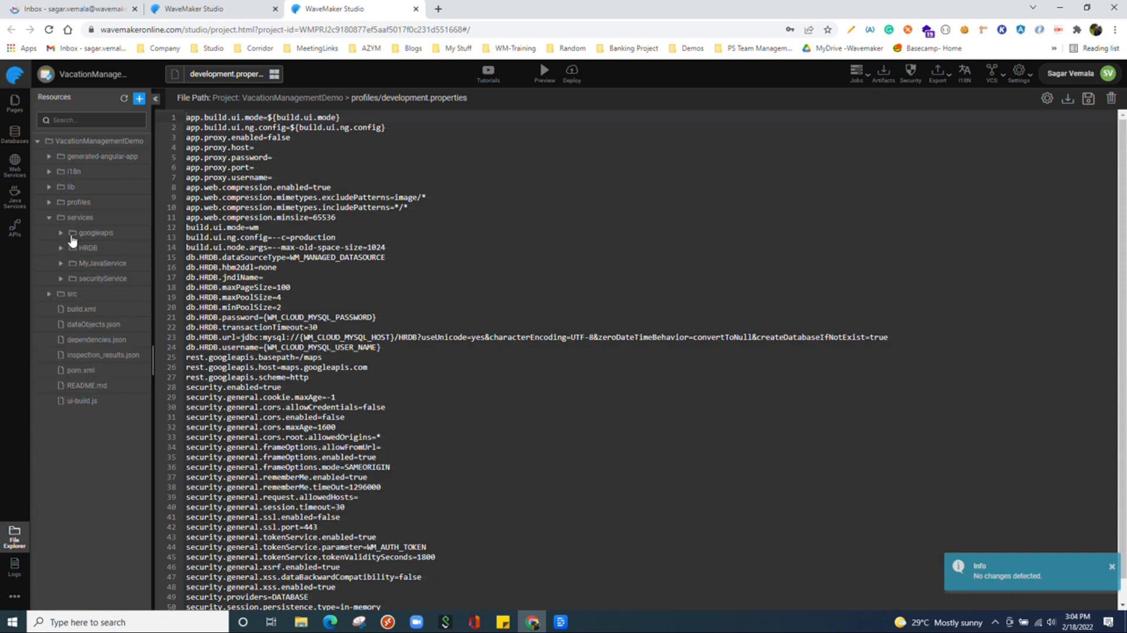
mouse_move(98, 250)
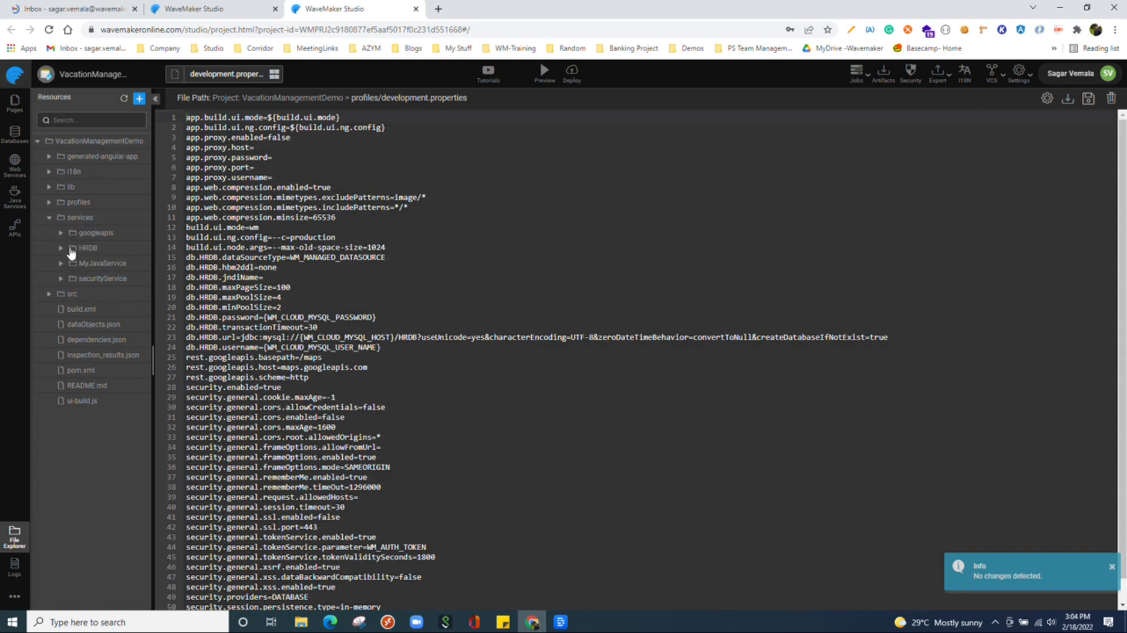
left_click(61, 247)
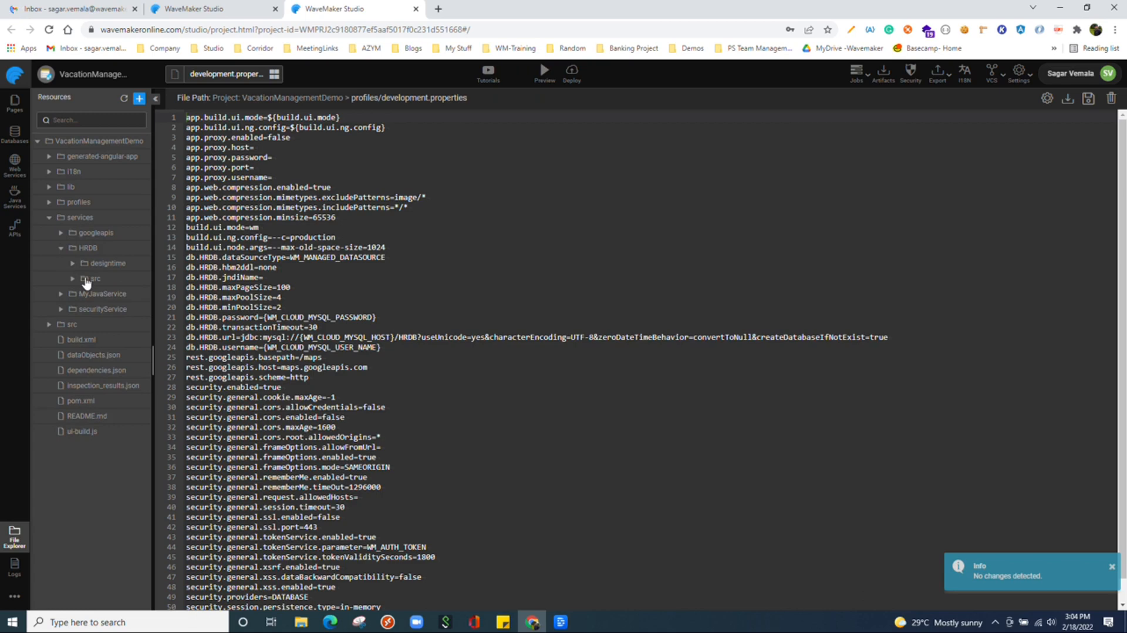
left_click(92, 278)
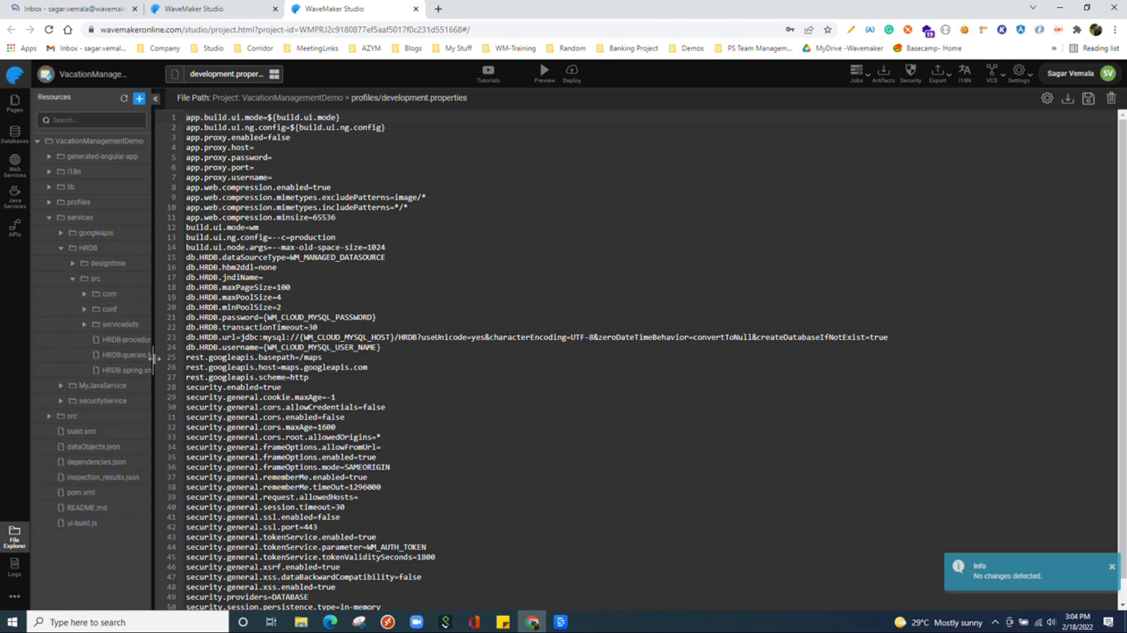
left_click(84, 293)
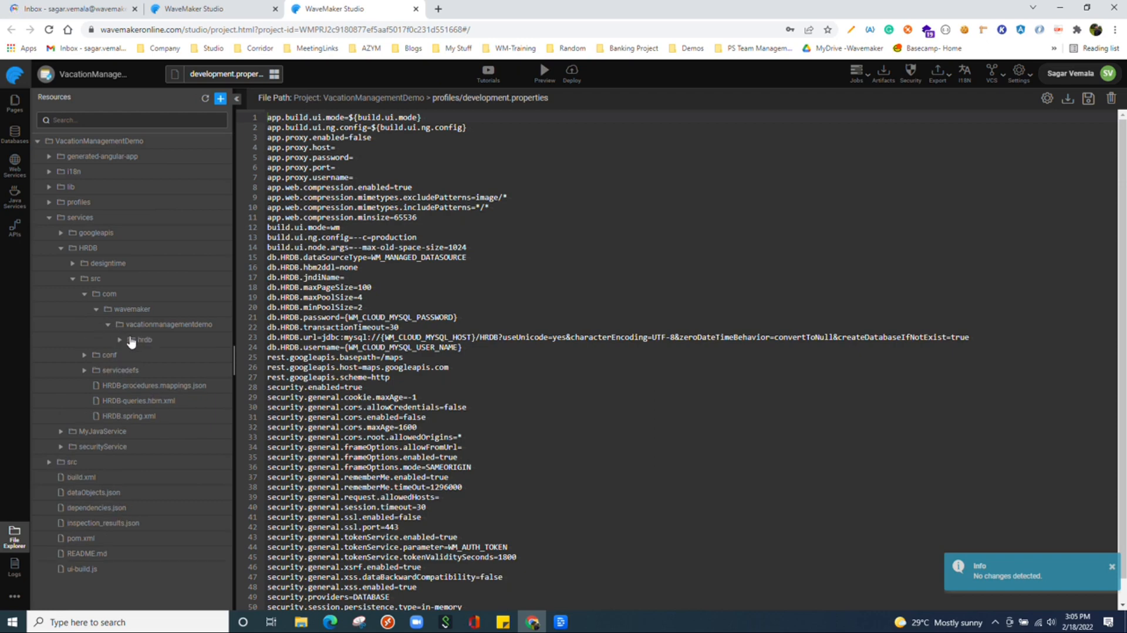
left_click(142, 338)
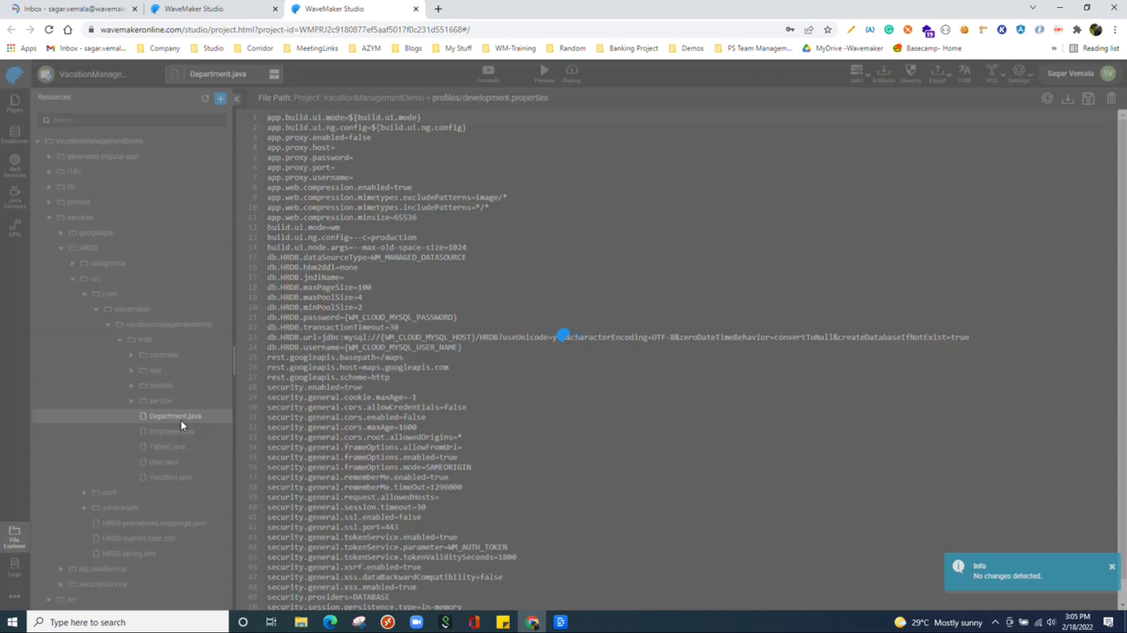
Open Department.java and DepartmentController.java, then collapse the services folder tree.
left_click(173, 415)
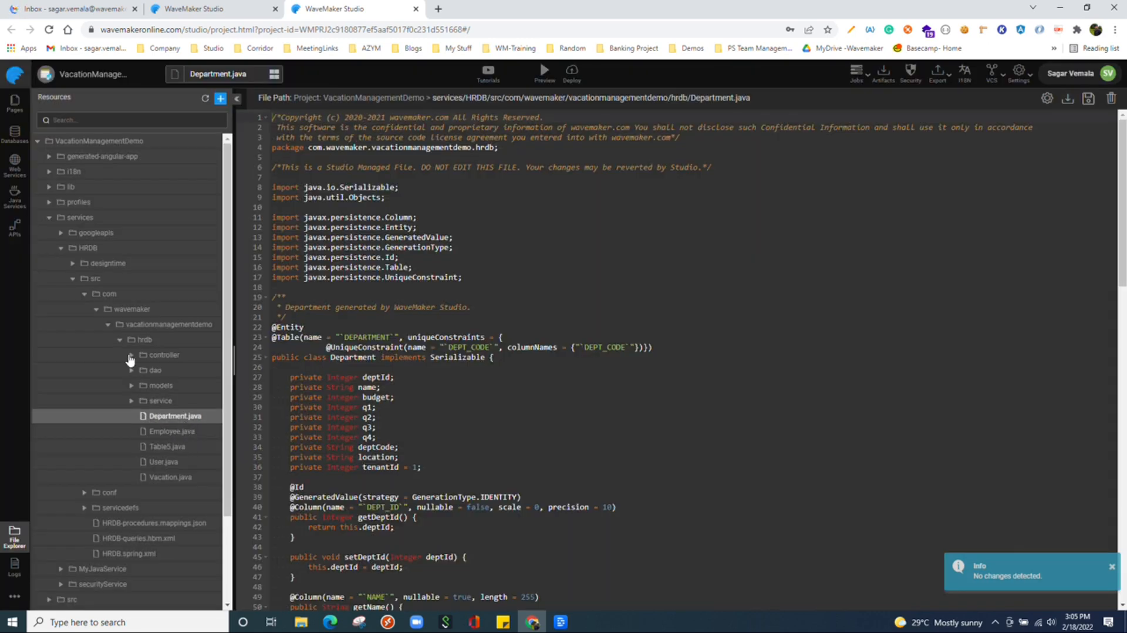
left_click(164, 354)
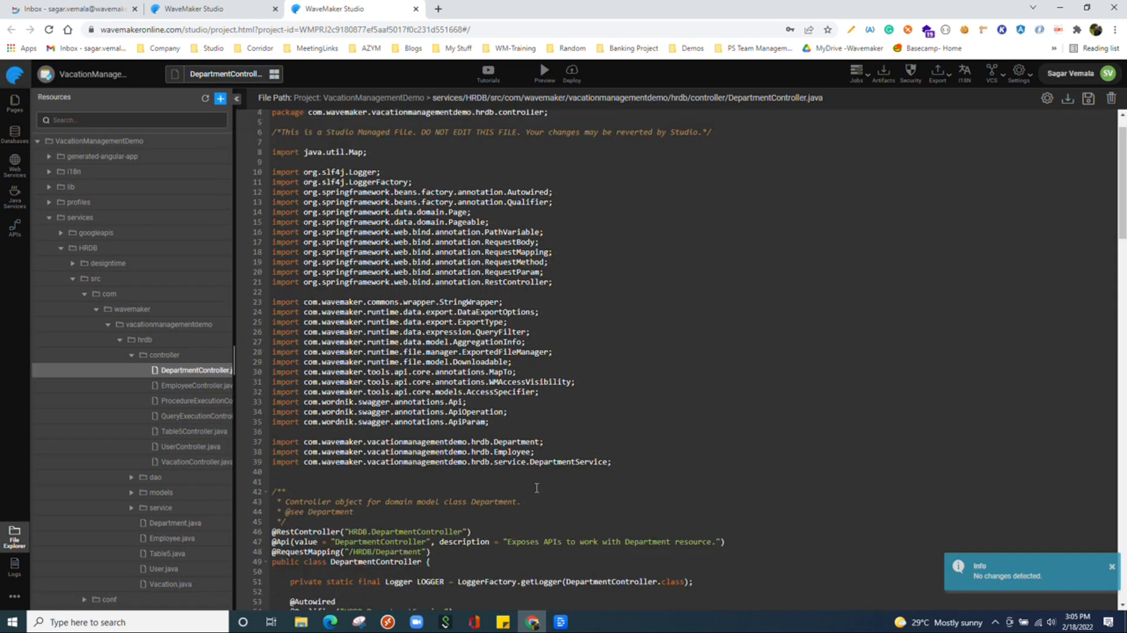
scroll("down", 3)
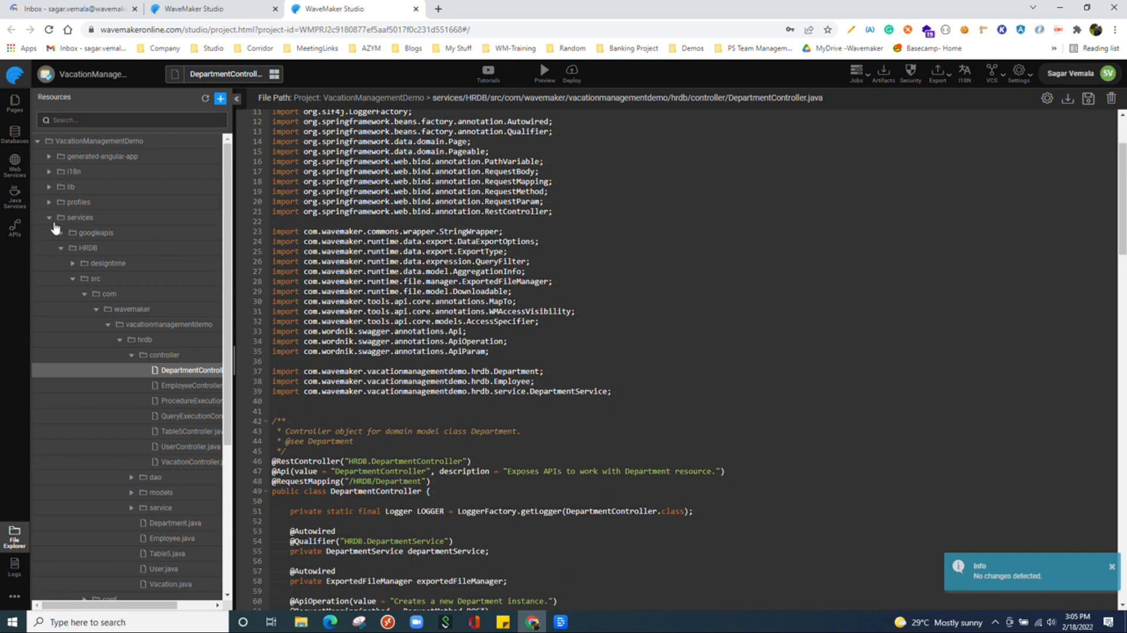
left_click(79, 217)
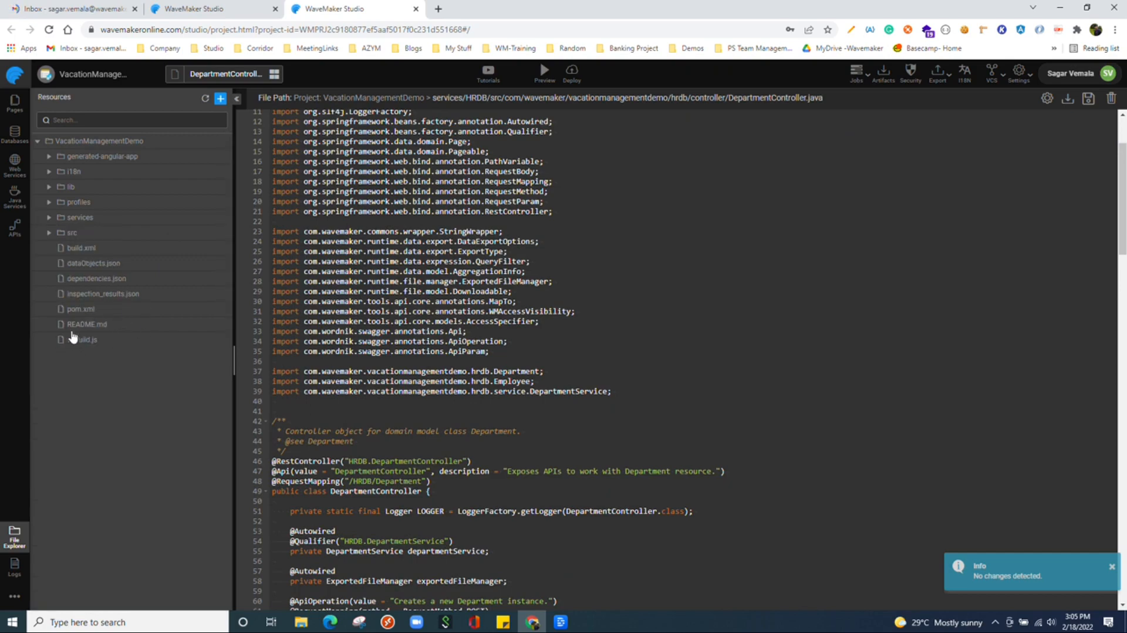
View the Server and Application logs and download them.
left_click(13, 565)
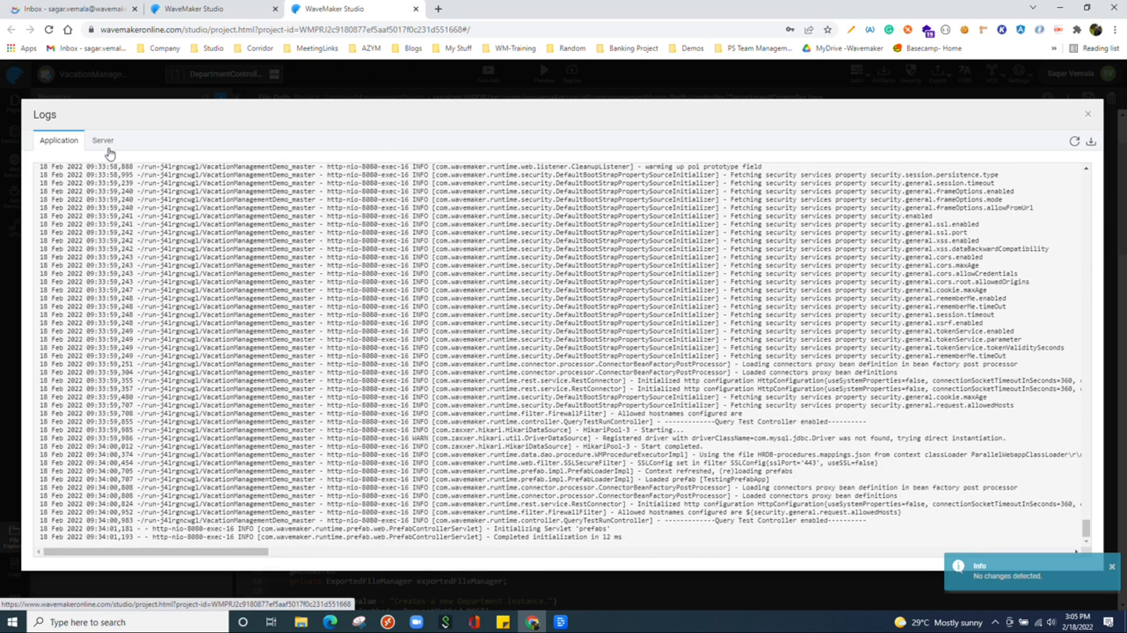
left_click(103, 140)
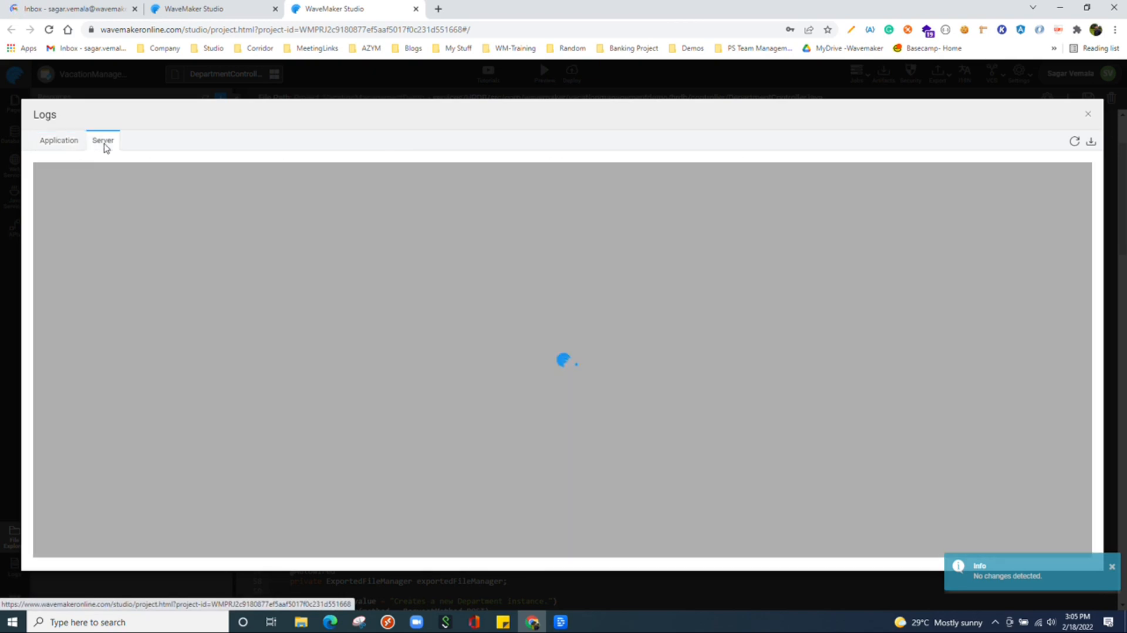
left_click(102, 140)
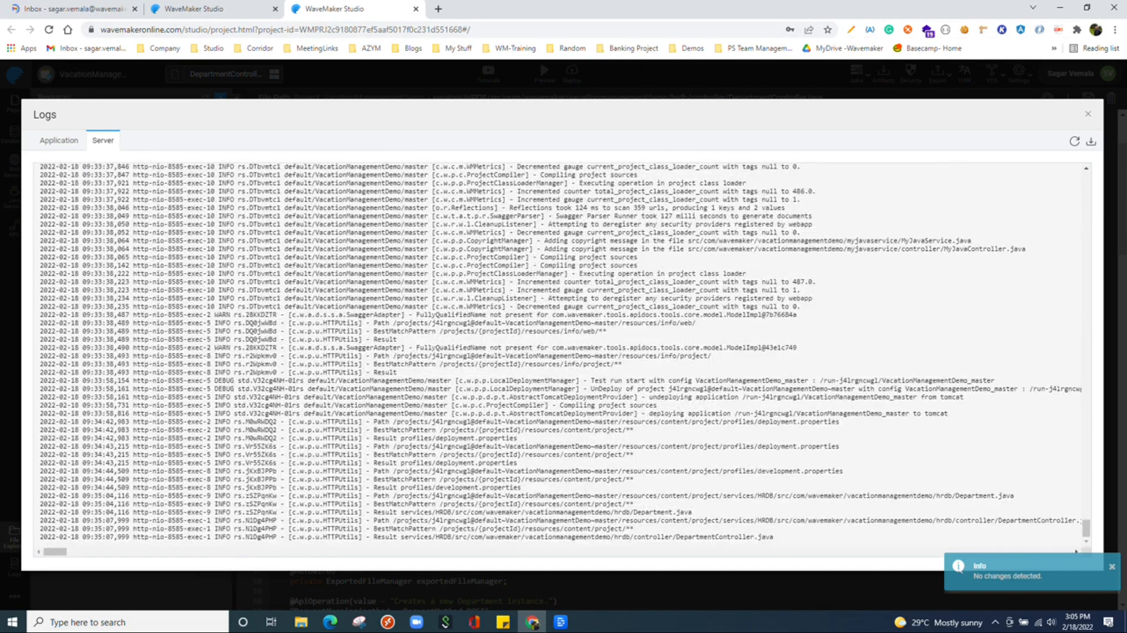
mouse_move(1009, 473)
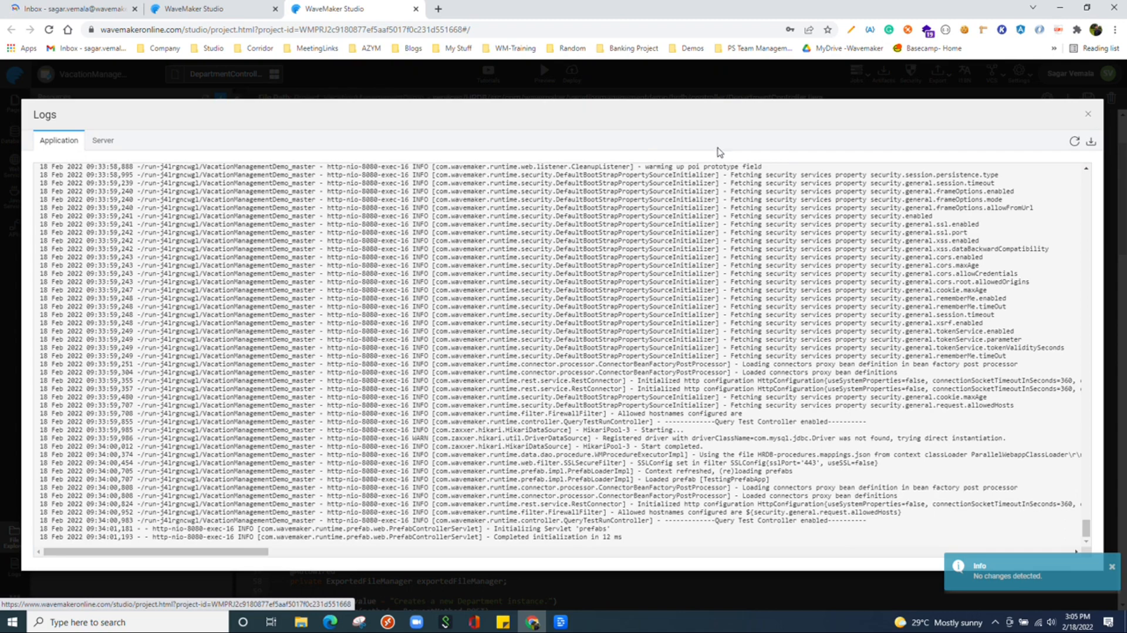
mouse_move(602, 158)
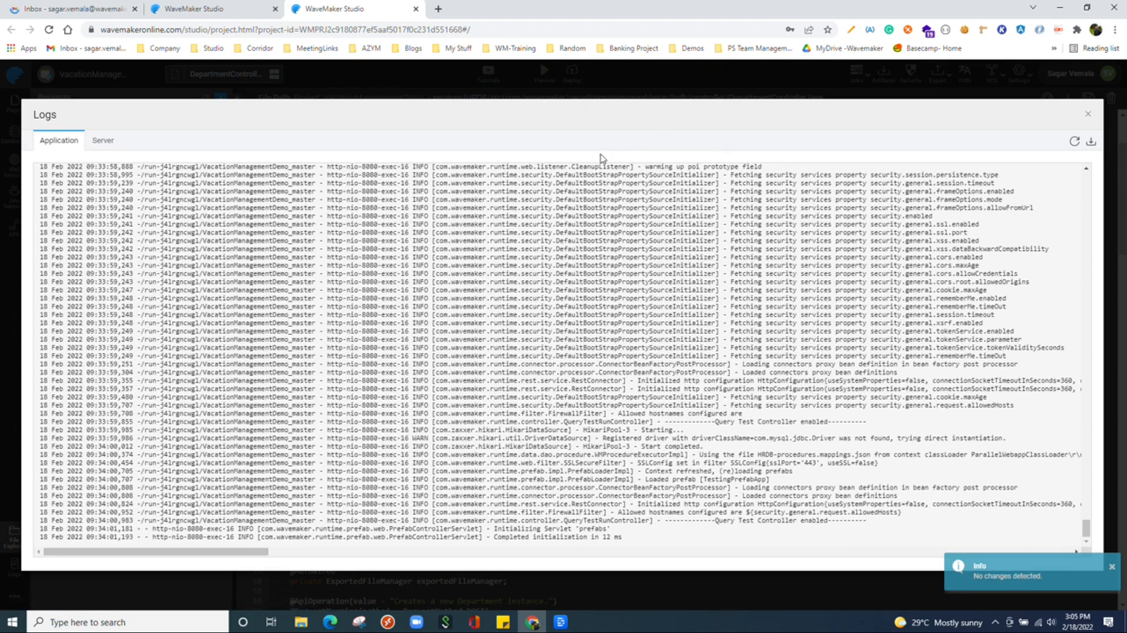
mouse_move(1040, 161)
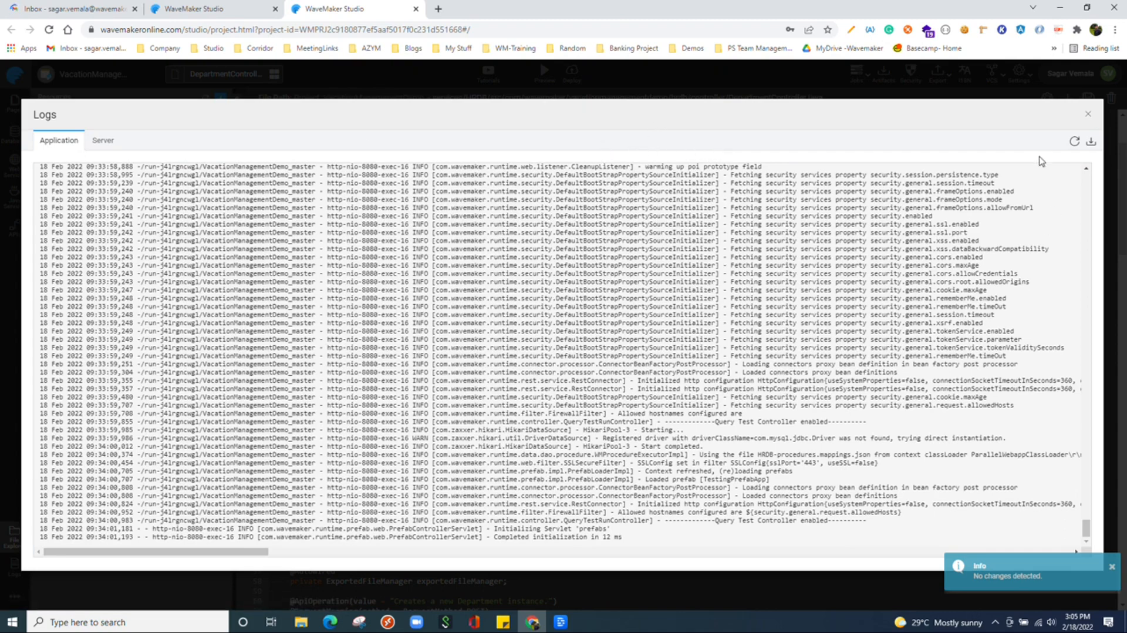
mouse_move(1090, 141)
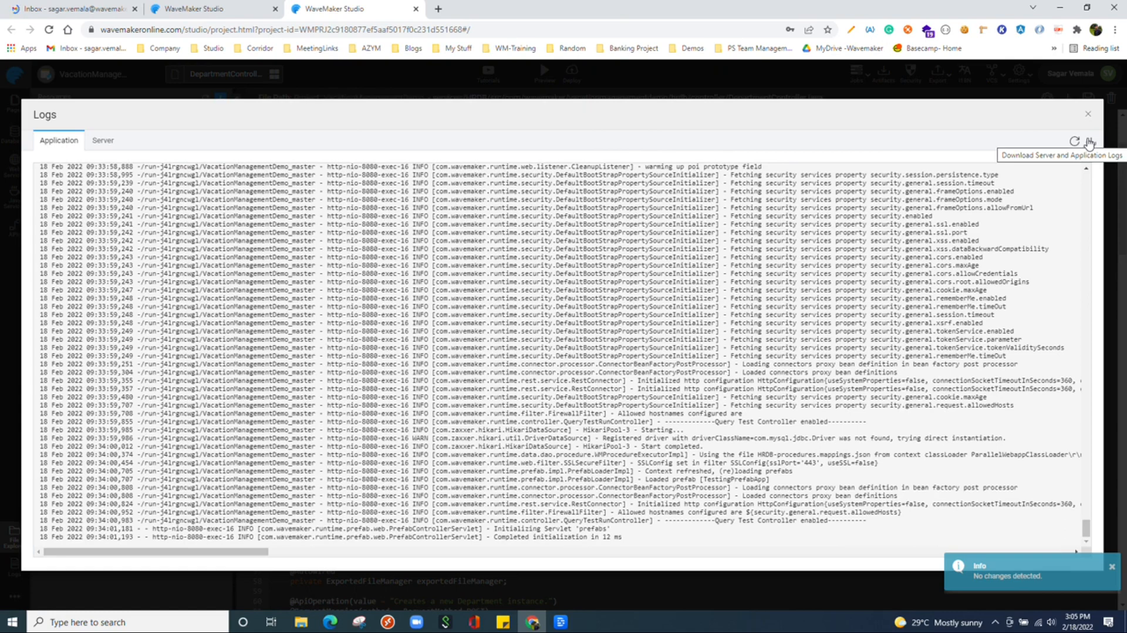
left_click(1087, 113)
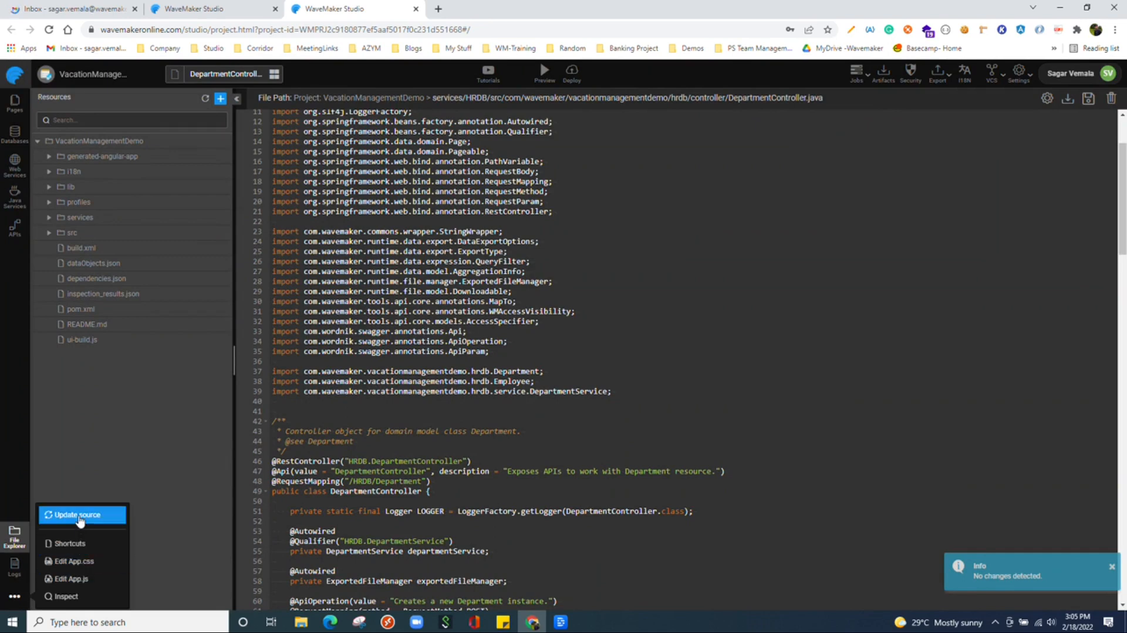
mouse_move(81, 515)
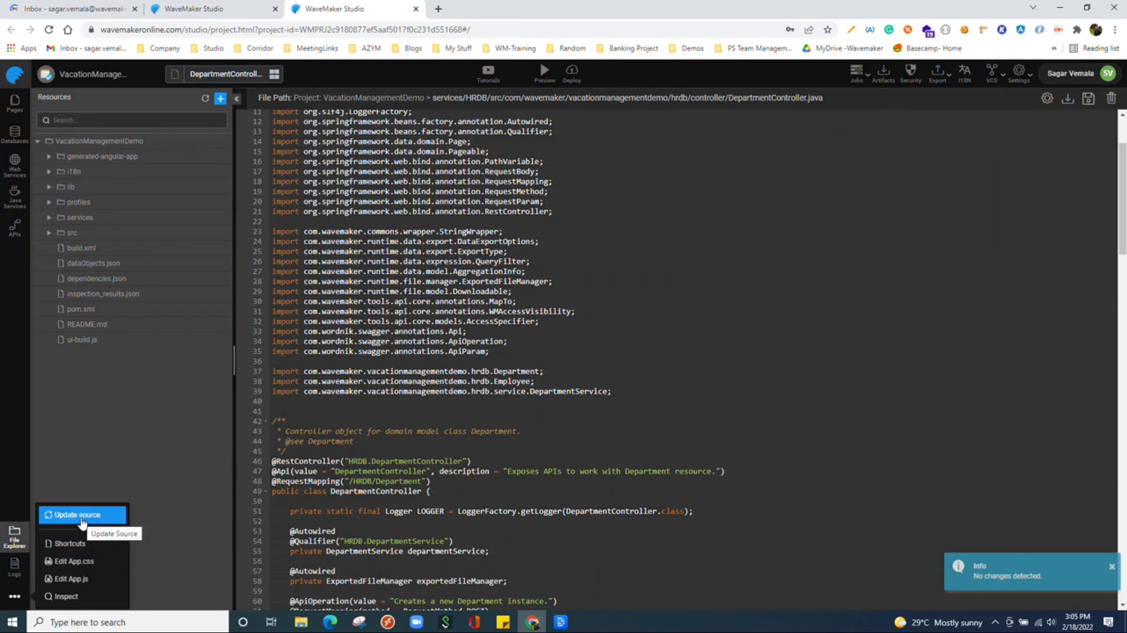
mouse_move(225, 598)
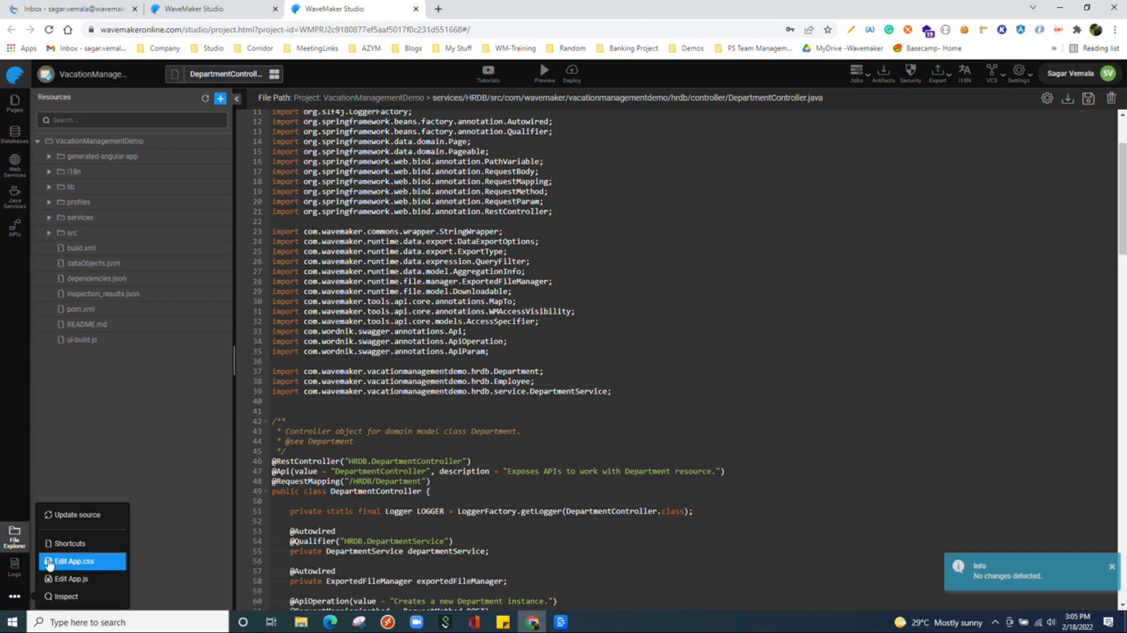
mouse_move(104, 572)
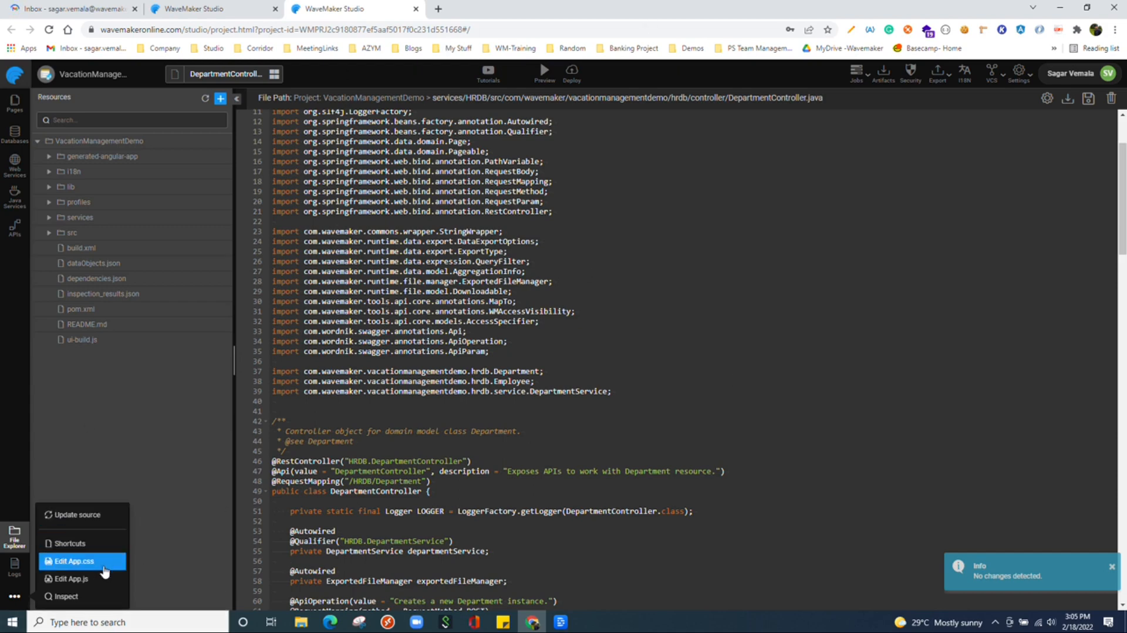
mouse_move(71, 561)
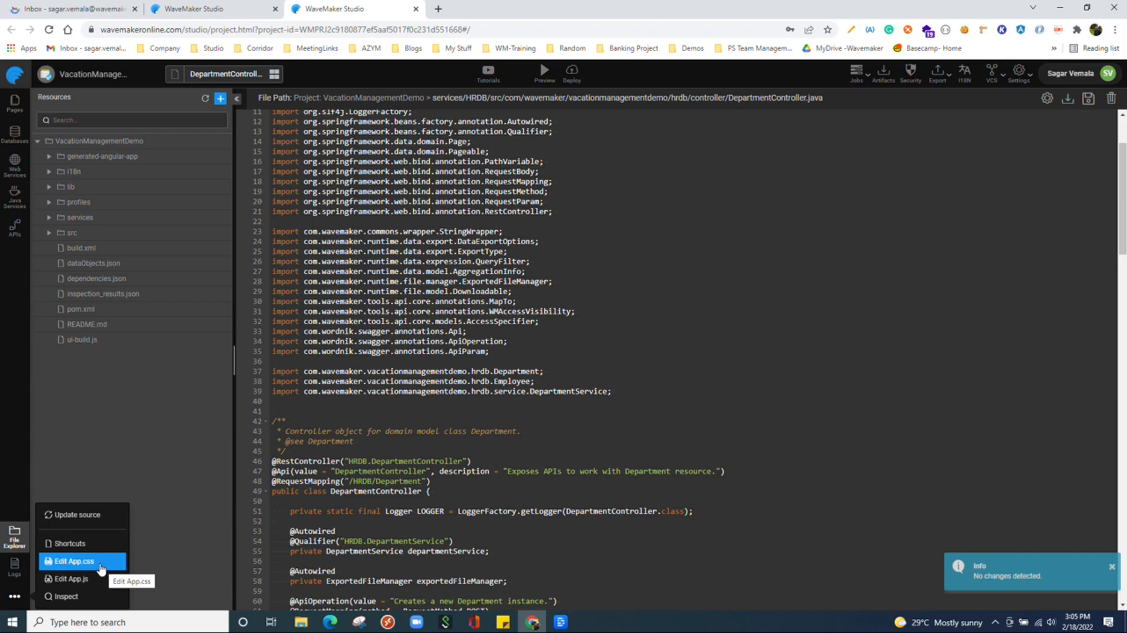
mouse_move(93, 571)
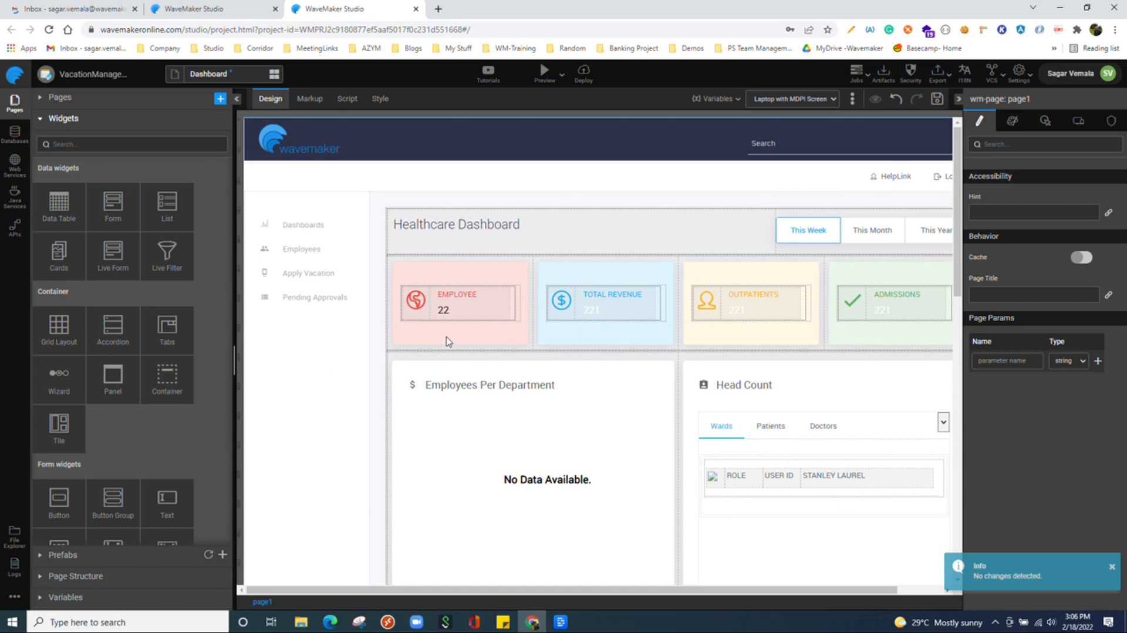
mouse_move(666, 288)
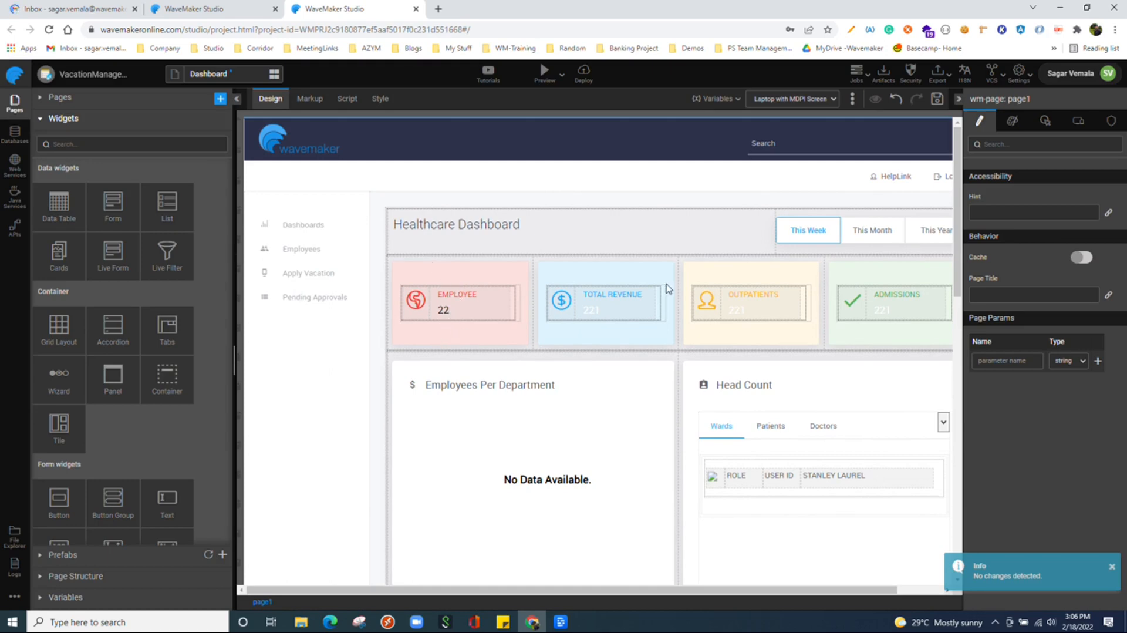
Inspect the Employee card label, then the durationSwitch dataset and its 'this week' default.
scroll("down", 3)
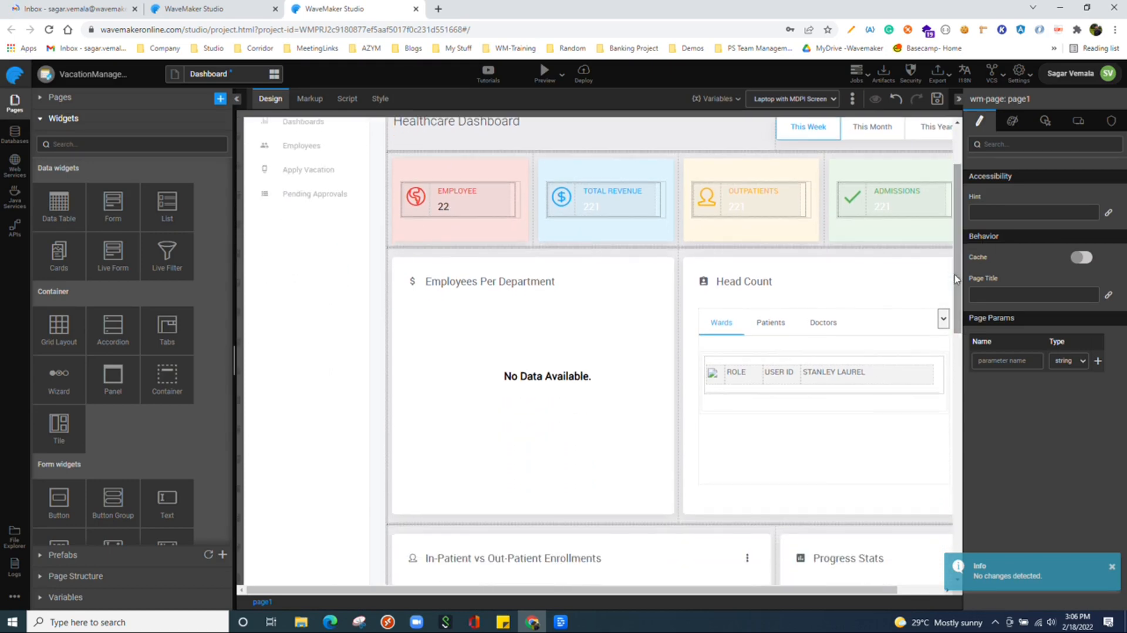
mouse_move(512, 286)
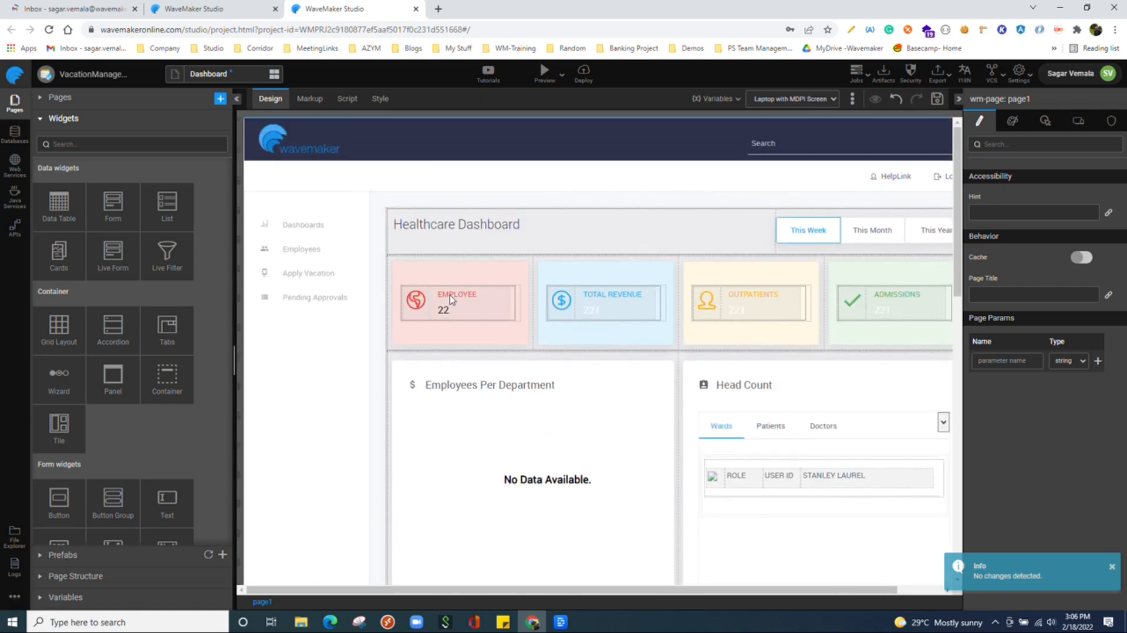
left_click(456, 293)
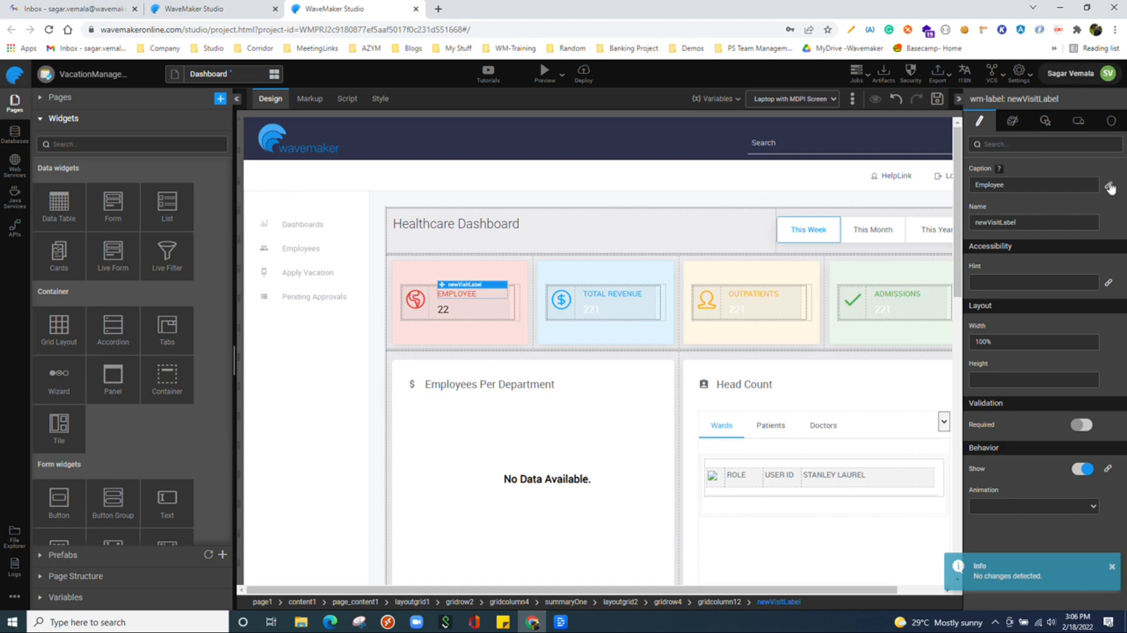
mouse_move(608, 333)
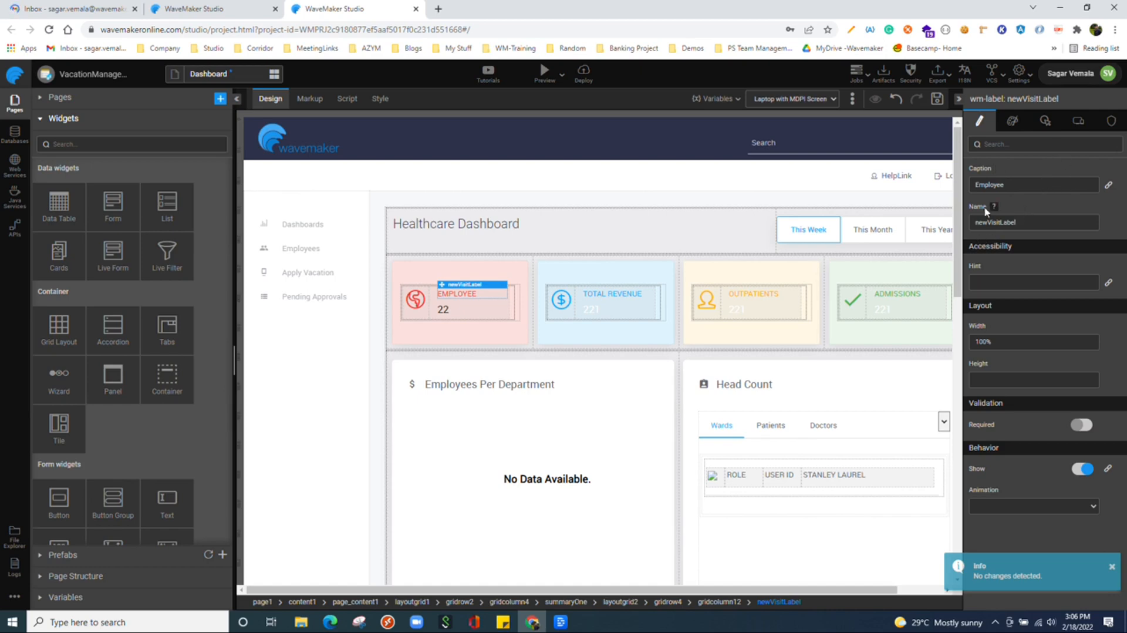
mouse_move(977, 361)
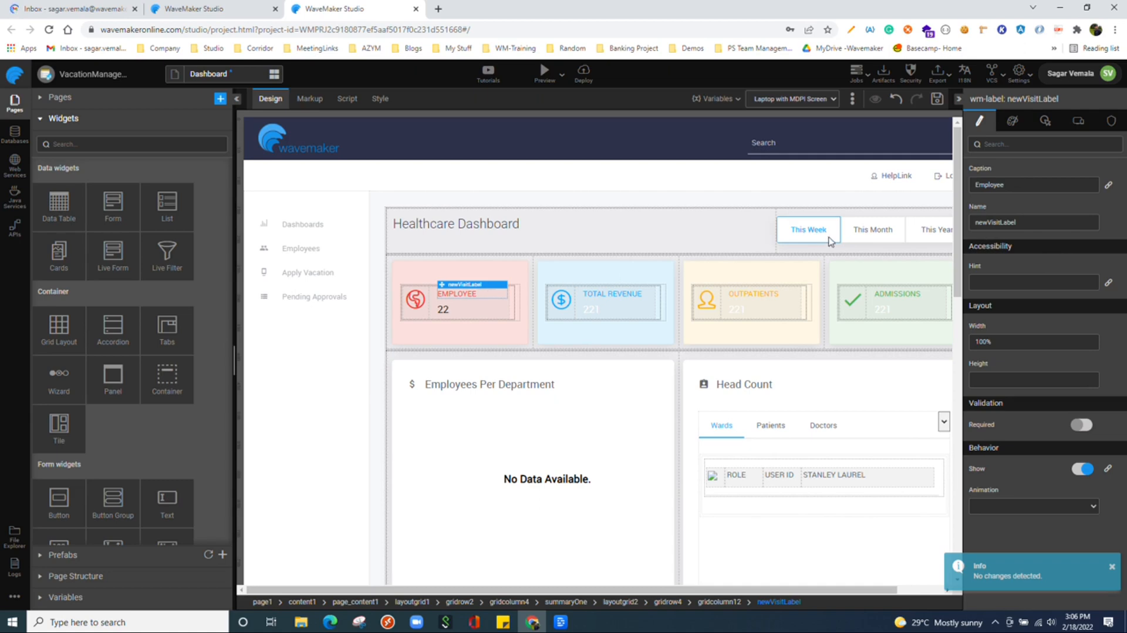
left_click(804, 212)
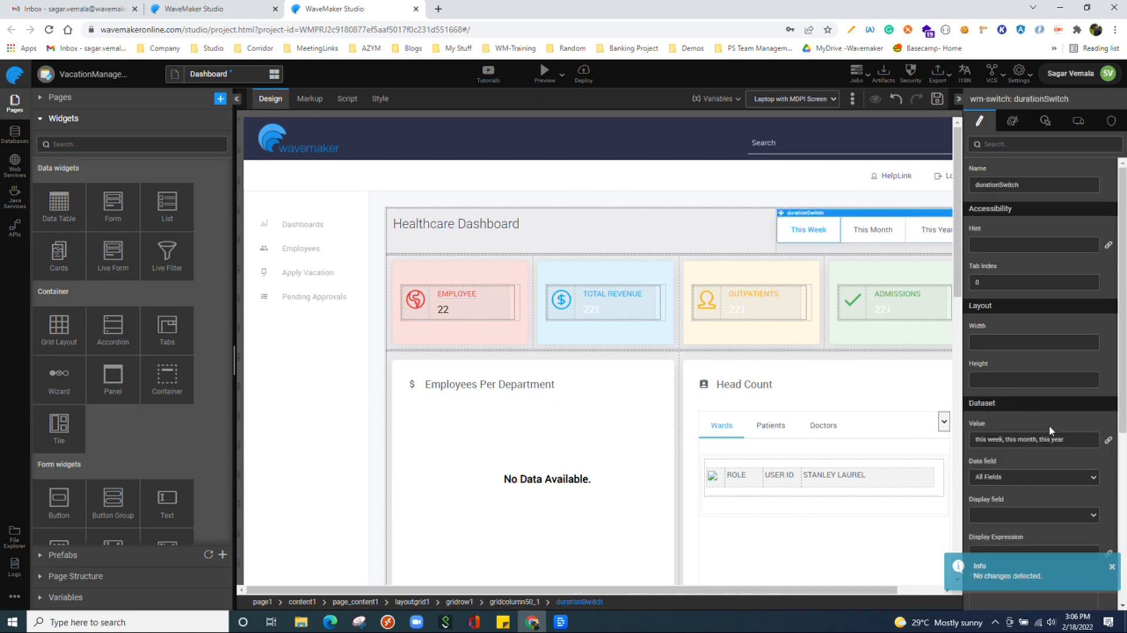
scroll("down", 3)
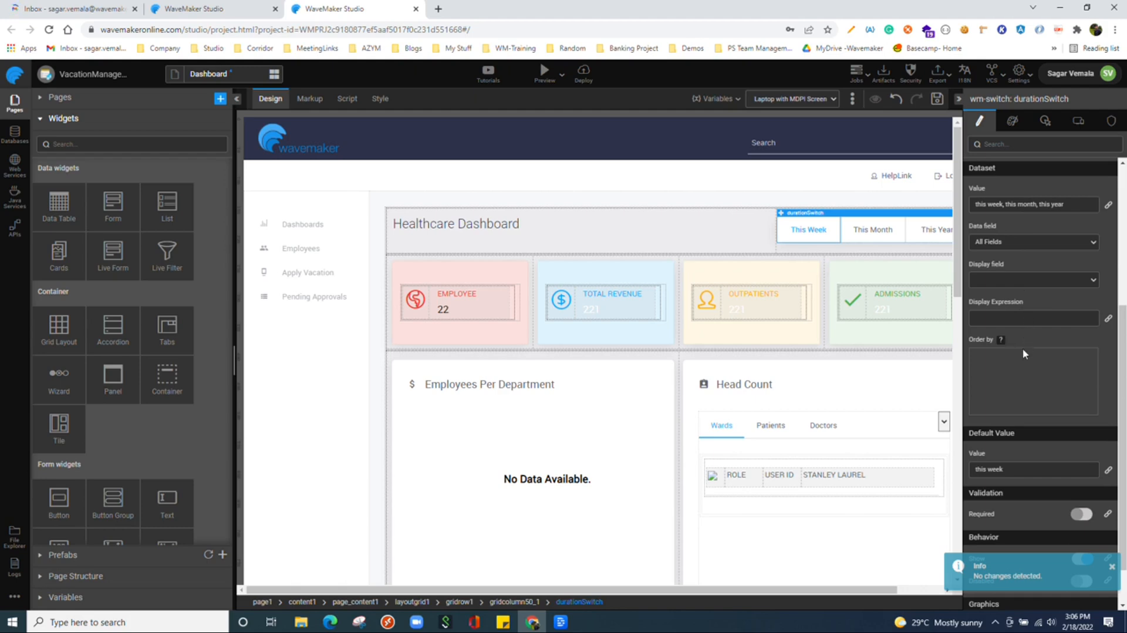
mouse_move(807, 243)
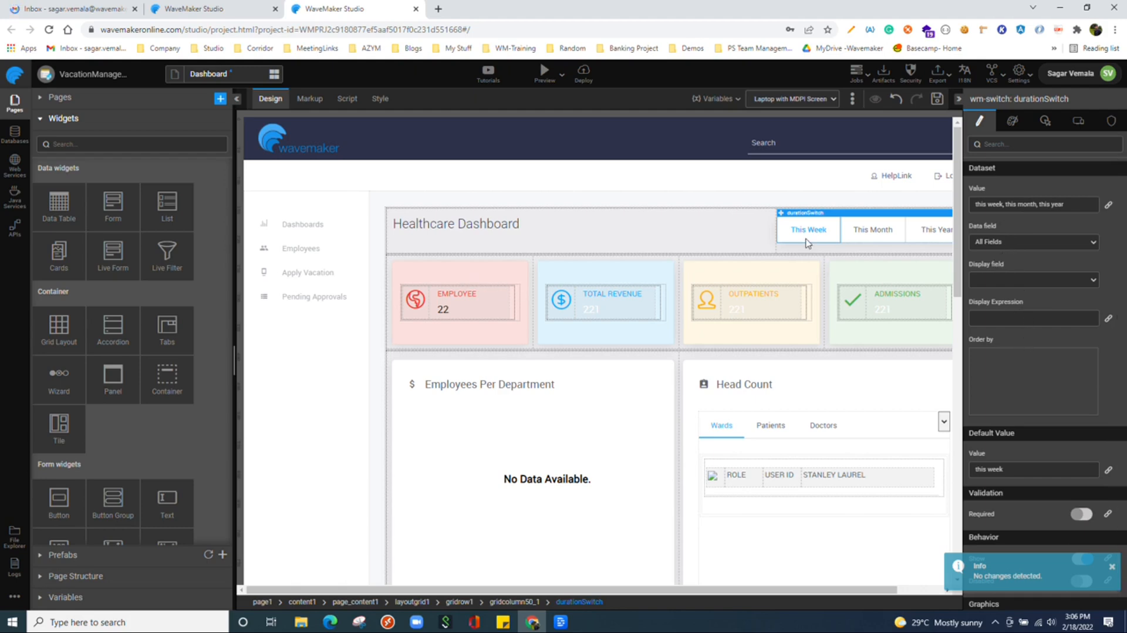
left_click(1012, 120)
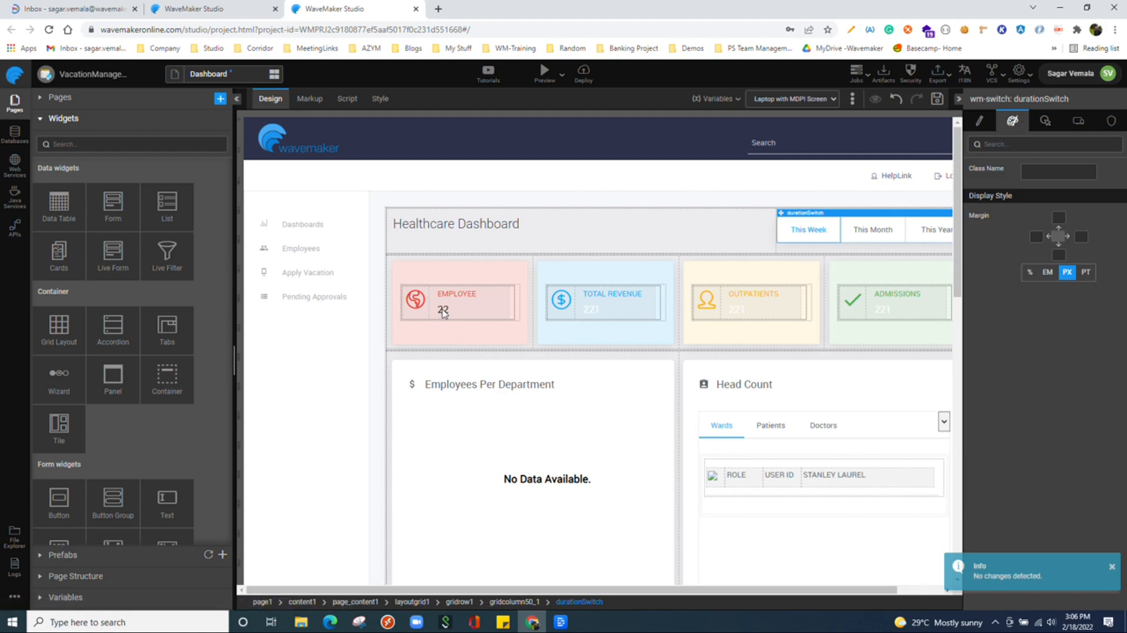
Select the 22 value label and view its h3 p style classes.
left_click(456, 294)
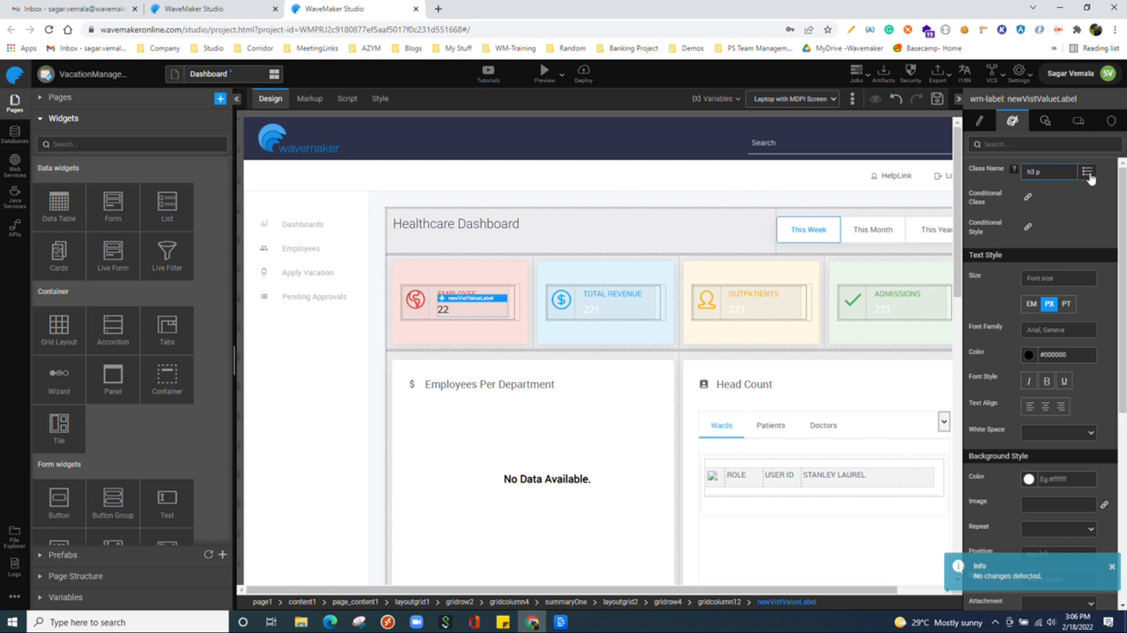
left_click(1087, 172)
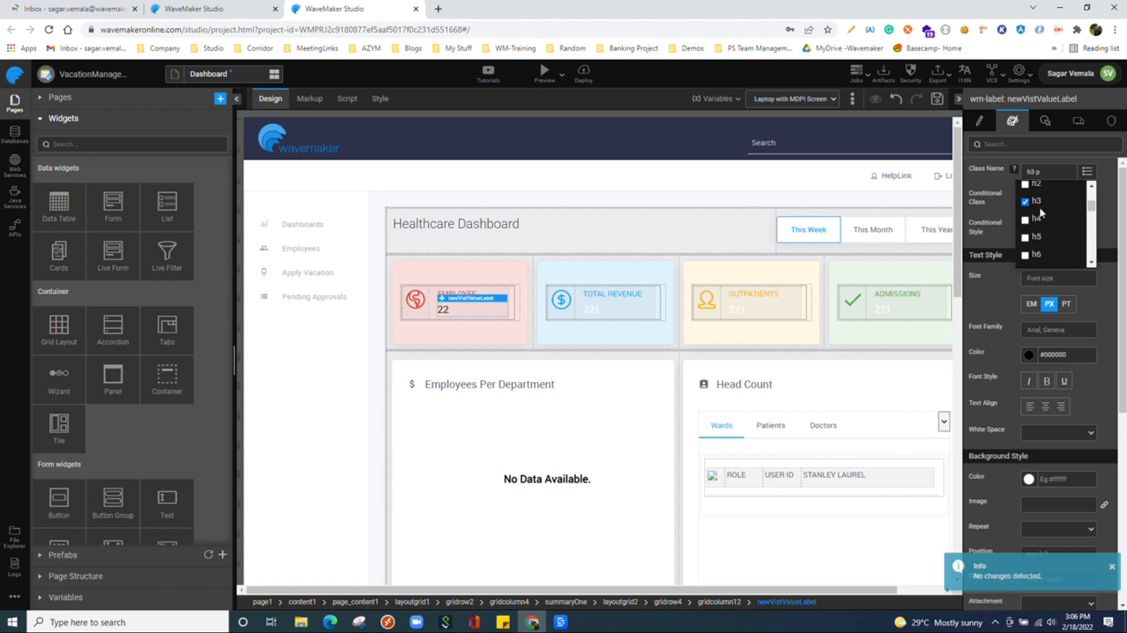
left_click(1025, 219)
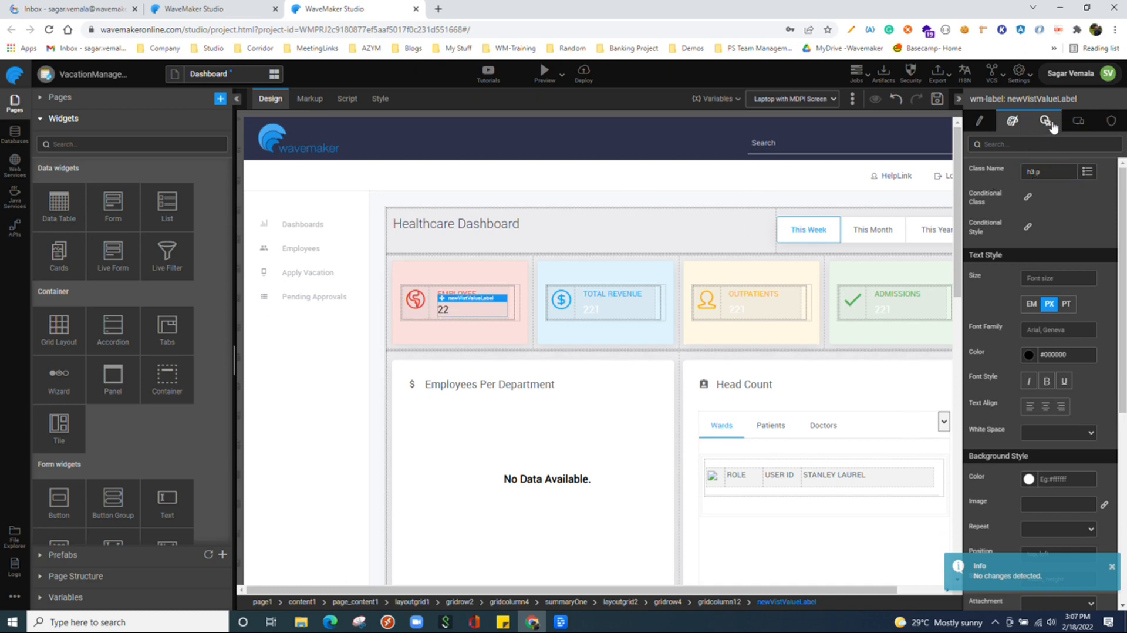
Set the 22 label's On Click to JavaScript, creating newVistValueLabelClick in the script.
left_click(1044, 120)
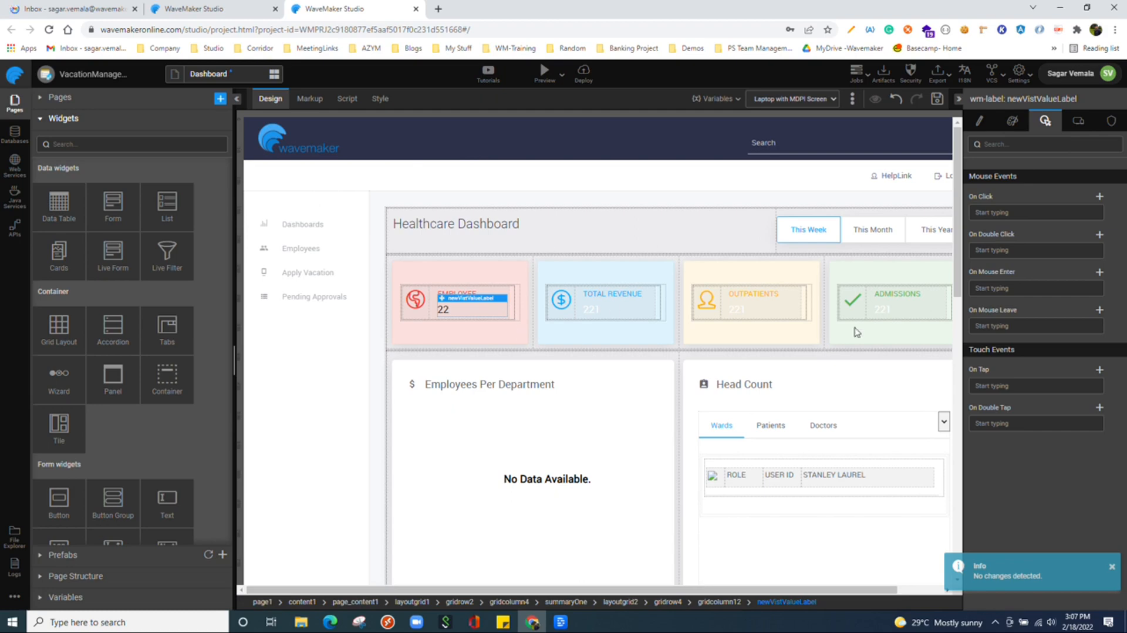
mouse_move(445, 317)
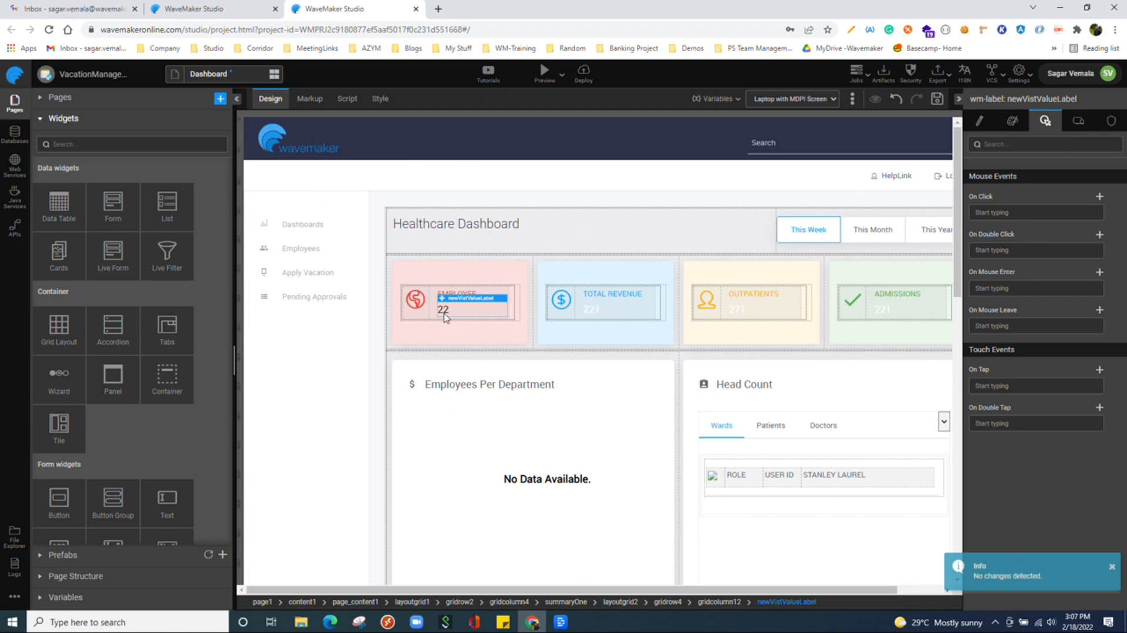
mouse_move(814, 235)
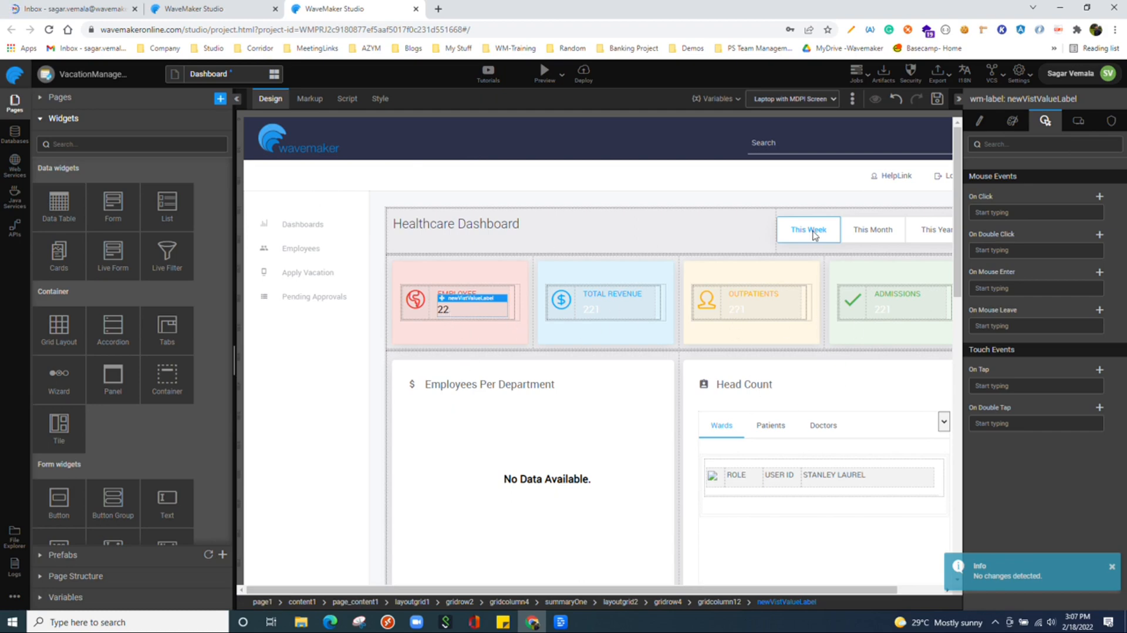
mouse_move(823, 346)
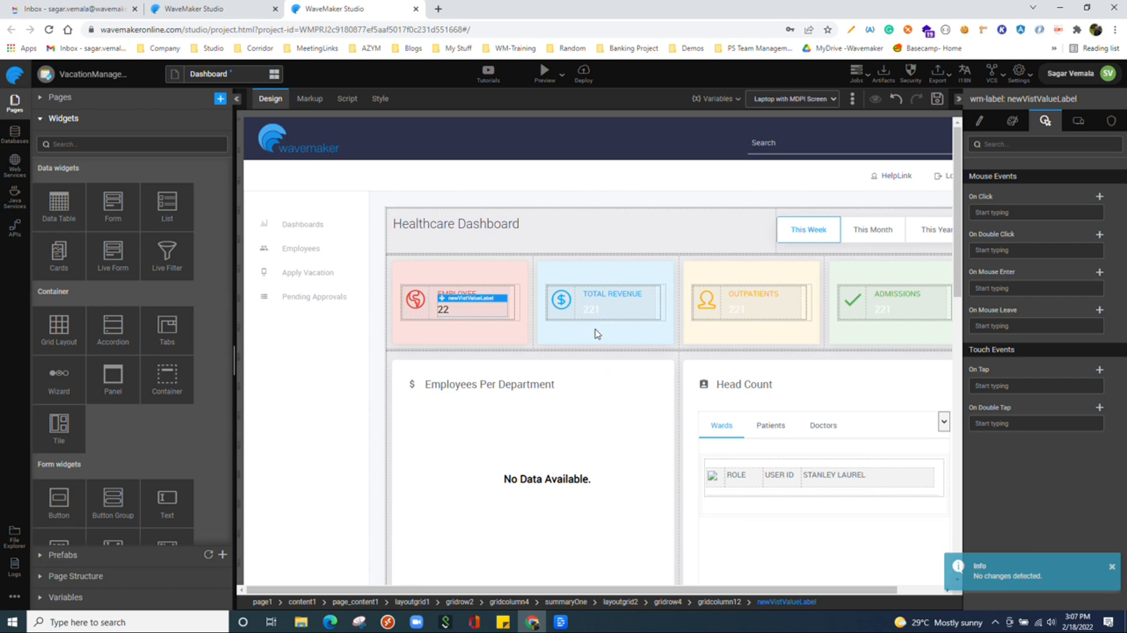
left_click(1033, 212)
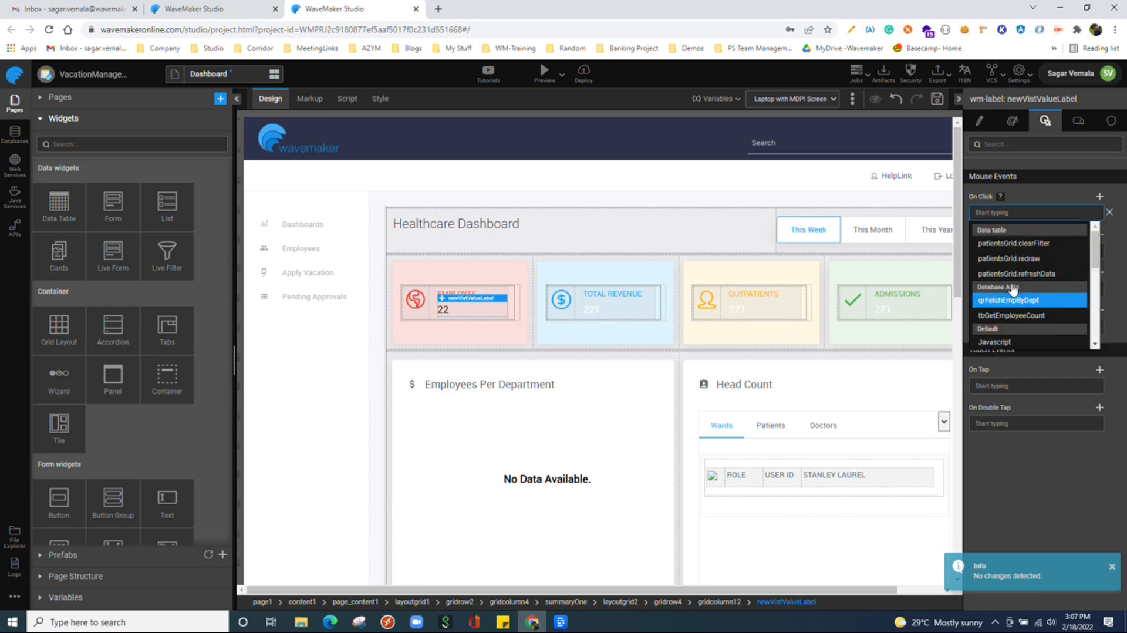
scroll("down", 3)
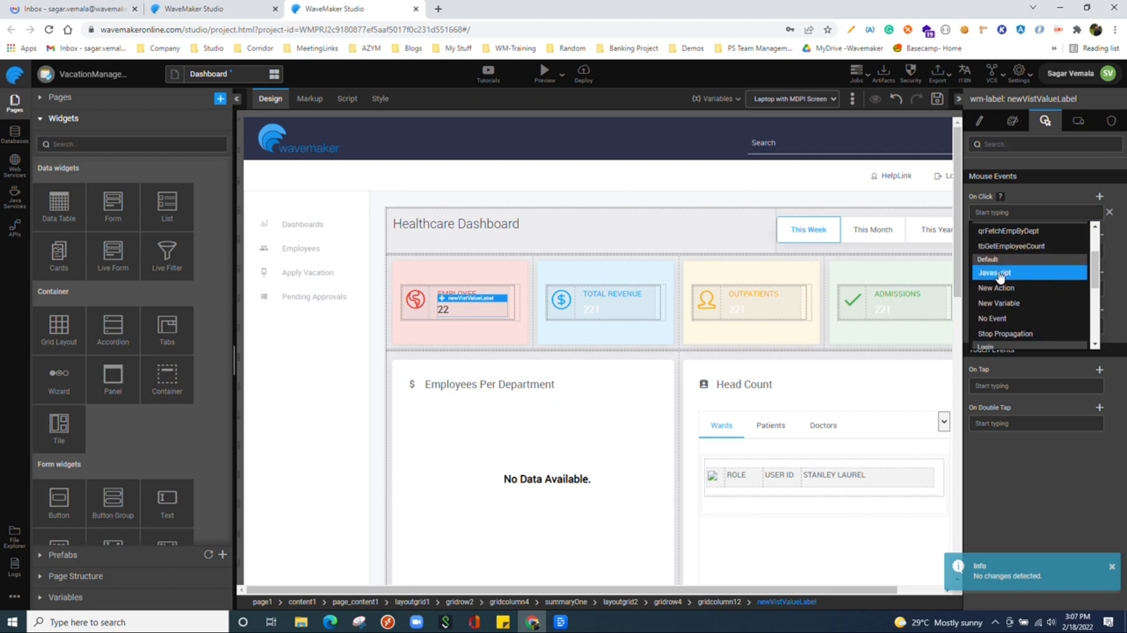
left_click(996, 273)
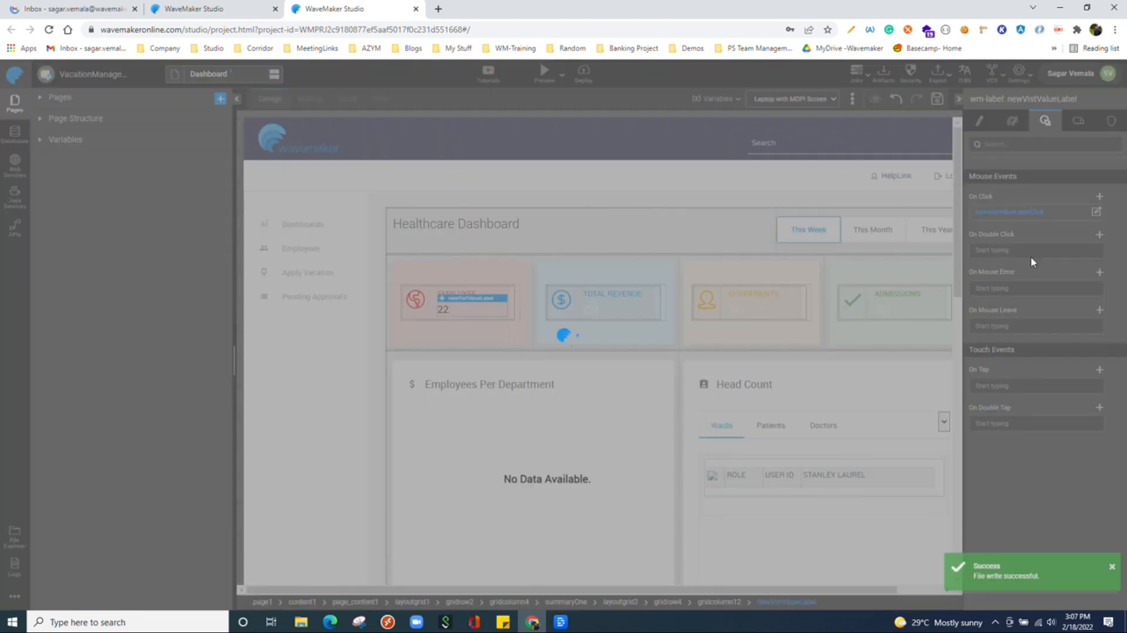
left_click(346, 98)
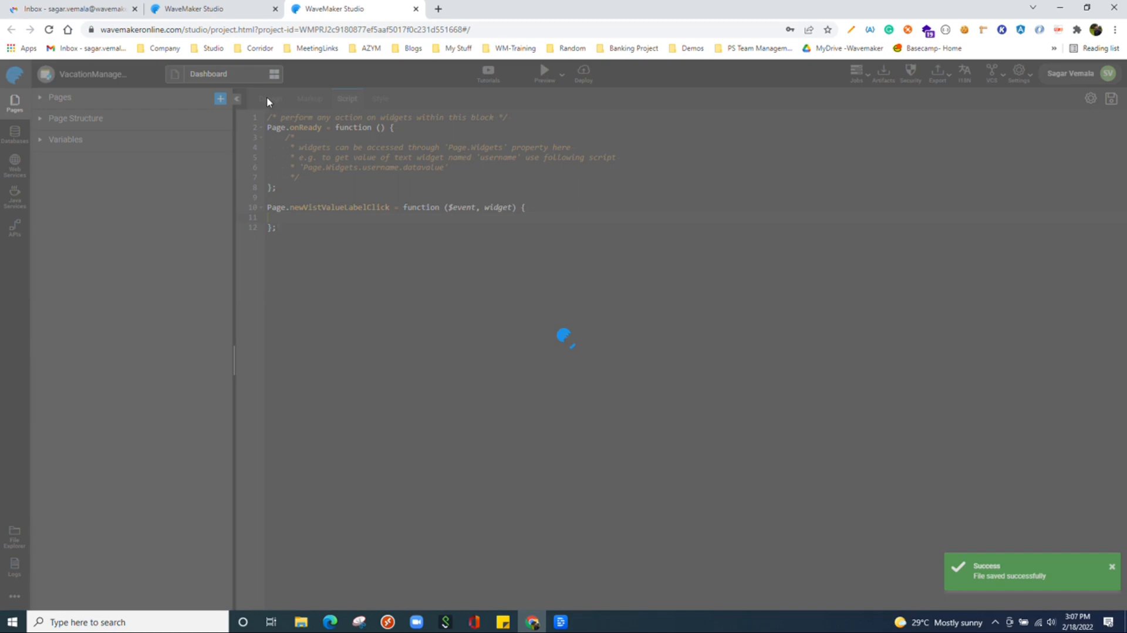
mouse_move(621, 247)
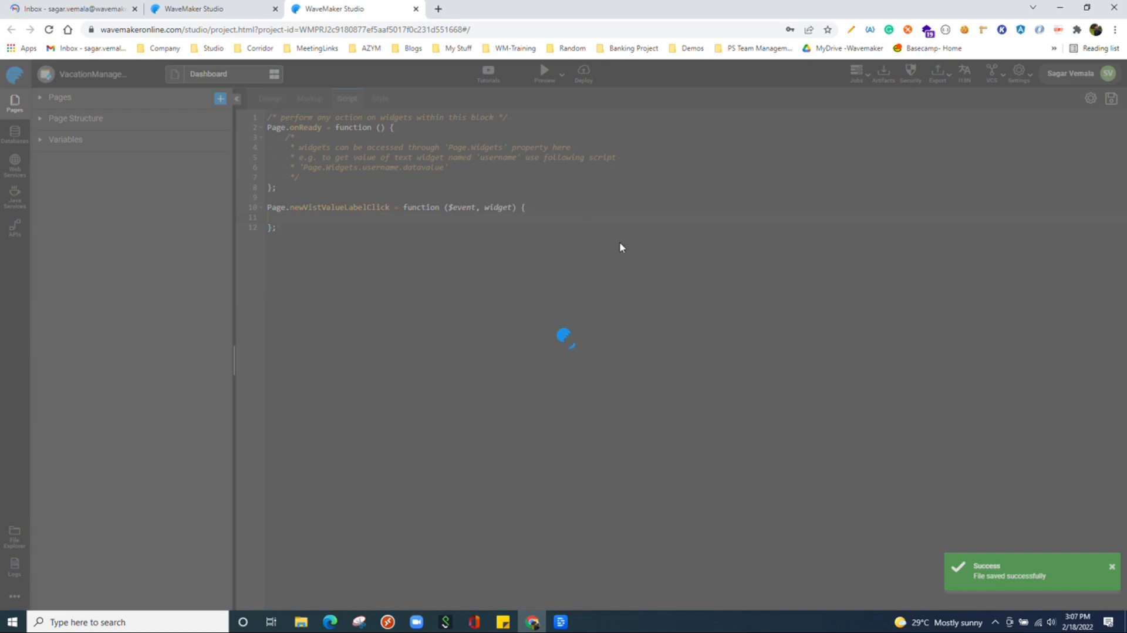
left_click(270, 99)
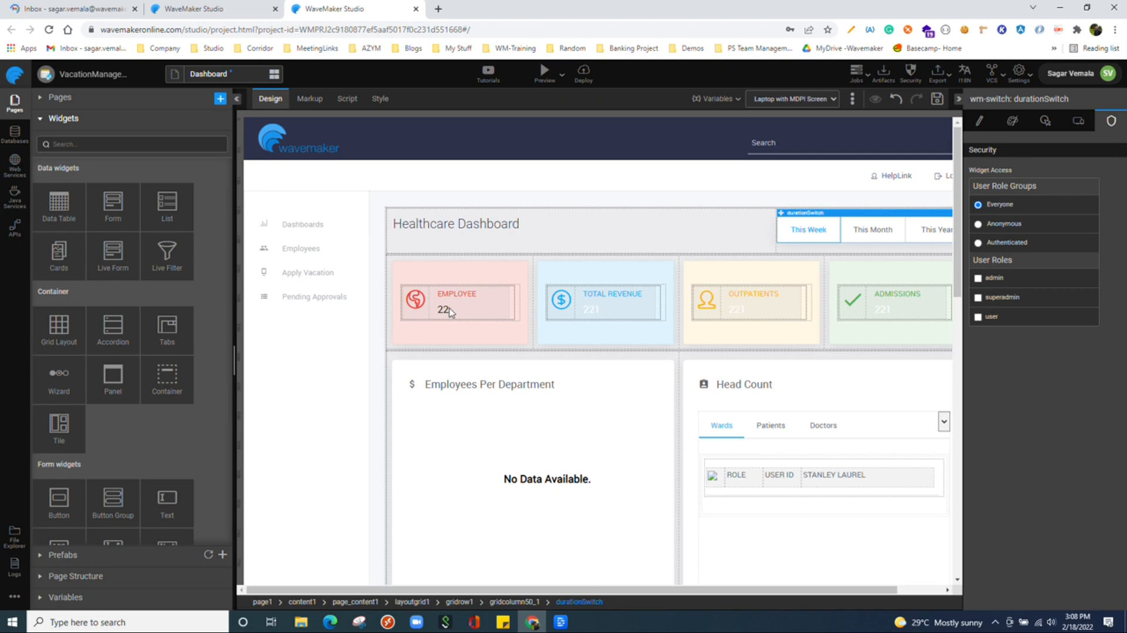
Select the employee count label '22' and check its Widget Access, set to Everyone.
left_click(469, 297)
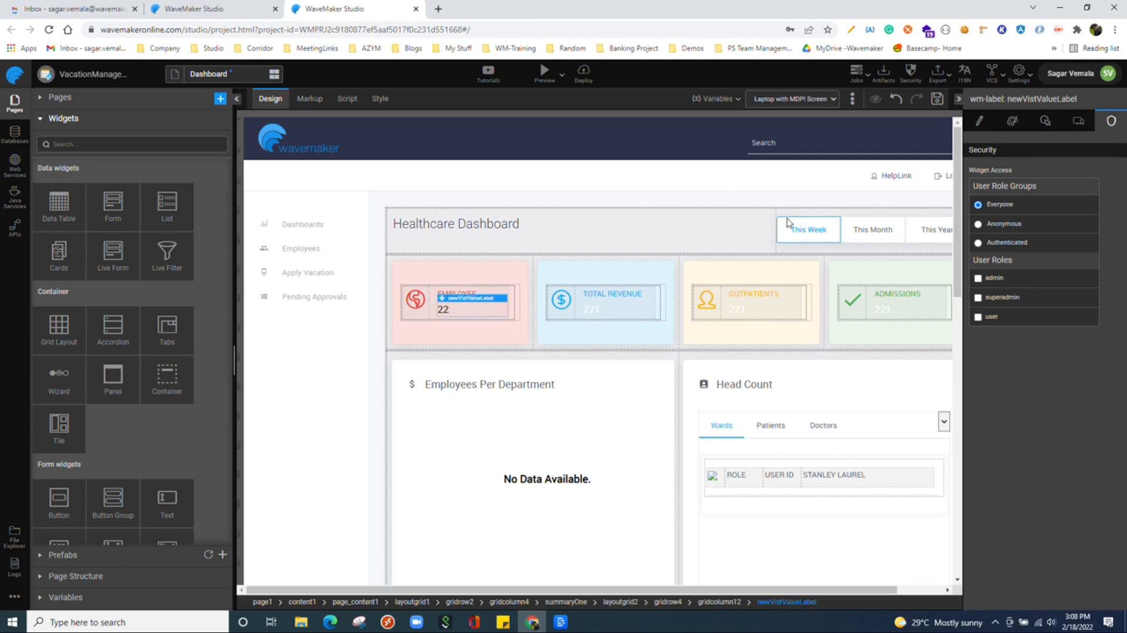
left_click(978, 121)
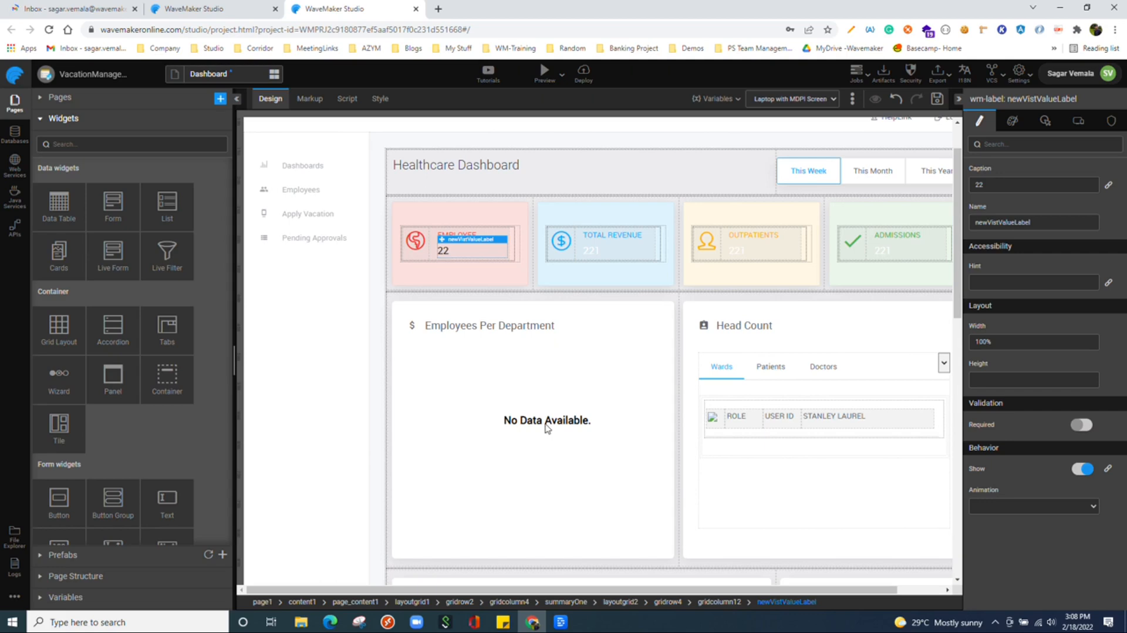
mouse_move(786, 611)
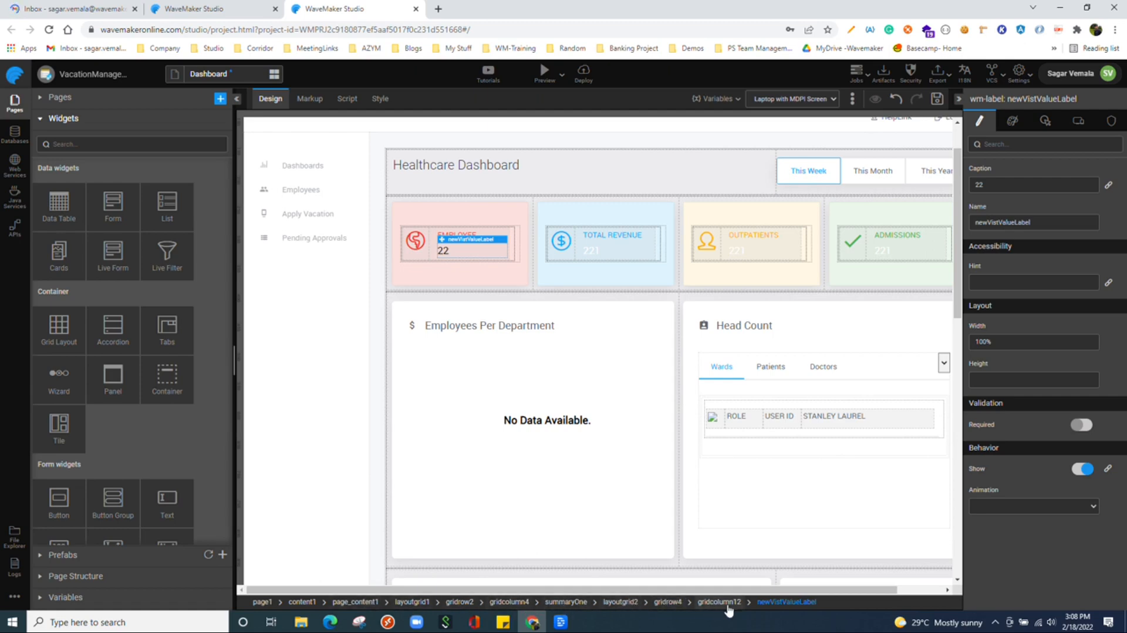
mouse_move(179, 601)
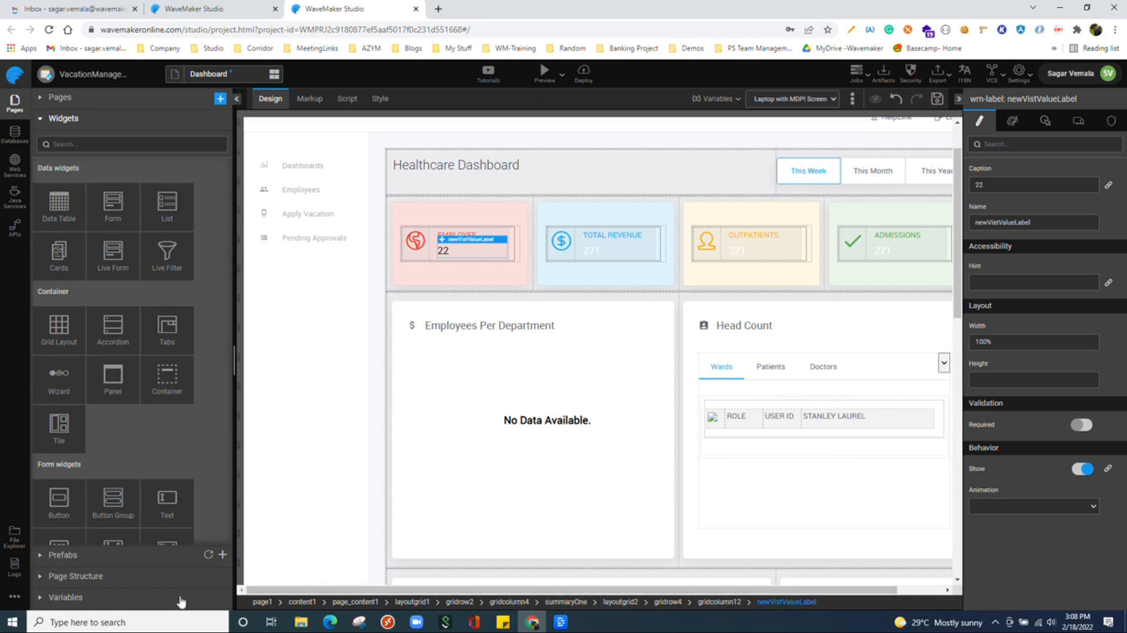
mouse_move(263, 590)
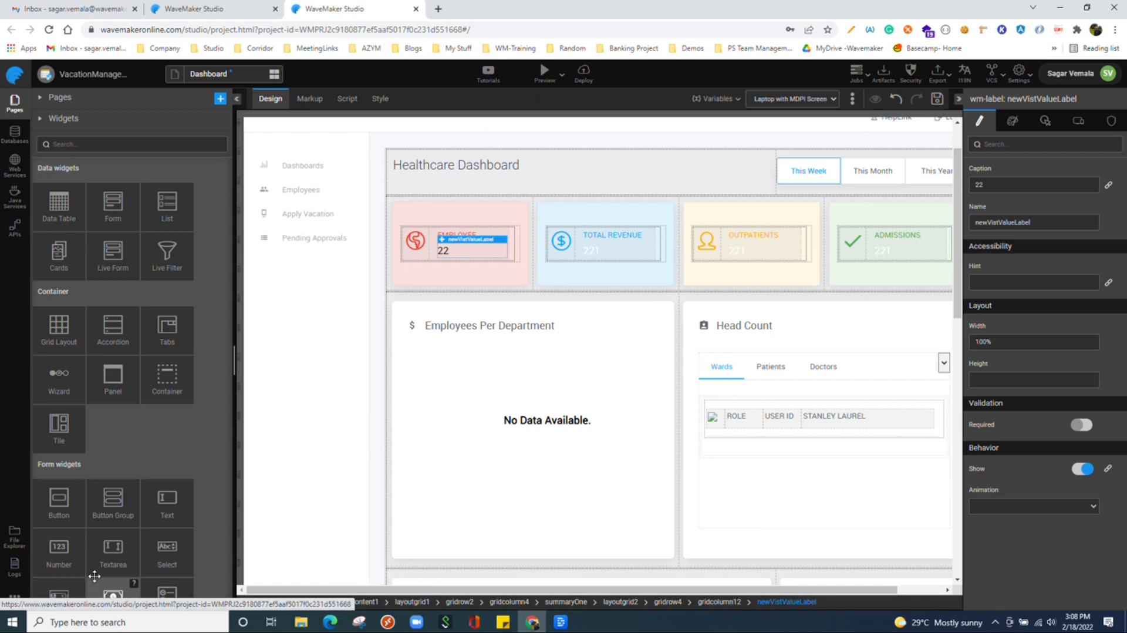
Expand Page Structure to reveal newVistValueLabel under summaryOne's layoutgrid2.
left_click(63, 118)
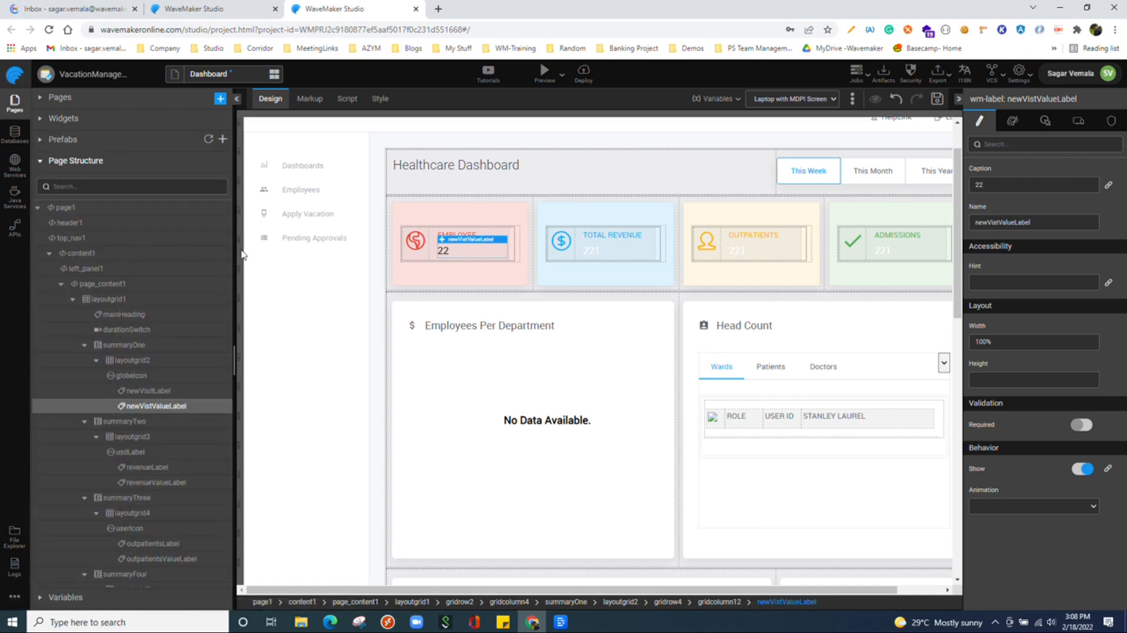
Select patientUseridlabel and wardRoleLabel in the tree, then view the page markup.
left_click(194, 368)
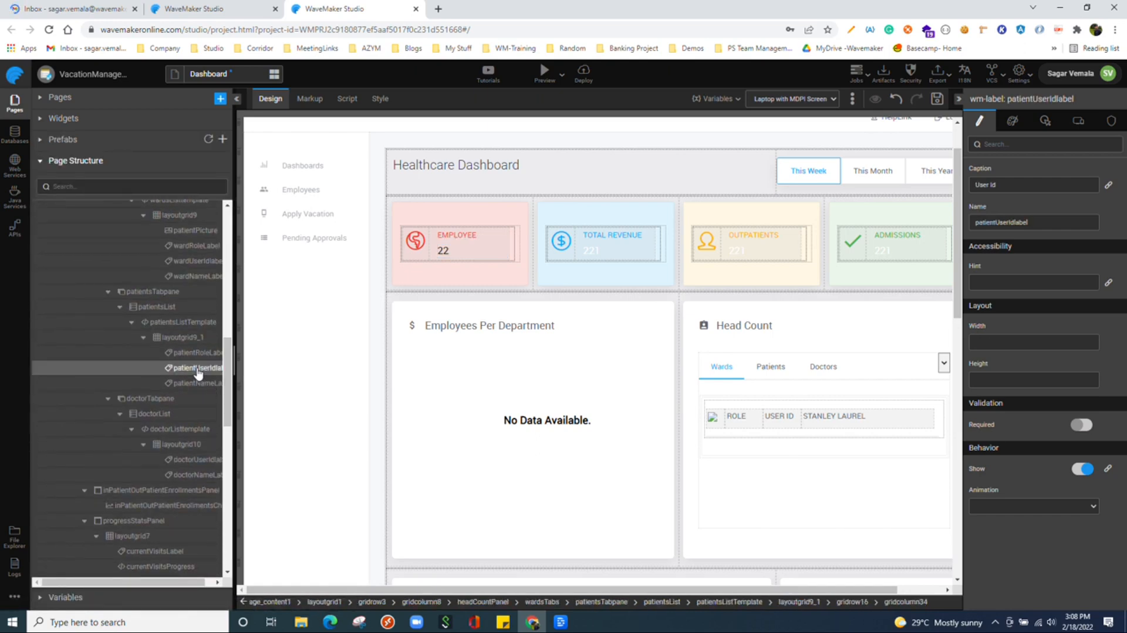
left_click(193, 246)
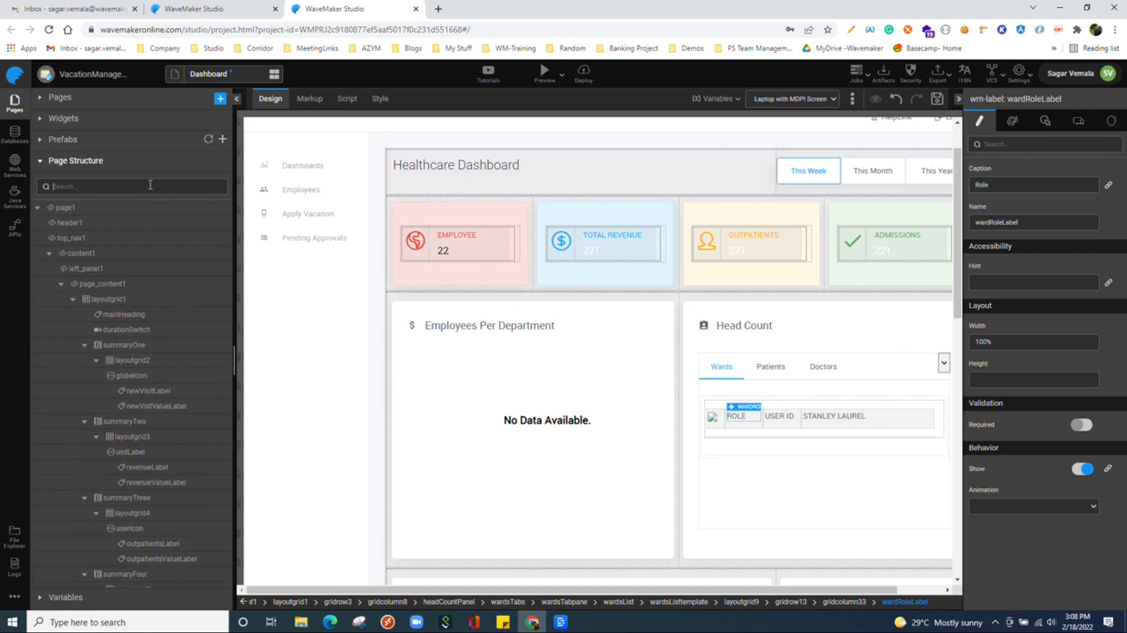
mouse_move(182, 167)
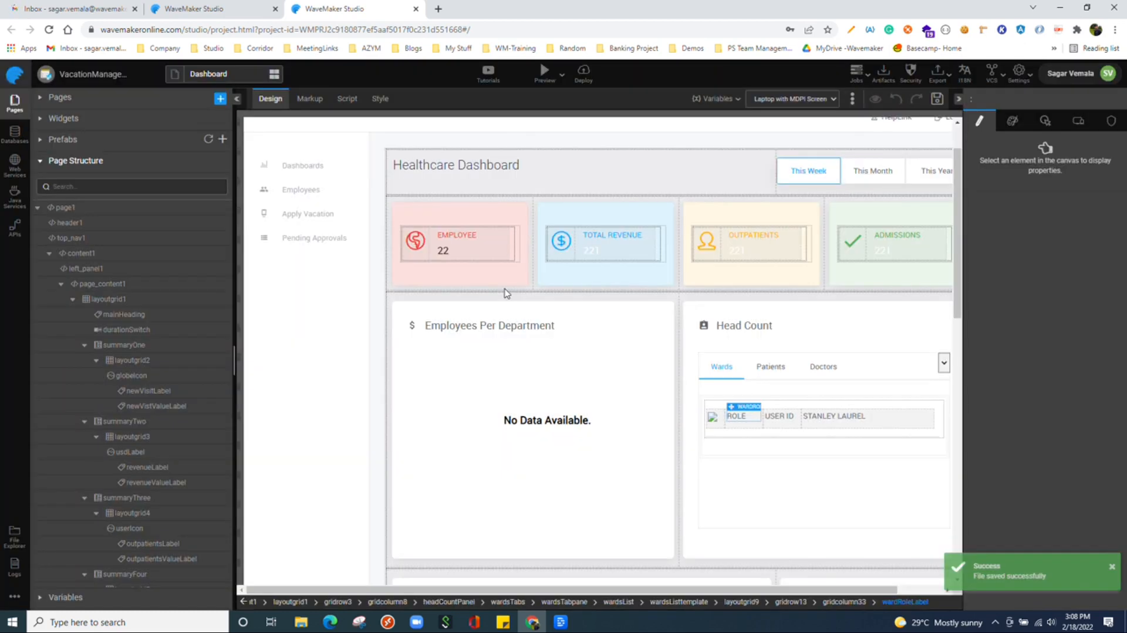
left_click(310, 98)
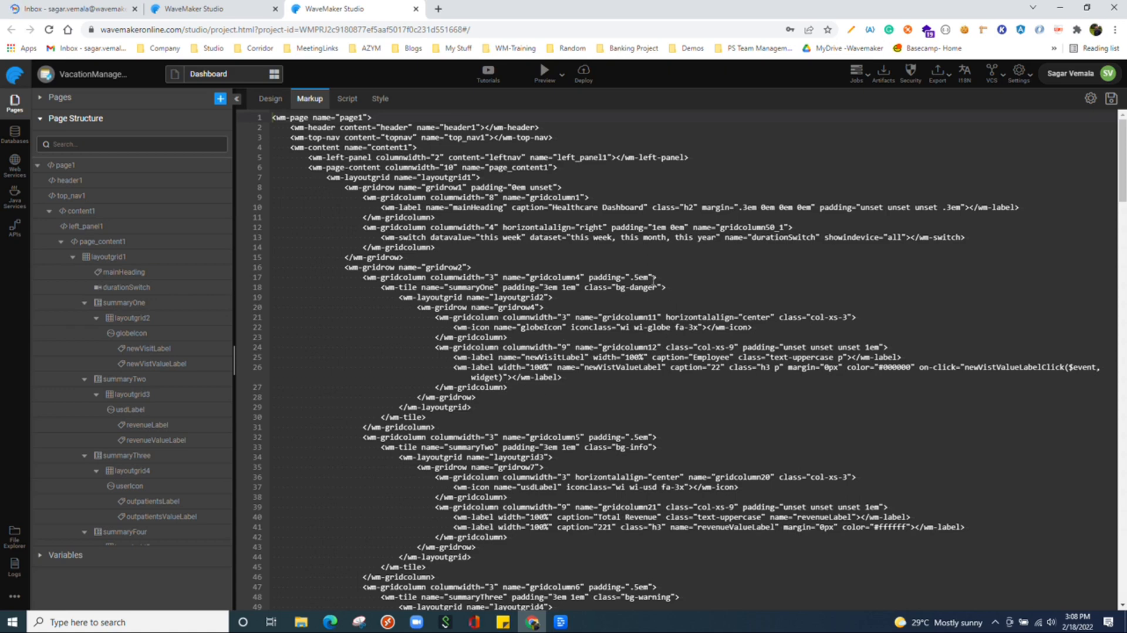
mouse_move(347, 99)
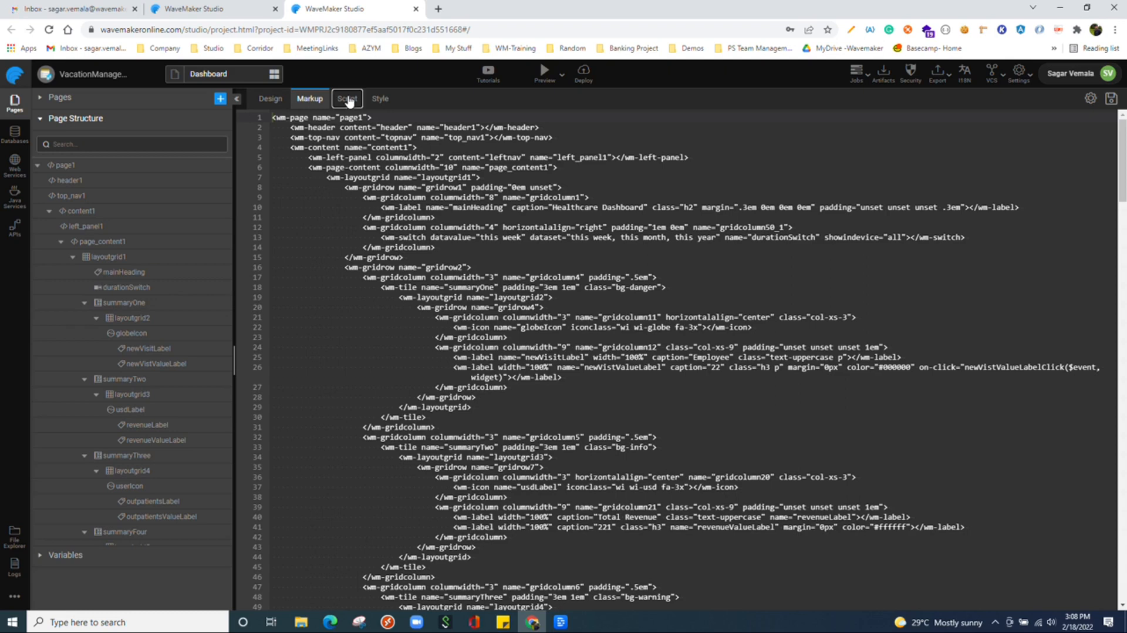
Browse the Script with newVistValueLabelClick and the empty Style, then return to Design.
left_click(346, 99)
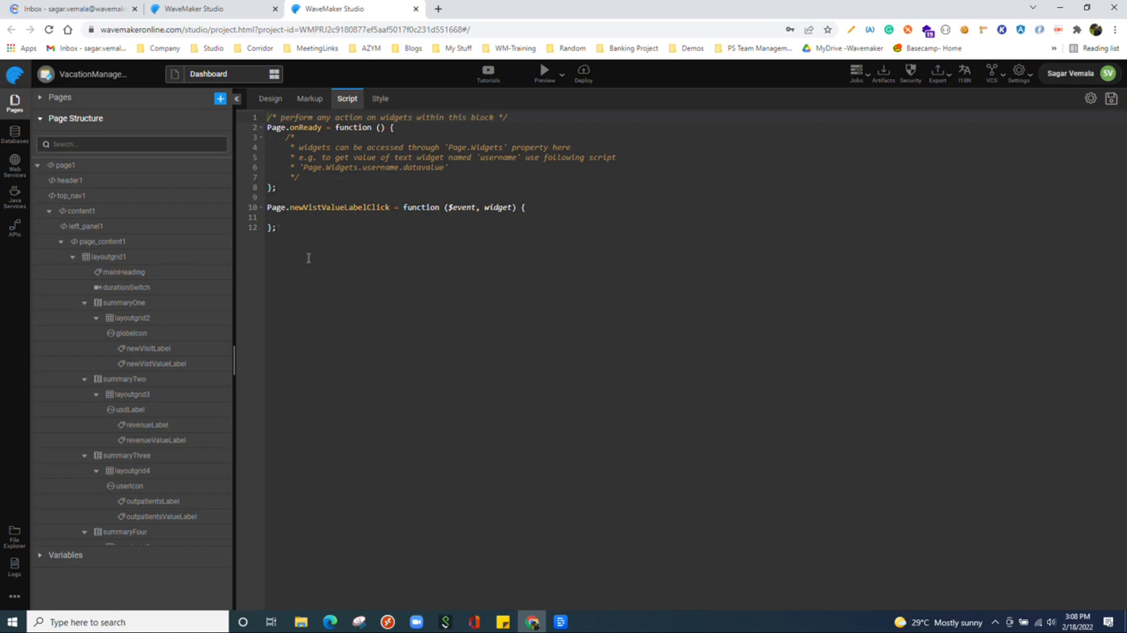
left_click(380, 99)
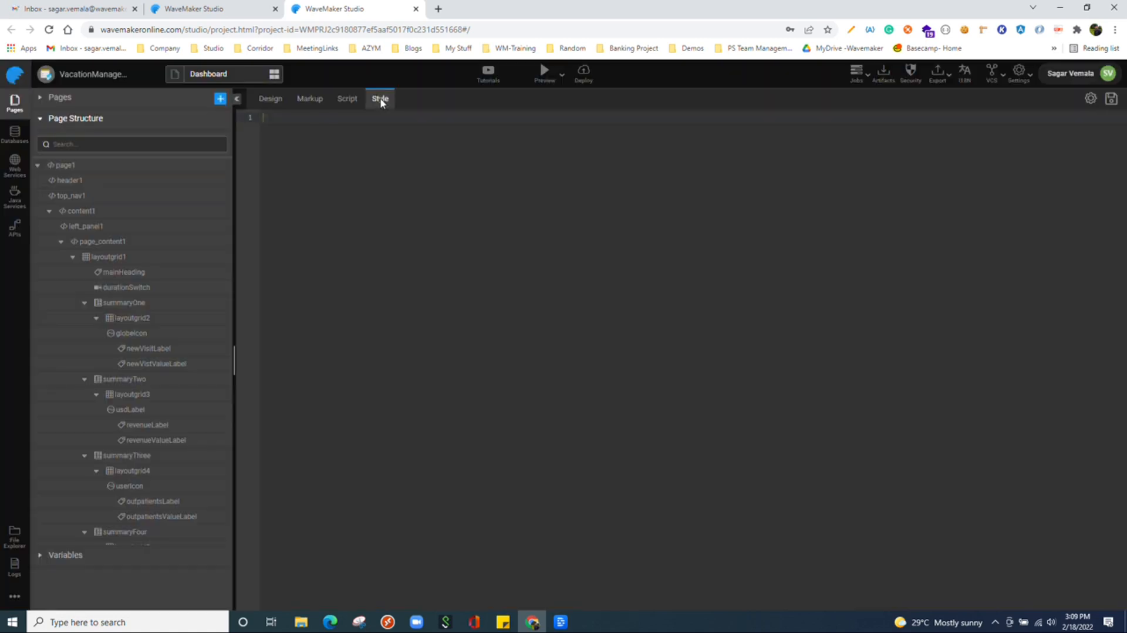
left_click(380, 99)
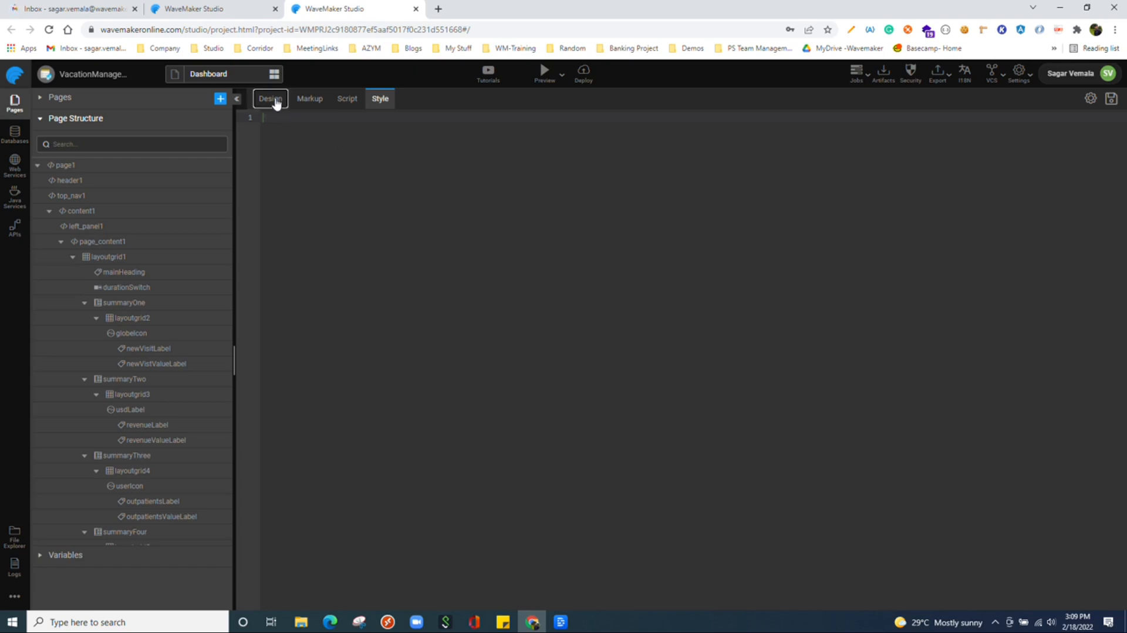
left_click(269, 99)
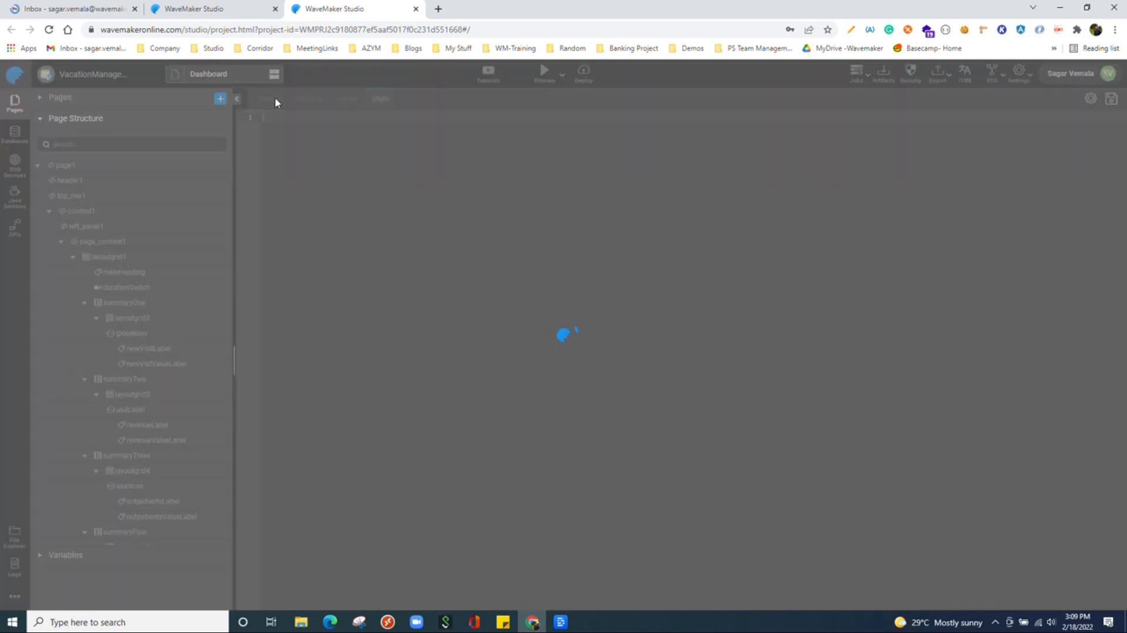
Browse the Youtube, OAuth and Googlemaps prefabs, then collapse the Prefabs list.
left_click(269, 99)
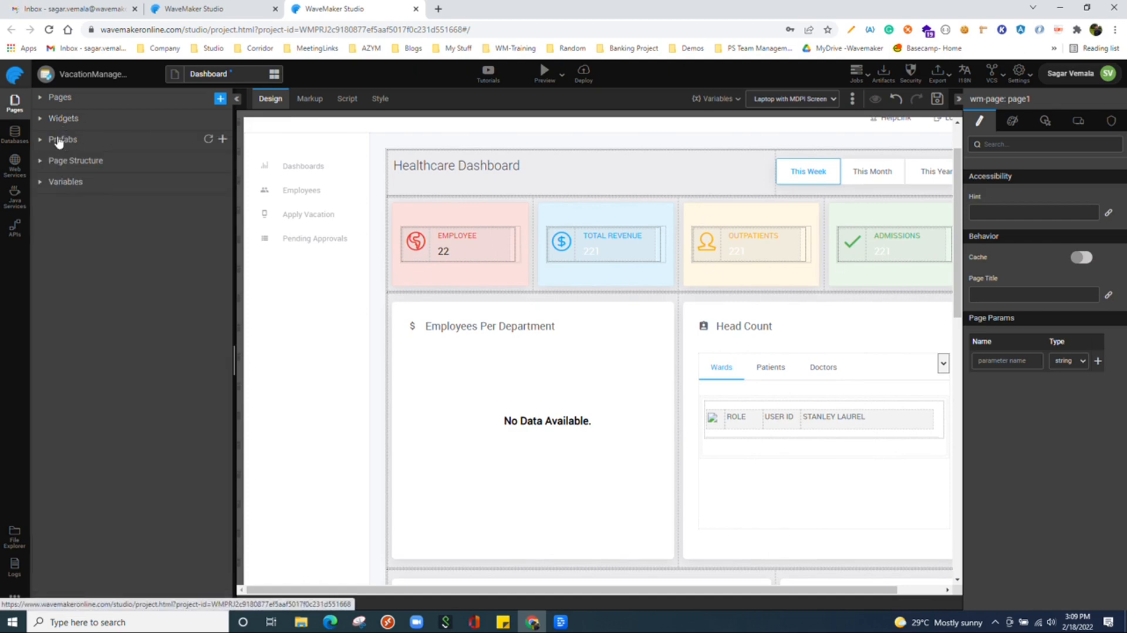
left_click(64, 140)
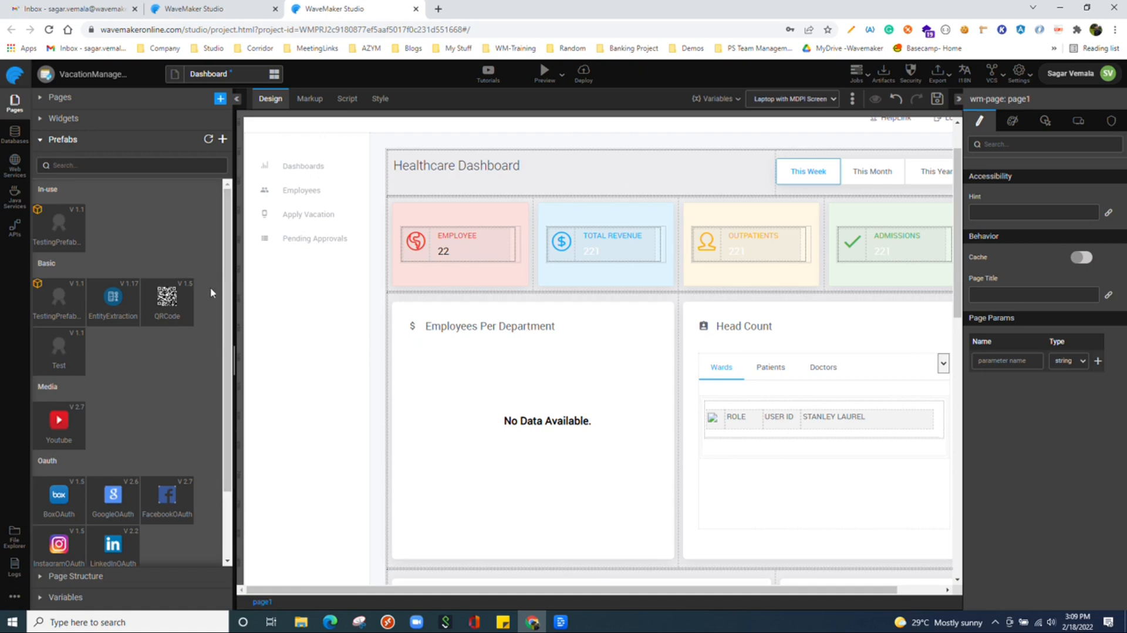
scroll("down", 3)
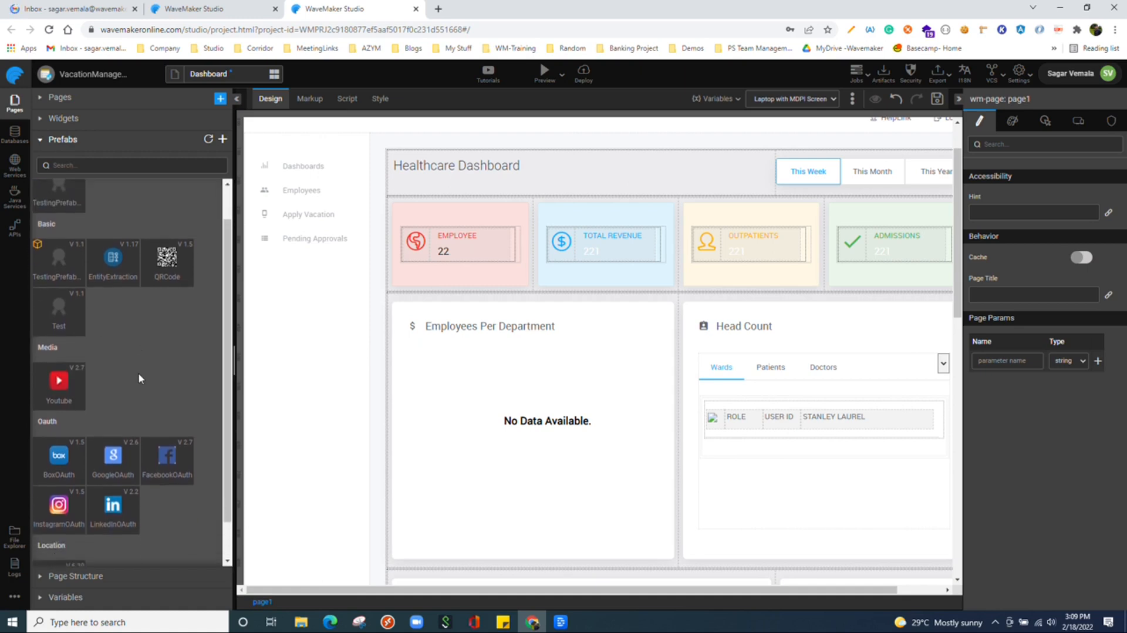
scroll("down", 3)
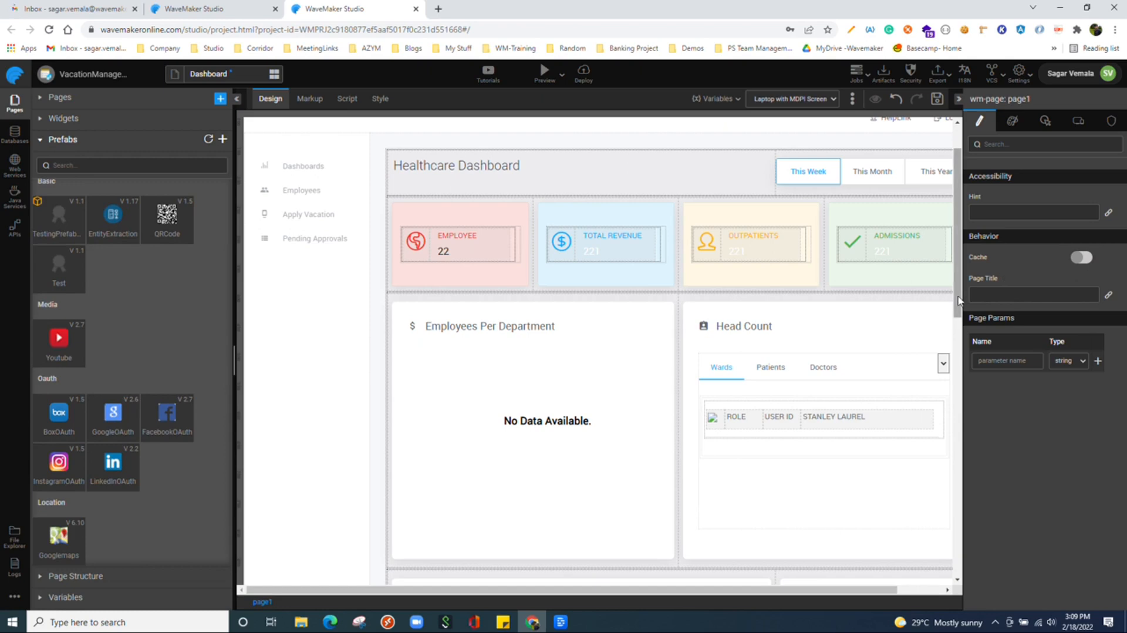
scroll("down", 3)
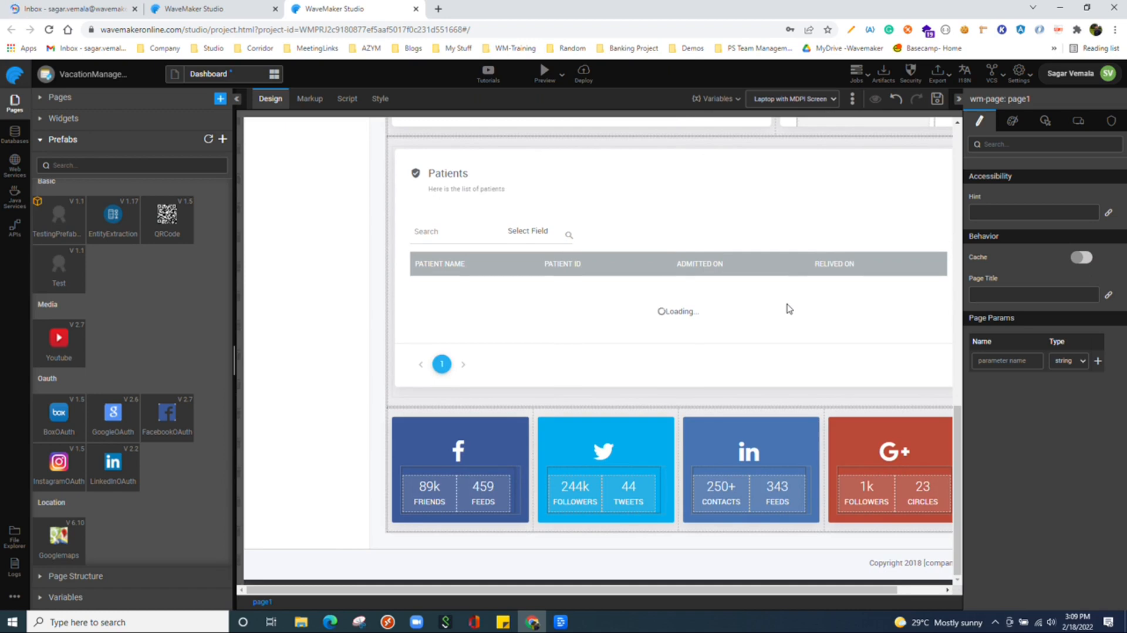
left_click(64, 139)
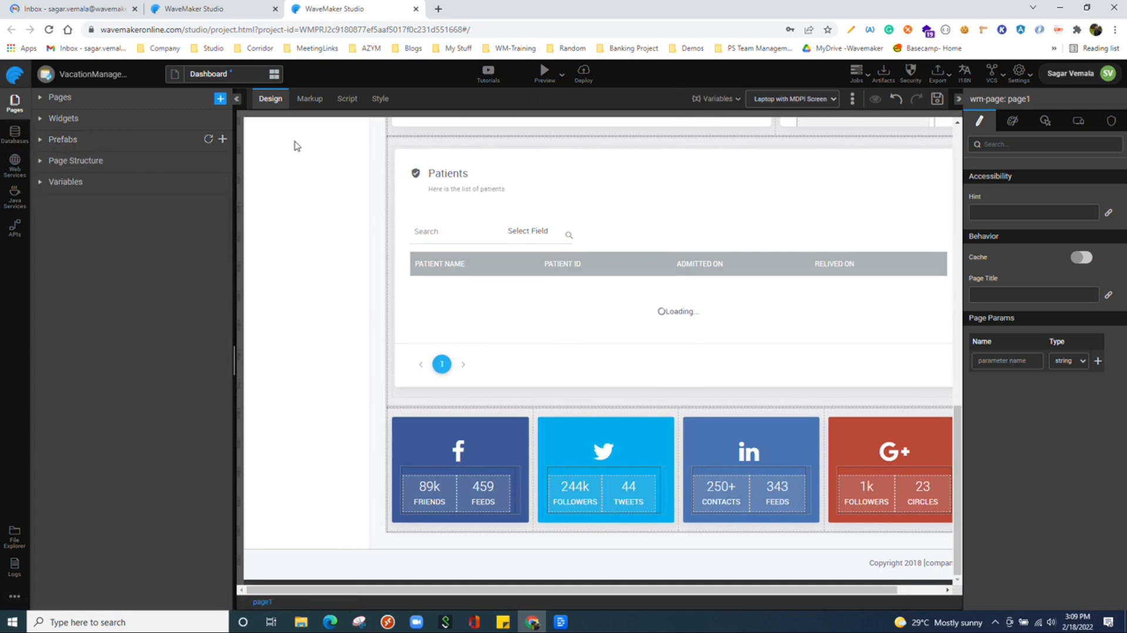
Open the Dashboard Variables editor and inspect qrFetchEmpByDept's HRDB query with 20 records per request.
left_click(65, 181)
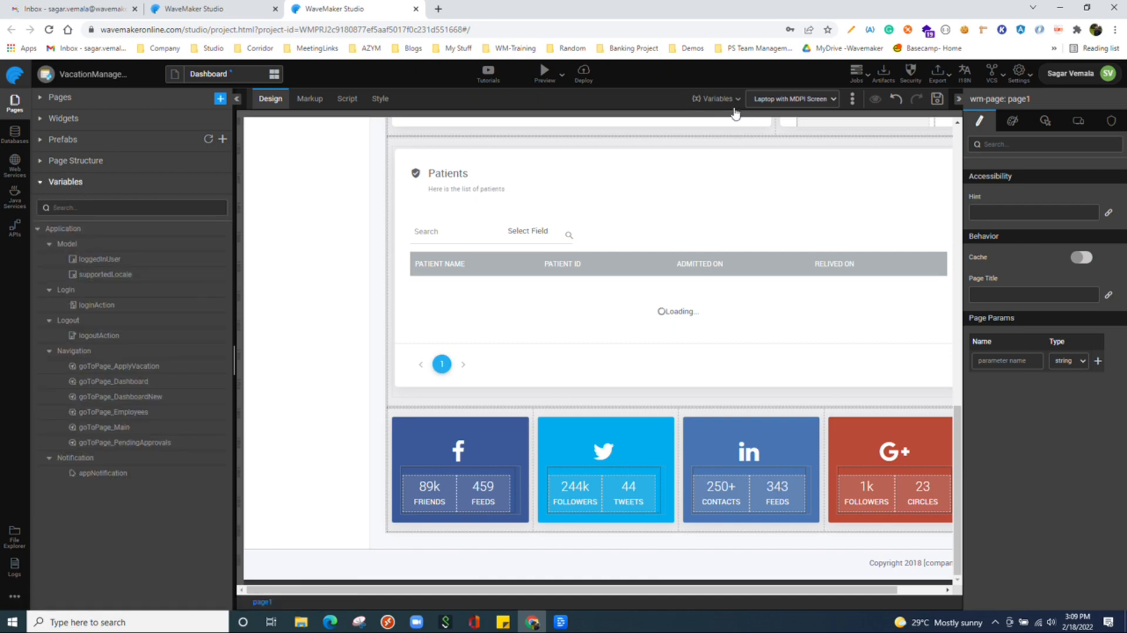
left_click(715, 99)
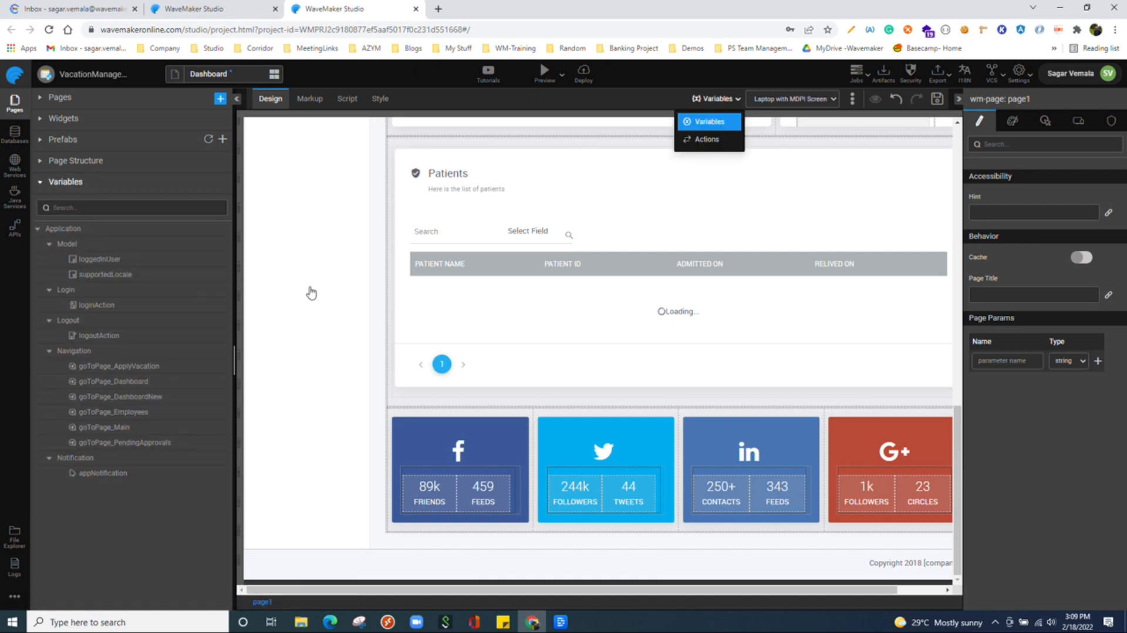
left_click(708, 121)
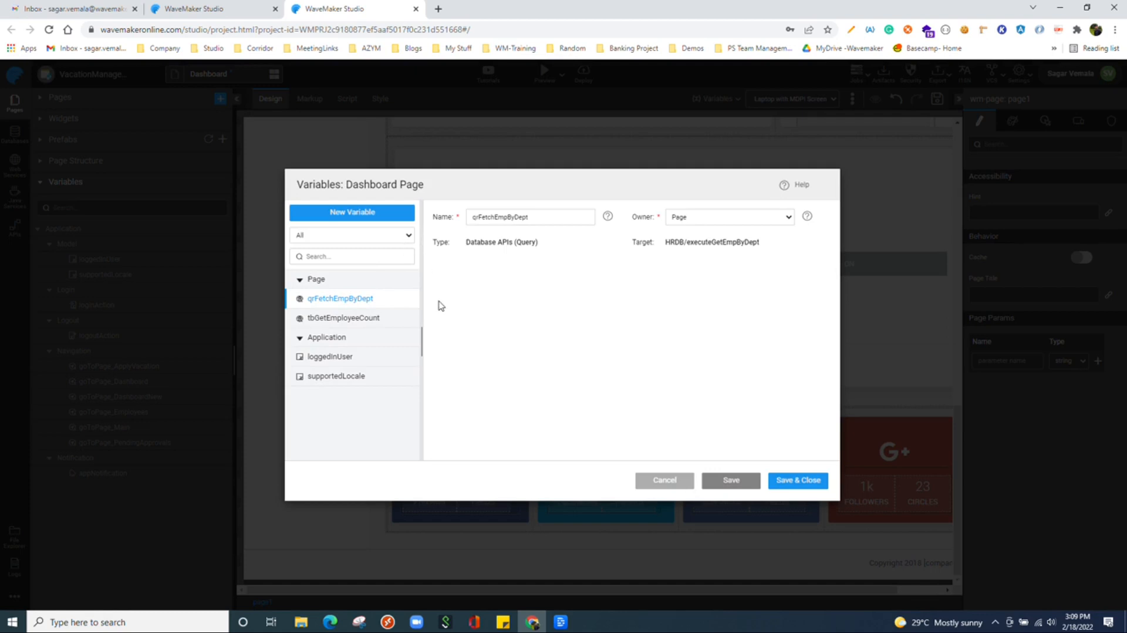
left_click(342, 298)
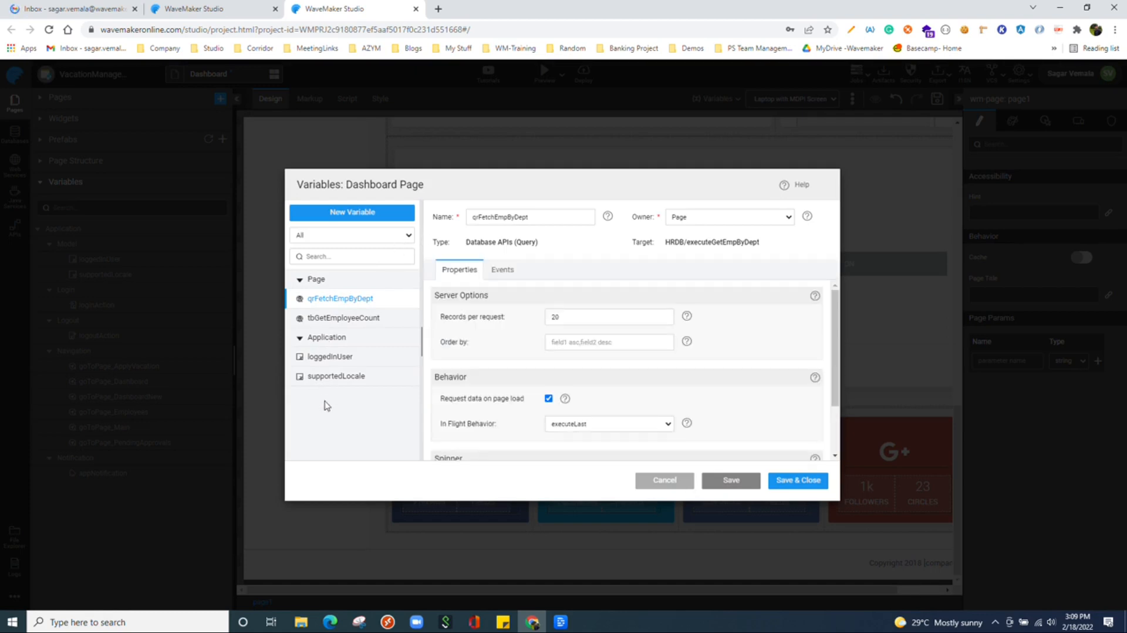
mouse_move(404, 236)
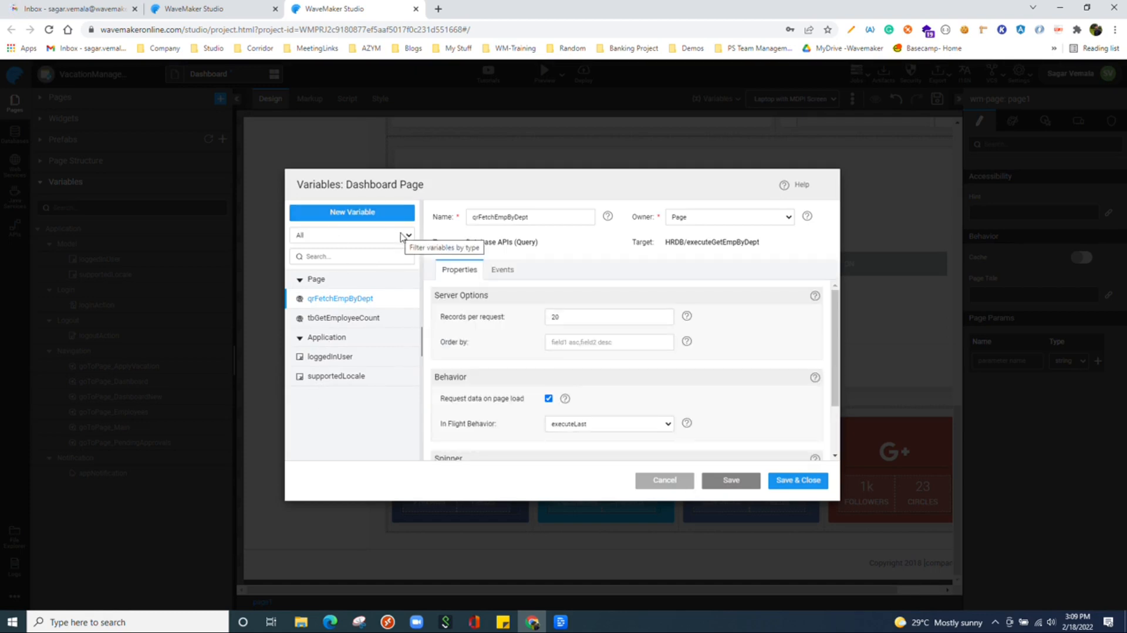
mouse_move(698, 422)
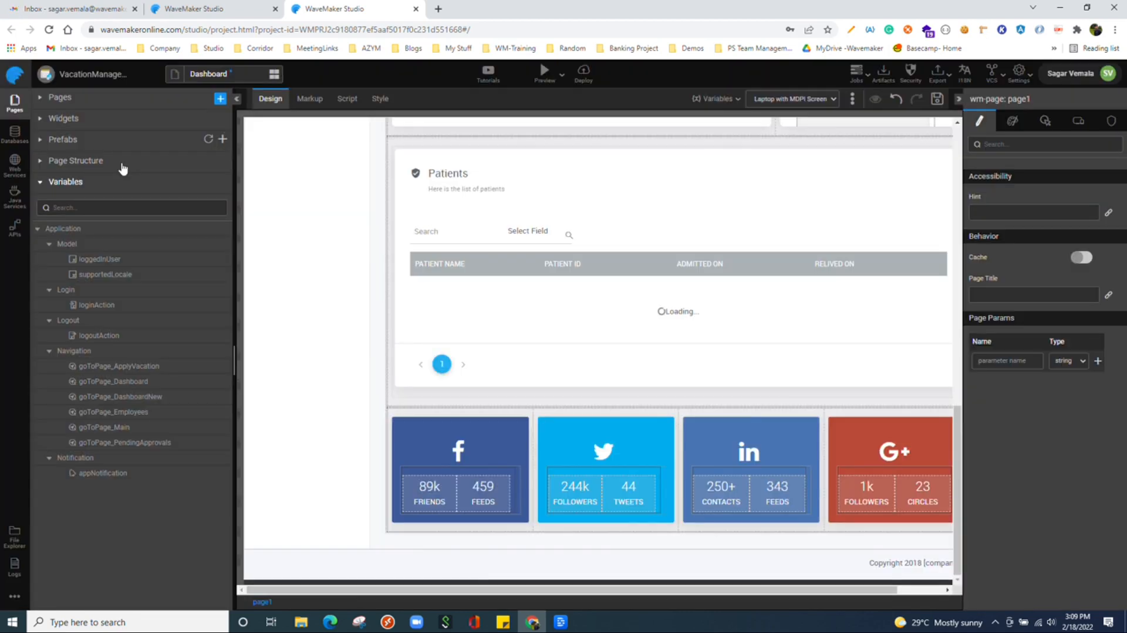
mouse_move(281, 156)
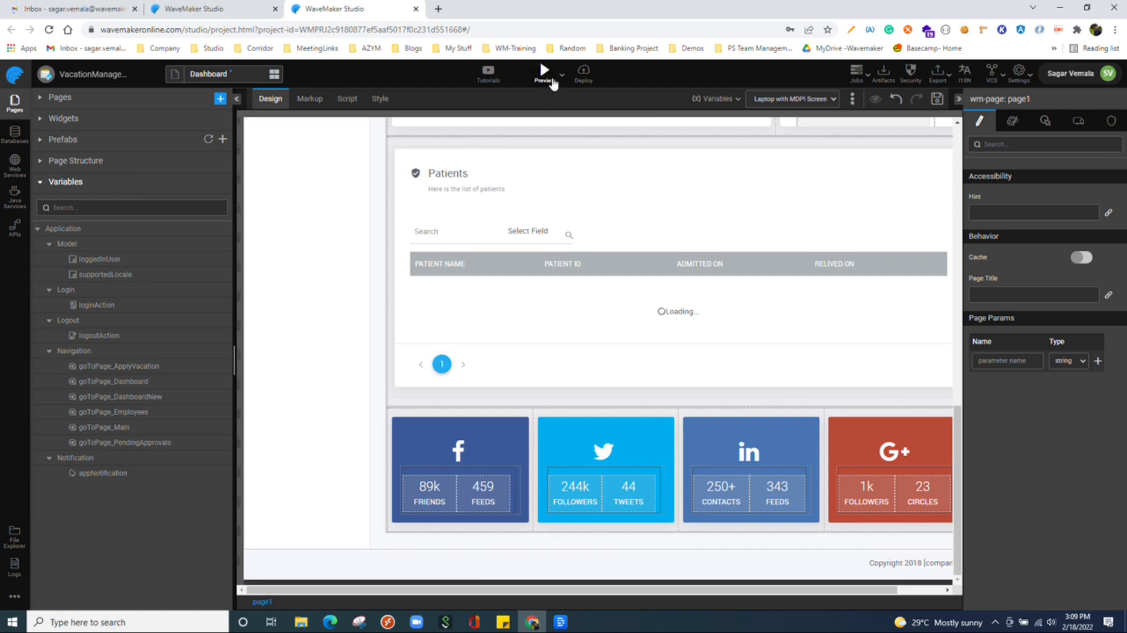
Launch the VacationManagementDemo preview via Manual Launch despite the pop-up blocker.
left_click(545, 70)
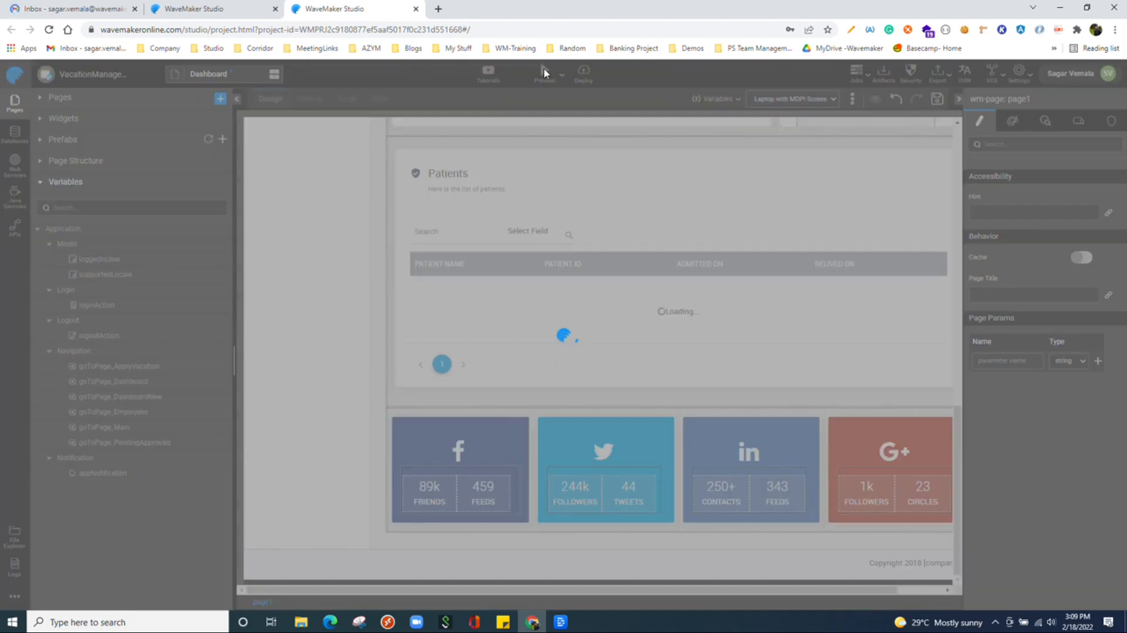
left_click(544, 74)
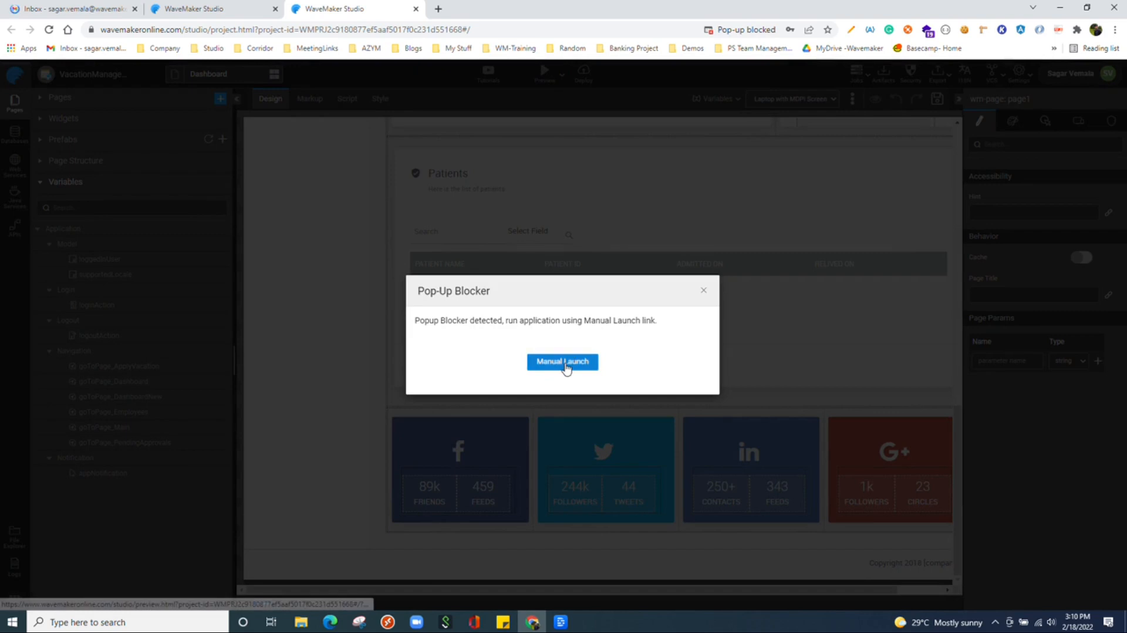
left_click(562, 361)
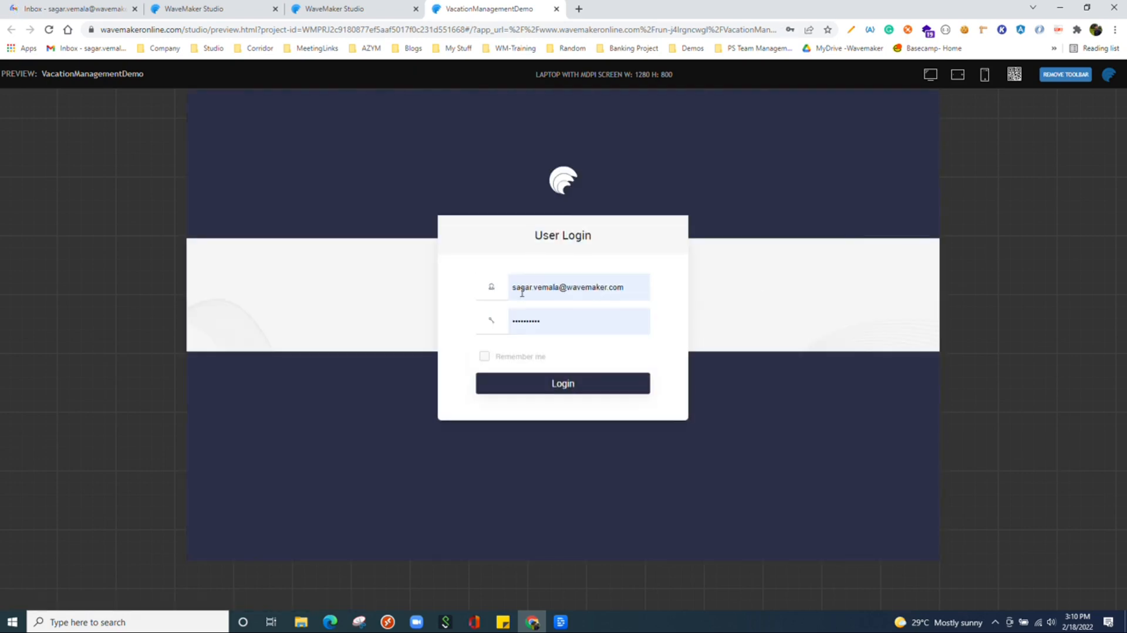
View the User Login screen at laptop, full-screen and iPhone 5 sizes.
left_click(929, 74)
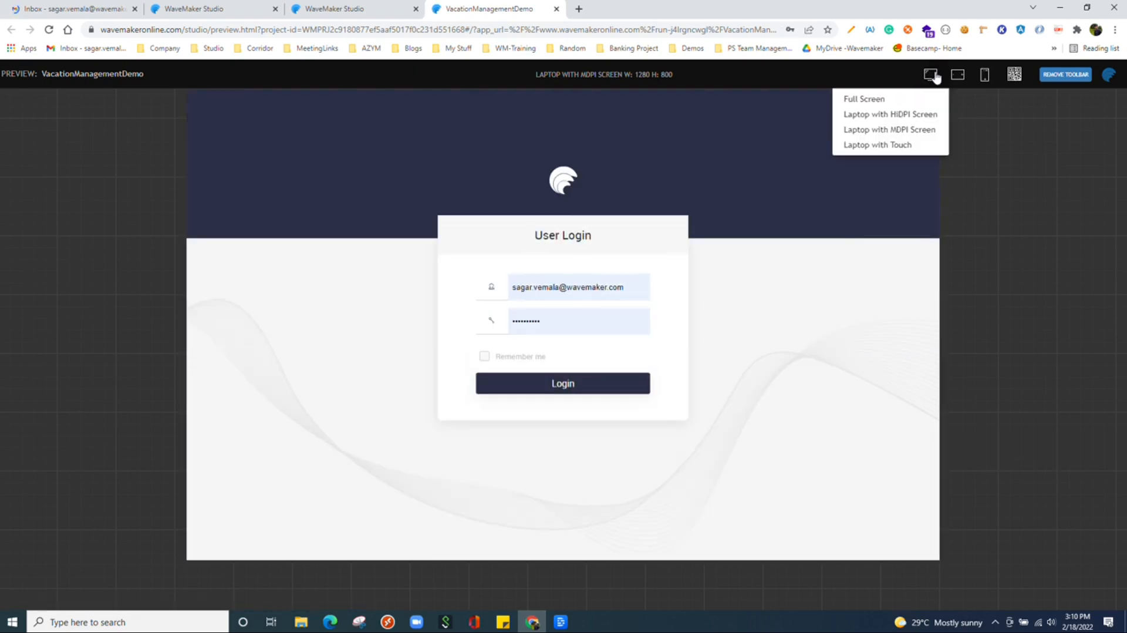
left_click(864, 99)
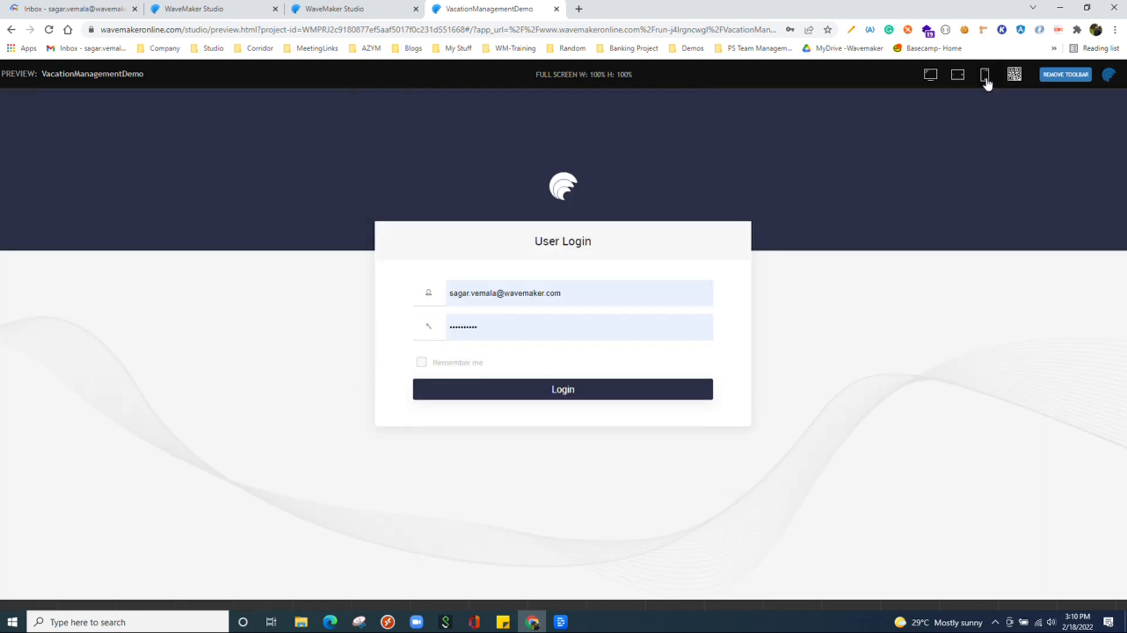
left_click(985, 75)
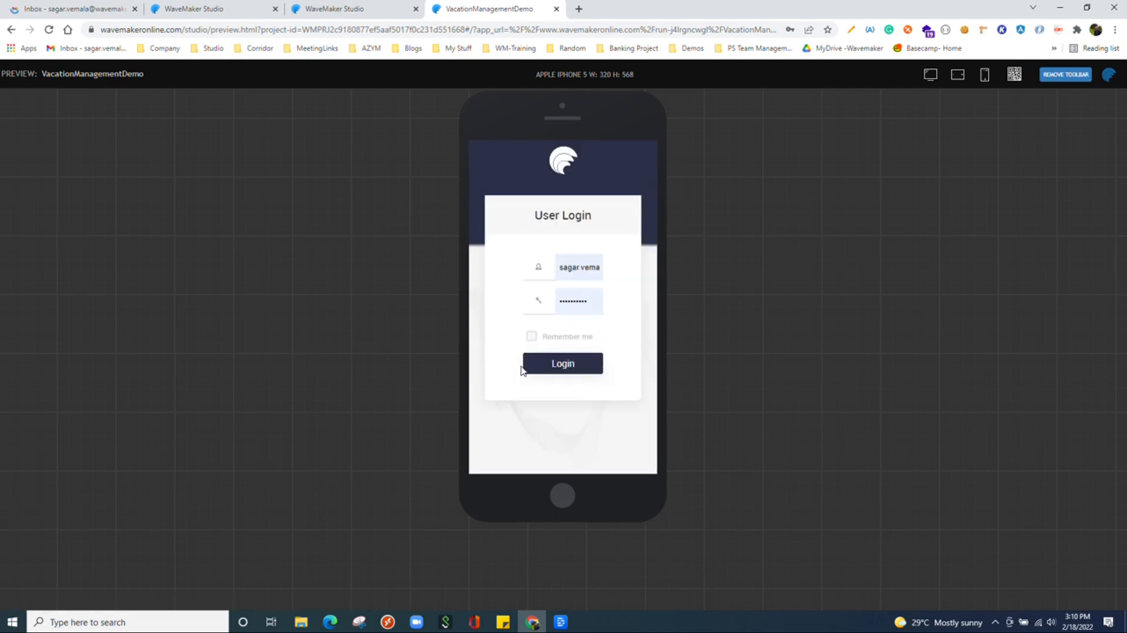
mouse_move(929, 76)
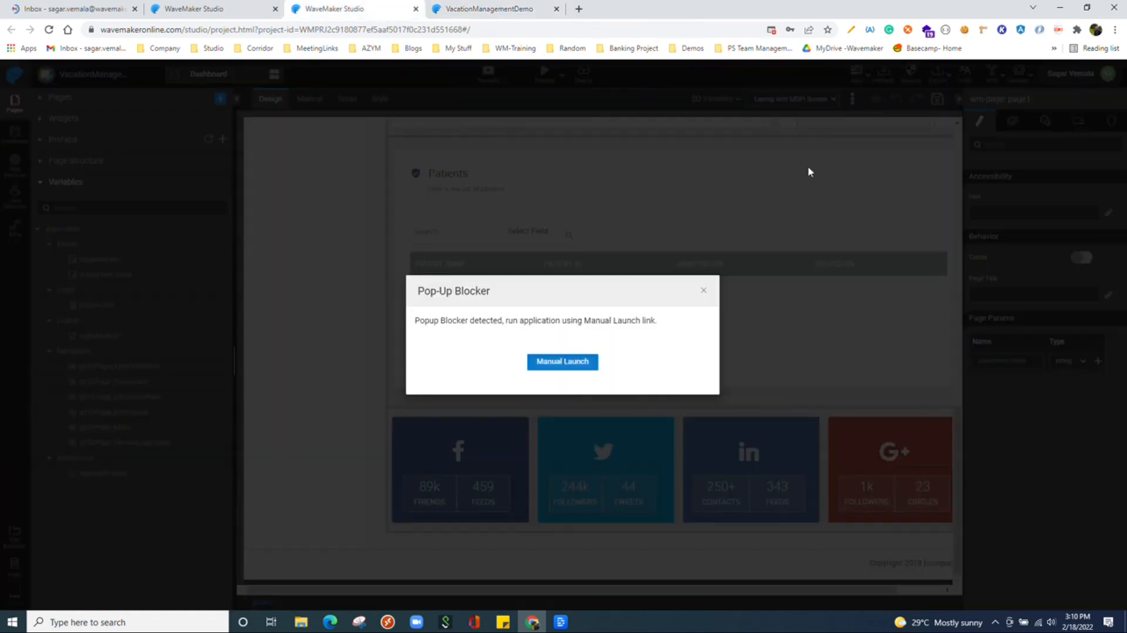
Dismiss the pop-up blocker notice and switch the designer to the ApplyVacation page.
left_click(703, 290)
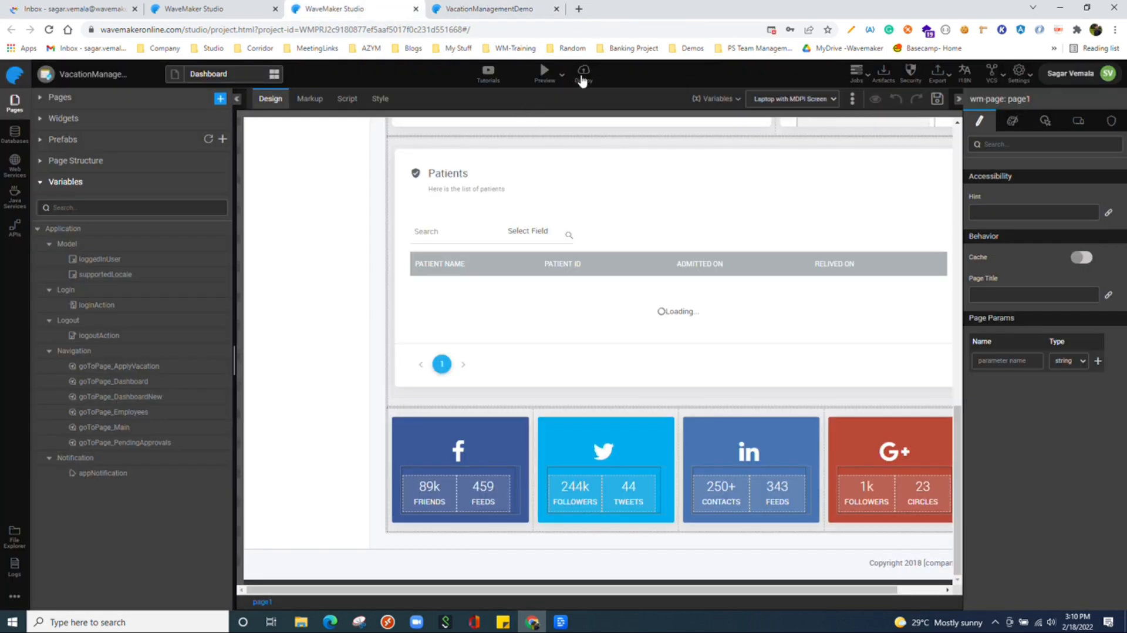
mouse_move(583, 71)
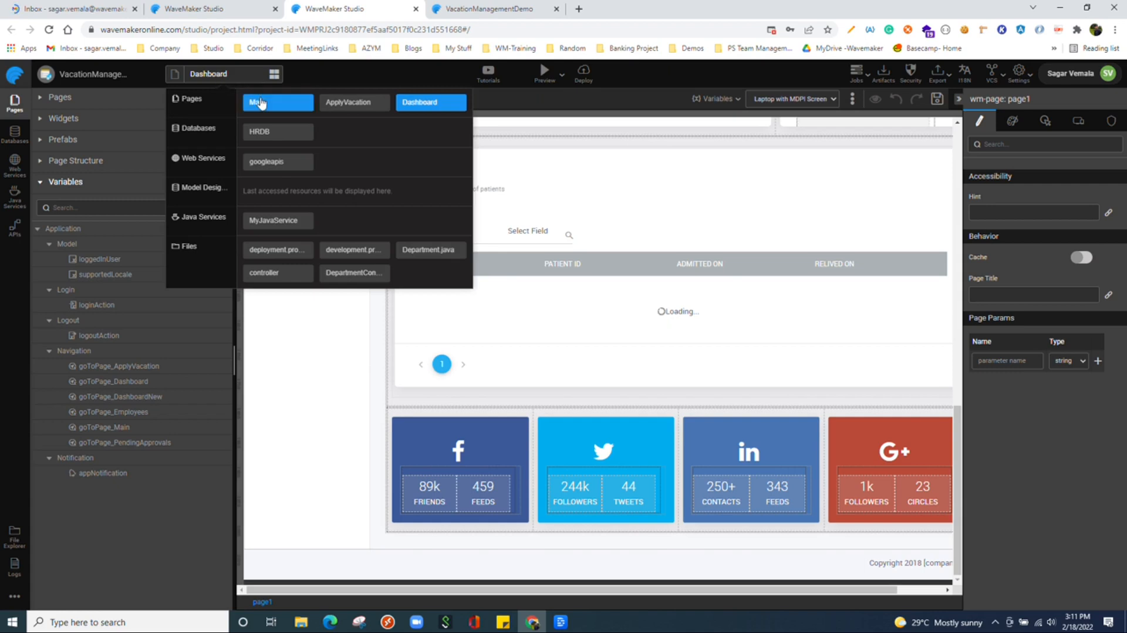
mouse_move(373, 148)
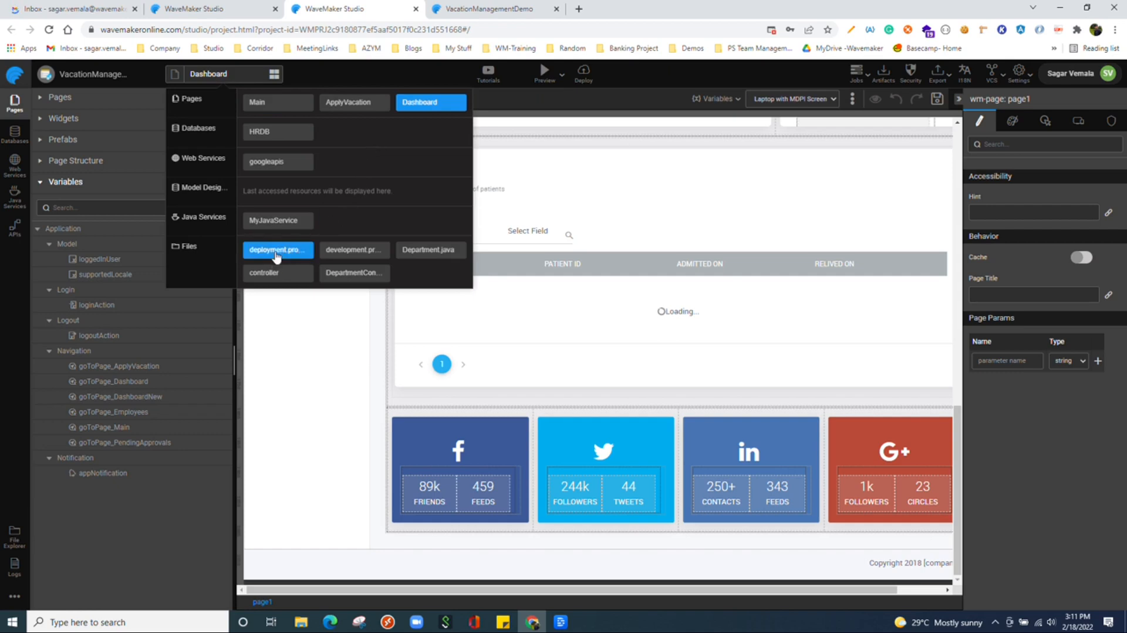
mouse_move(381, 267)
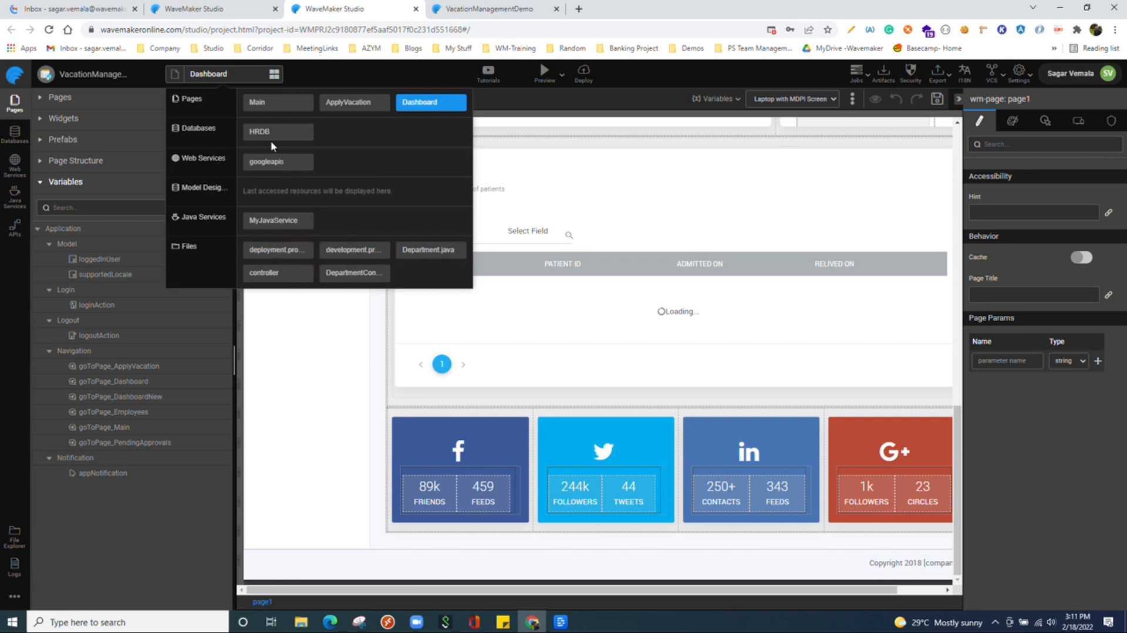
left_click(354, 102)
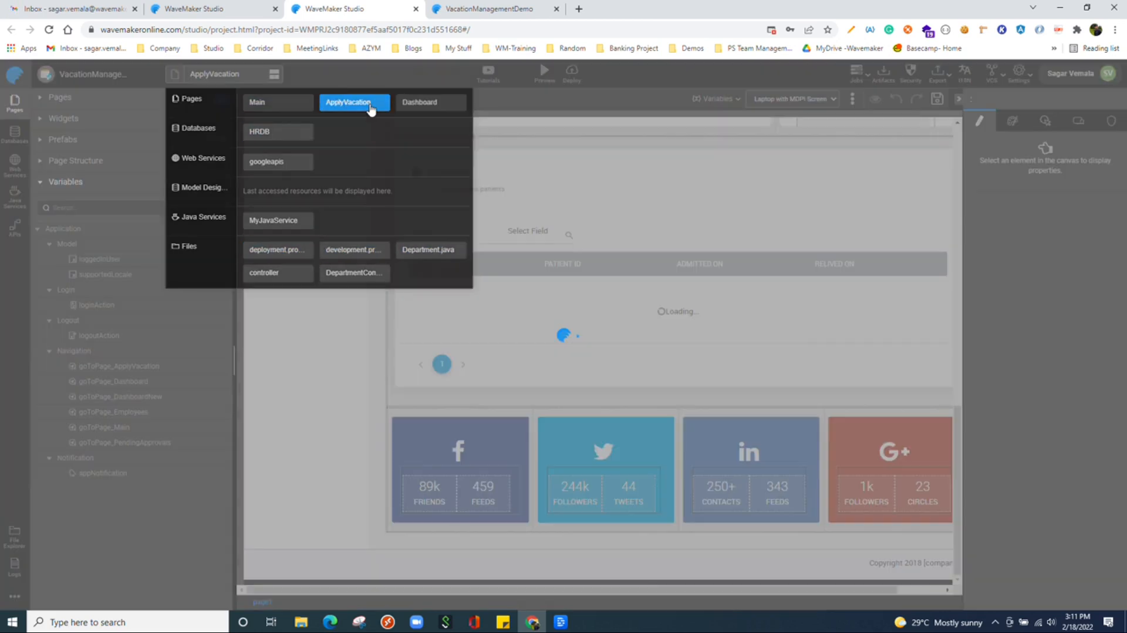
left_click(353, 103)
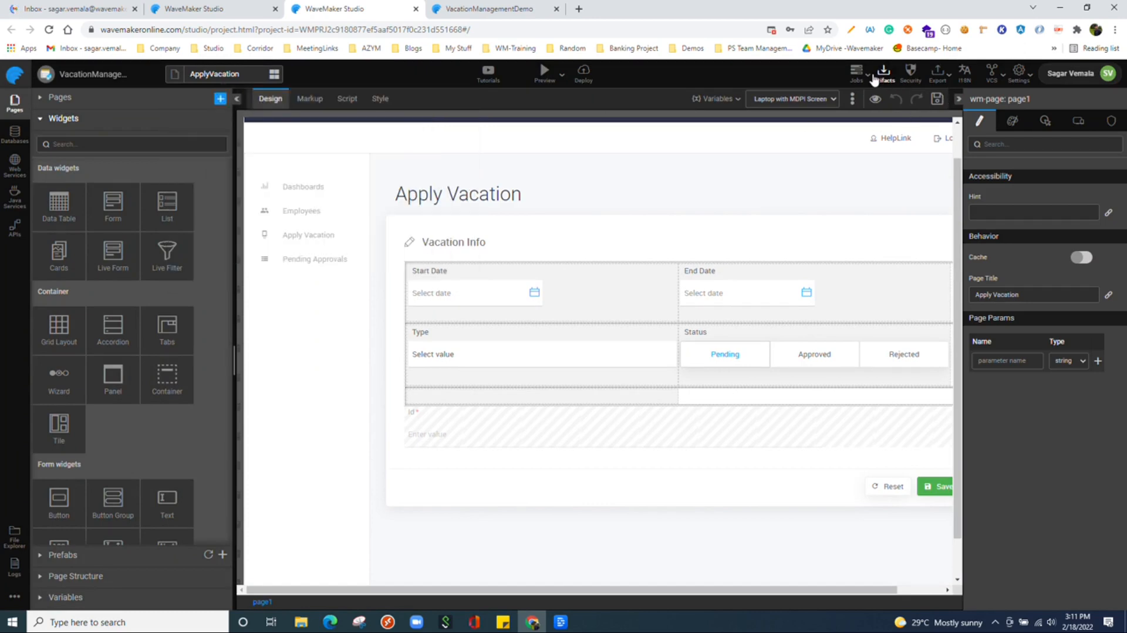
left_click(856, 71)
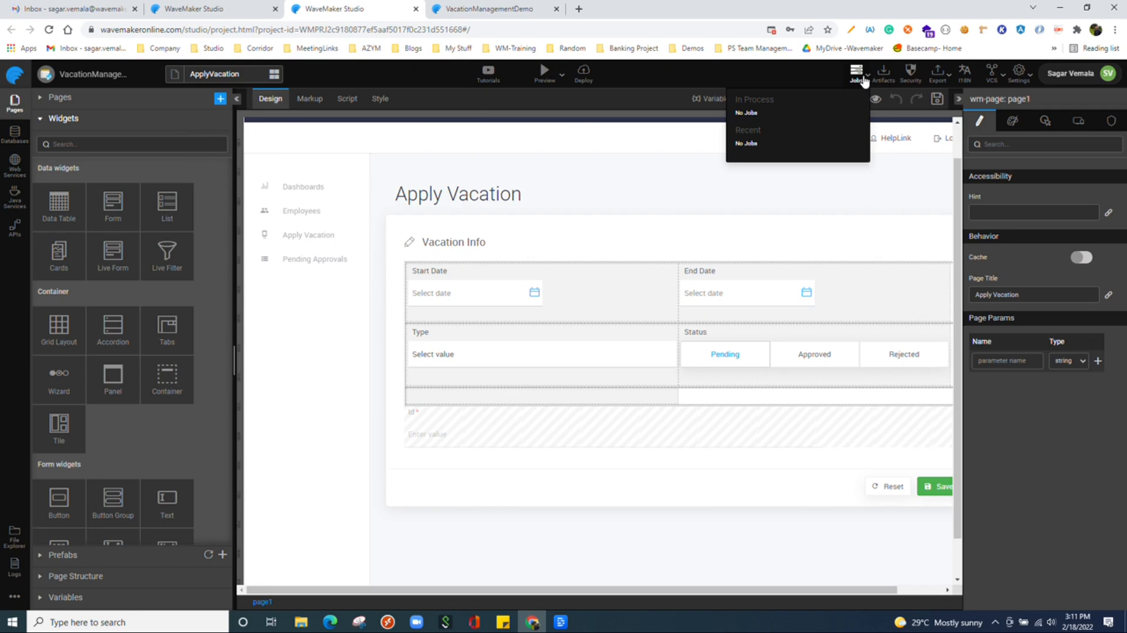
mouse_move(746, 144)
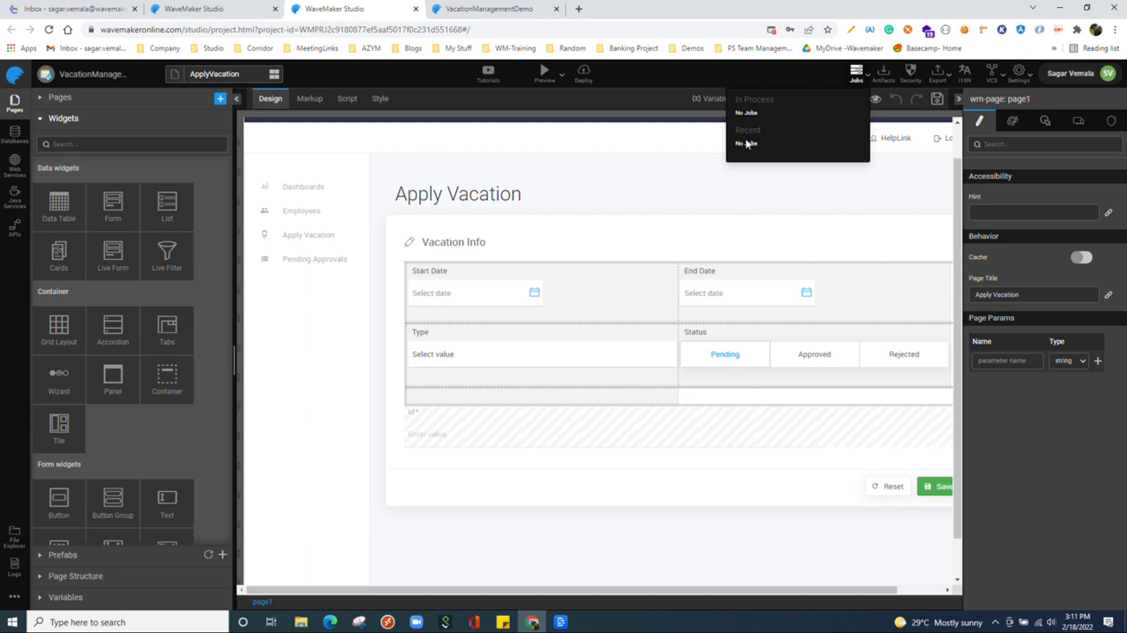
mouse_move(765, 112)
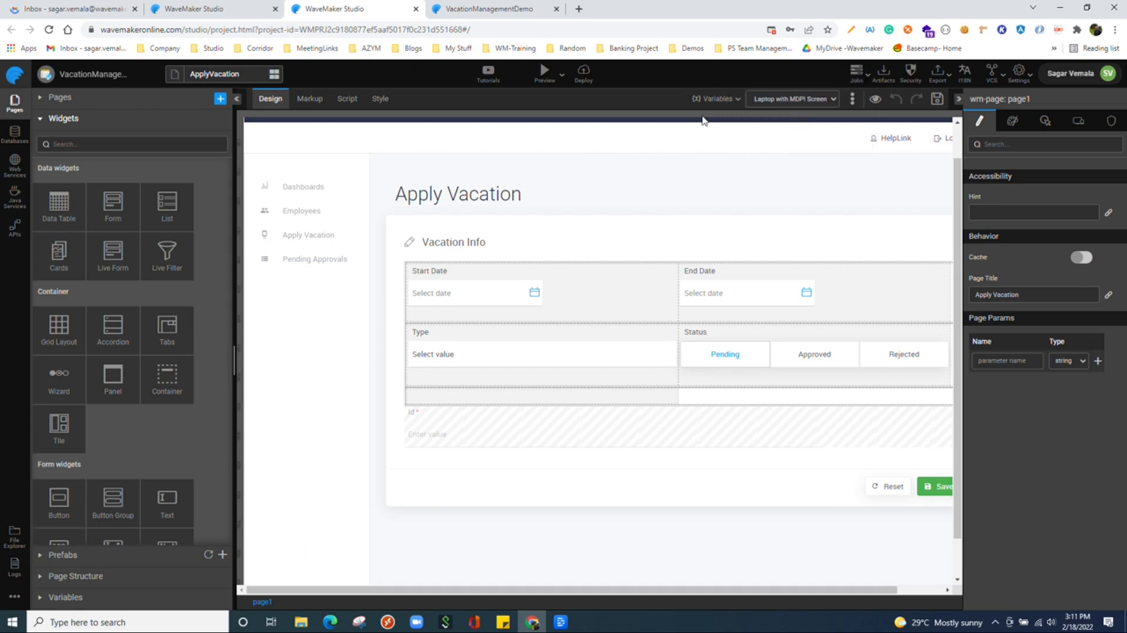
left_click(883, 72)
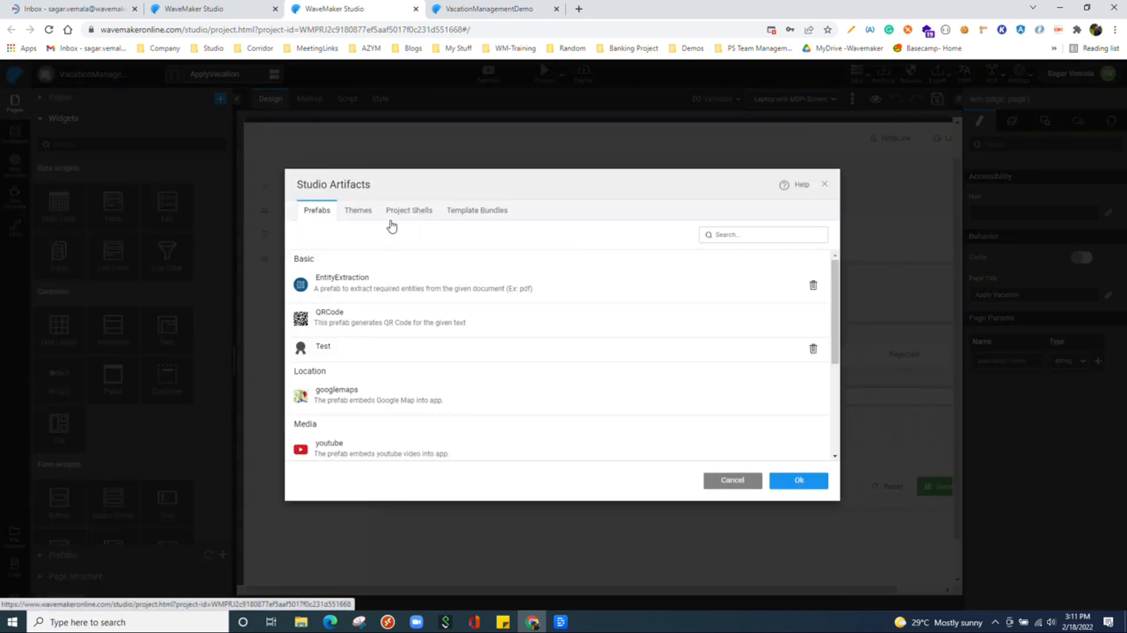
mouse_move(351, 236)
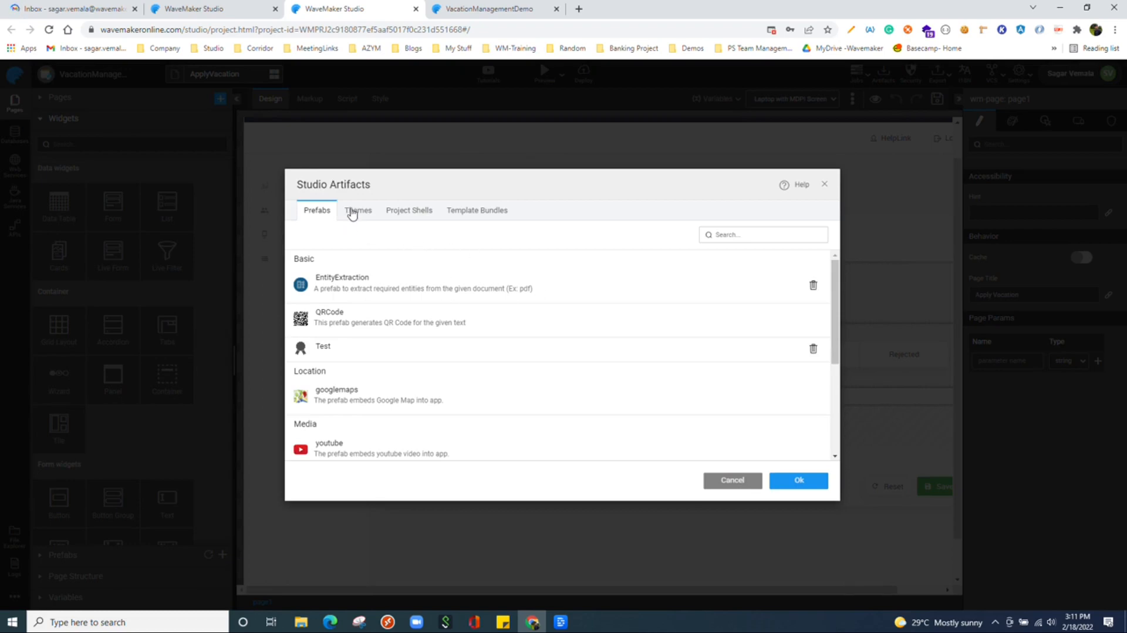
left_click(357, 210)
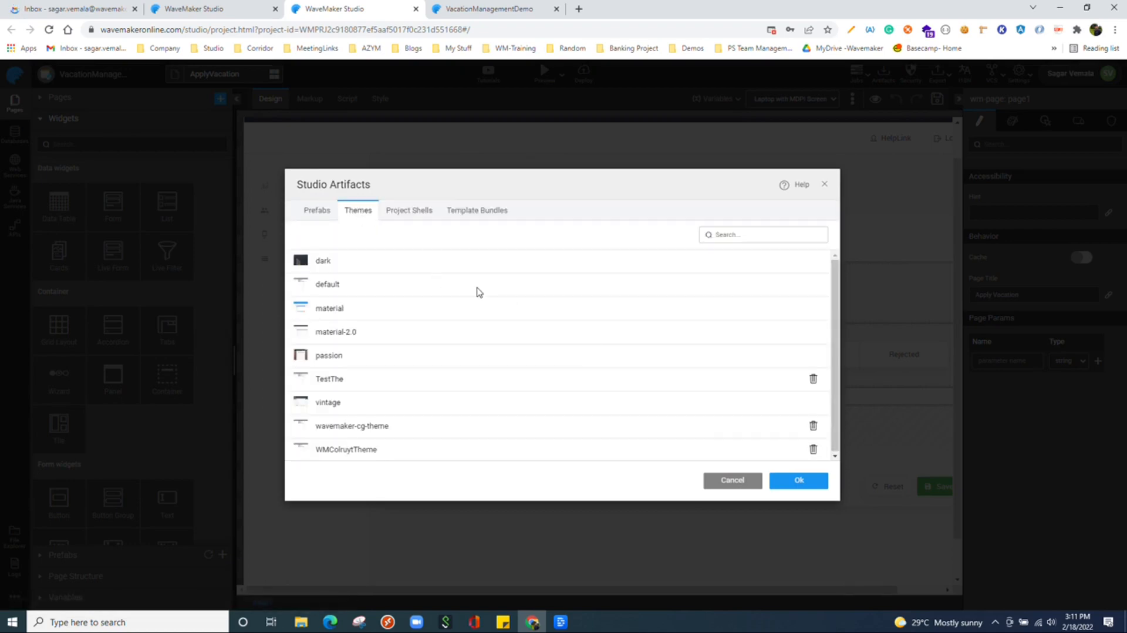
left_click(316, 210)
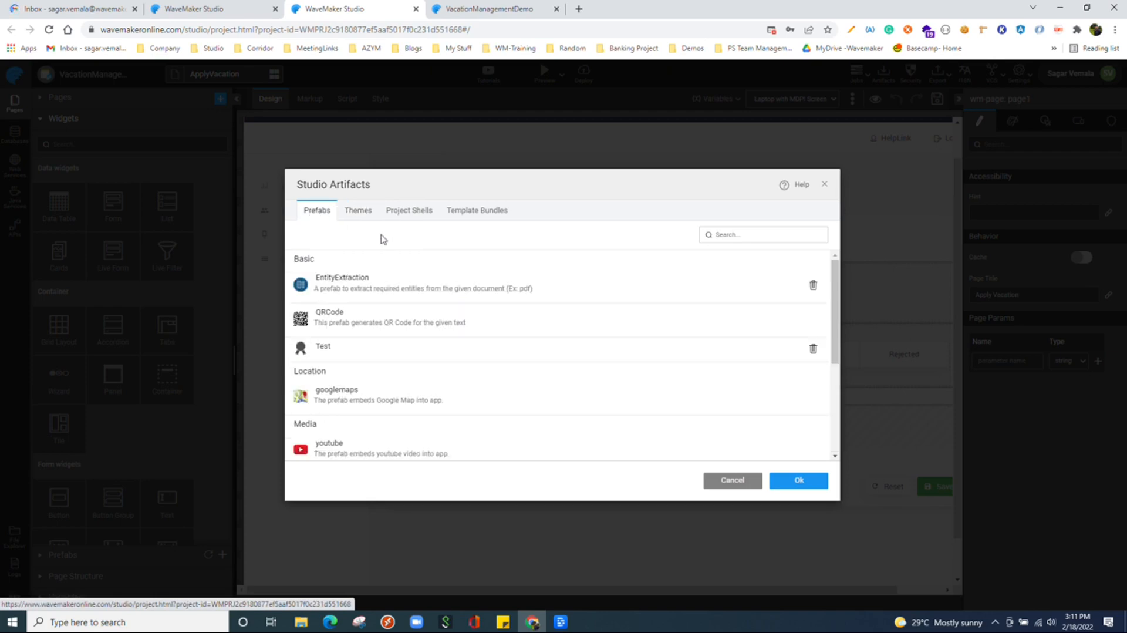
mouse_move(569, 289)
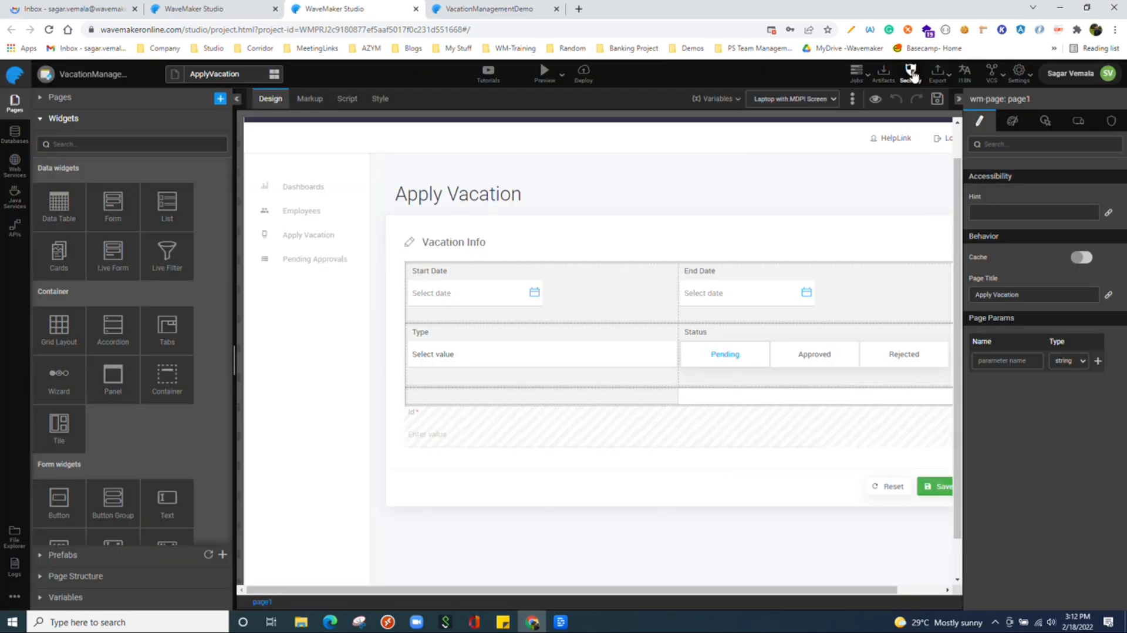
View the Security Safeguards: XSS encoding, X-Frame on, CORS off.
left_click(910, 73)
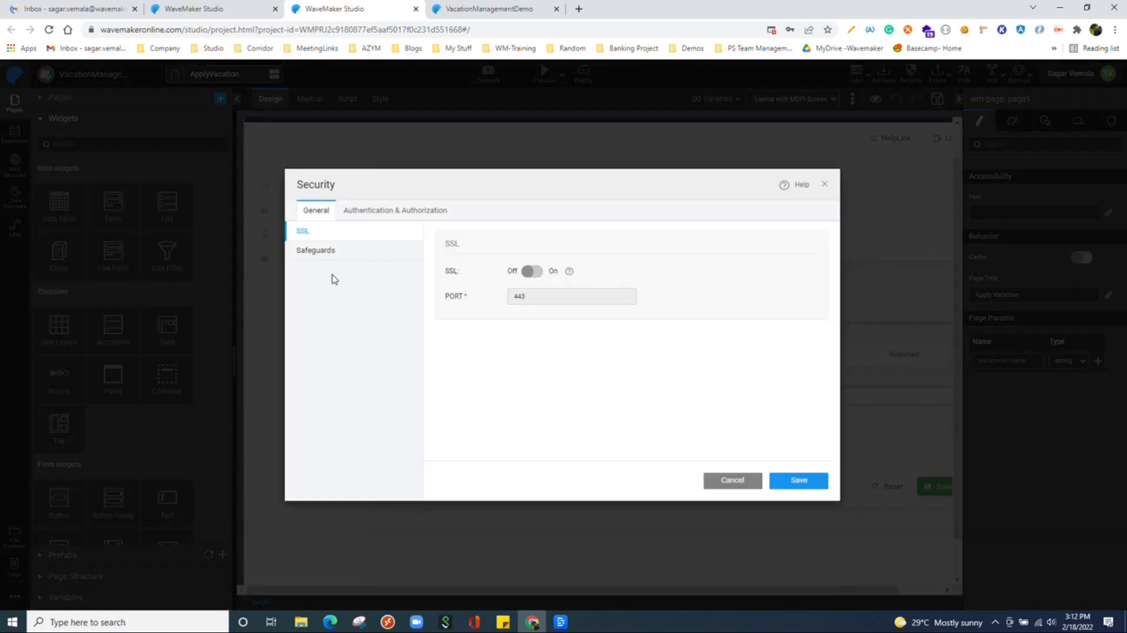
mouse_move(355, 258)
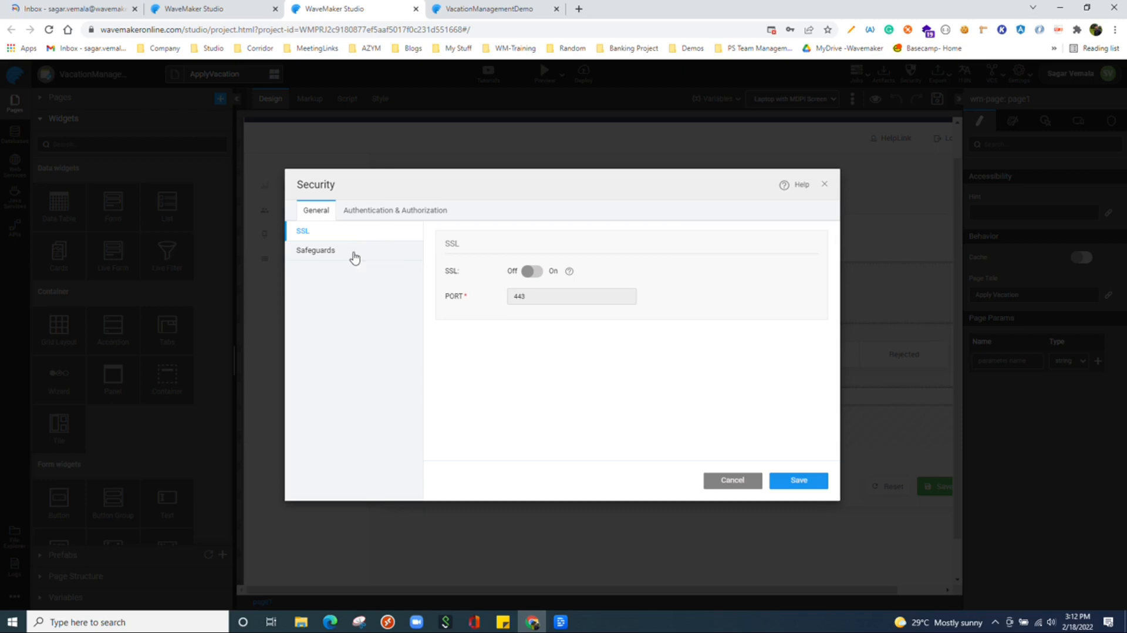
left_click(316, 249)
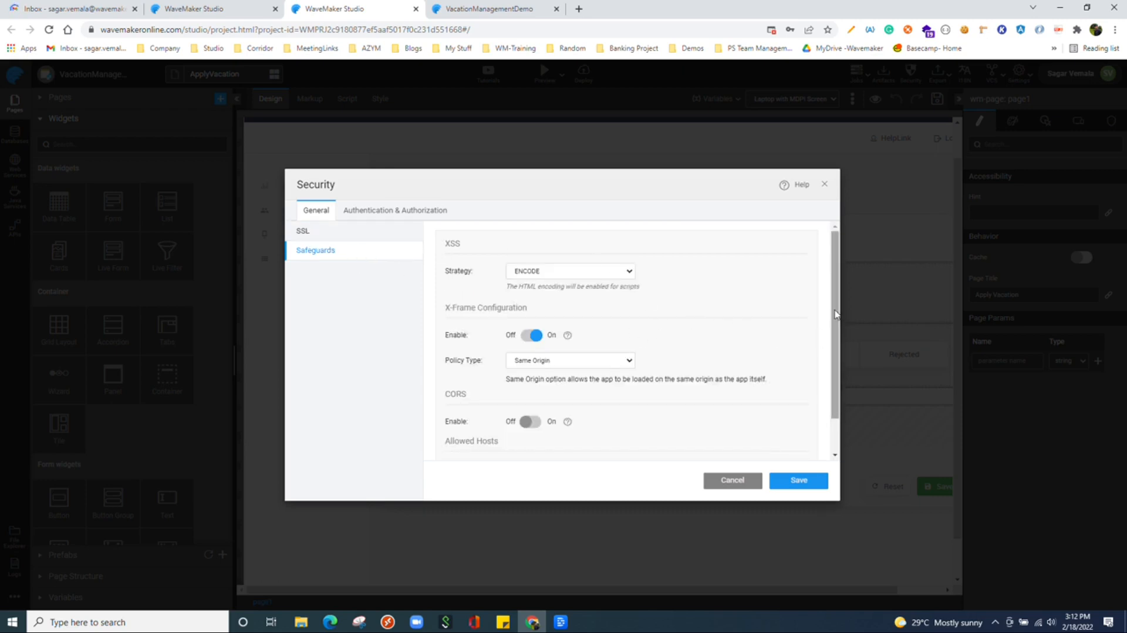
scroll("down", 3)
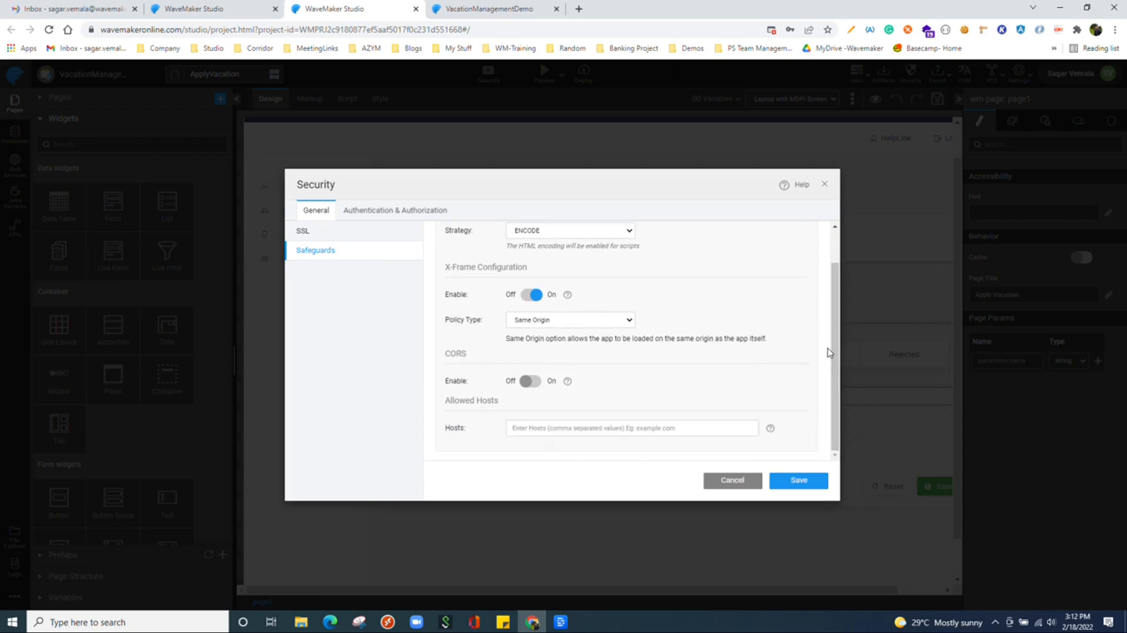
mouse_move(669, 279)
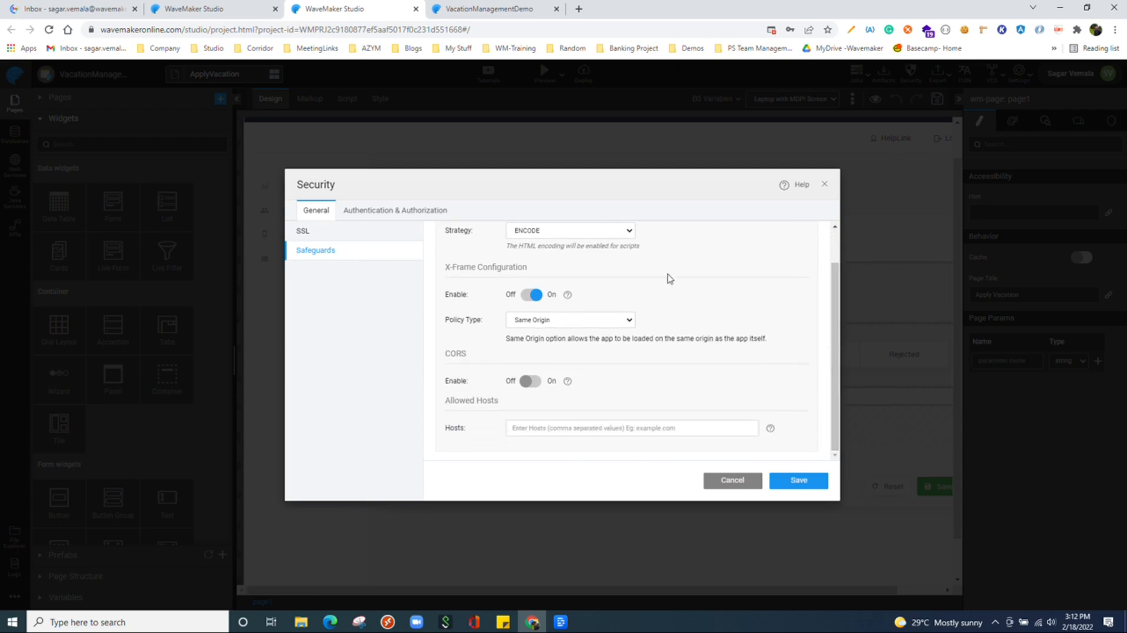
In Authentication & Authorization, try Open ID, restore the Database provider and scroll to Role Mapping.
left_click(395, 210)
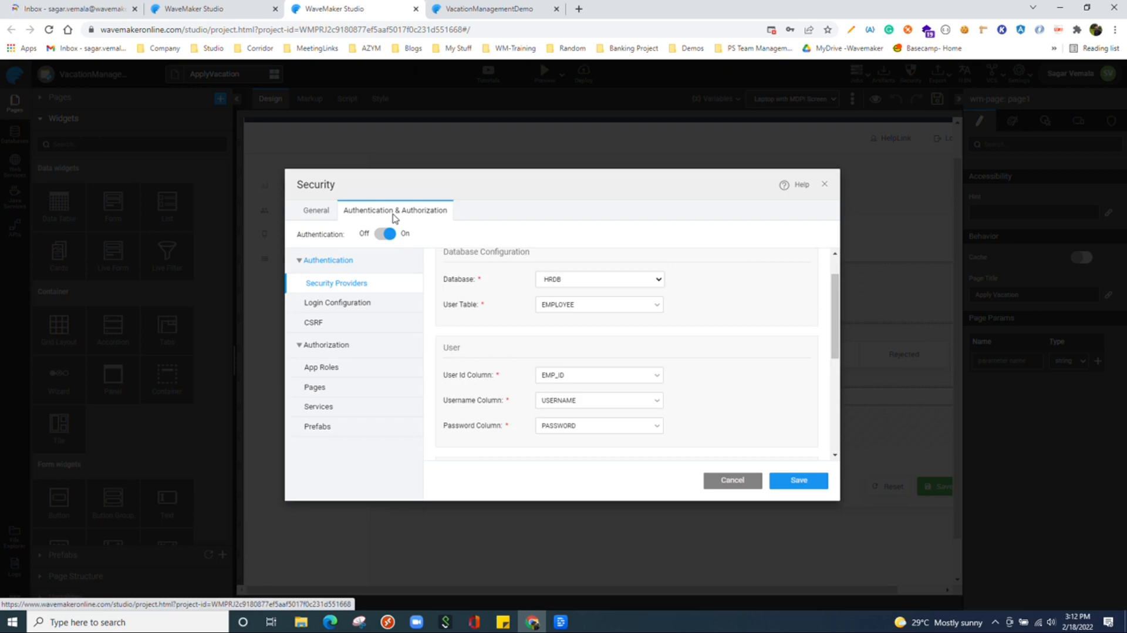
mouse_move(345, 252)
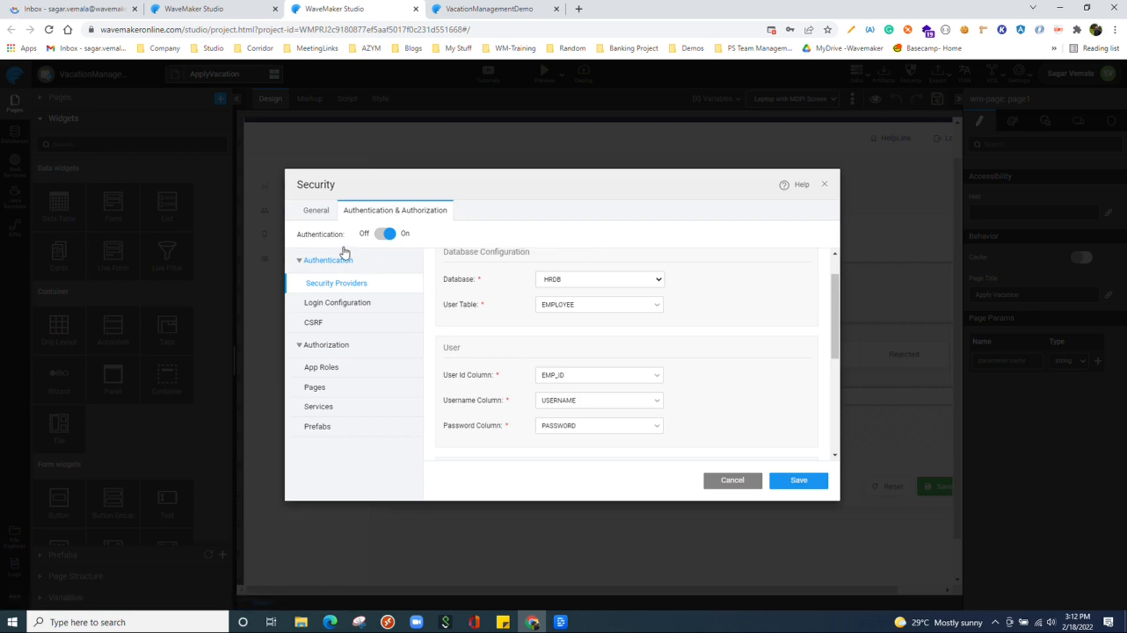
mouse_move(776, 326)
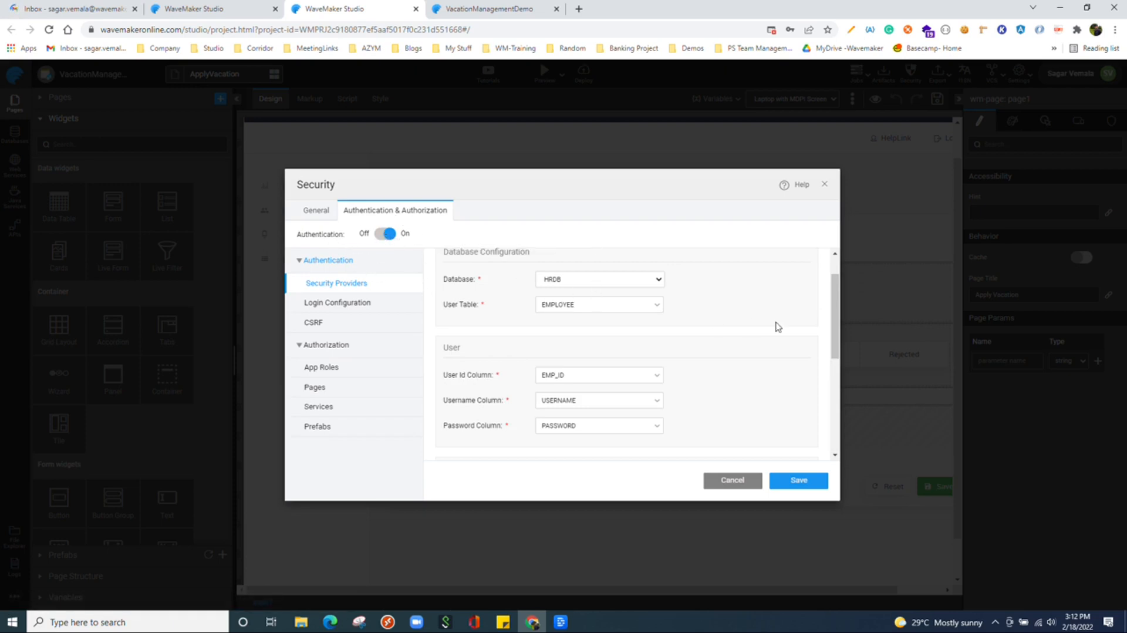
scroll("up", 3)
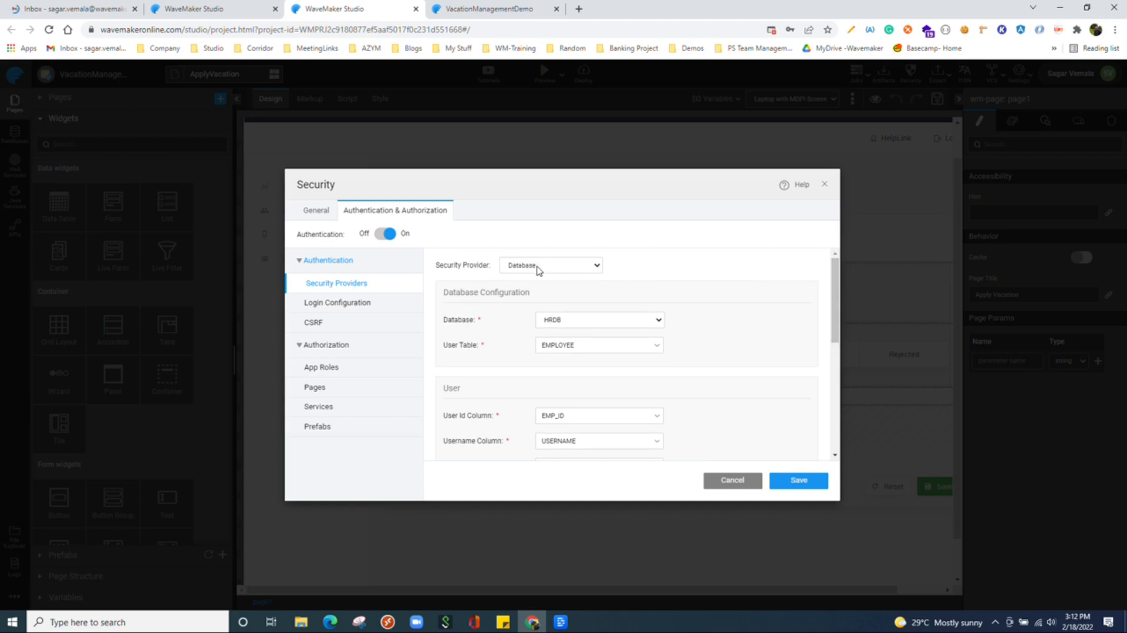
left_click(550, 264)
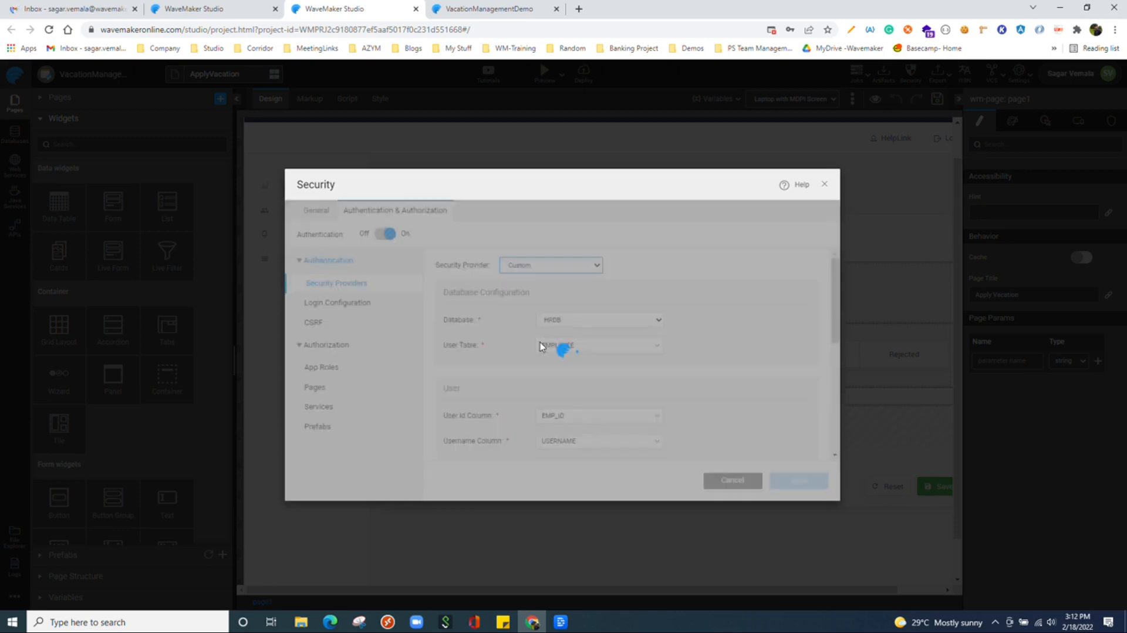
left_click(551, 265)
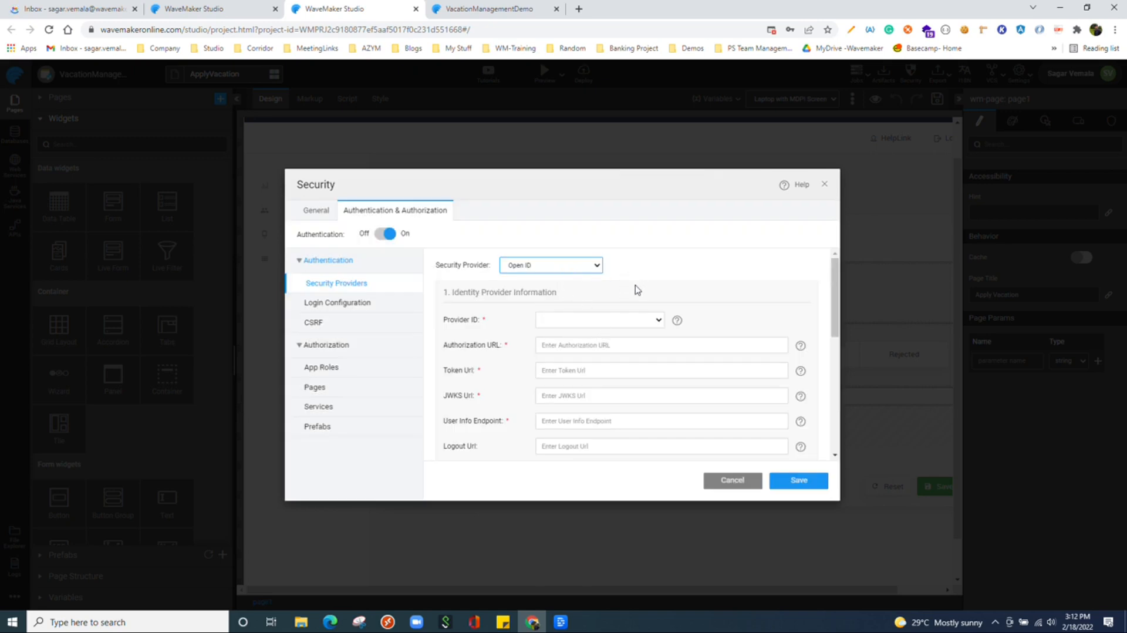
left_click(550, 265)
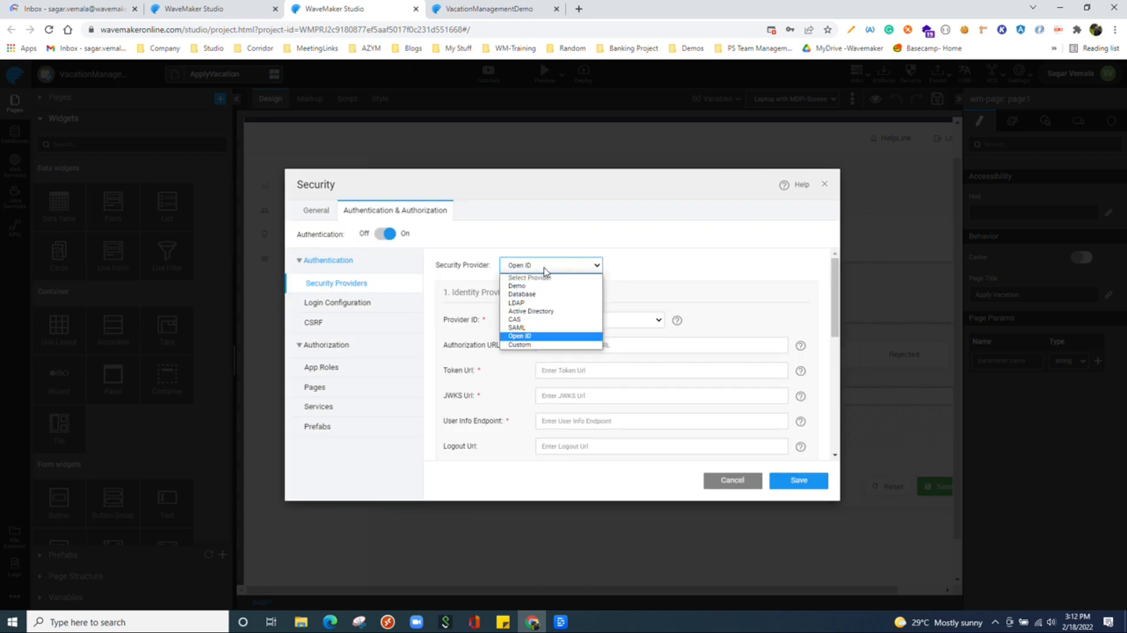
left_click(519, 293)
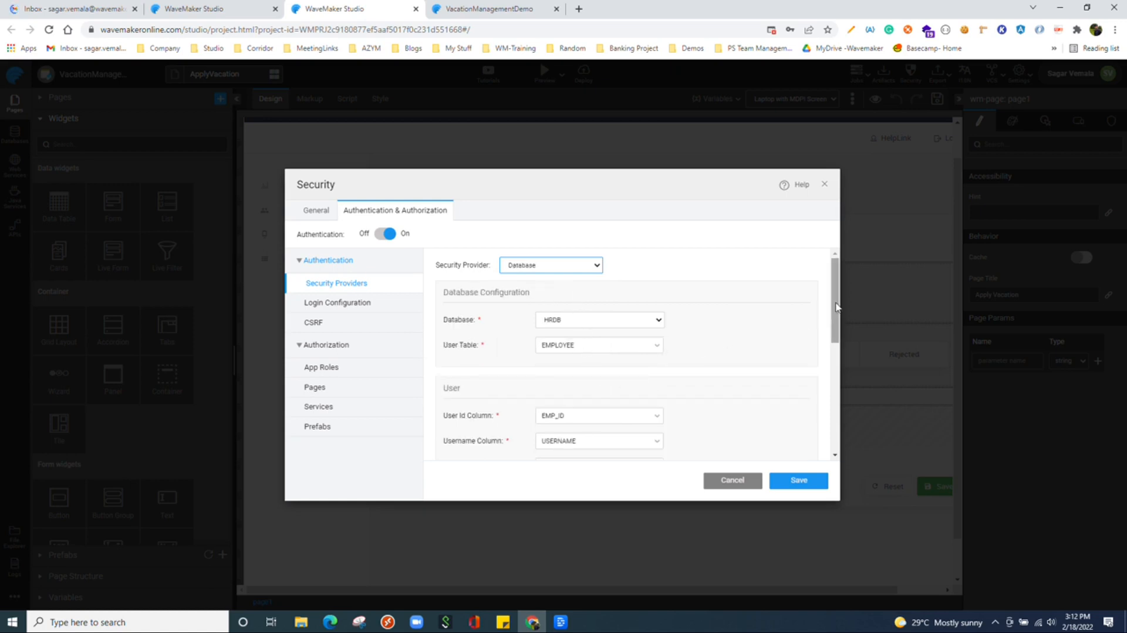
scroll("down", 3)
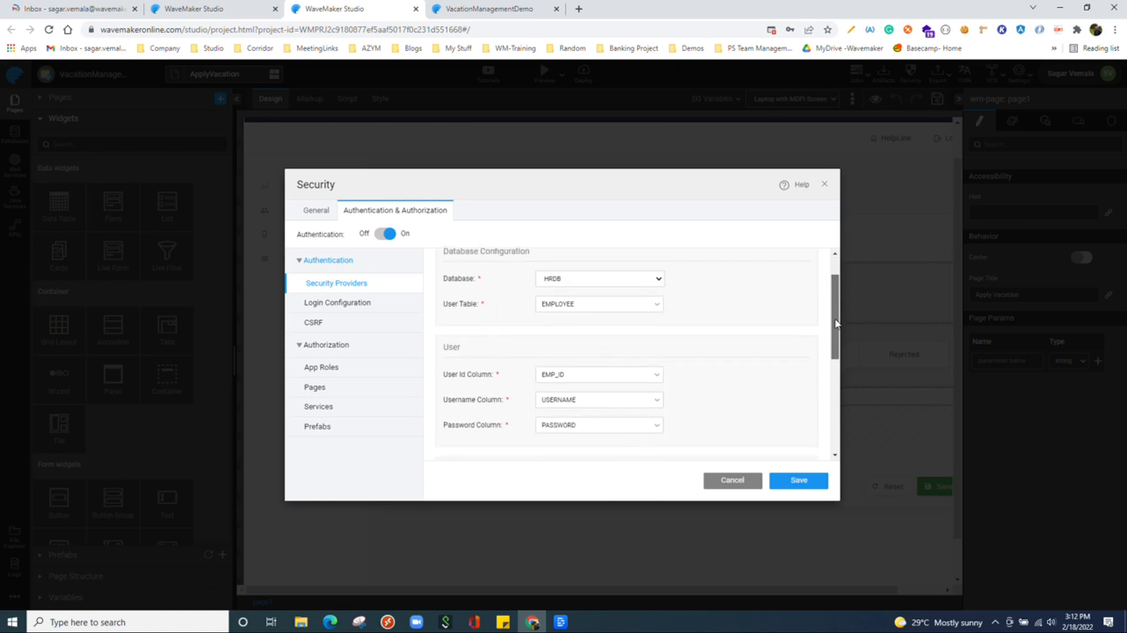
scroll("down", 3)
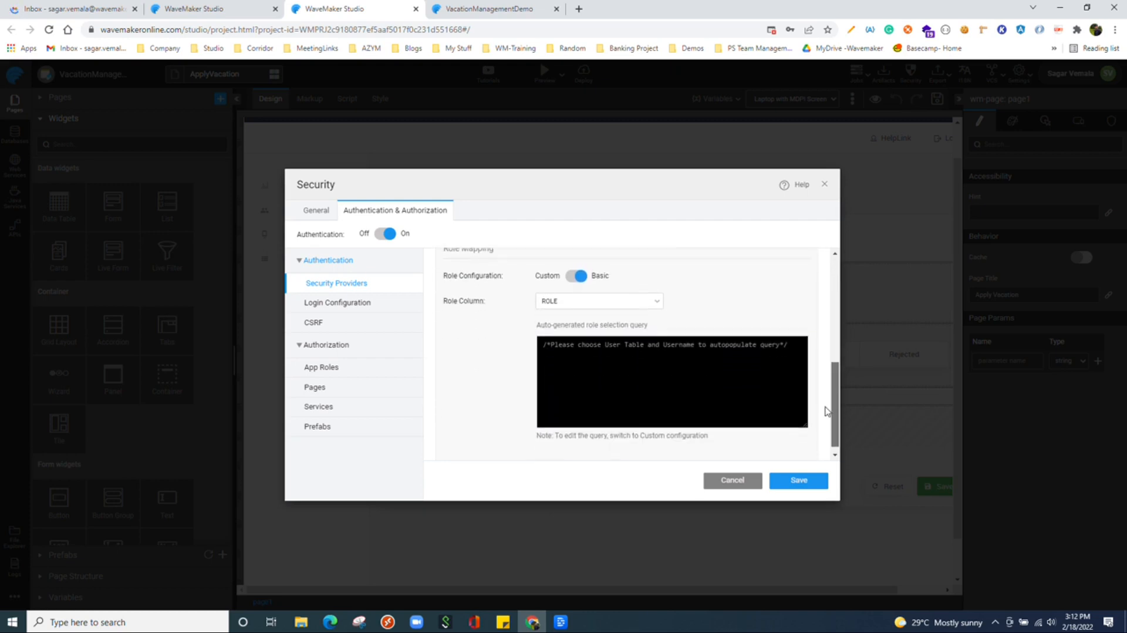
Browse Login Configuration and App Roles, then list each page's access level, including DashboardNew.
left_click(338, 301)
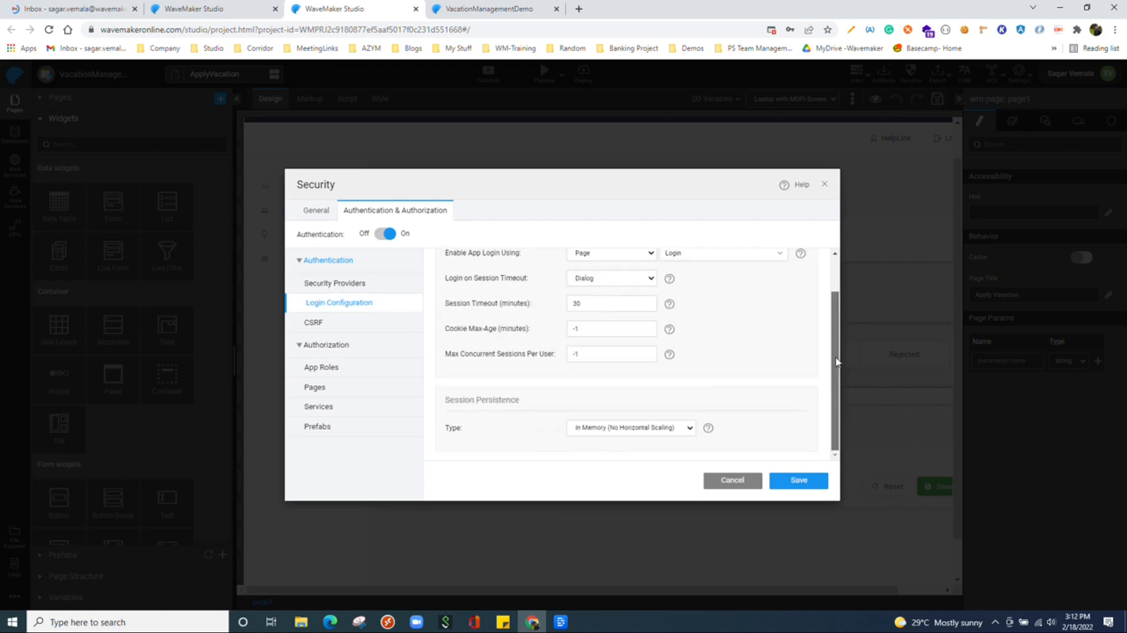
scroll("up", 3)
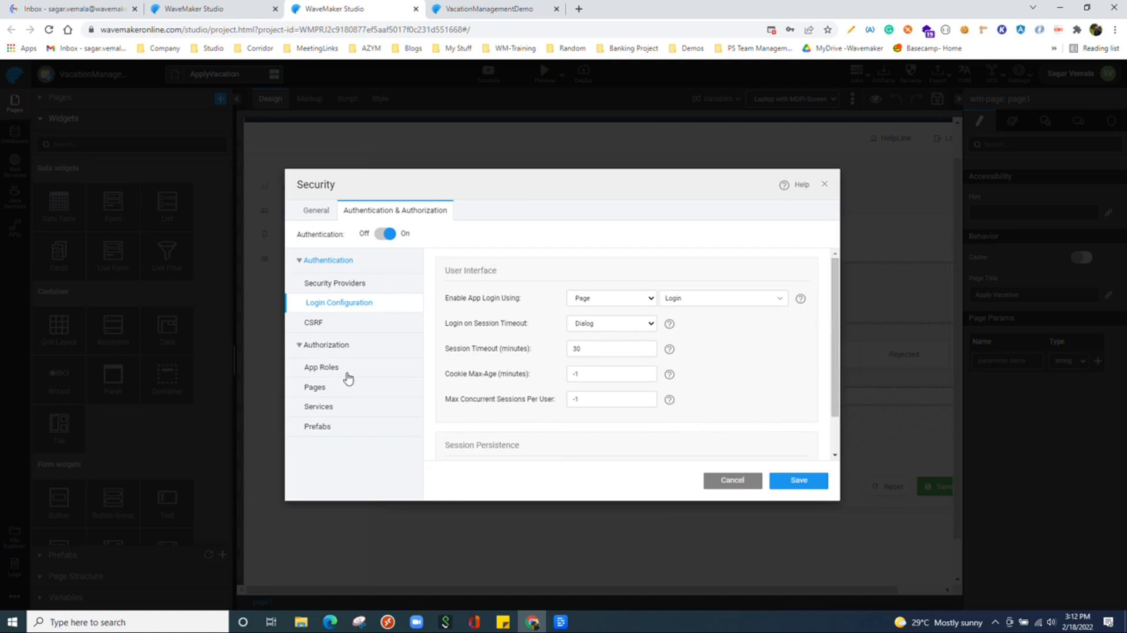
left_click(322, 367)
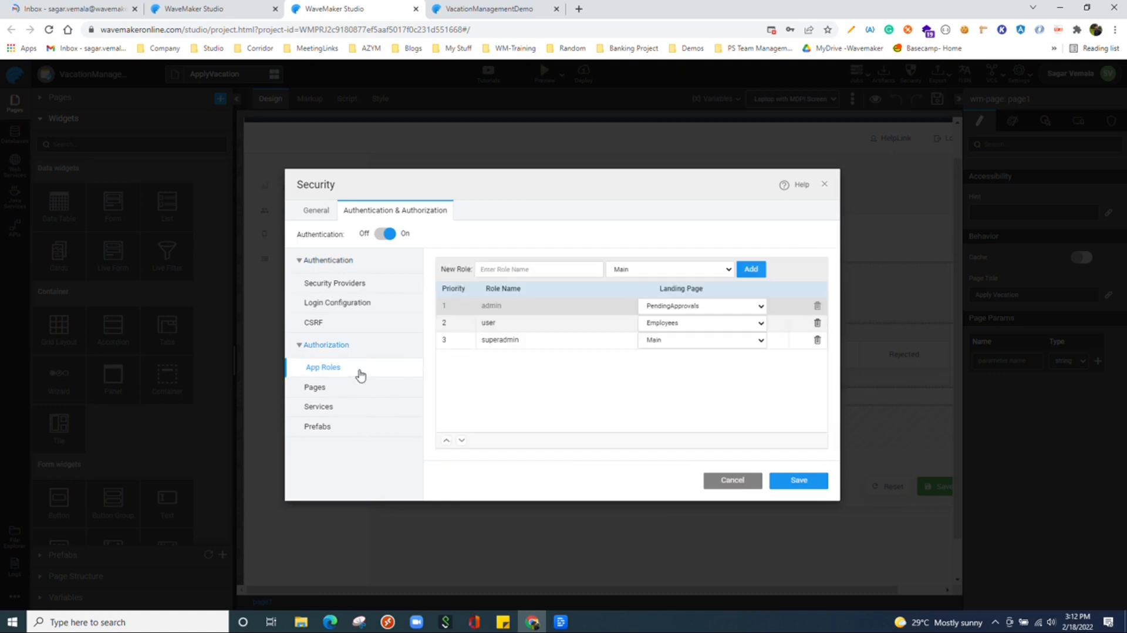
mouse_move(614, 282)
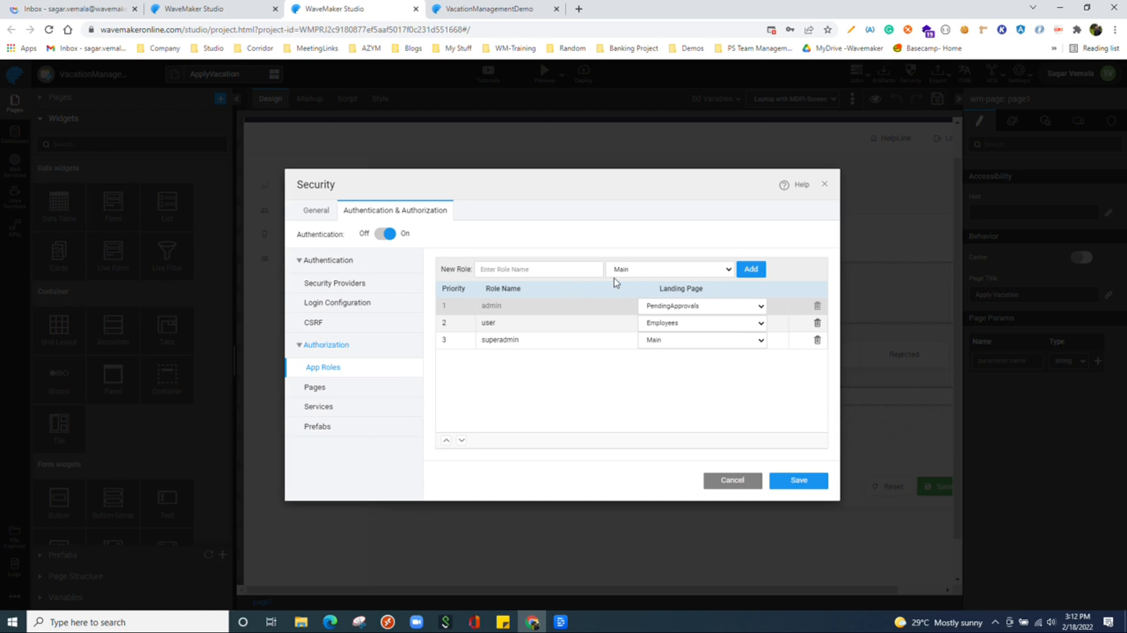
mouse_move(604, 282)
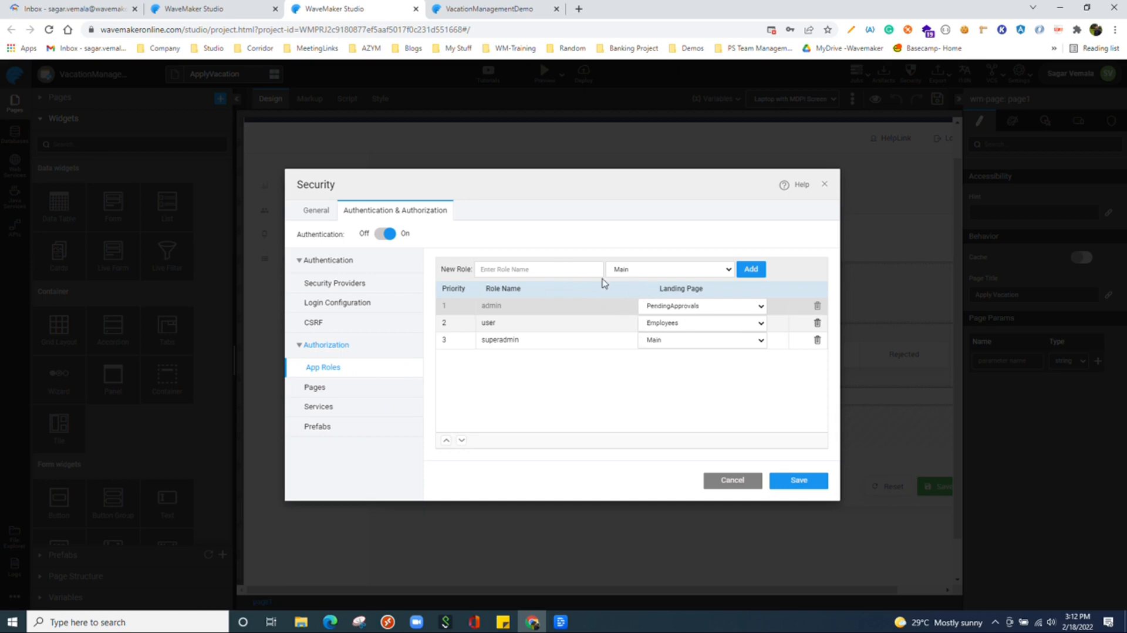
mouse_move(358, 395)
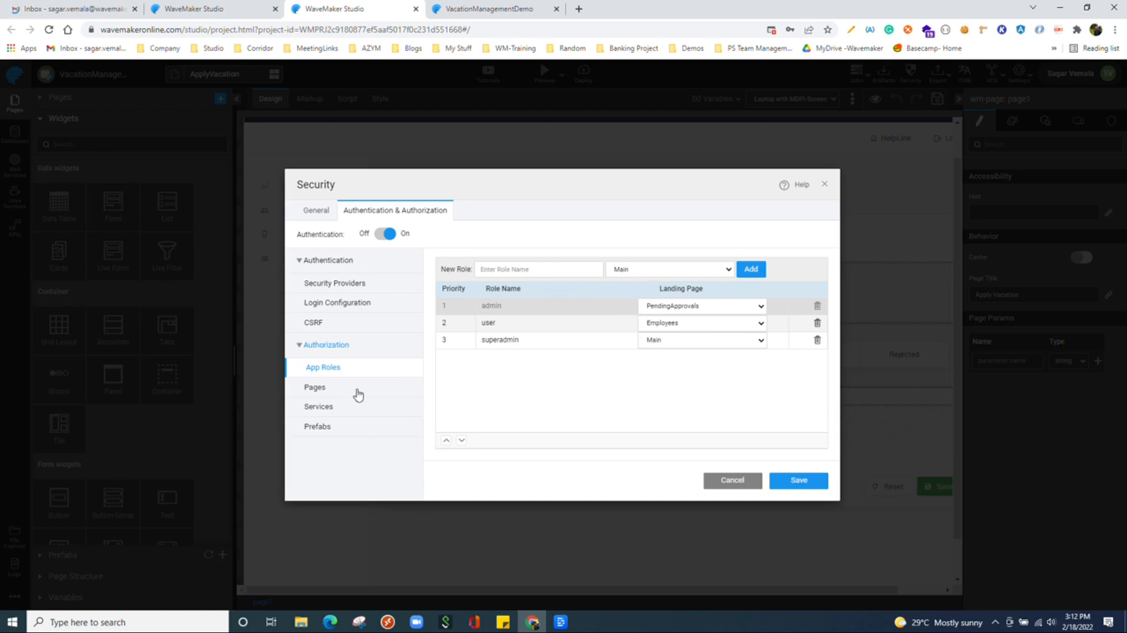
left_click(314, 387)
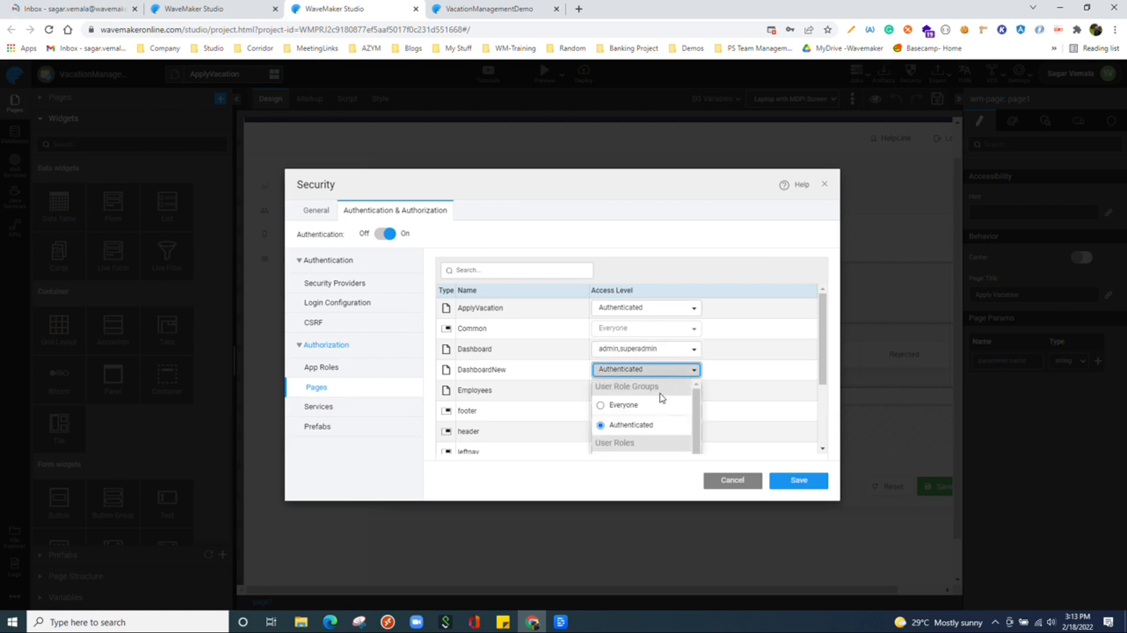
left_click(600, 404)
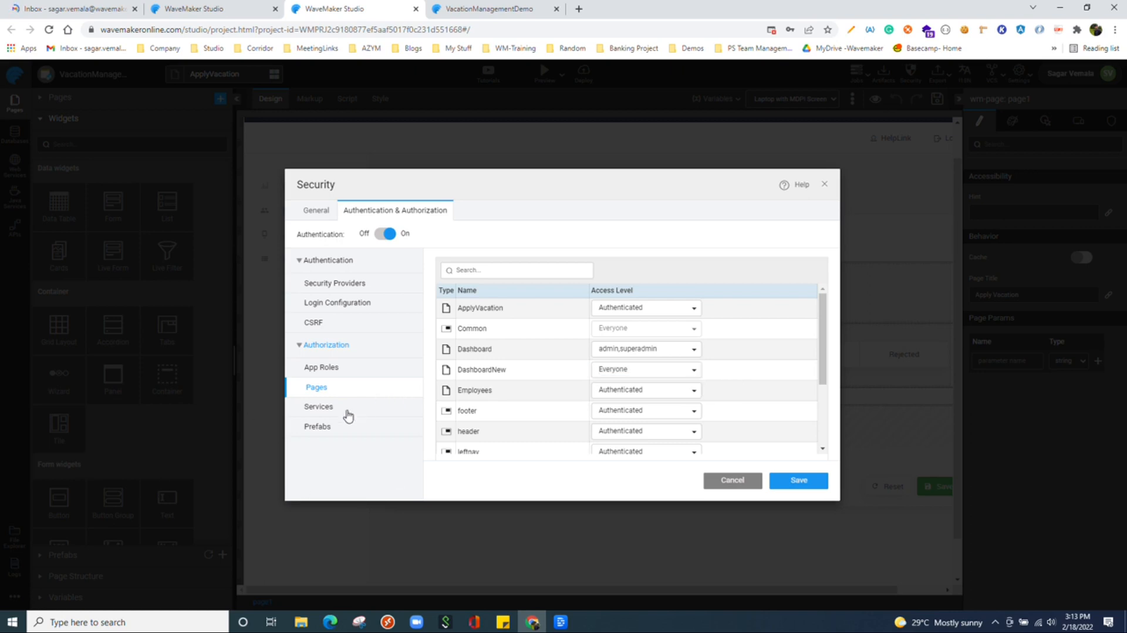
Set the HRDB Department service's access level to admin and superadmin.
left_click(319, 406)
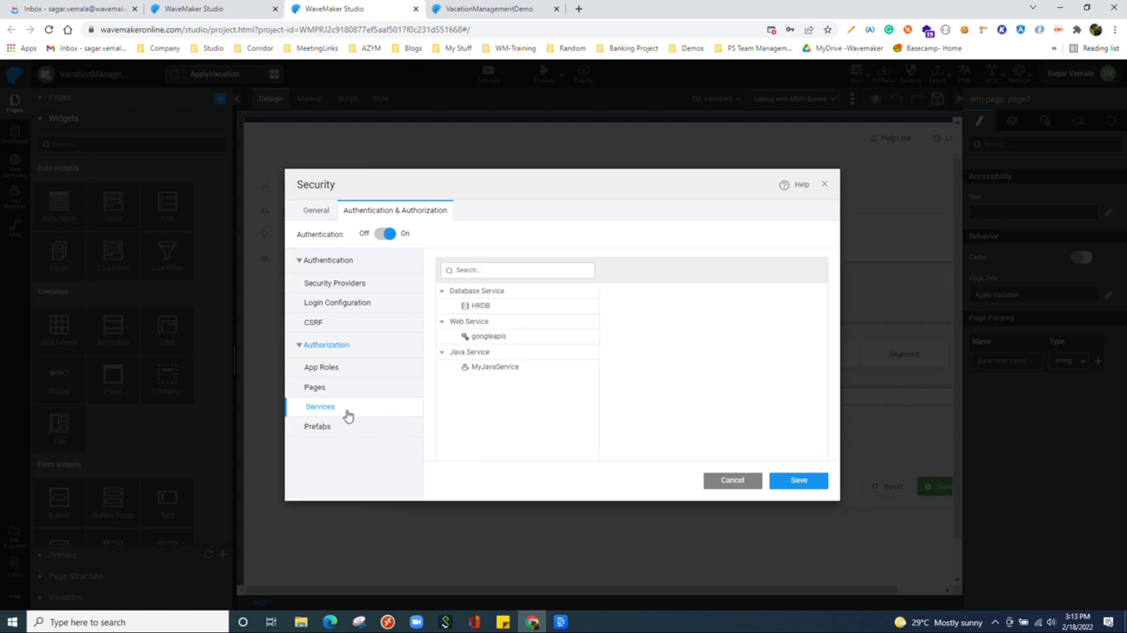
left_click(480, 306)
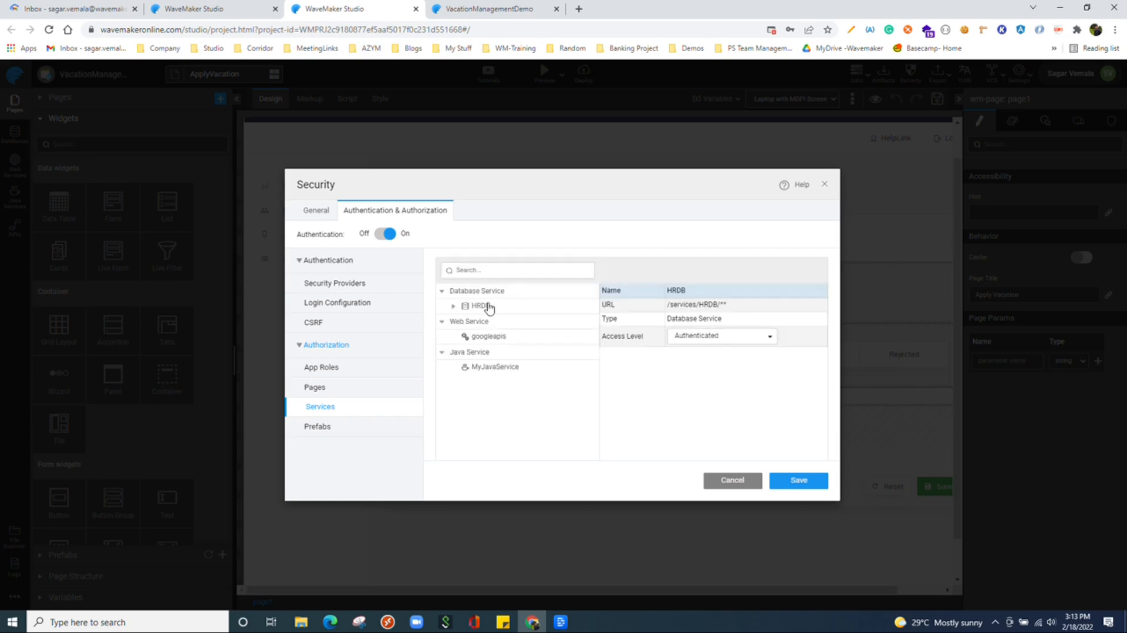
left_click(718, 335)
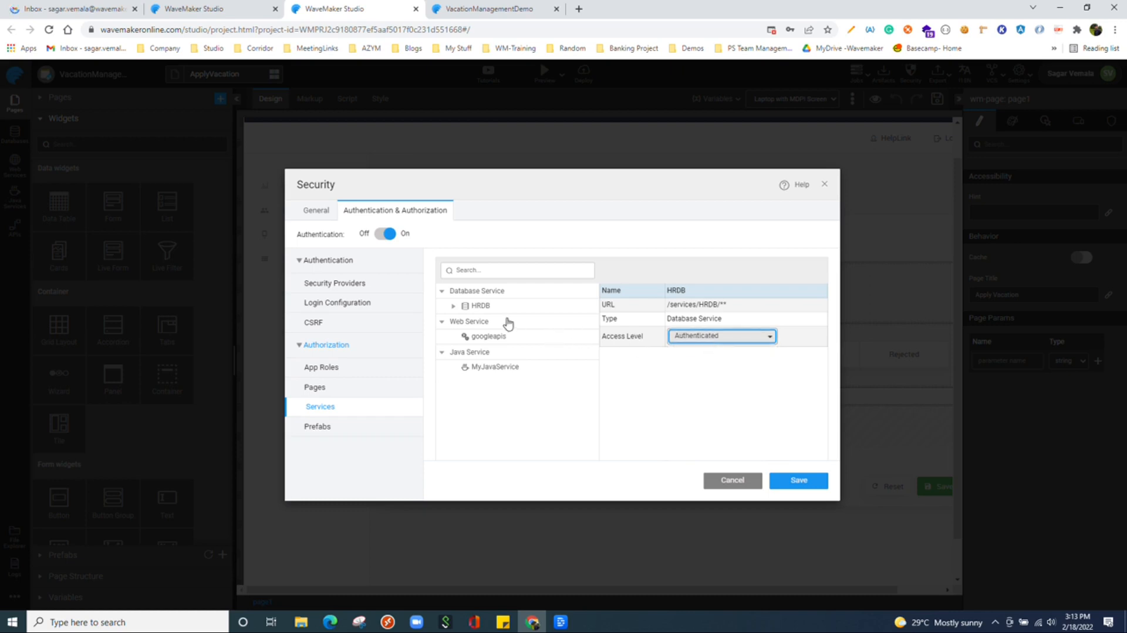
mouse_move(782, 335)
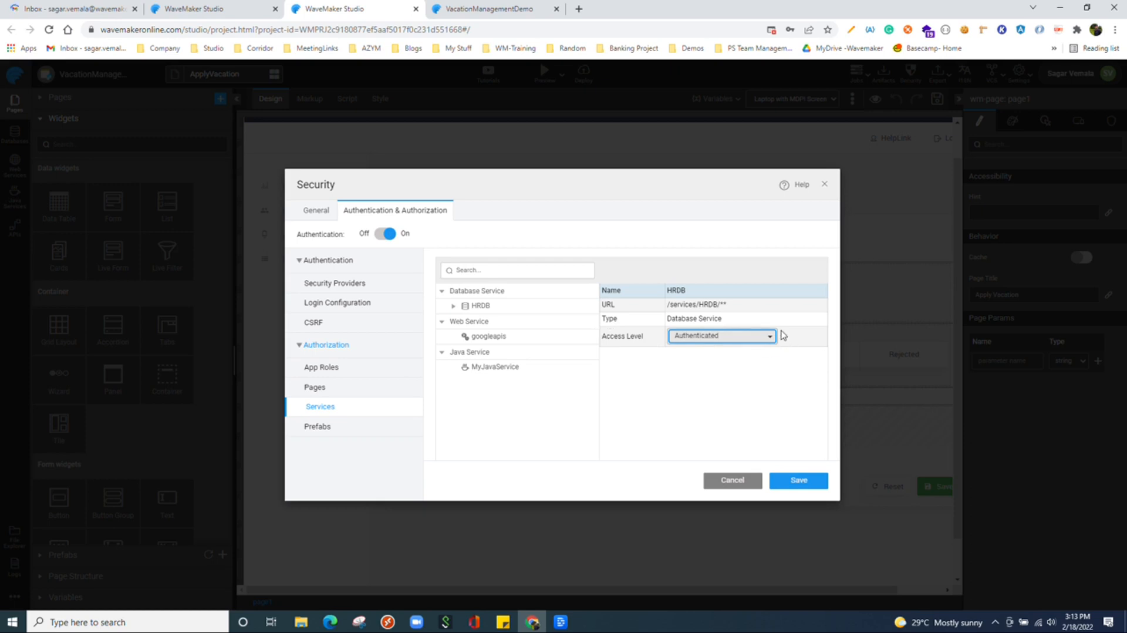
left_click(454, 304)
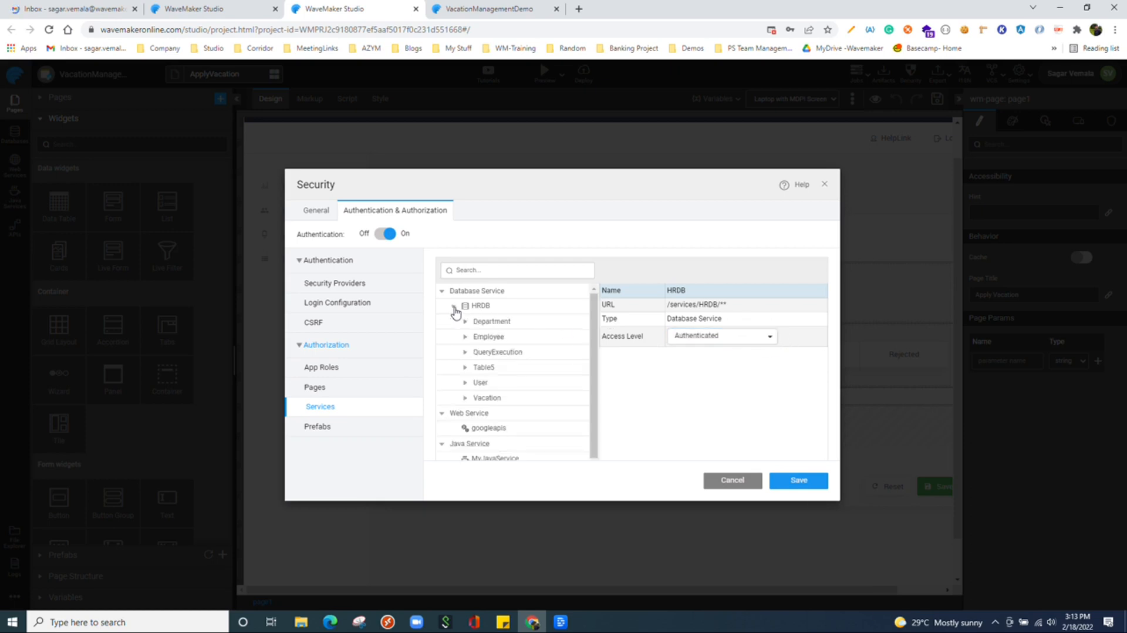
left_click(492, 321)
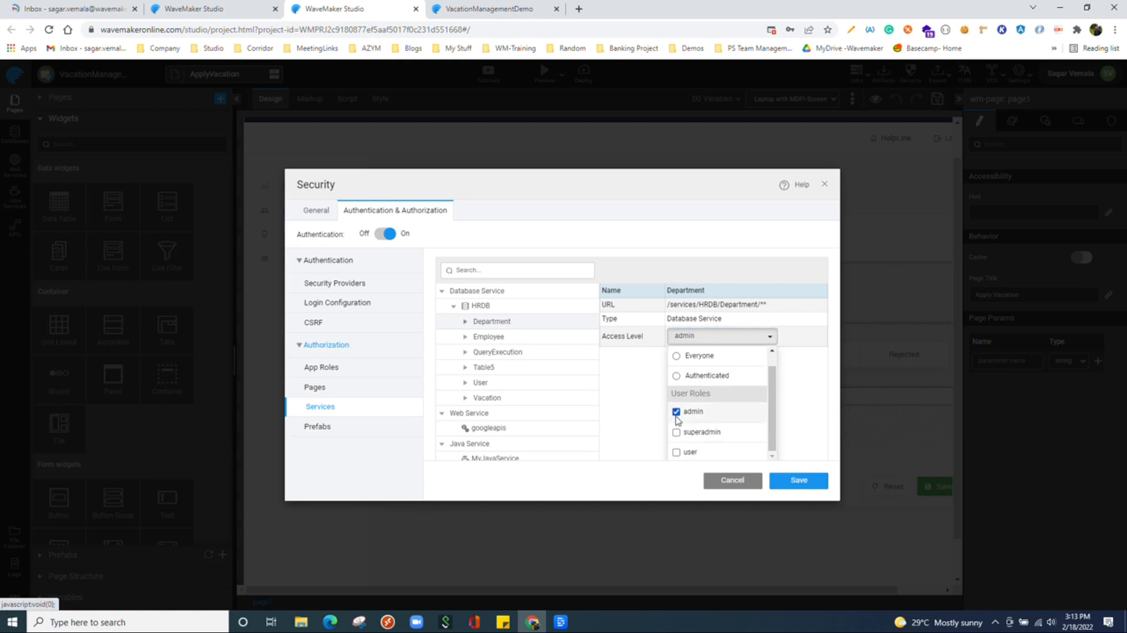
left_click(675, 431)
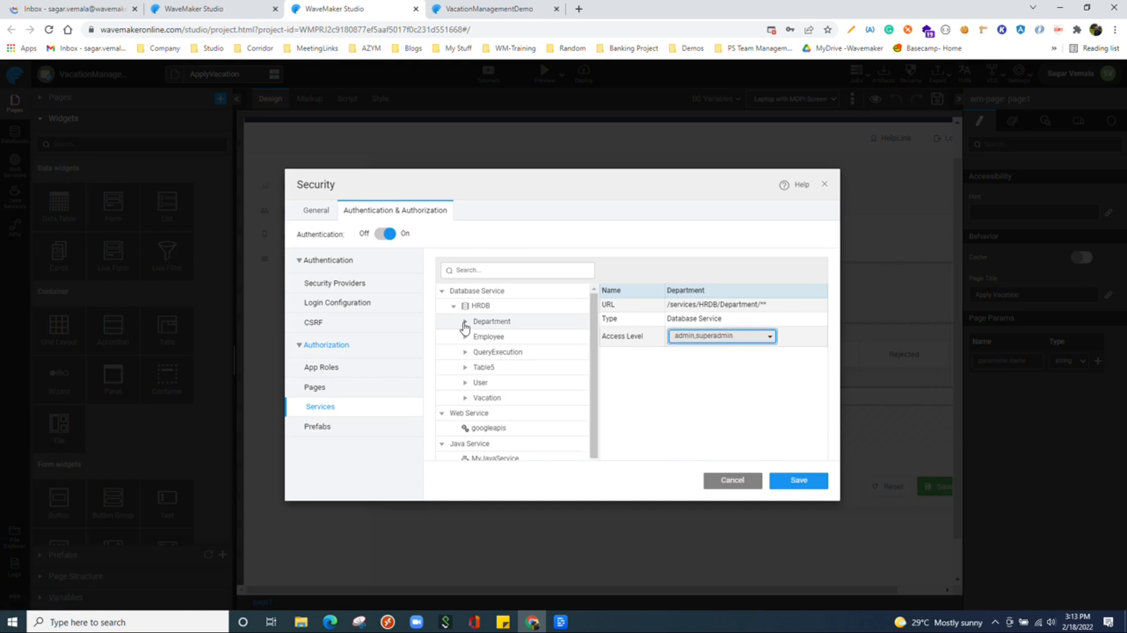
Restrict the Department createDepartment operation to superadmin only.
left_click(465, 320)
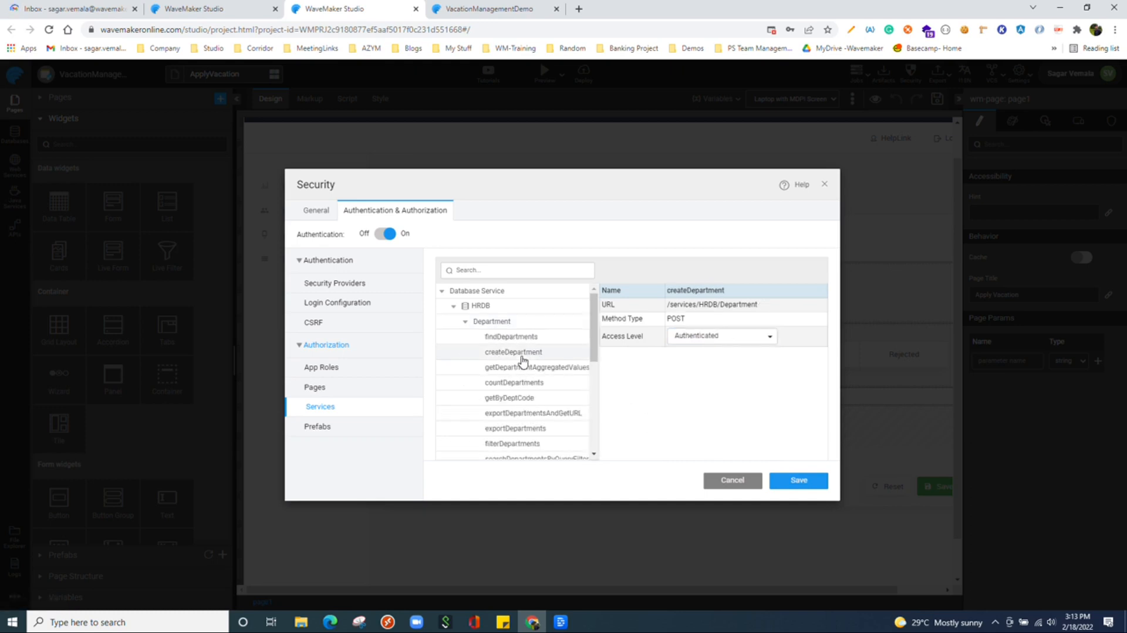
left_click(720, 335)
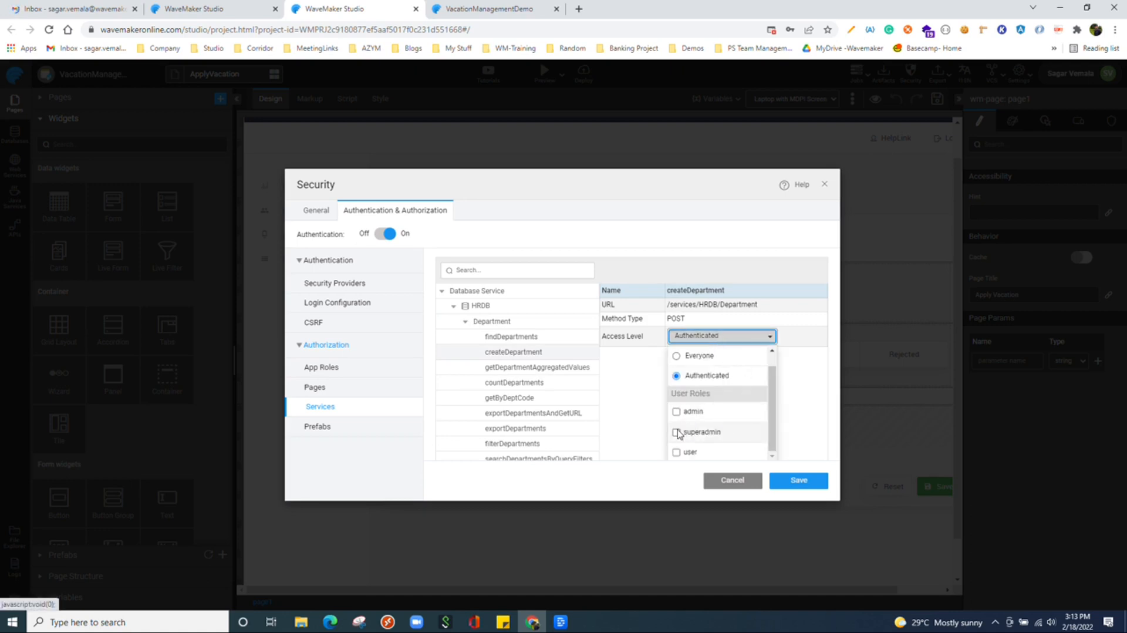
left_click(700, 432)
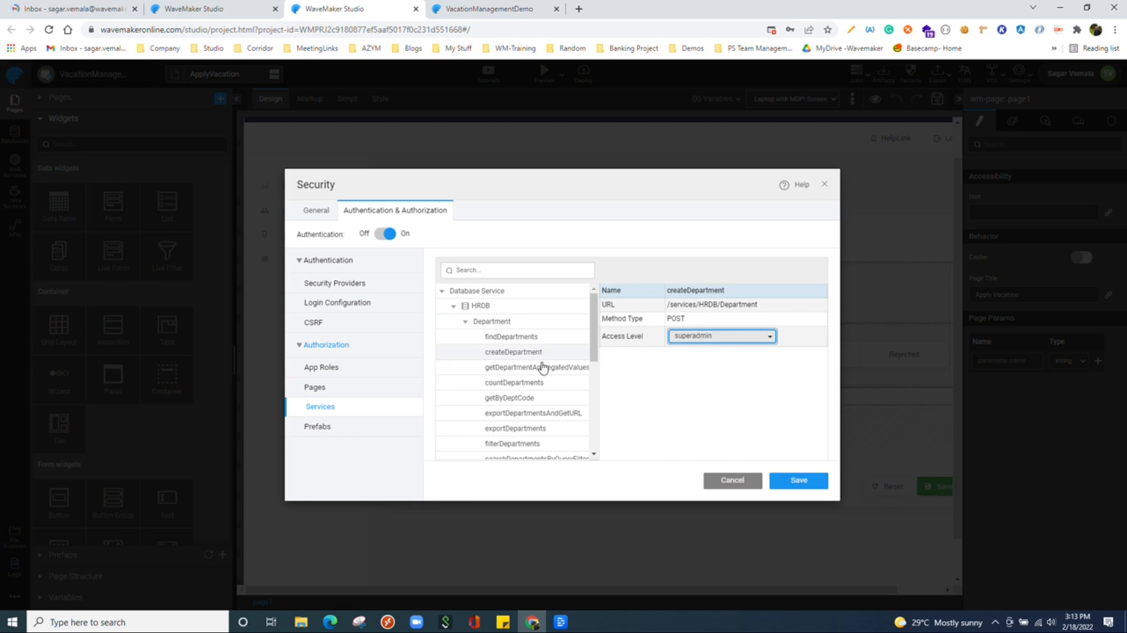
left_click(454, 305)
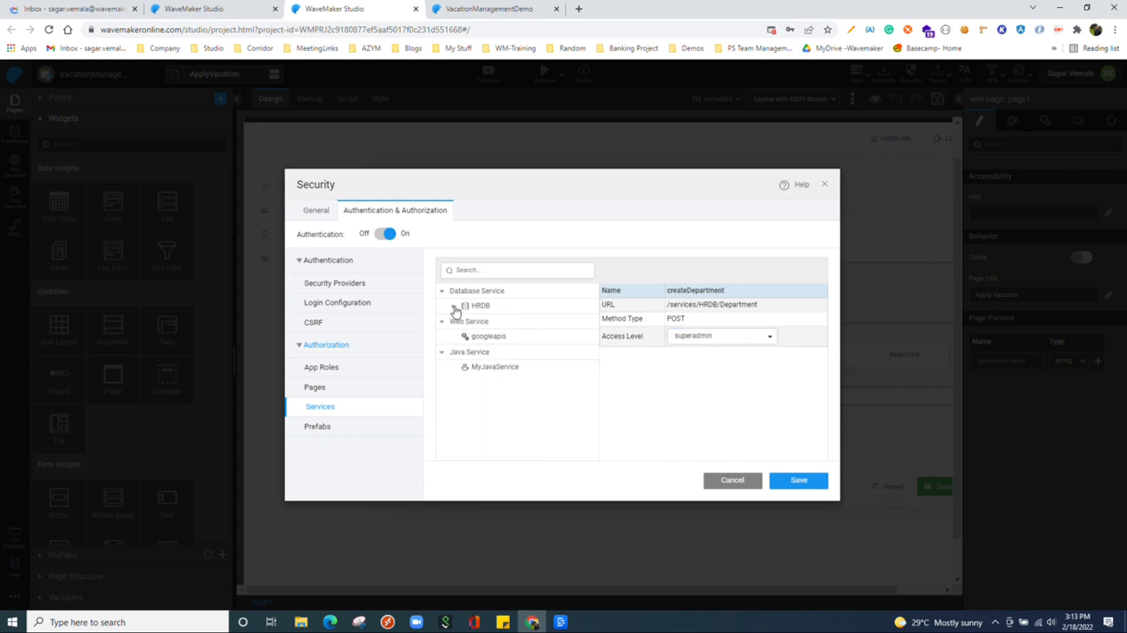
left_click(454, 305)
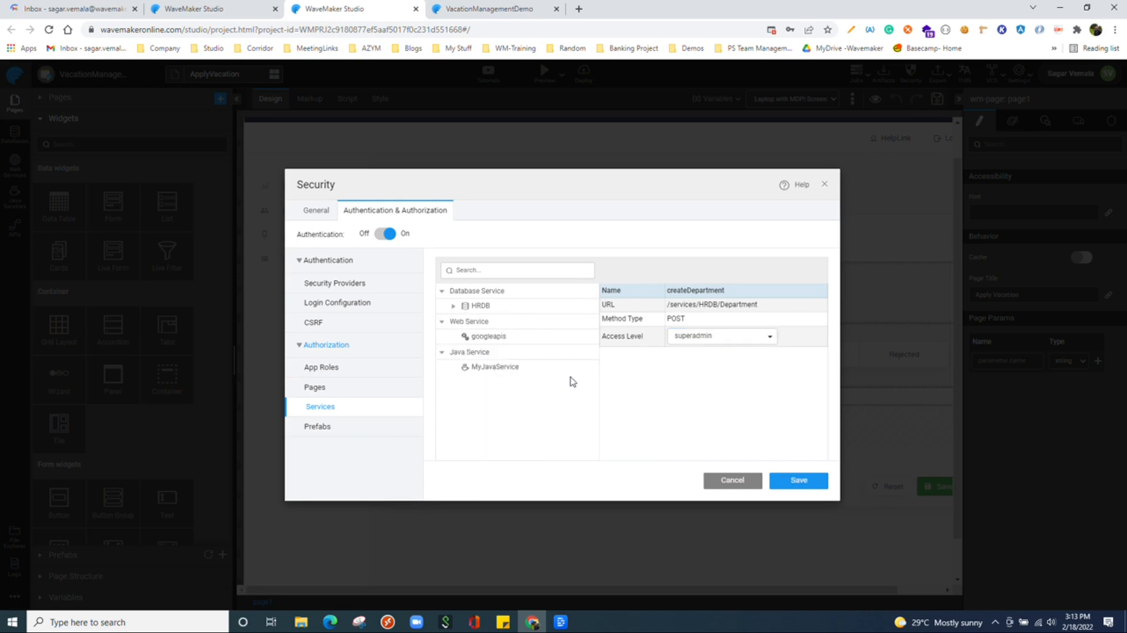
Review the TestingPrefabApp prefab's Authenticated access, then save the security settings.
left_click(317, 425)
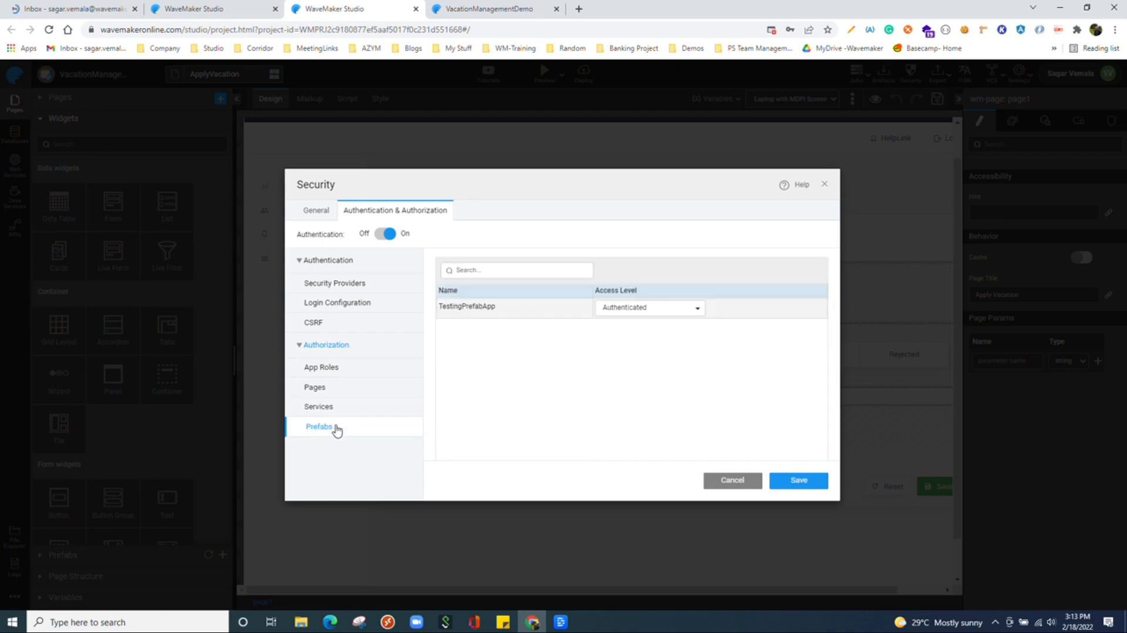
mouse_move(632, 378)
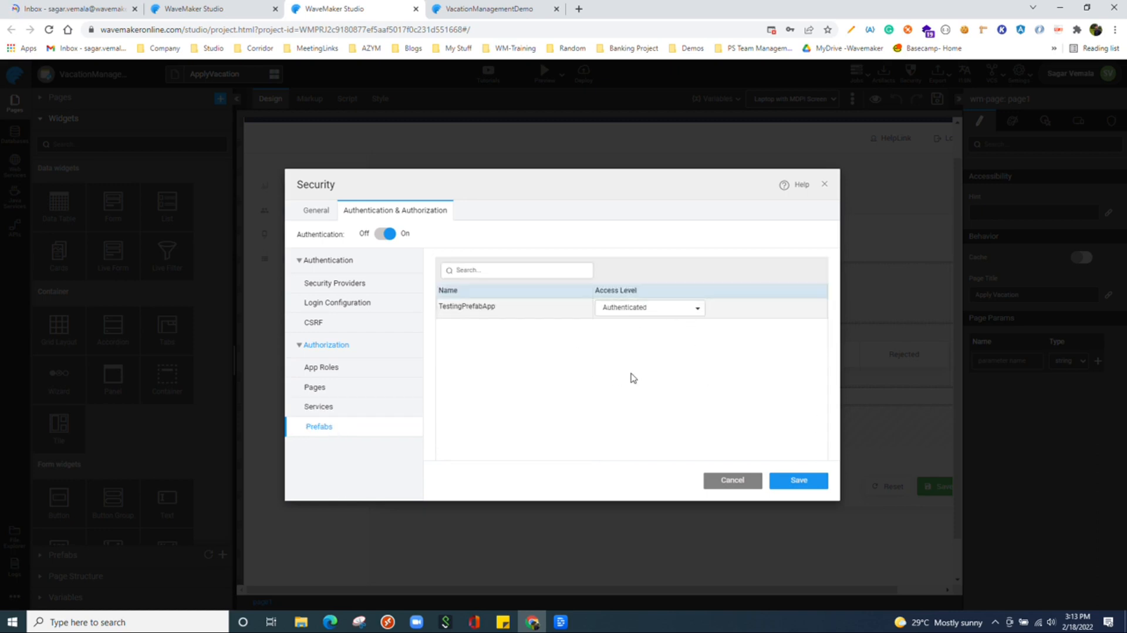
mouse_move(872, 512)
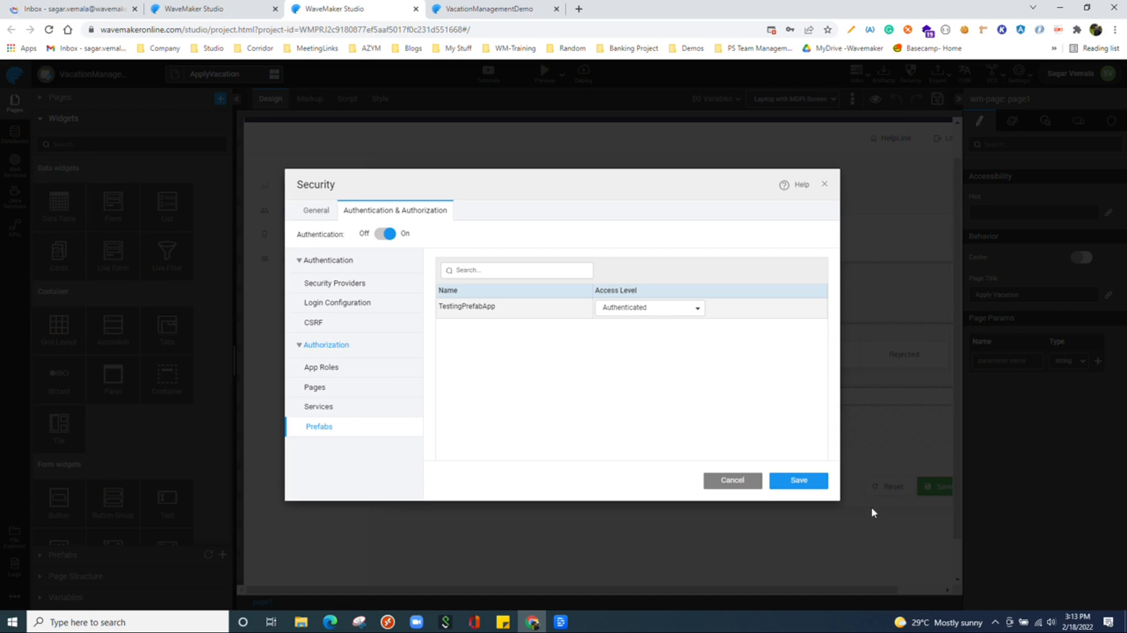
left_click(797, 479)
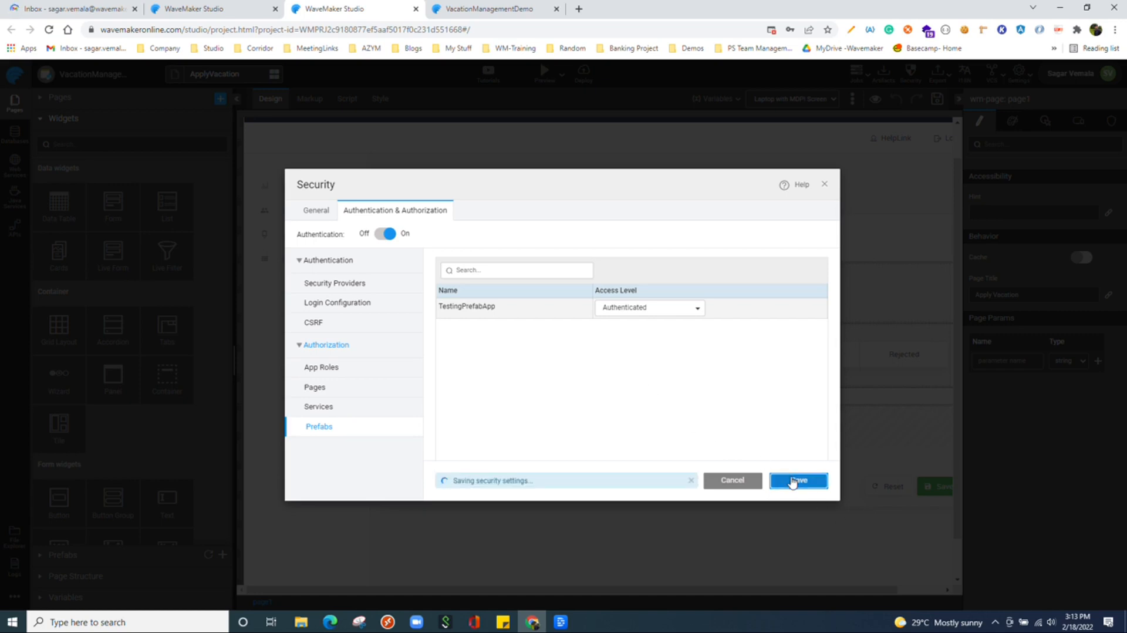
left_click(798, 479)
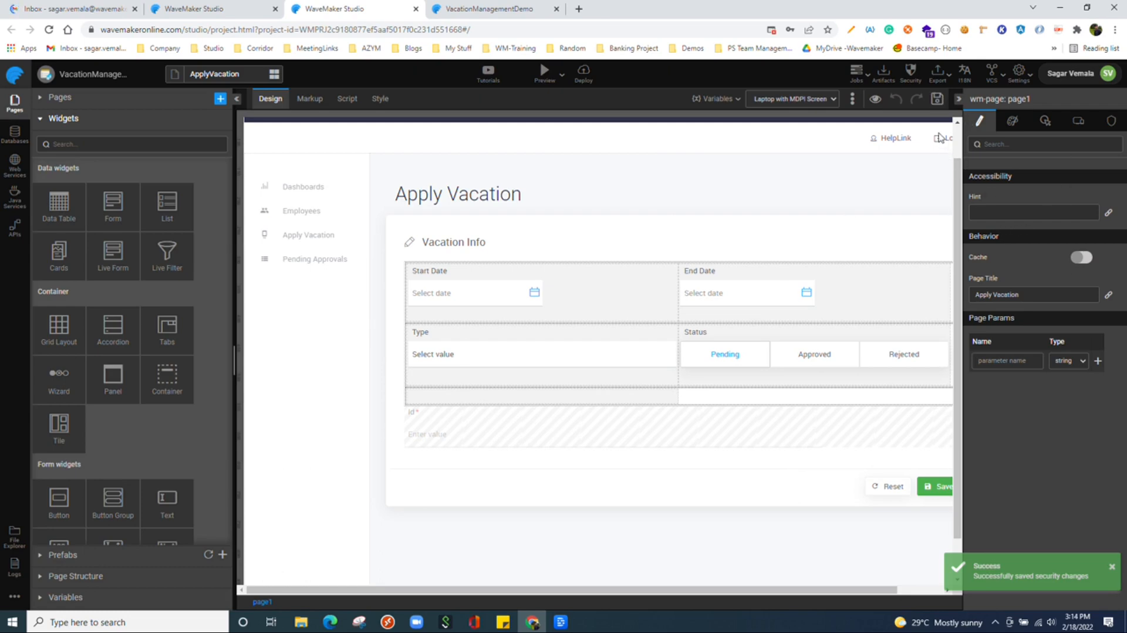
Show the Export menu with Project as ZIP, WAR and Shell to Workspace.
left_click(937, 74)
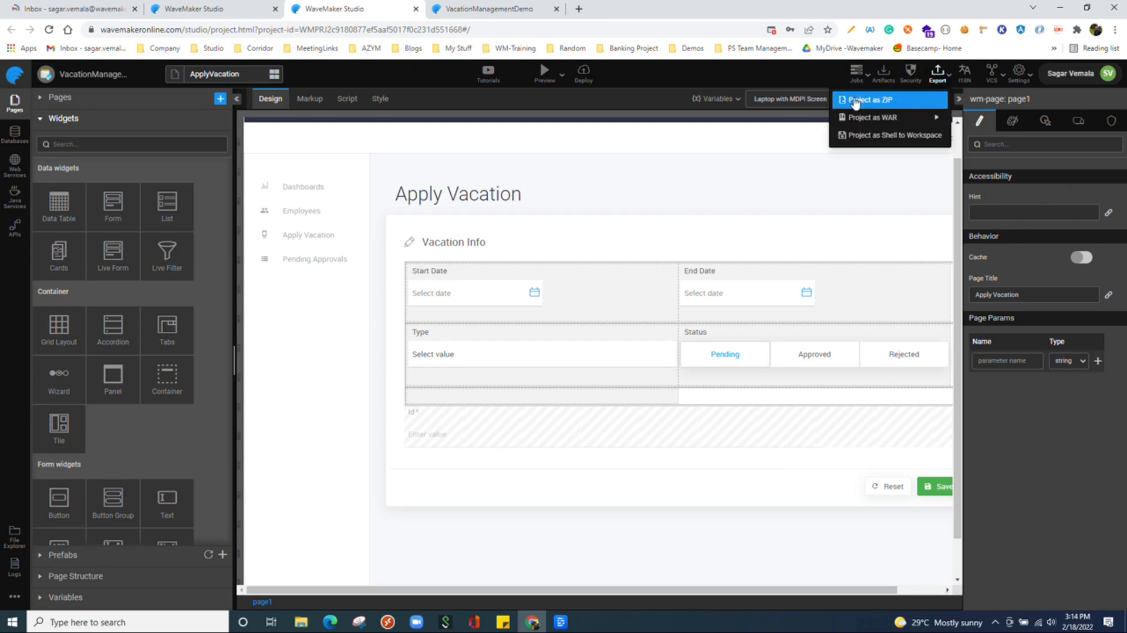
mouse_move(910, 101)
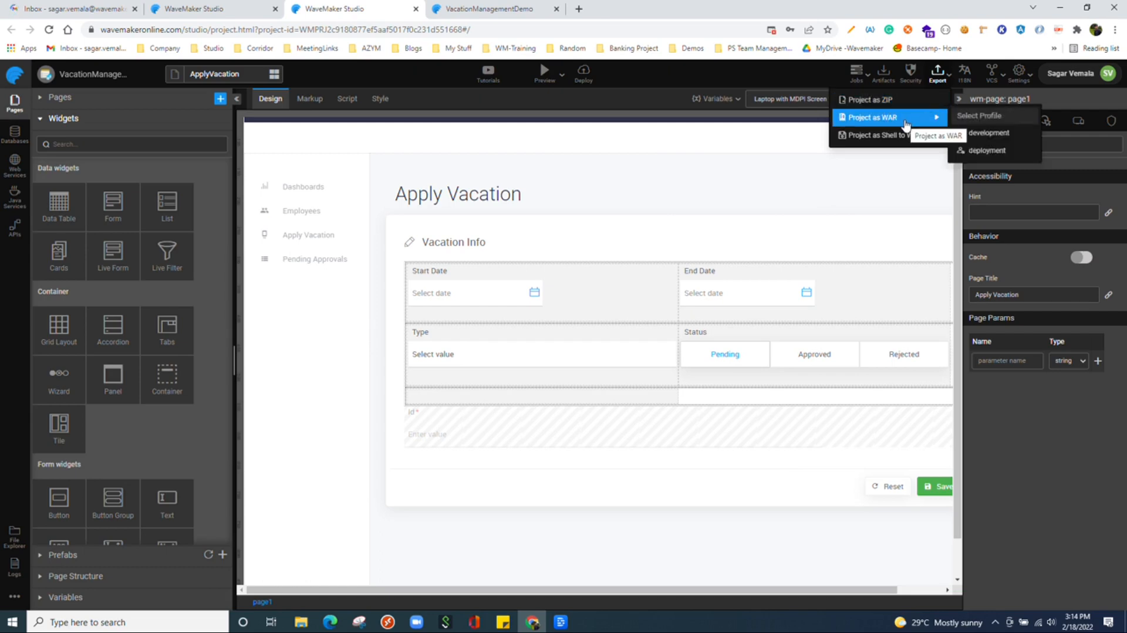
mouse_move(947, 128)
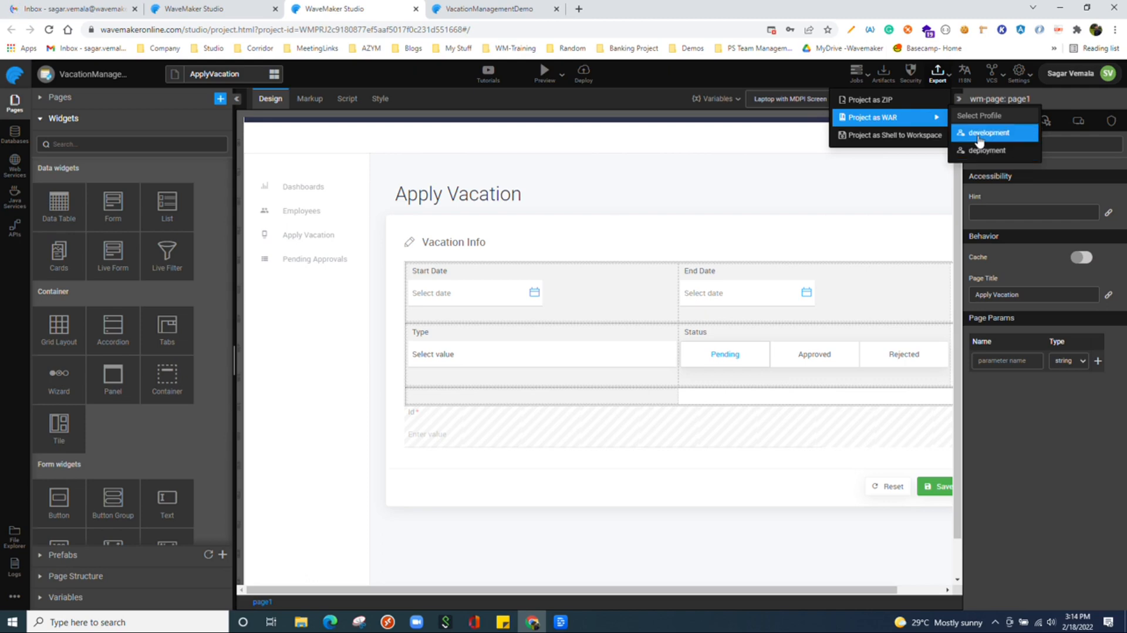
mouse_move(889, 135)
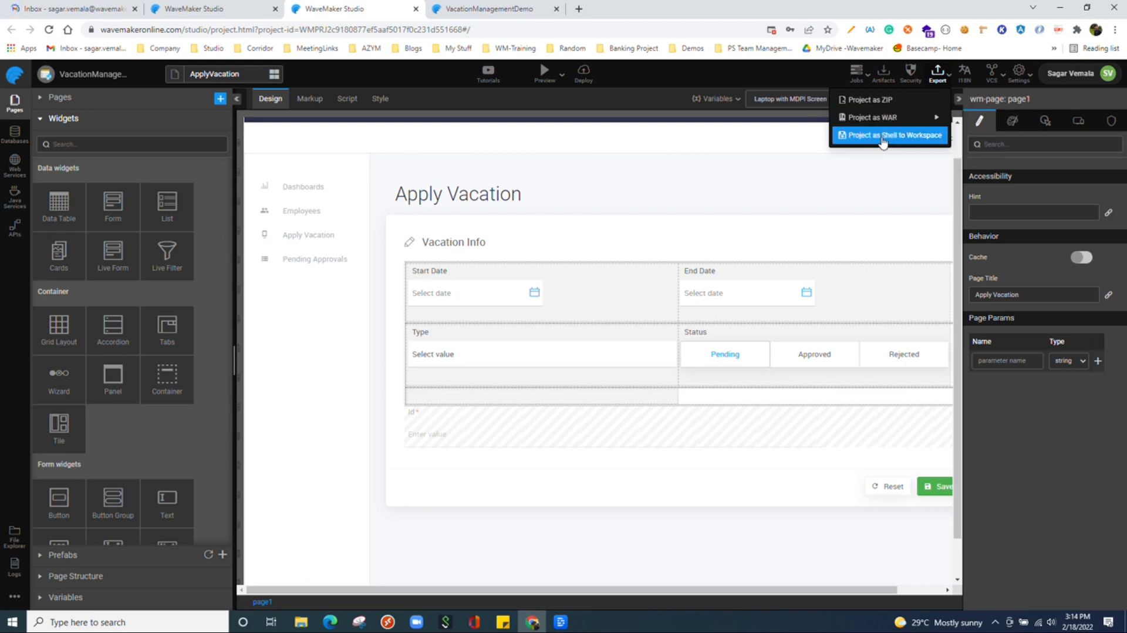
mouse_move(889, 135)
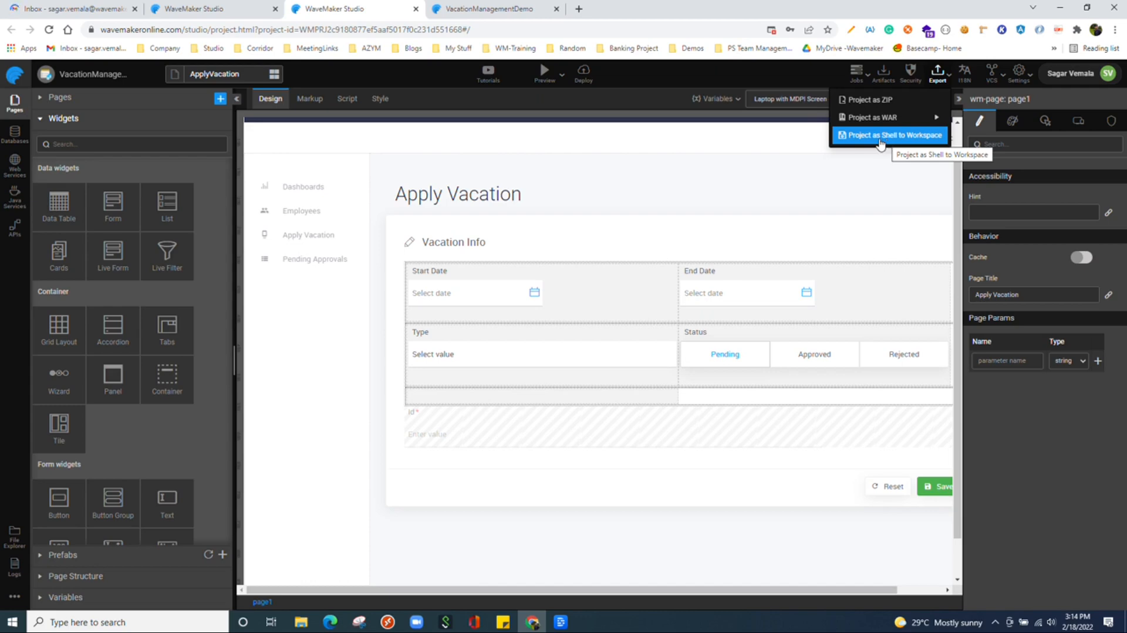
mouse_move(1066, 170)
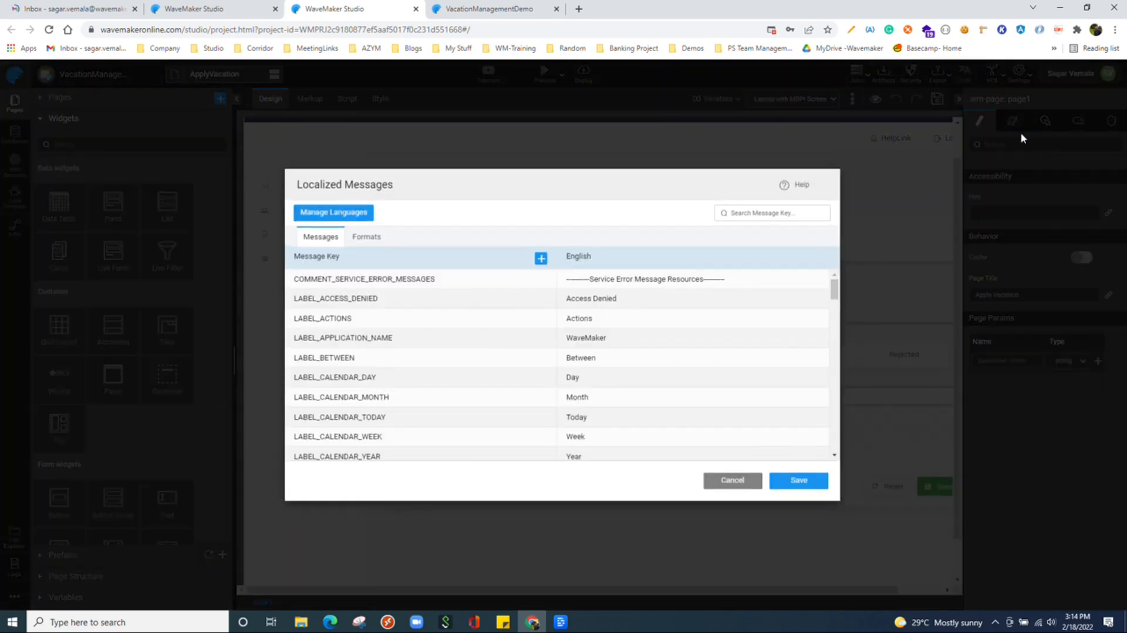
mouse_move(642, 213)
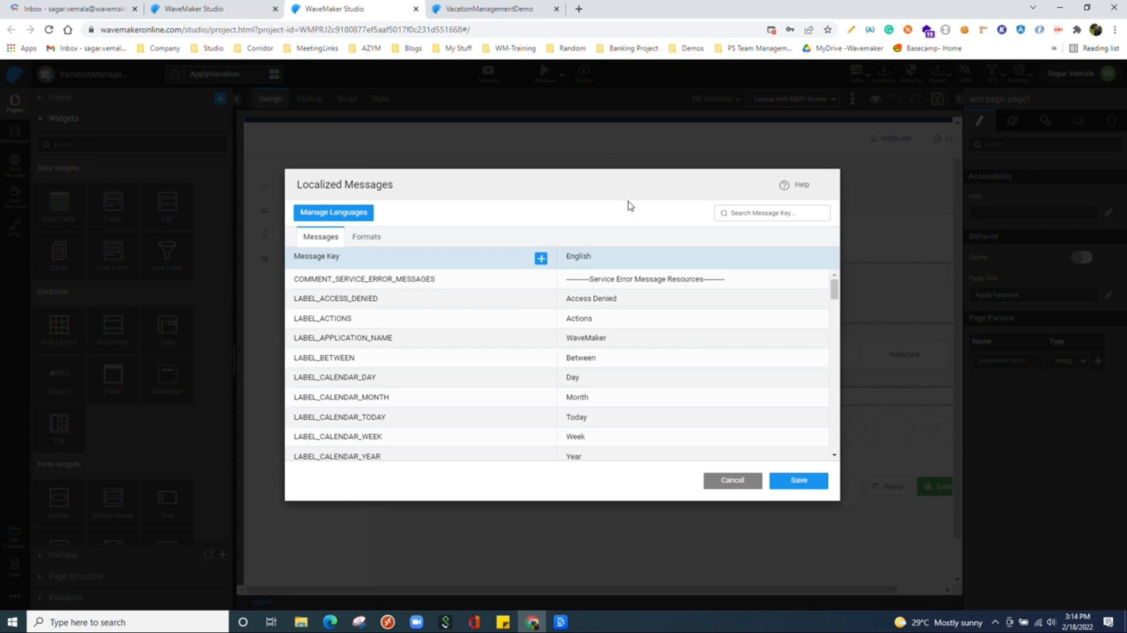
mouse_move(527, 300)
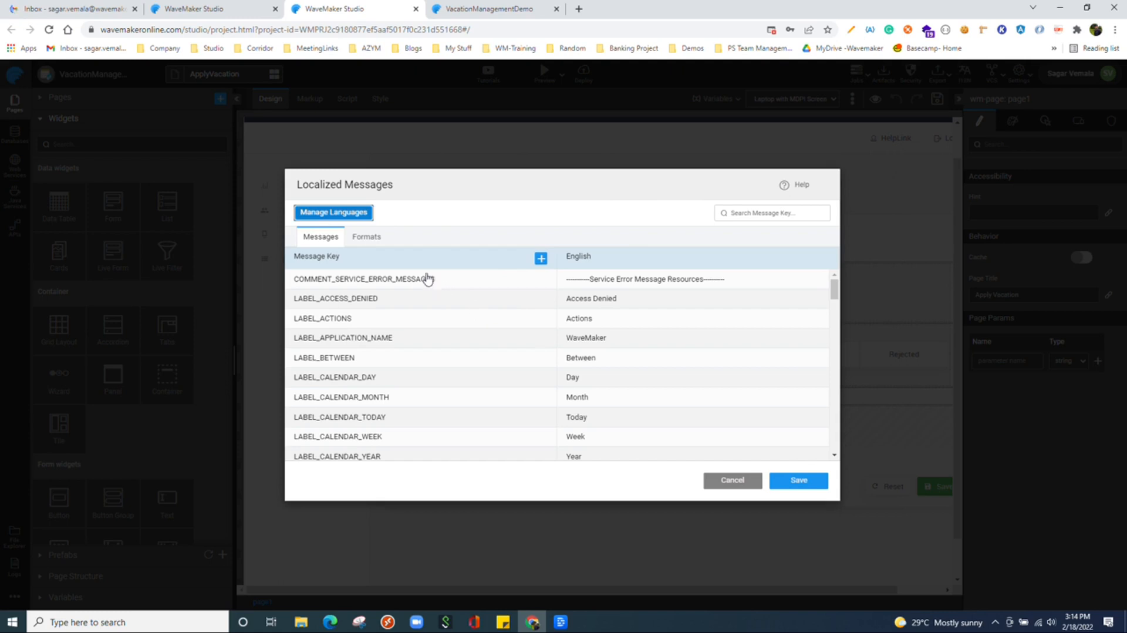
Add Afrikaans (Namibië) and français (Congo-Brazzaville) languages and save the localized messages.
left_click(332, 212)
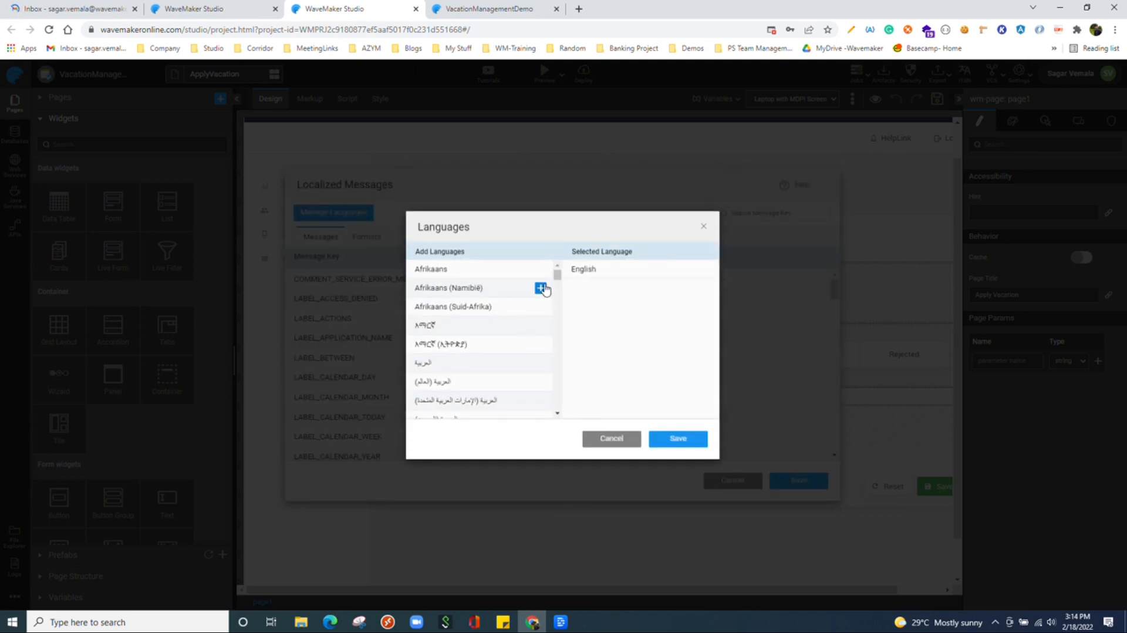
left_click(541, 288)
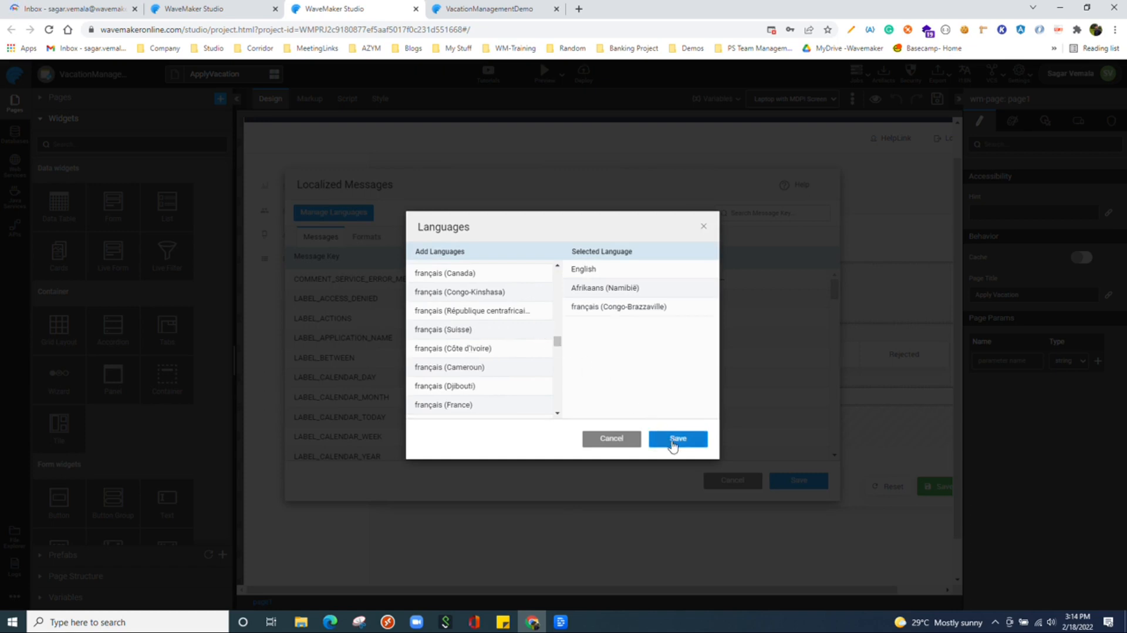
left_click(675, 438)
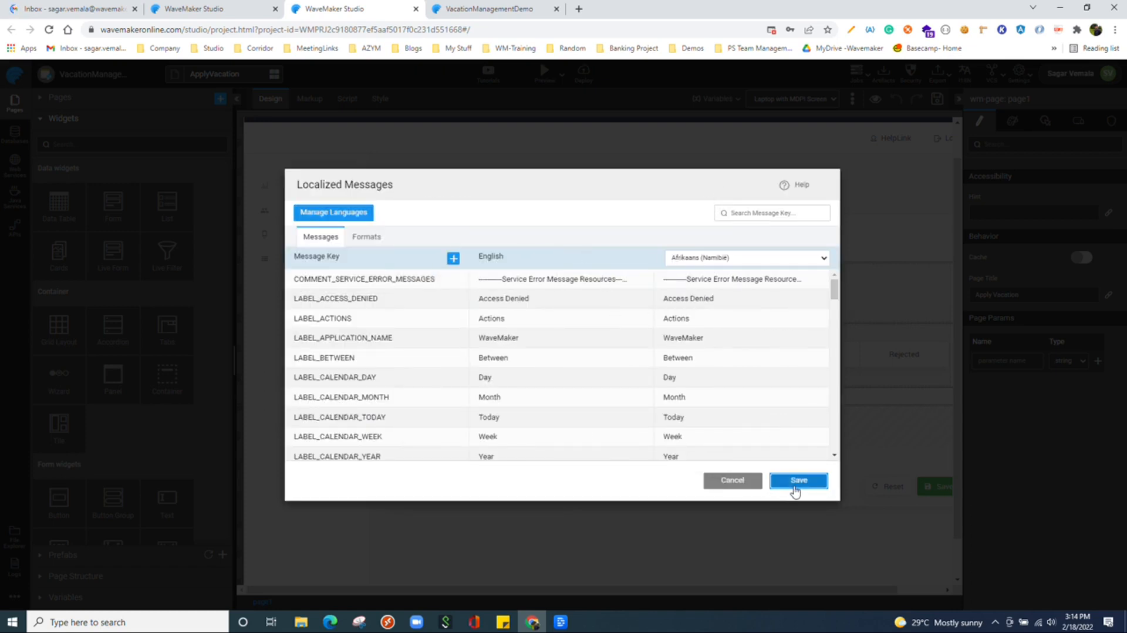
left_click(798, 479)
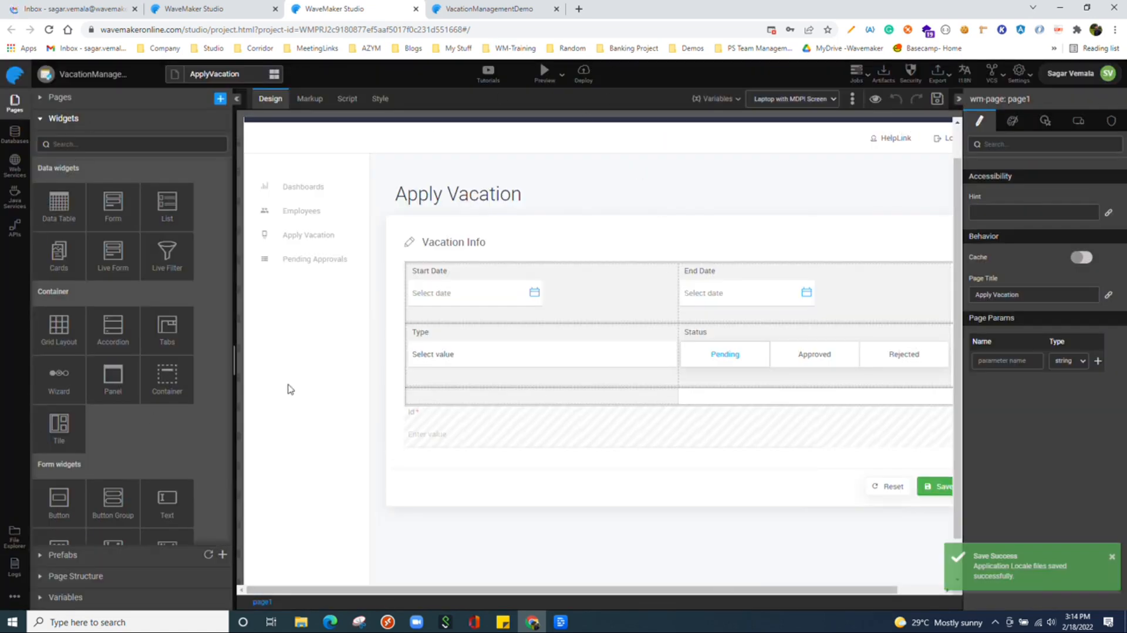
Inspect the new fr-cg.json locale file in the i18n folder, then show the Settings options.
left_click(14, 535)
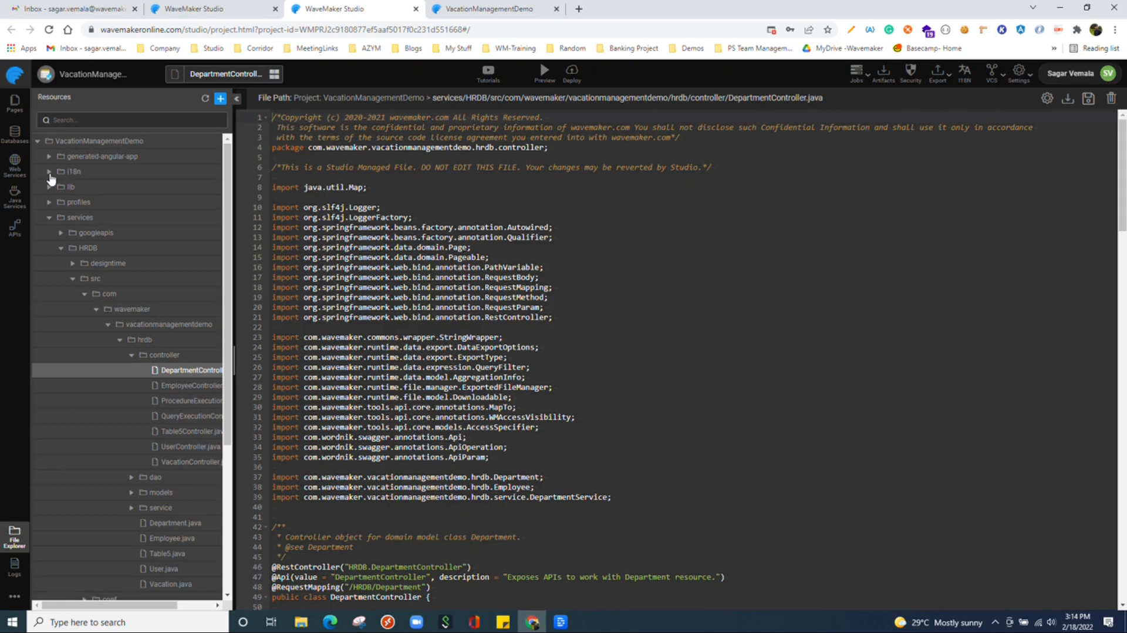
left_click(48, 171)
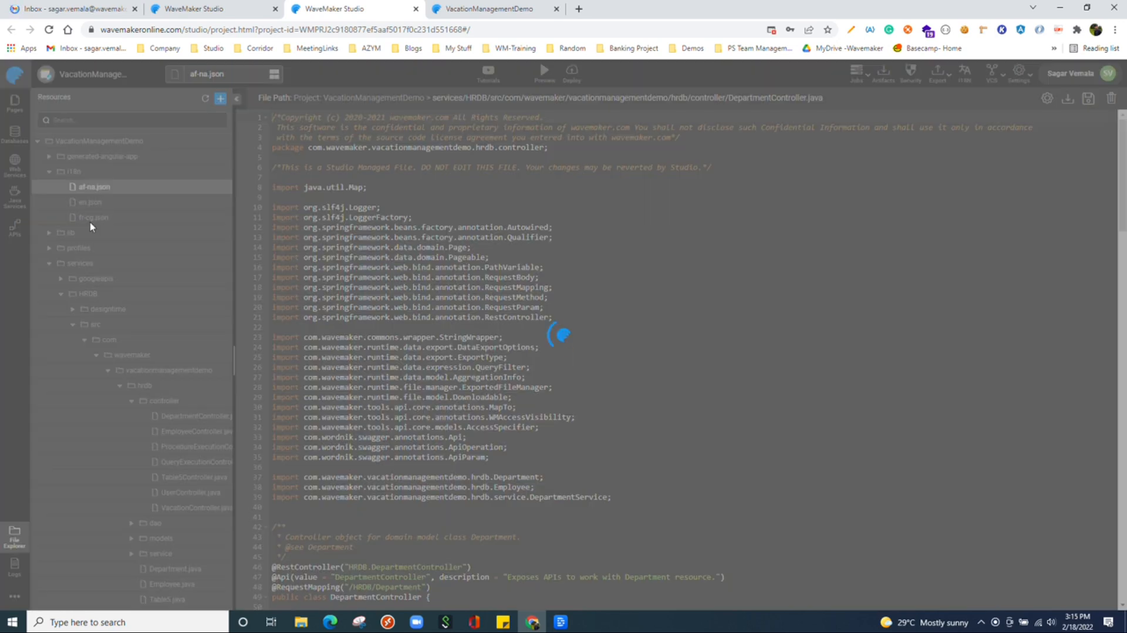
left_click(92, 216)
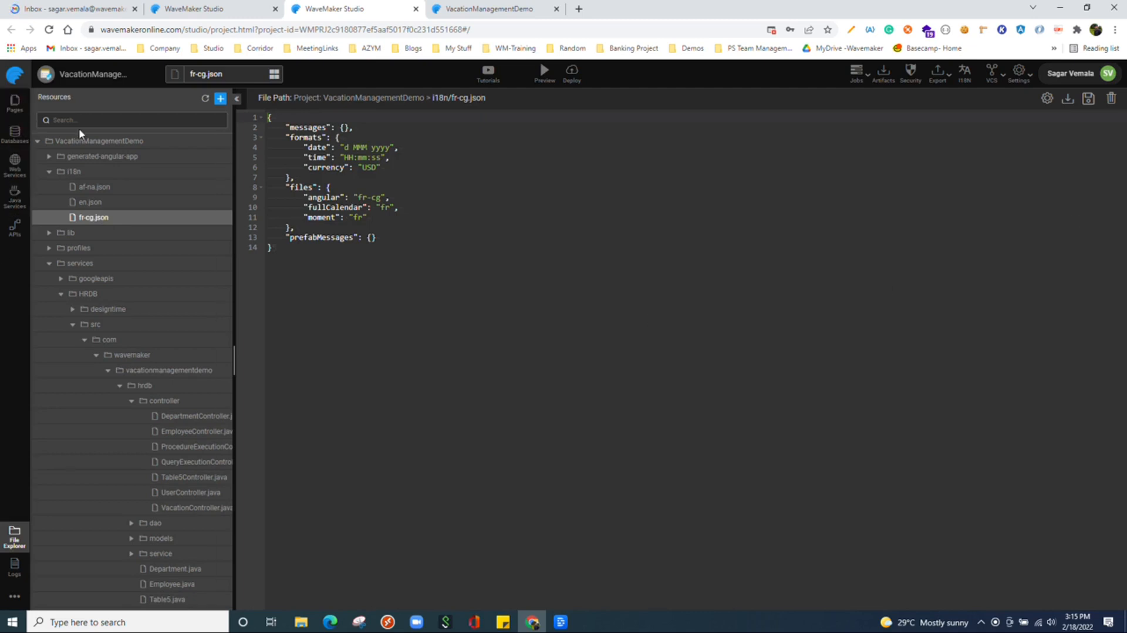
left_click(1018, 73)
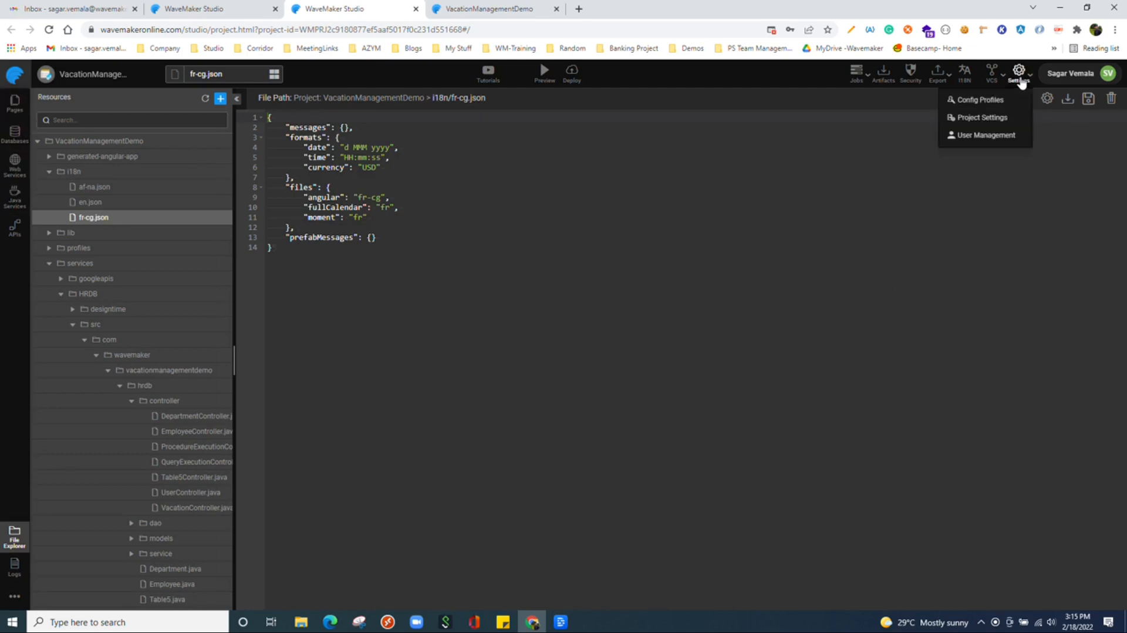
Add 'test' and 'UAT' configuration profiles.
left_click(978, 100)
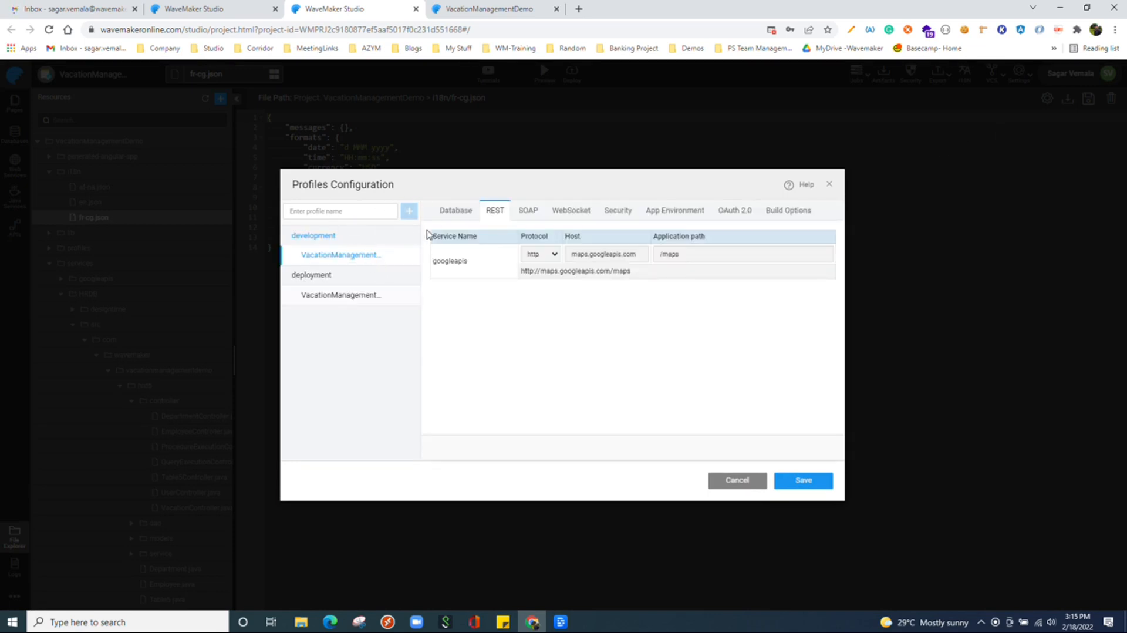
left_click(339, 210)
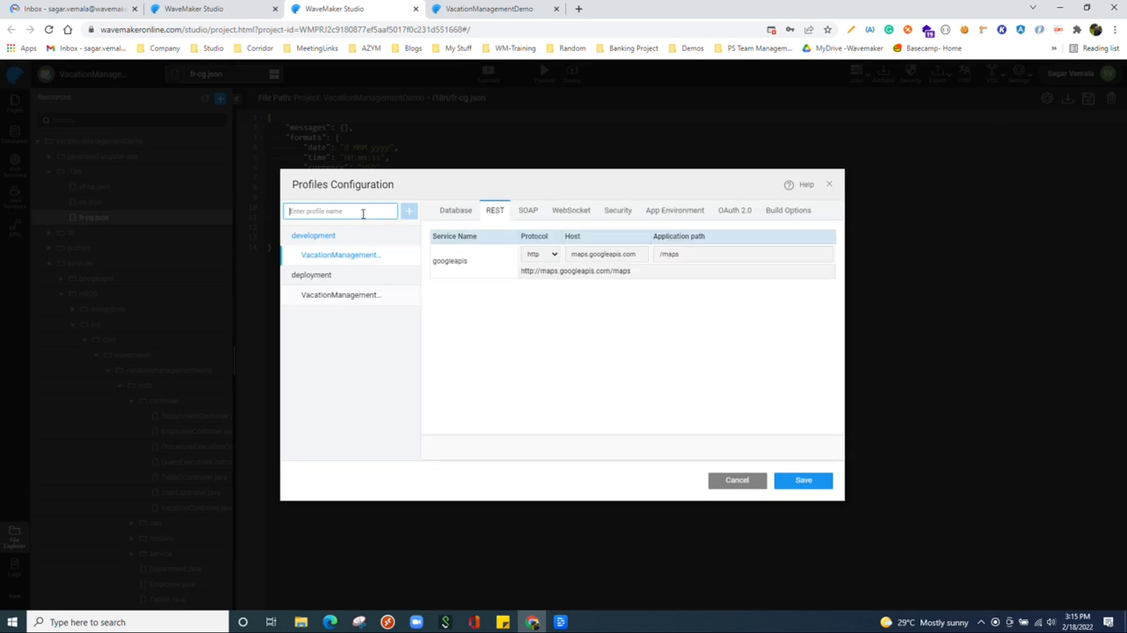
type("test")
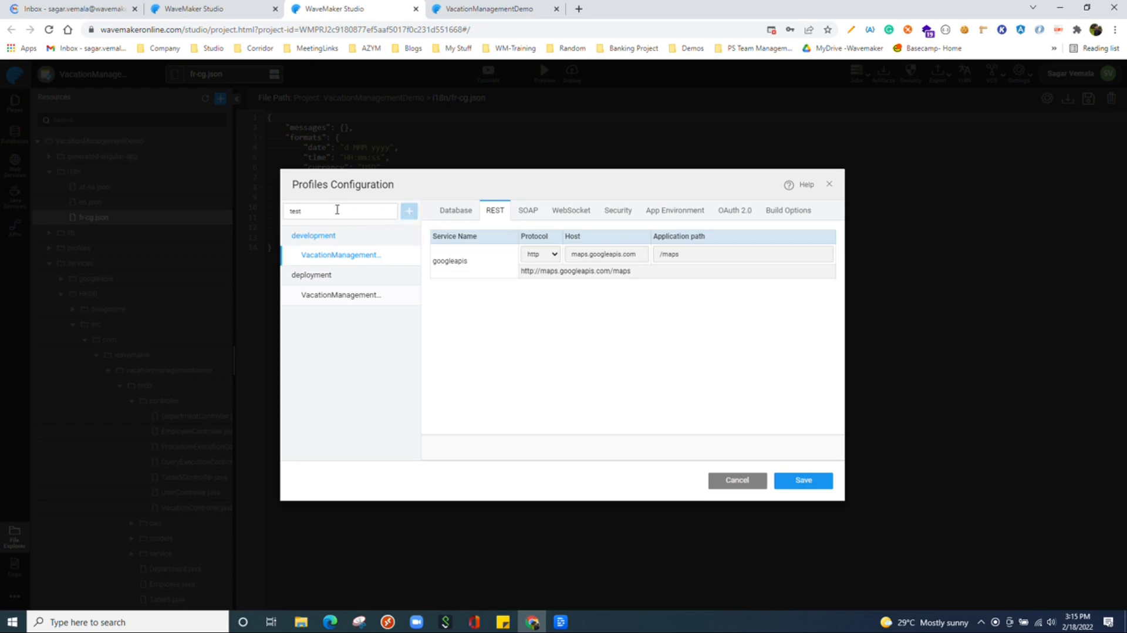
left_click(409, 210)
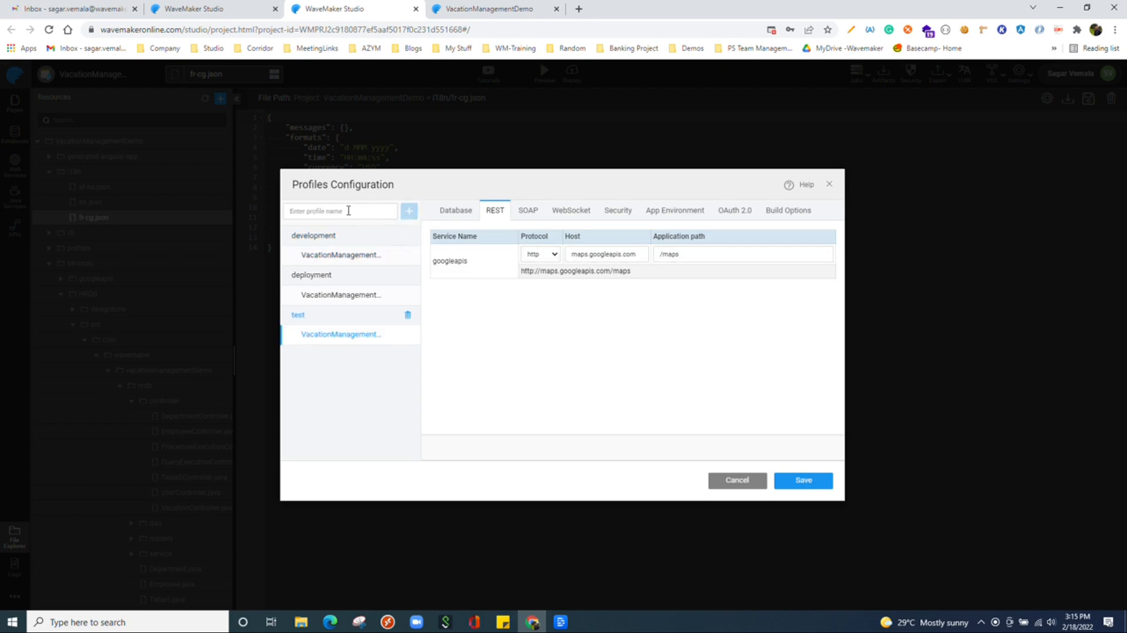
type("u")
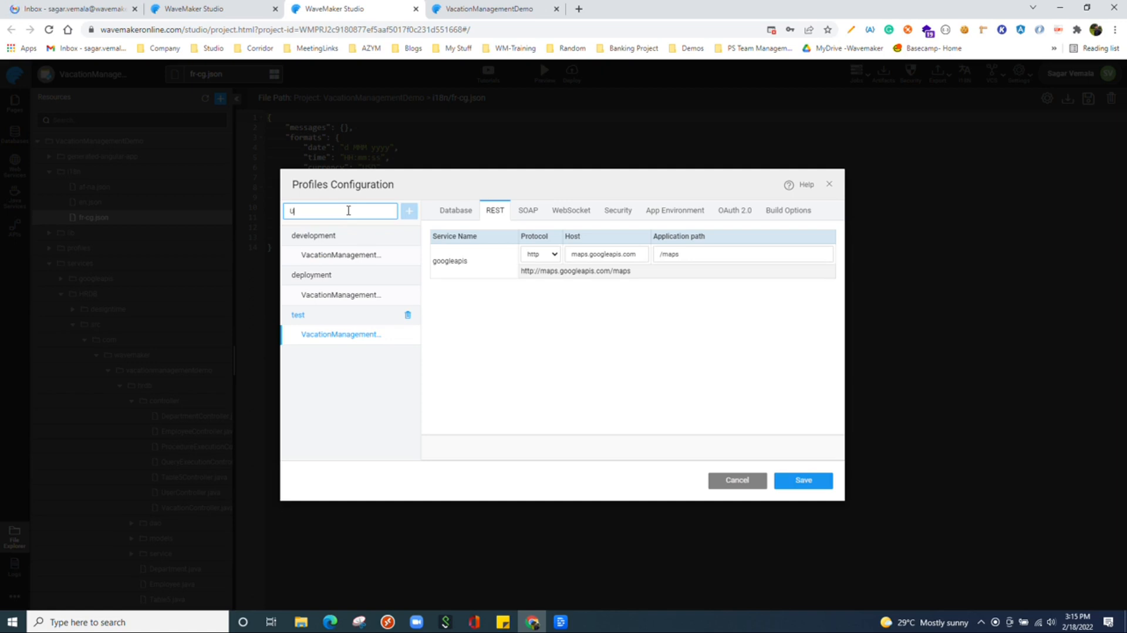
type("UAT")
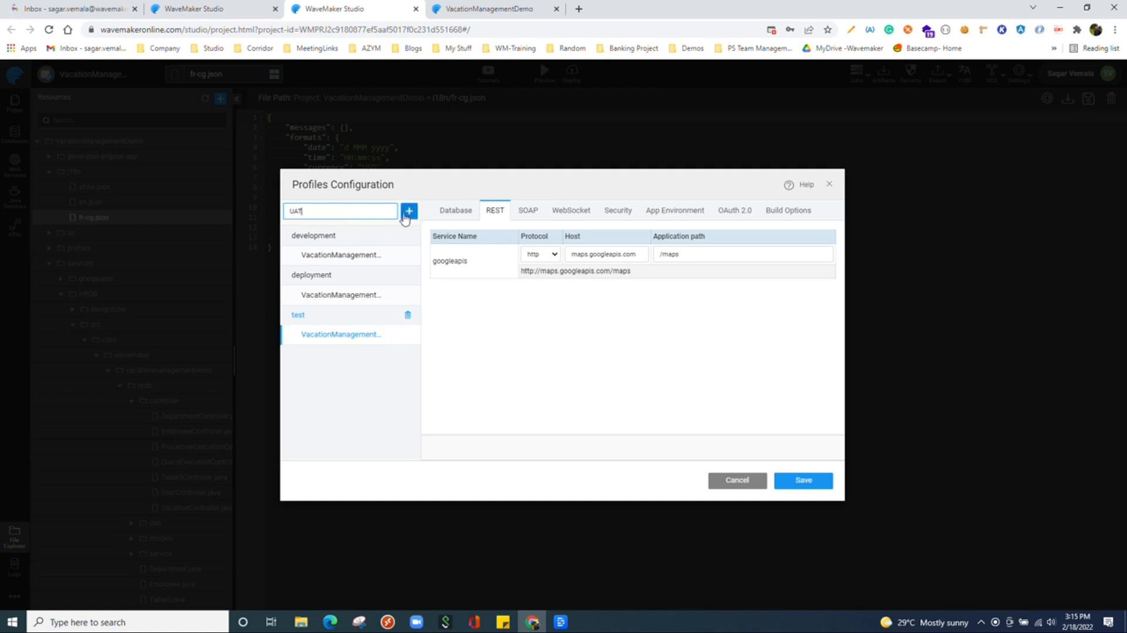
left_click(409, 211)
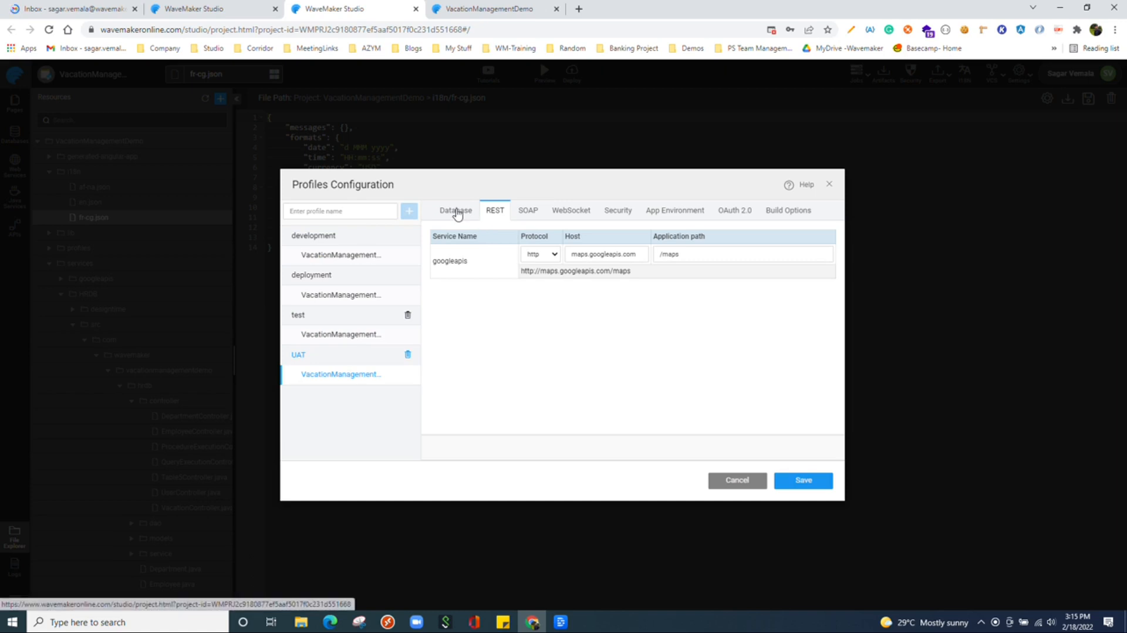
Review the UAT profile's HRDB database, googleapis REST and security settings.
left_click(455, 208)
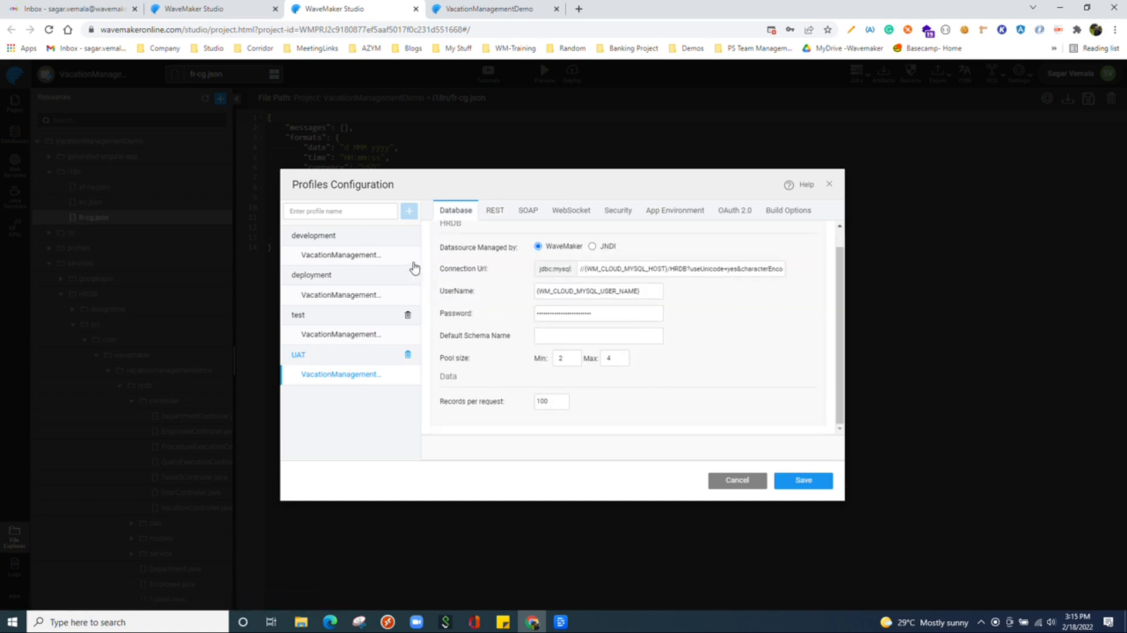
mouse_move(343, 303)
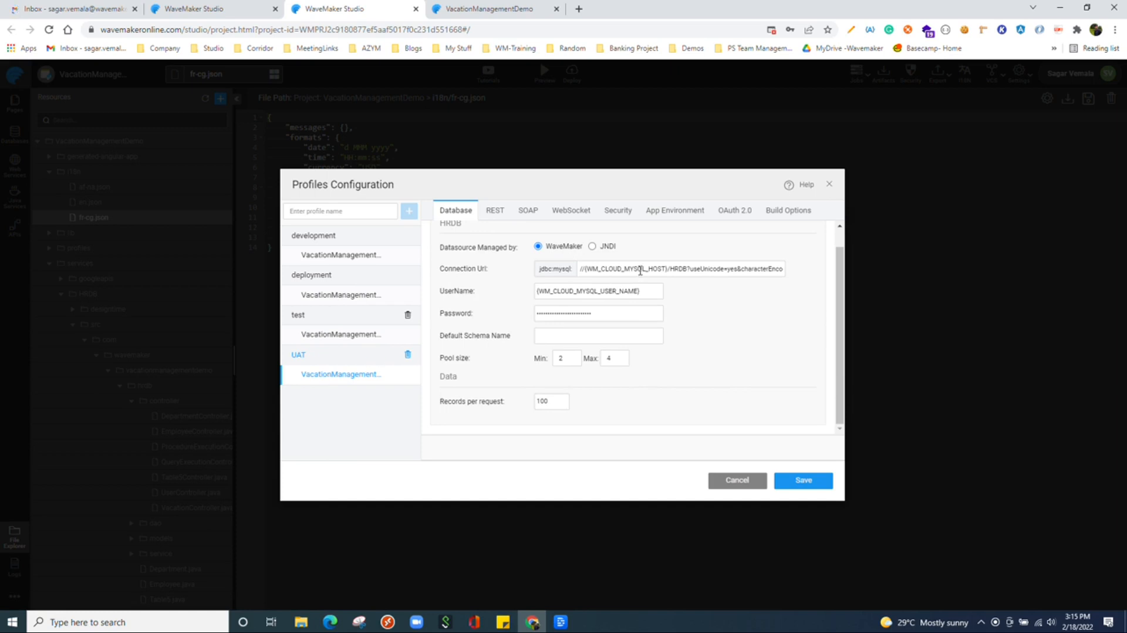
triple_click(679, 268)
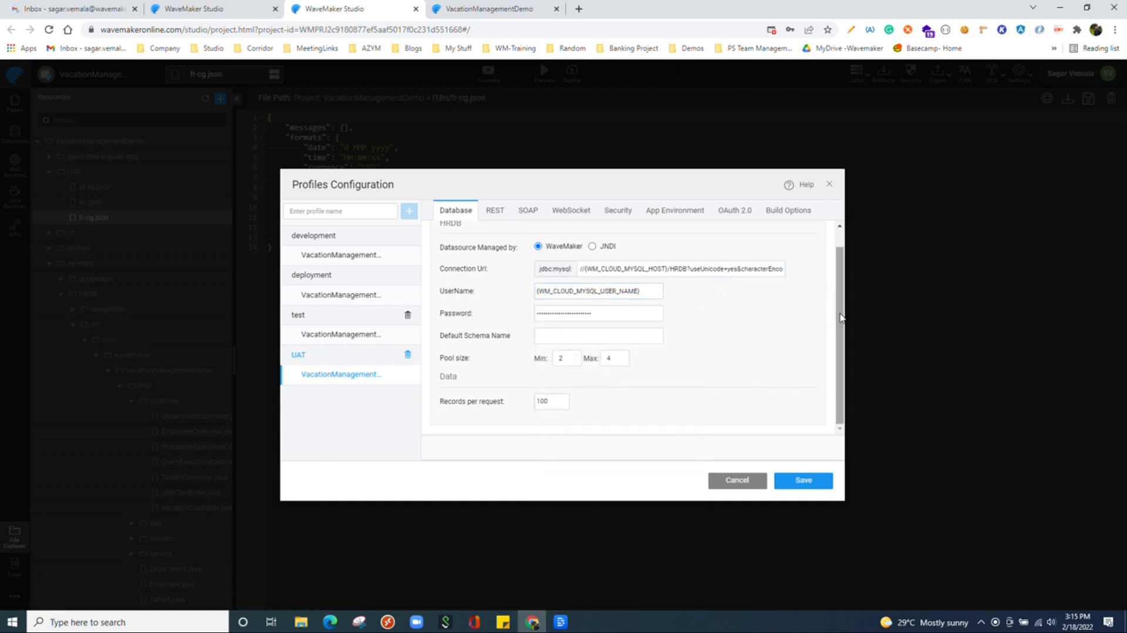
scroll("up", 3)
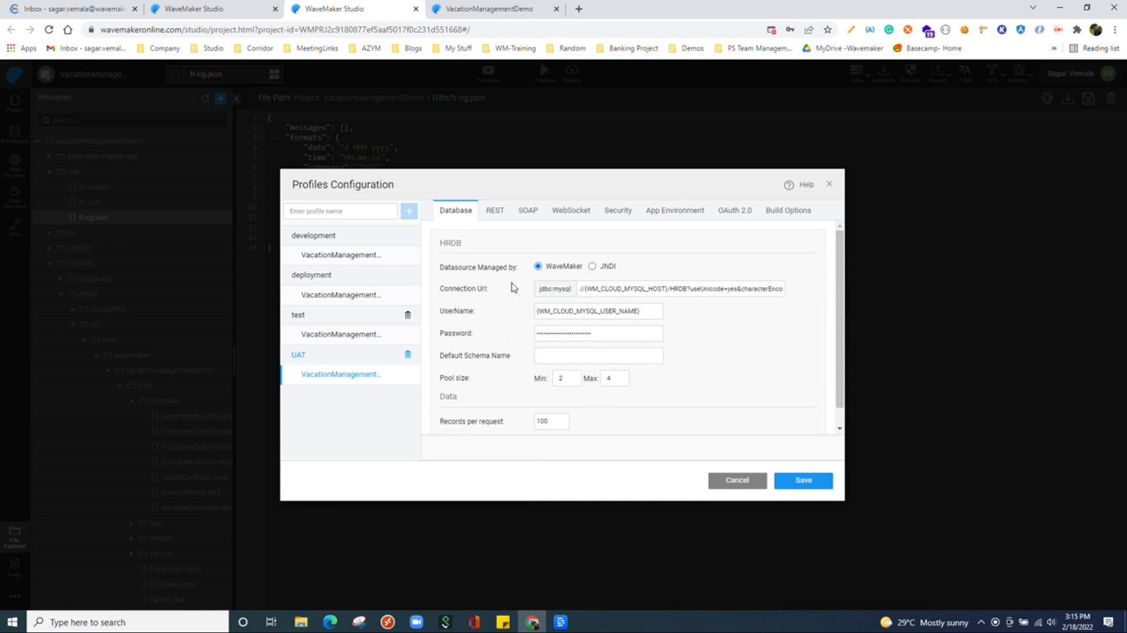
left_click(494, 210)
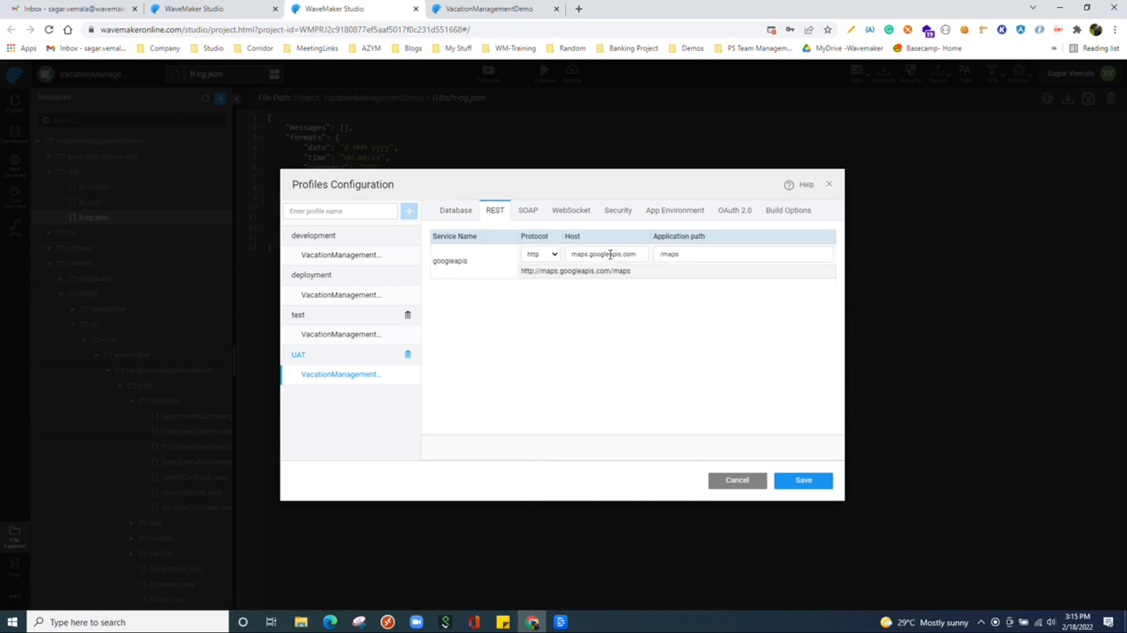
triple_click(605, 253)
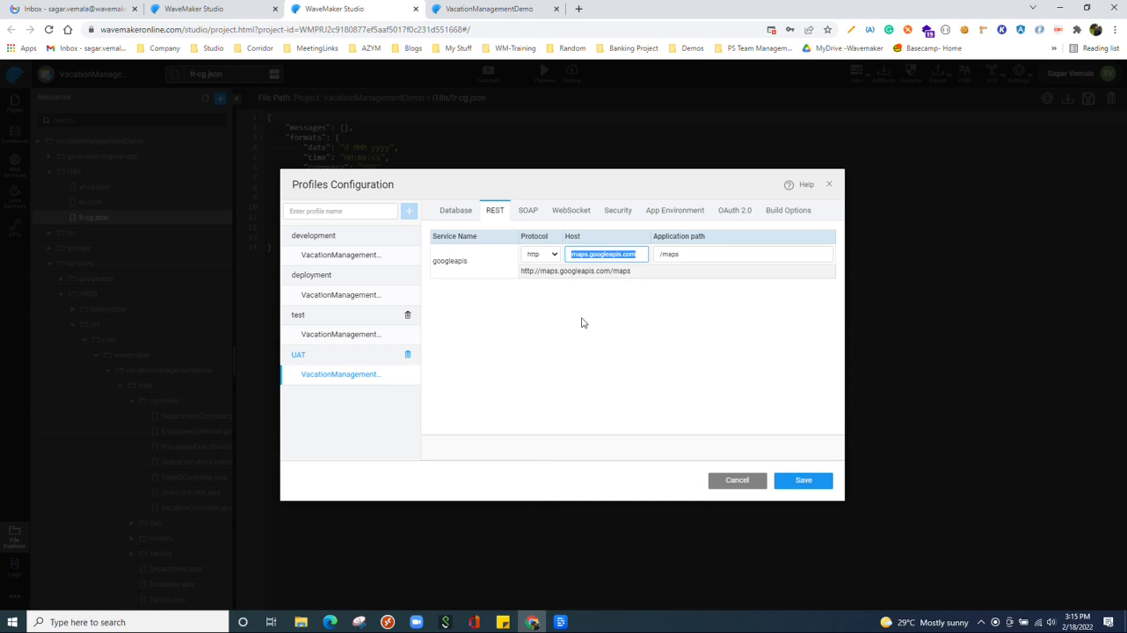
mouse_move(464, 301)
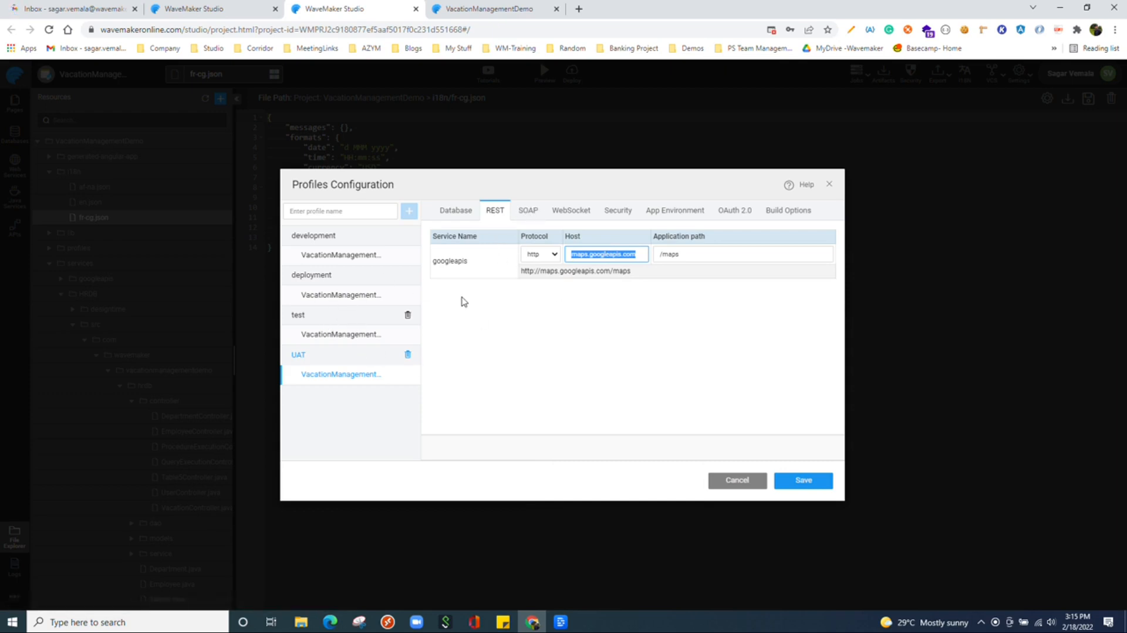
left_click(617, 210)
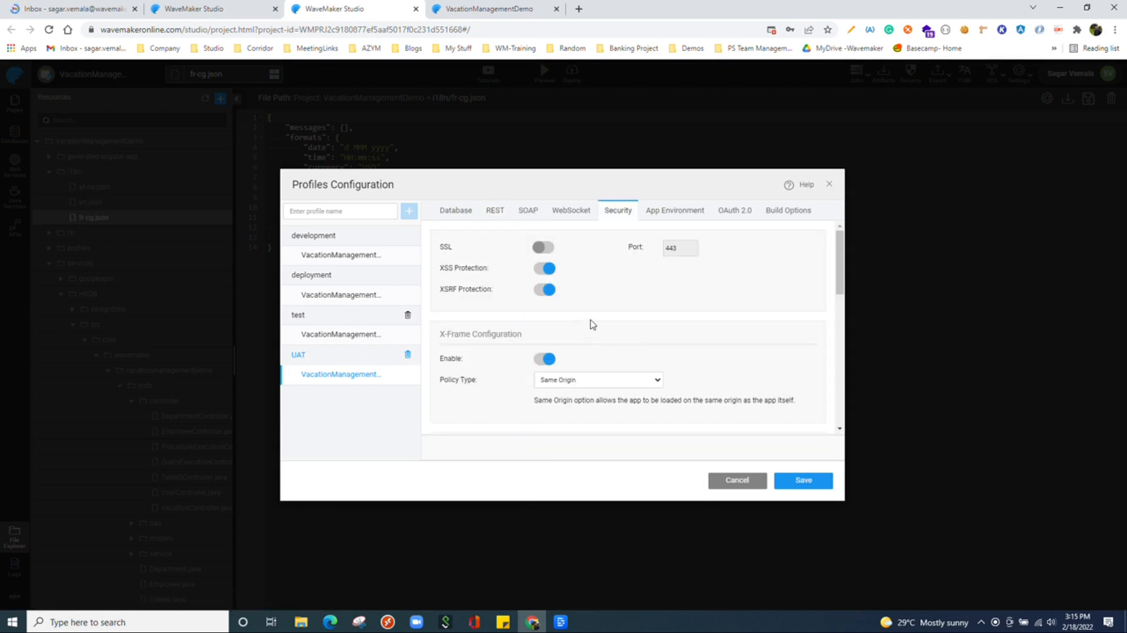
scroll("down", 3)
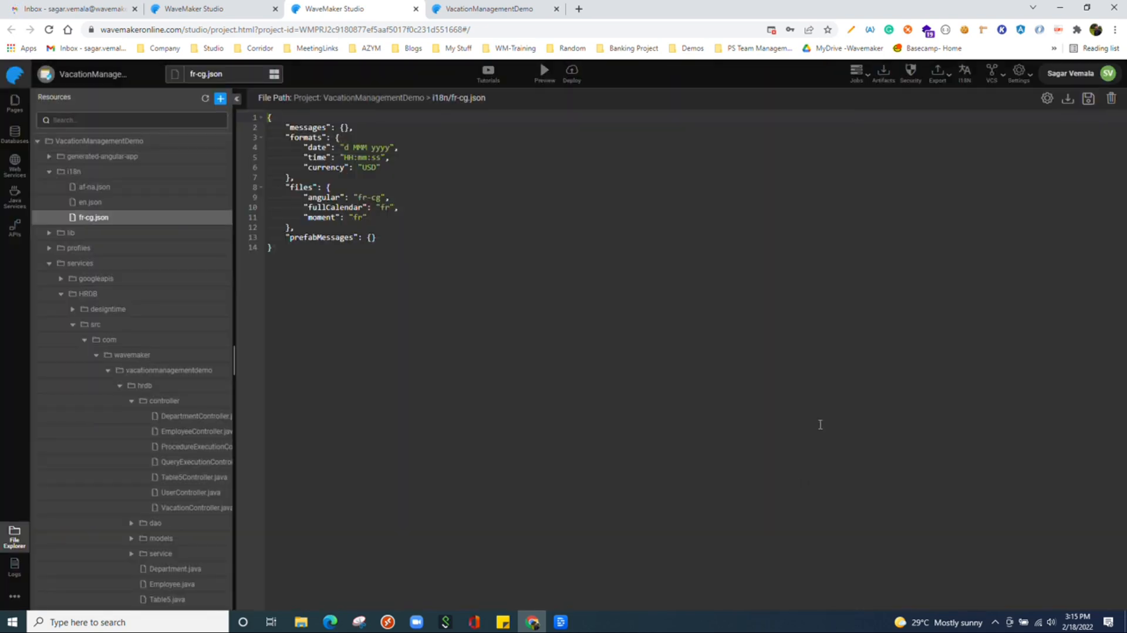
left_click(1018, 74)
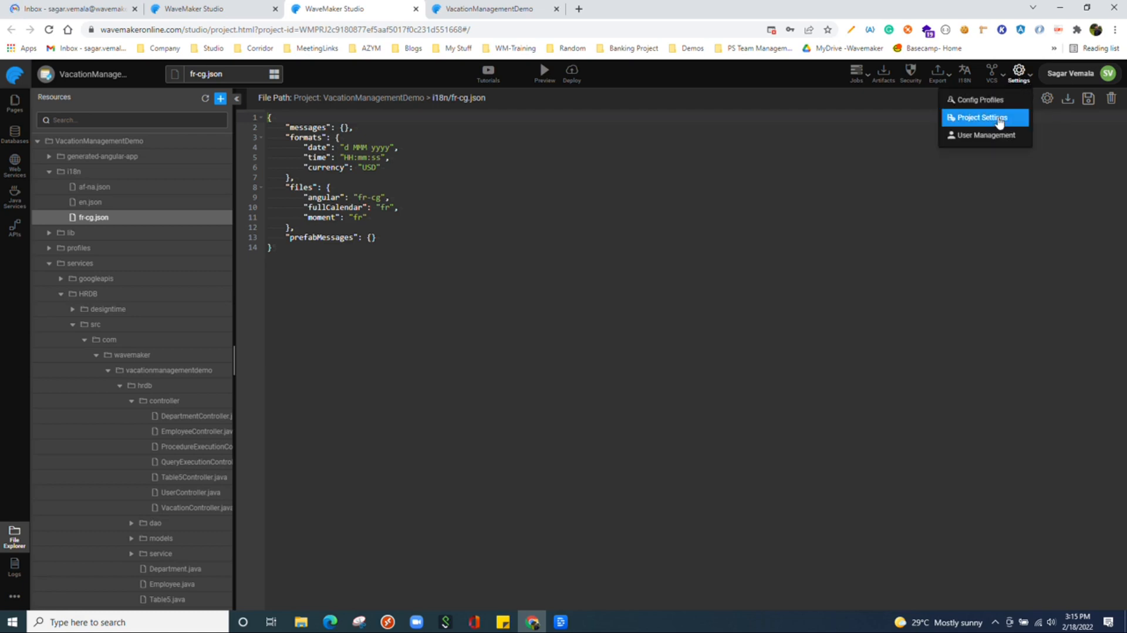
left_click(983, 118)
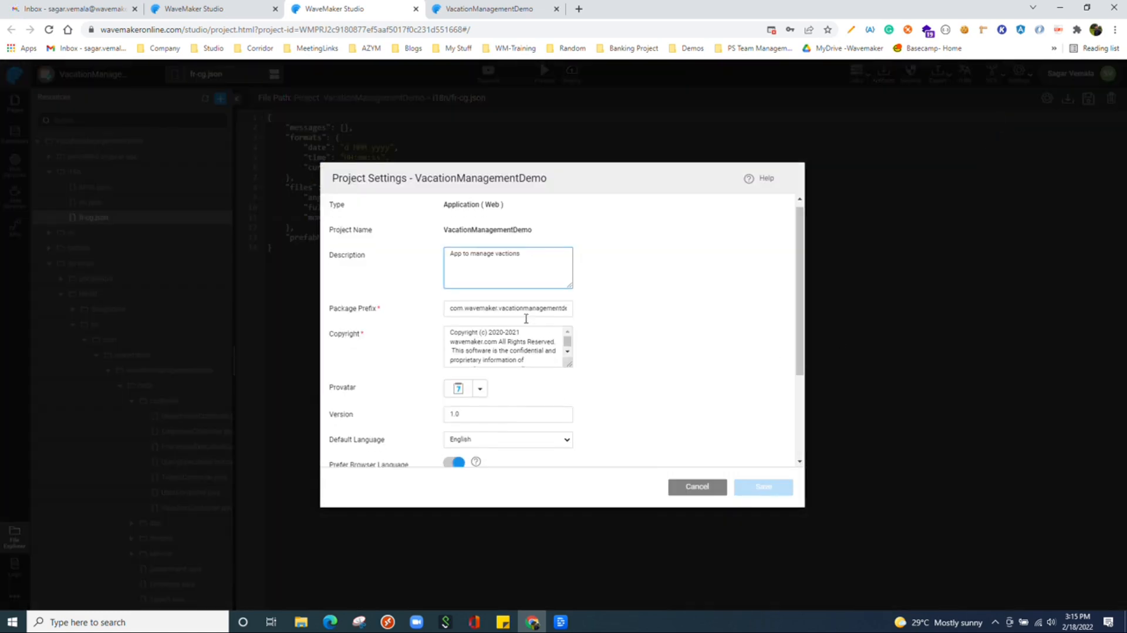
scroll("down", 3)
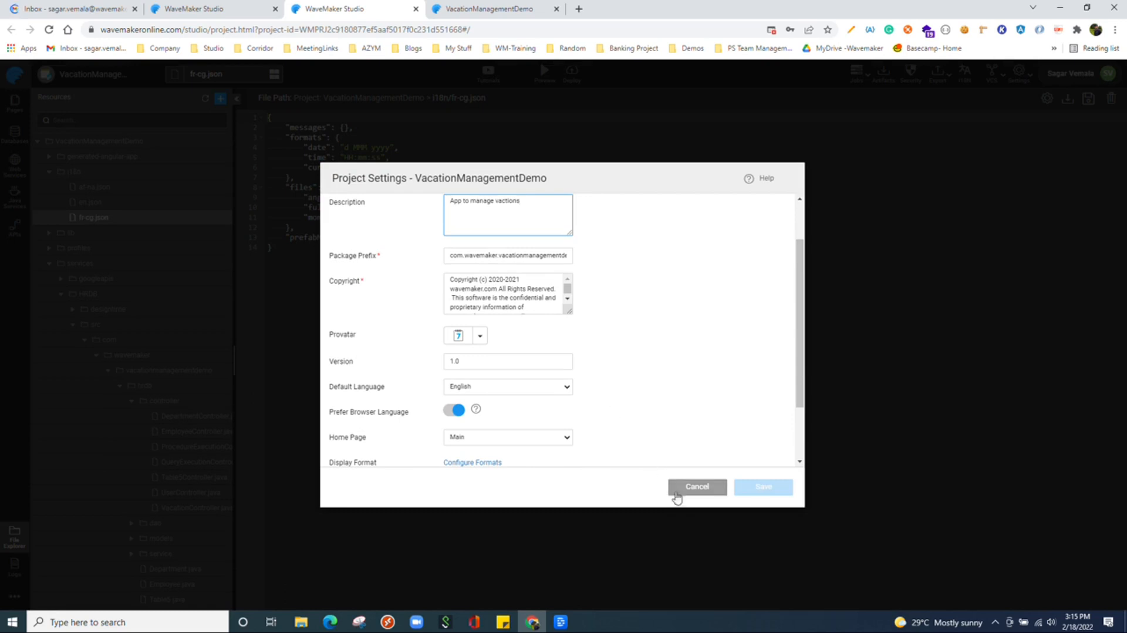
left_click(695, 486)
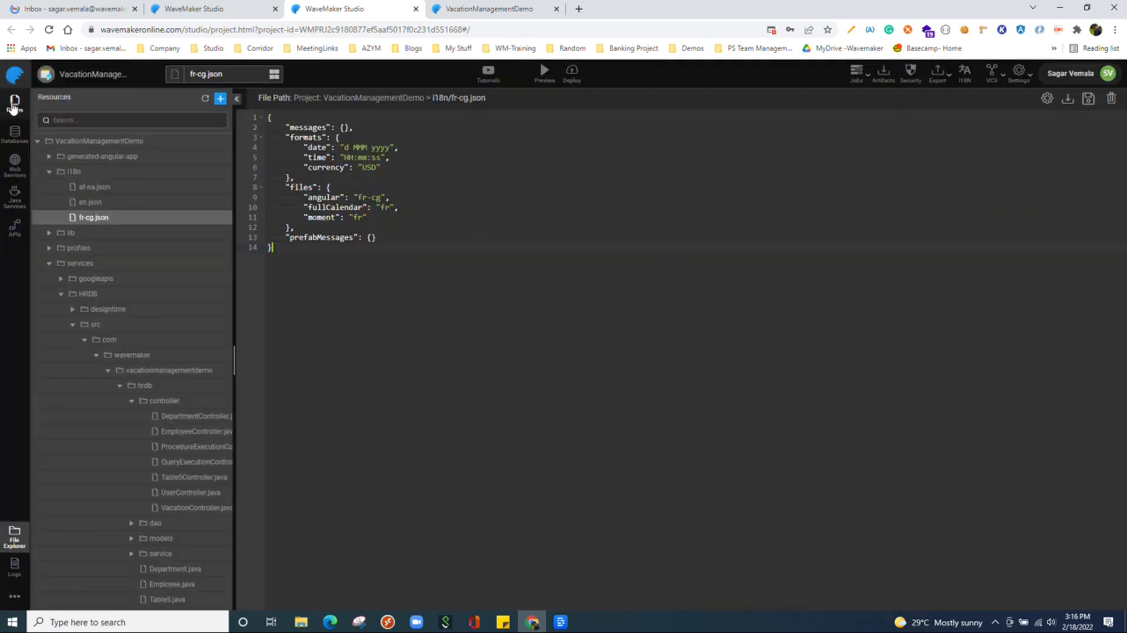
Confirm test.properties and UAT.properties in the profiles folder, then return to the pages designer.
left_click(14, 101)
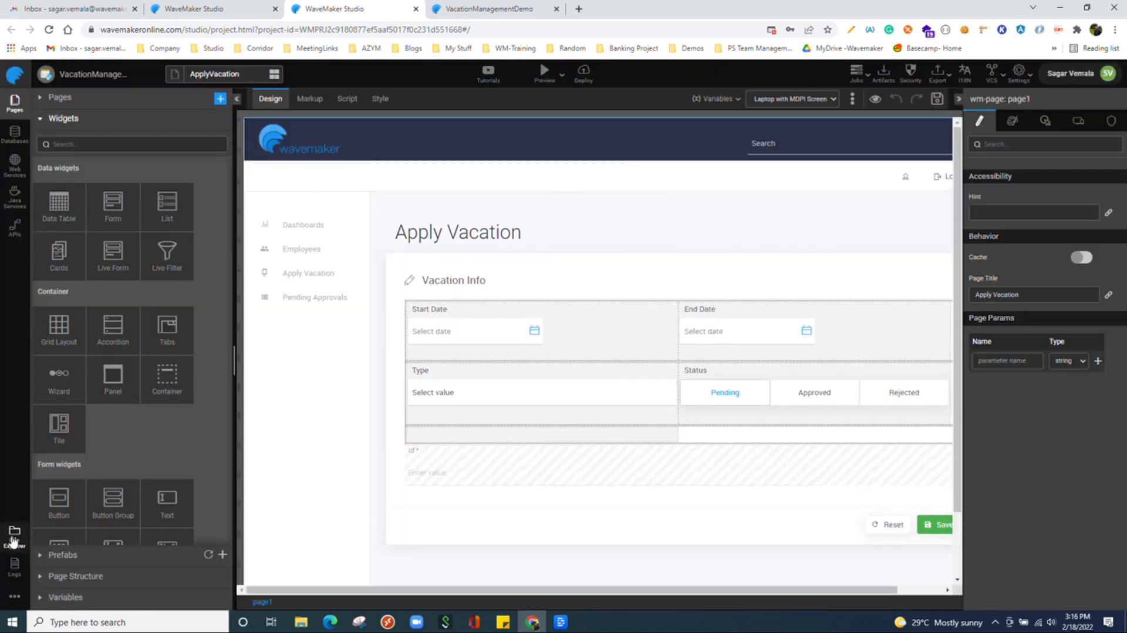
left_click(14, 537)
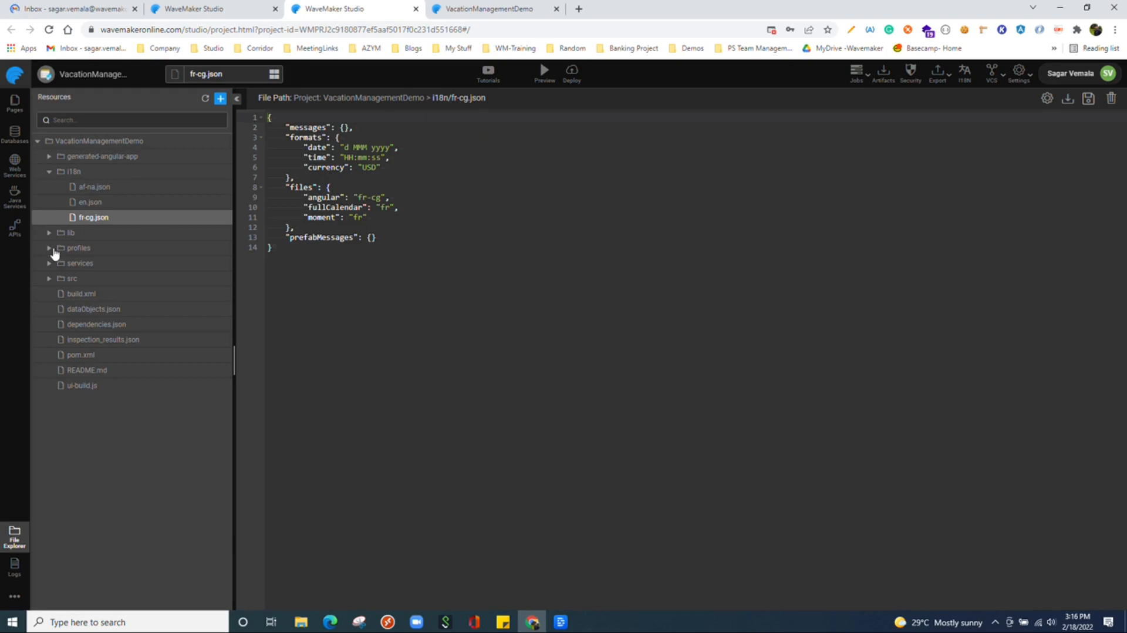
left_click(49, 248)
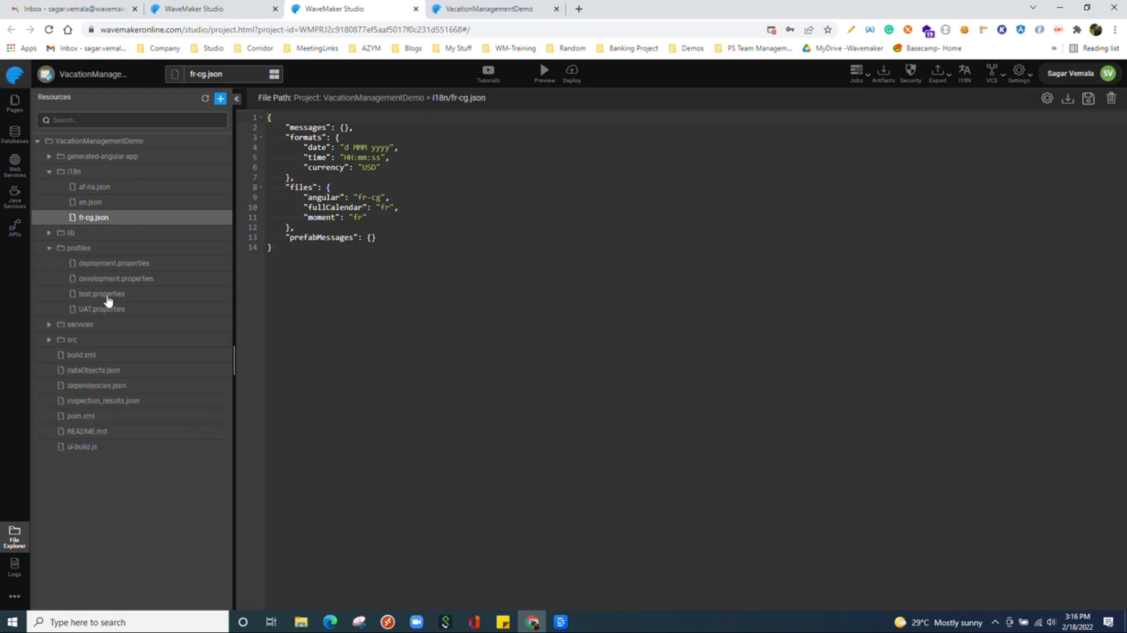
mouse_move(101, 309)
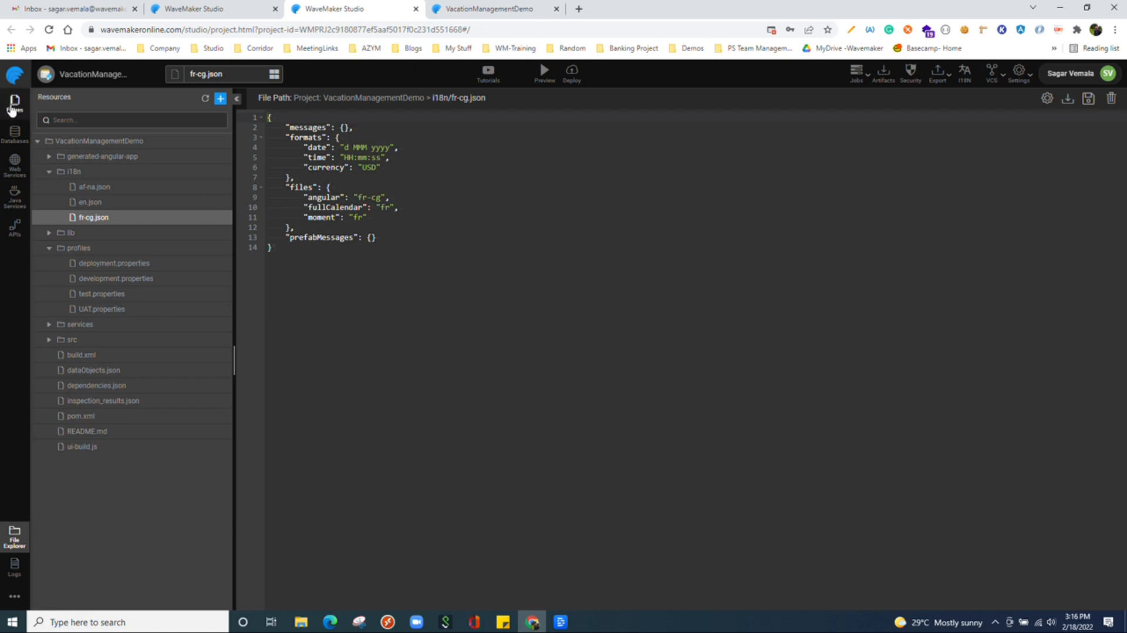
left_click(14, 101)
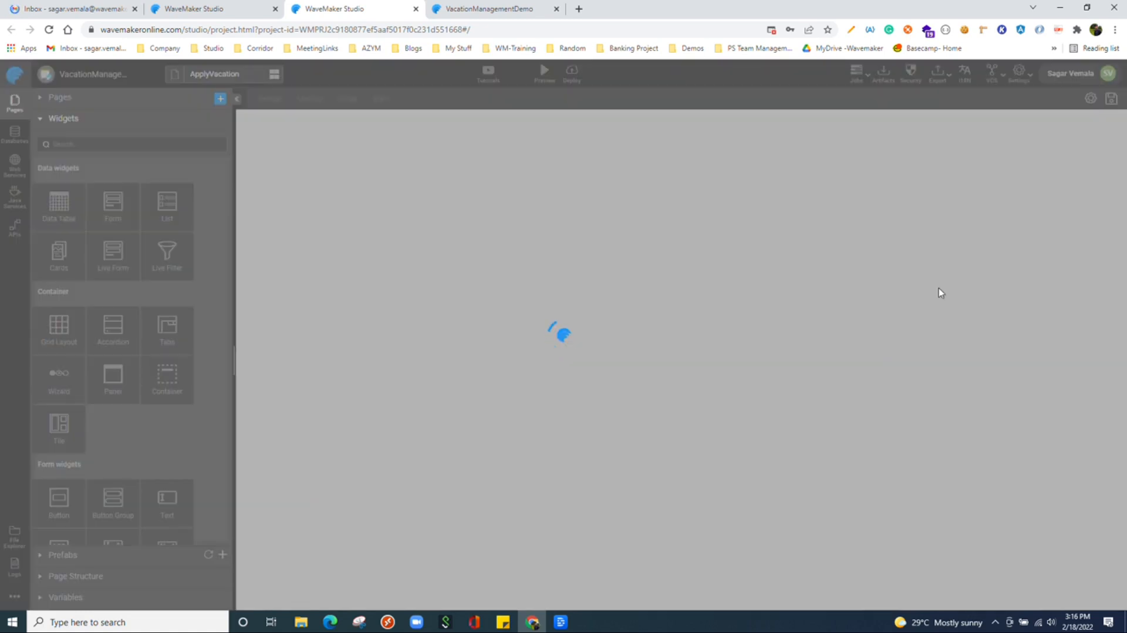